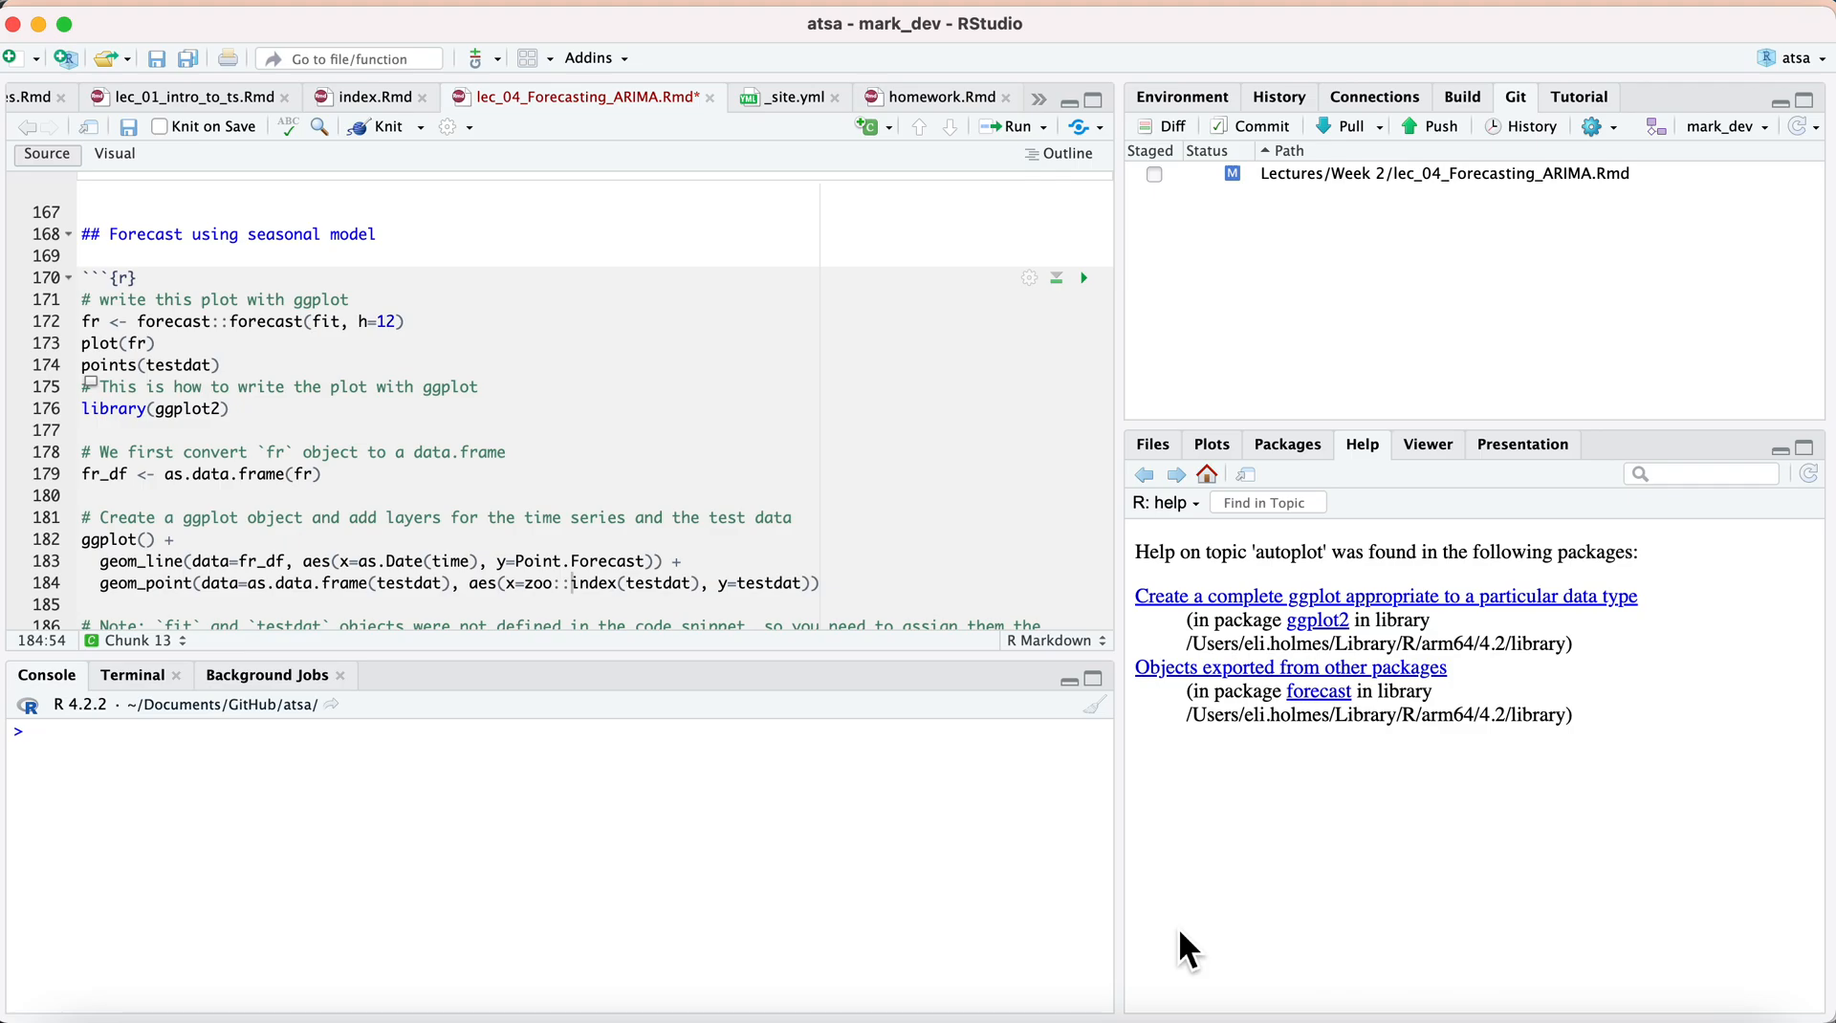
{"action": "mouse_move", "coordinate": [627, 454]}
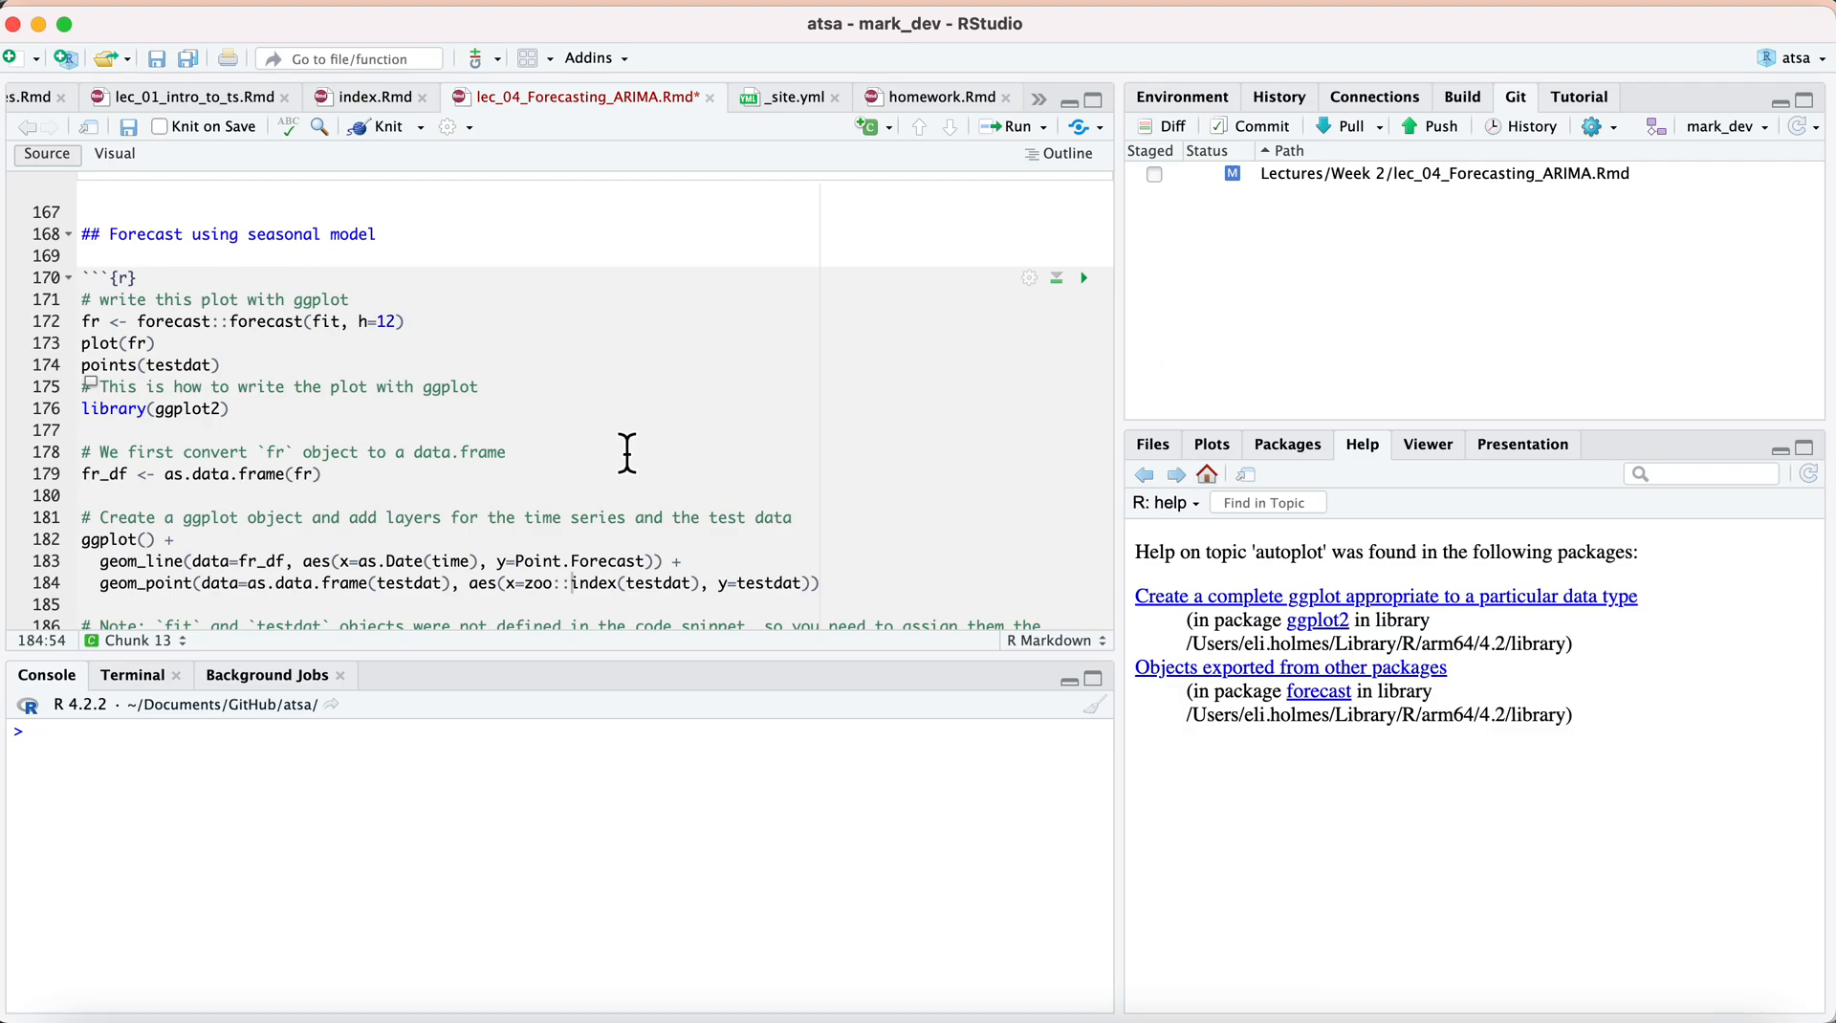
Scroll to the seasonal chunk and start selecting the base-R plotting lines 171–174.
{"action": "scroll", "scroll_direction": "down", "scroll_amount": 3}
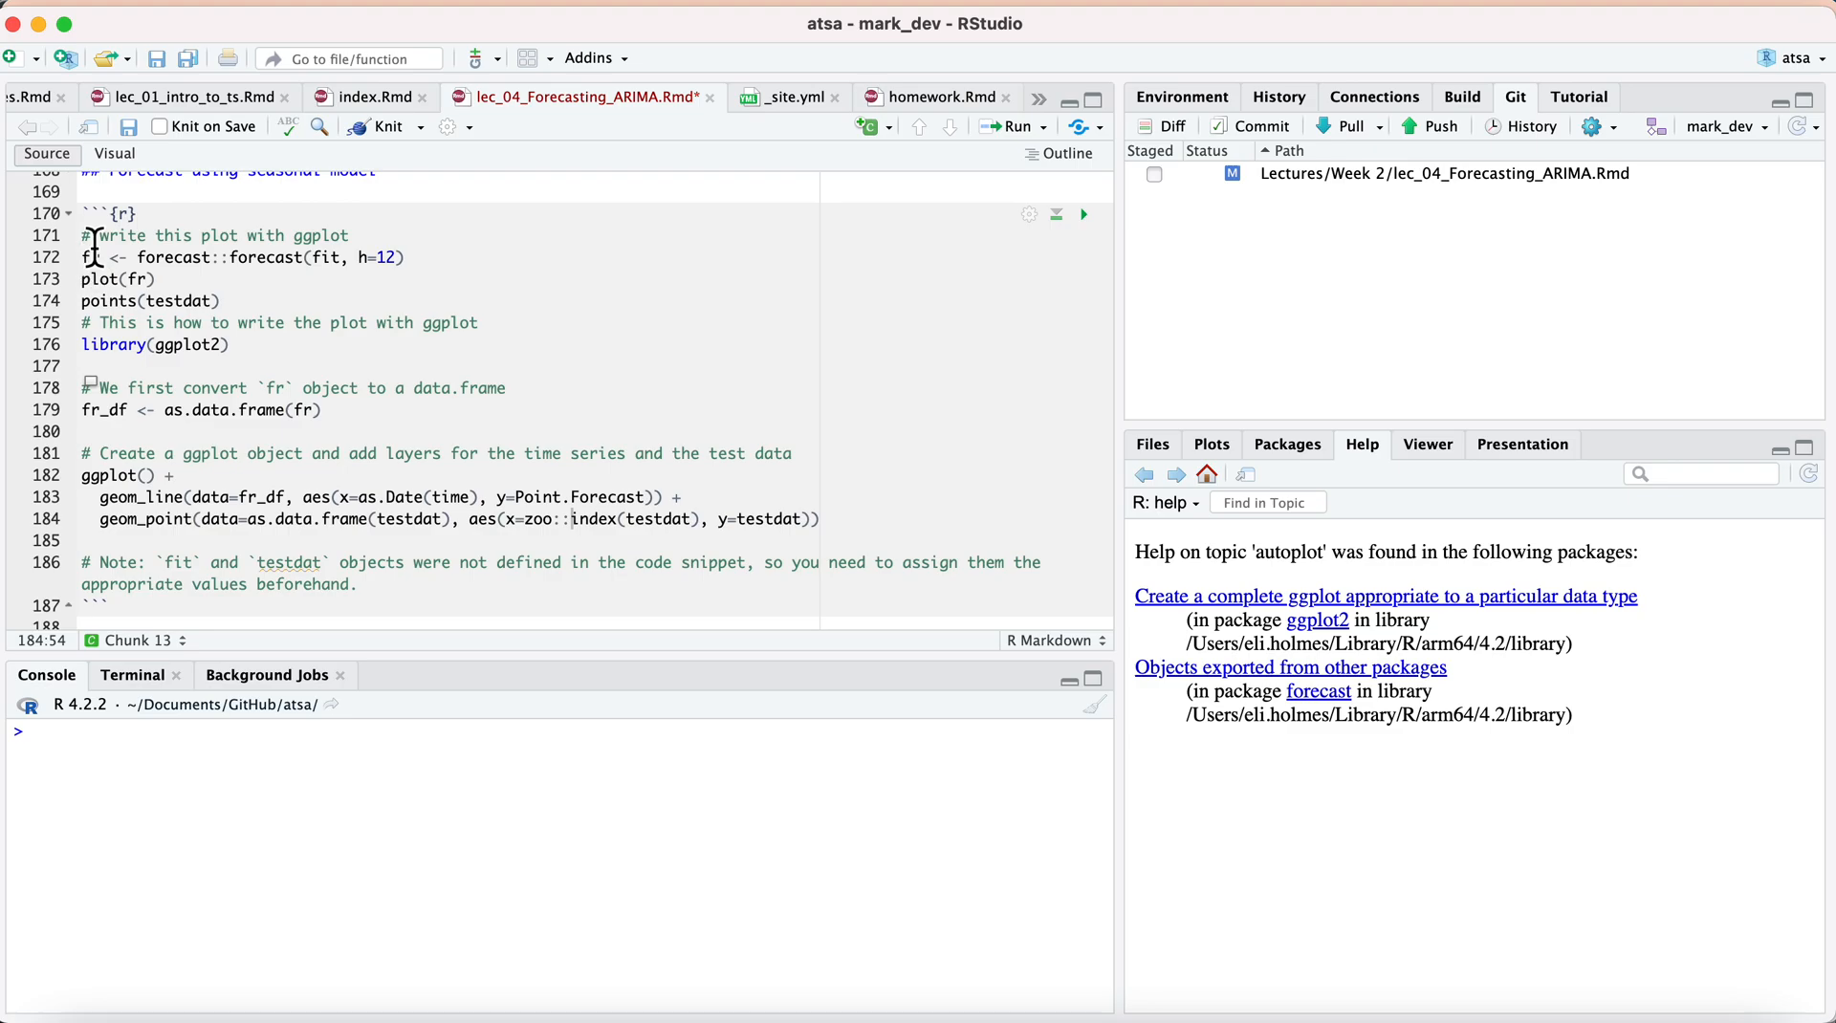
{"action": "left_click", "coordinate": [90, 235]}
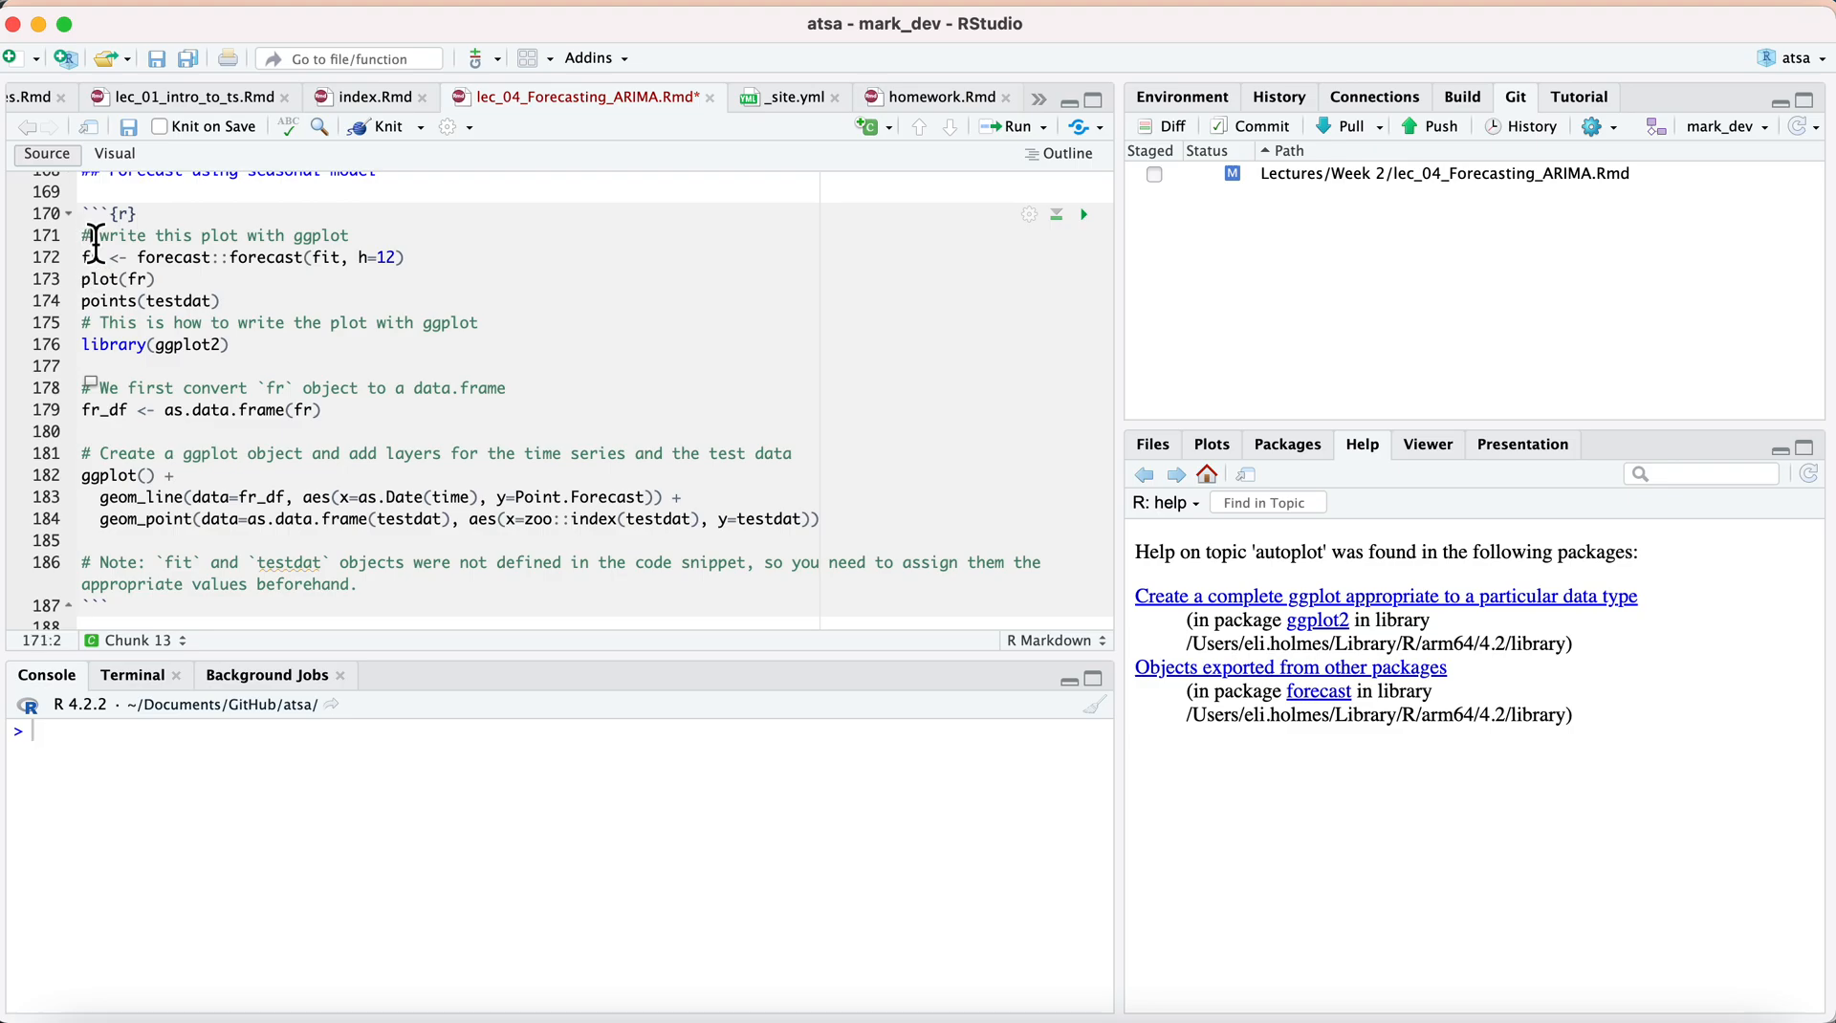
{"action": "mouse_move", "coordinate": [194, 303]}
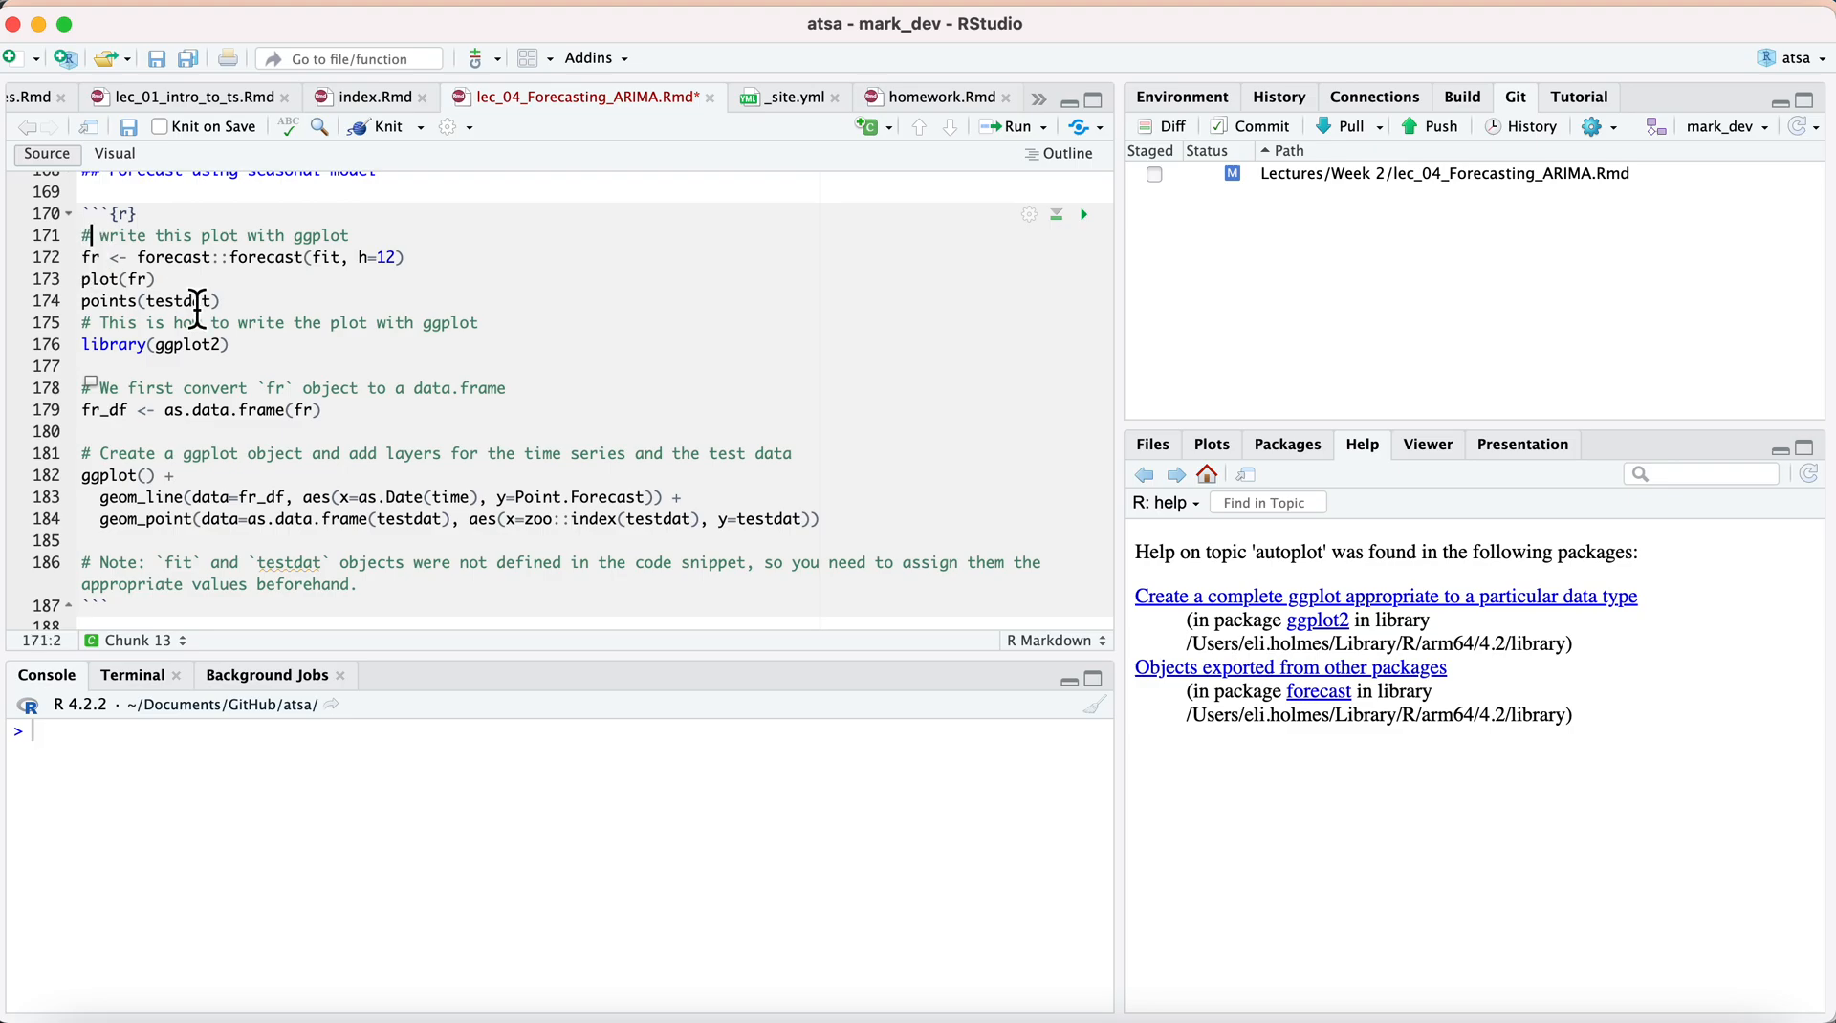
{"action": "mouse_move", "coordinate": [242, 322]}
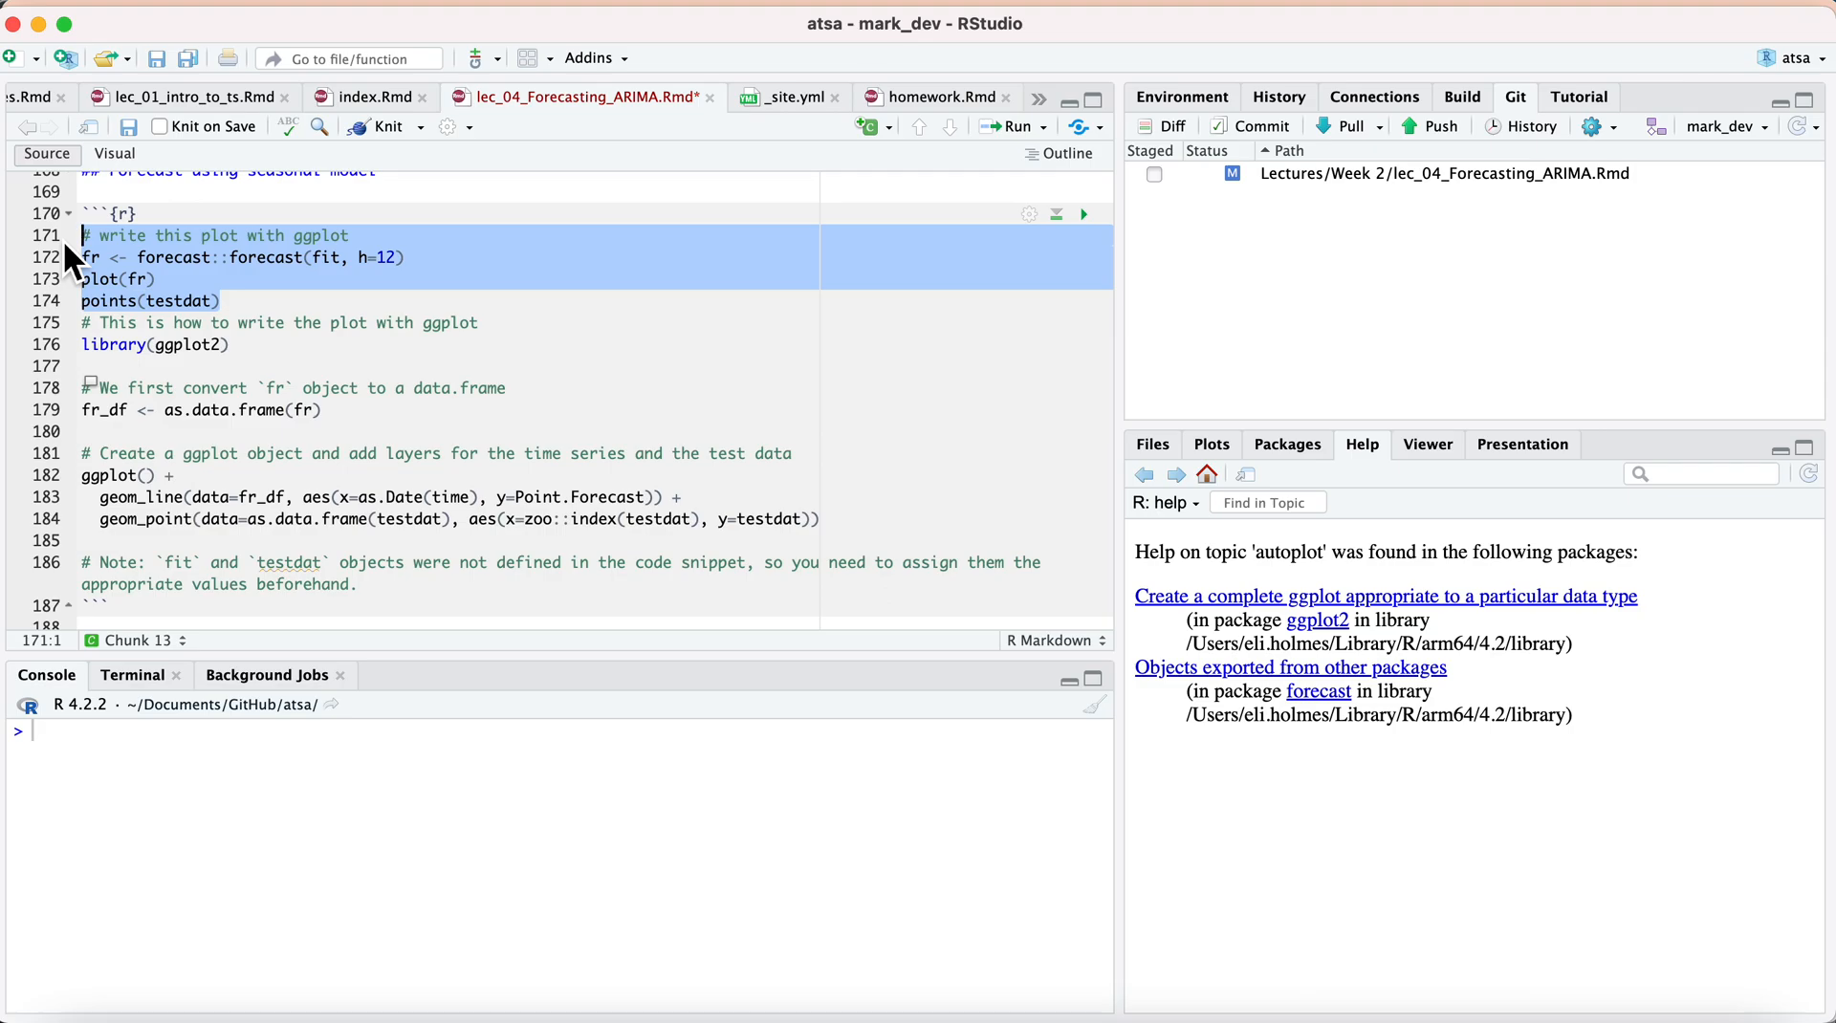
{"action": "mouse_move", "coordinate": [634, 81]}
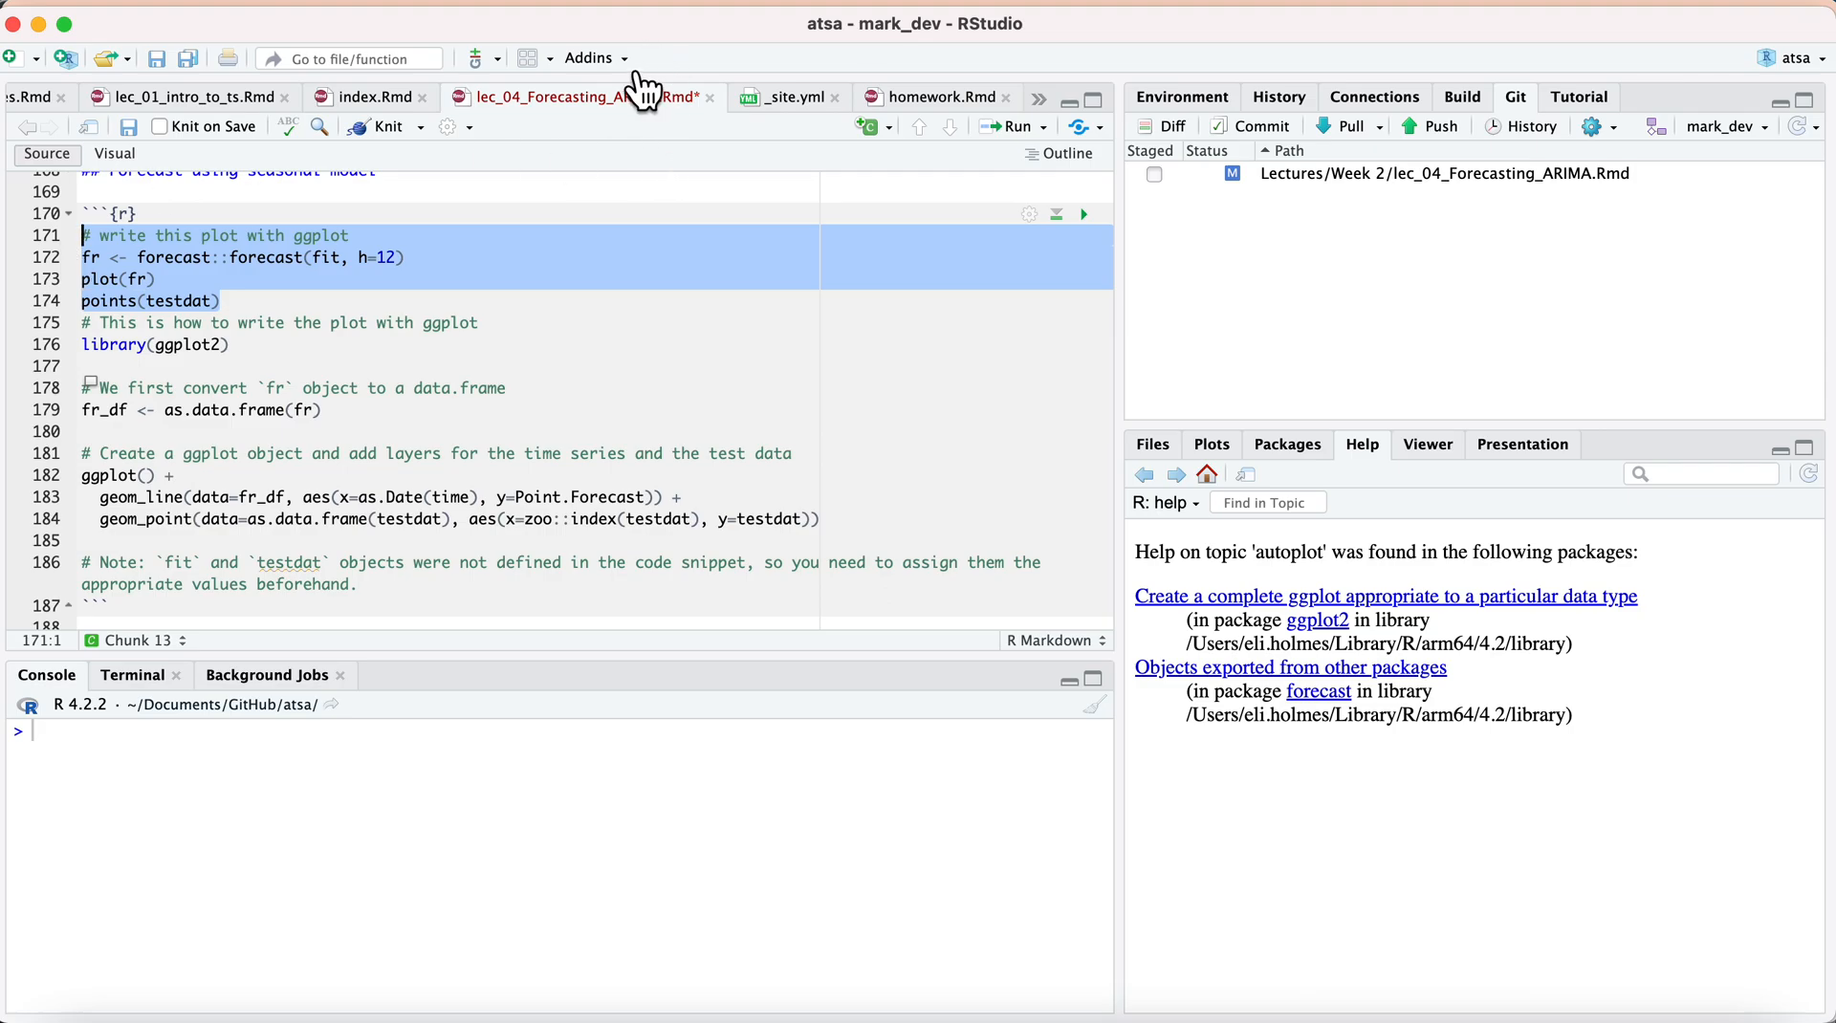
{"action": "left_click", "coordinate": [590, 58]}
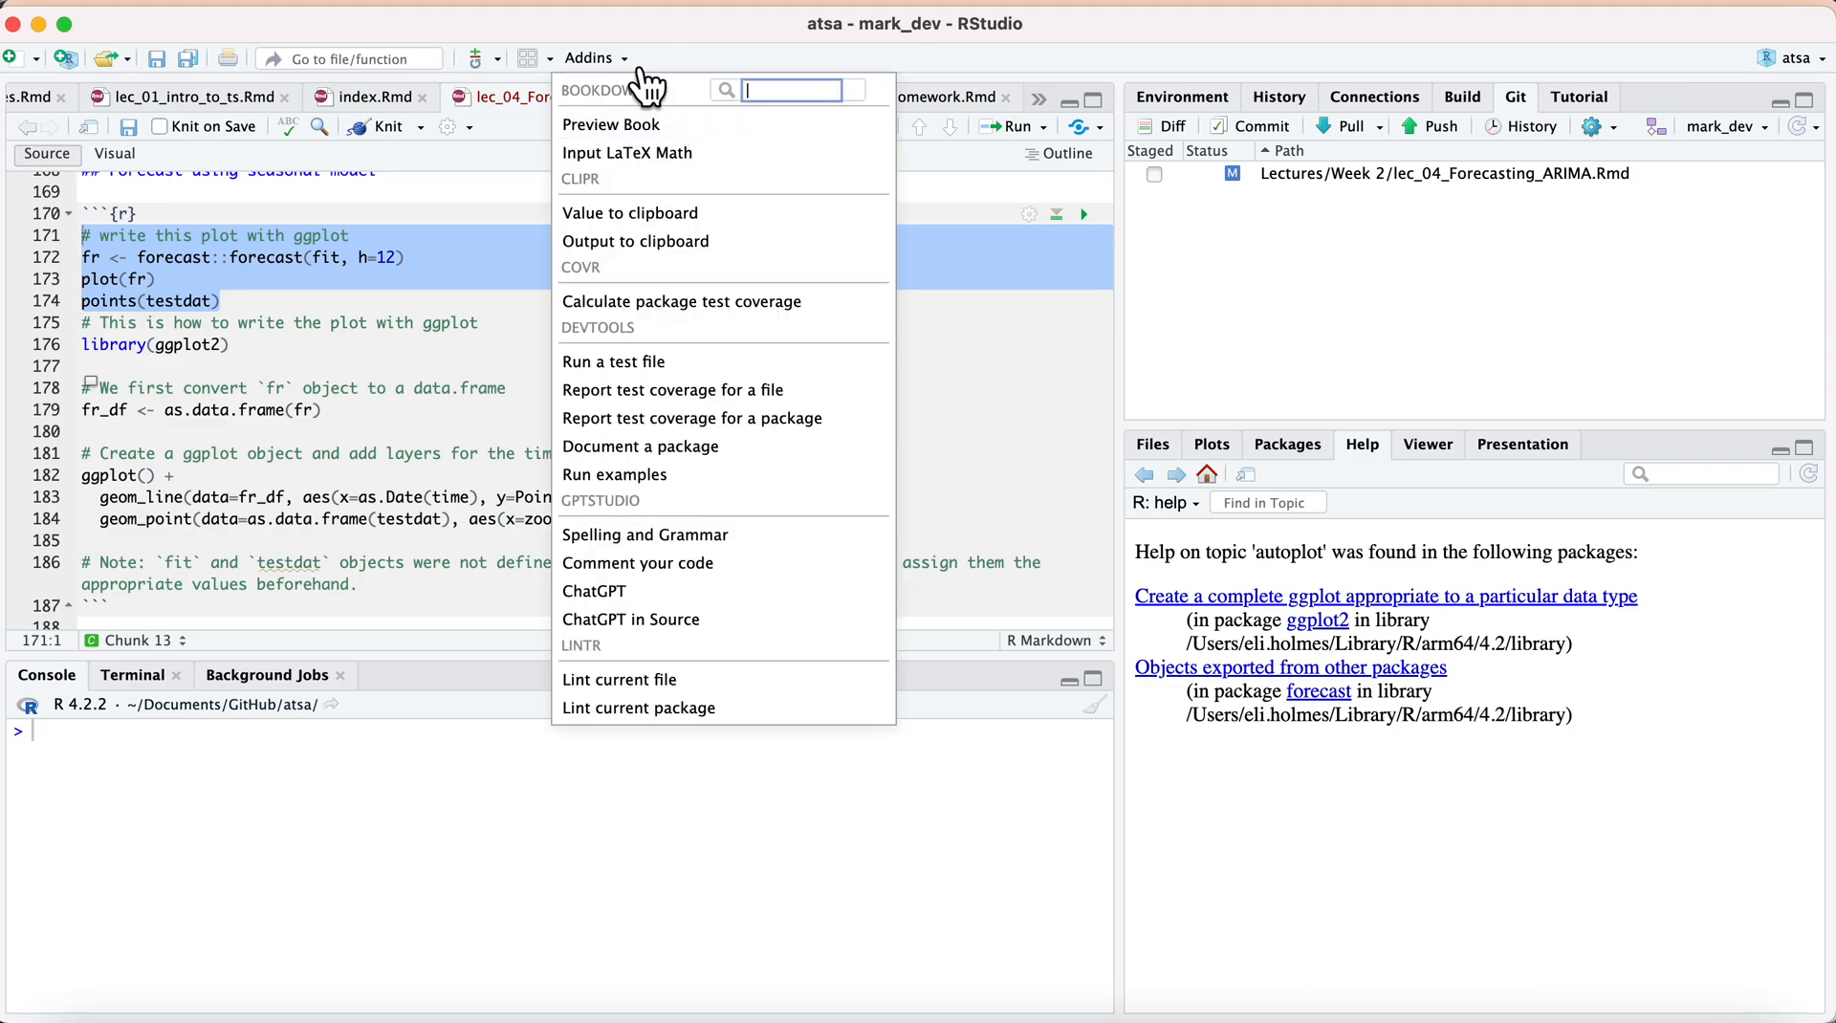
{"action": "mouse_move", "coordinate": [671, 646]}
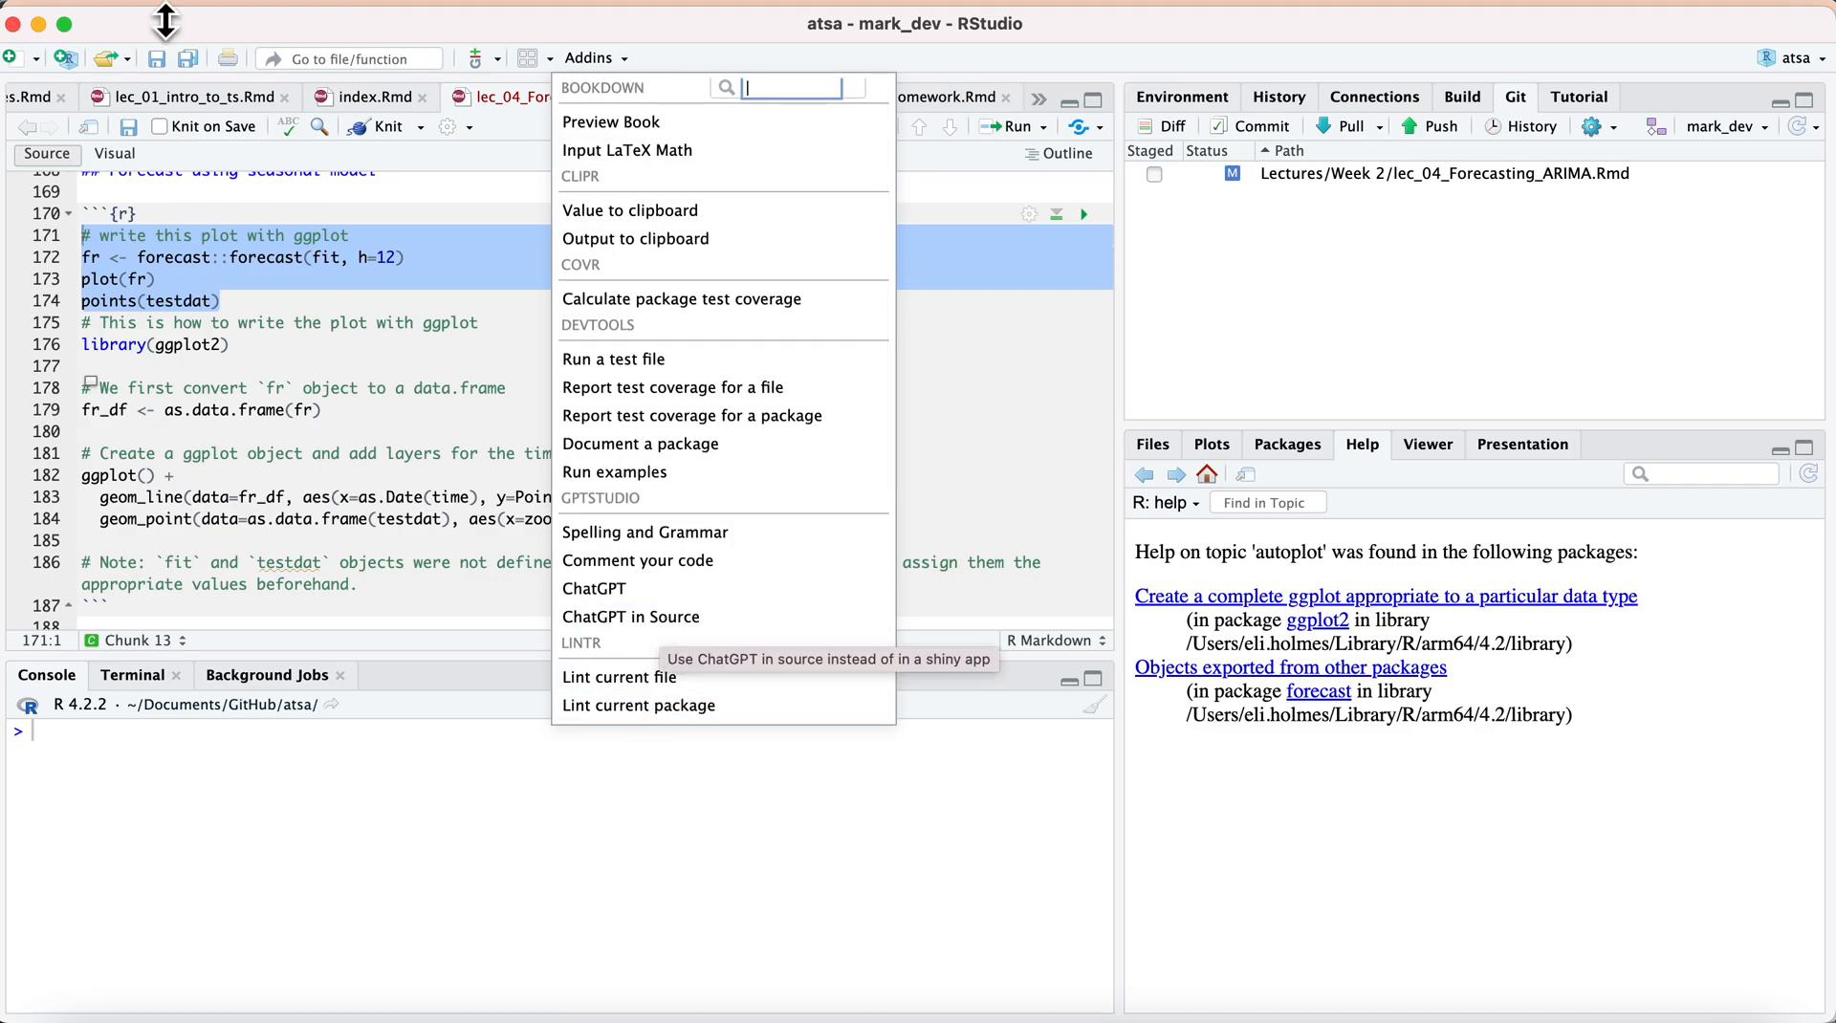
{"action": "mouse_move", "coordinate": [277, 259]}
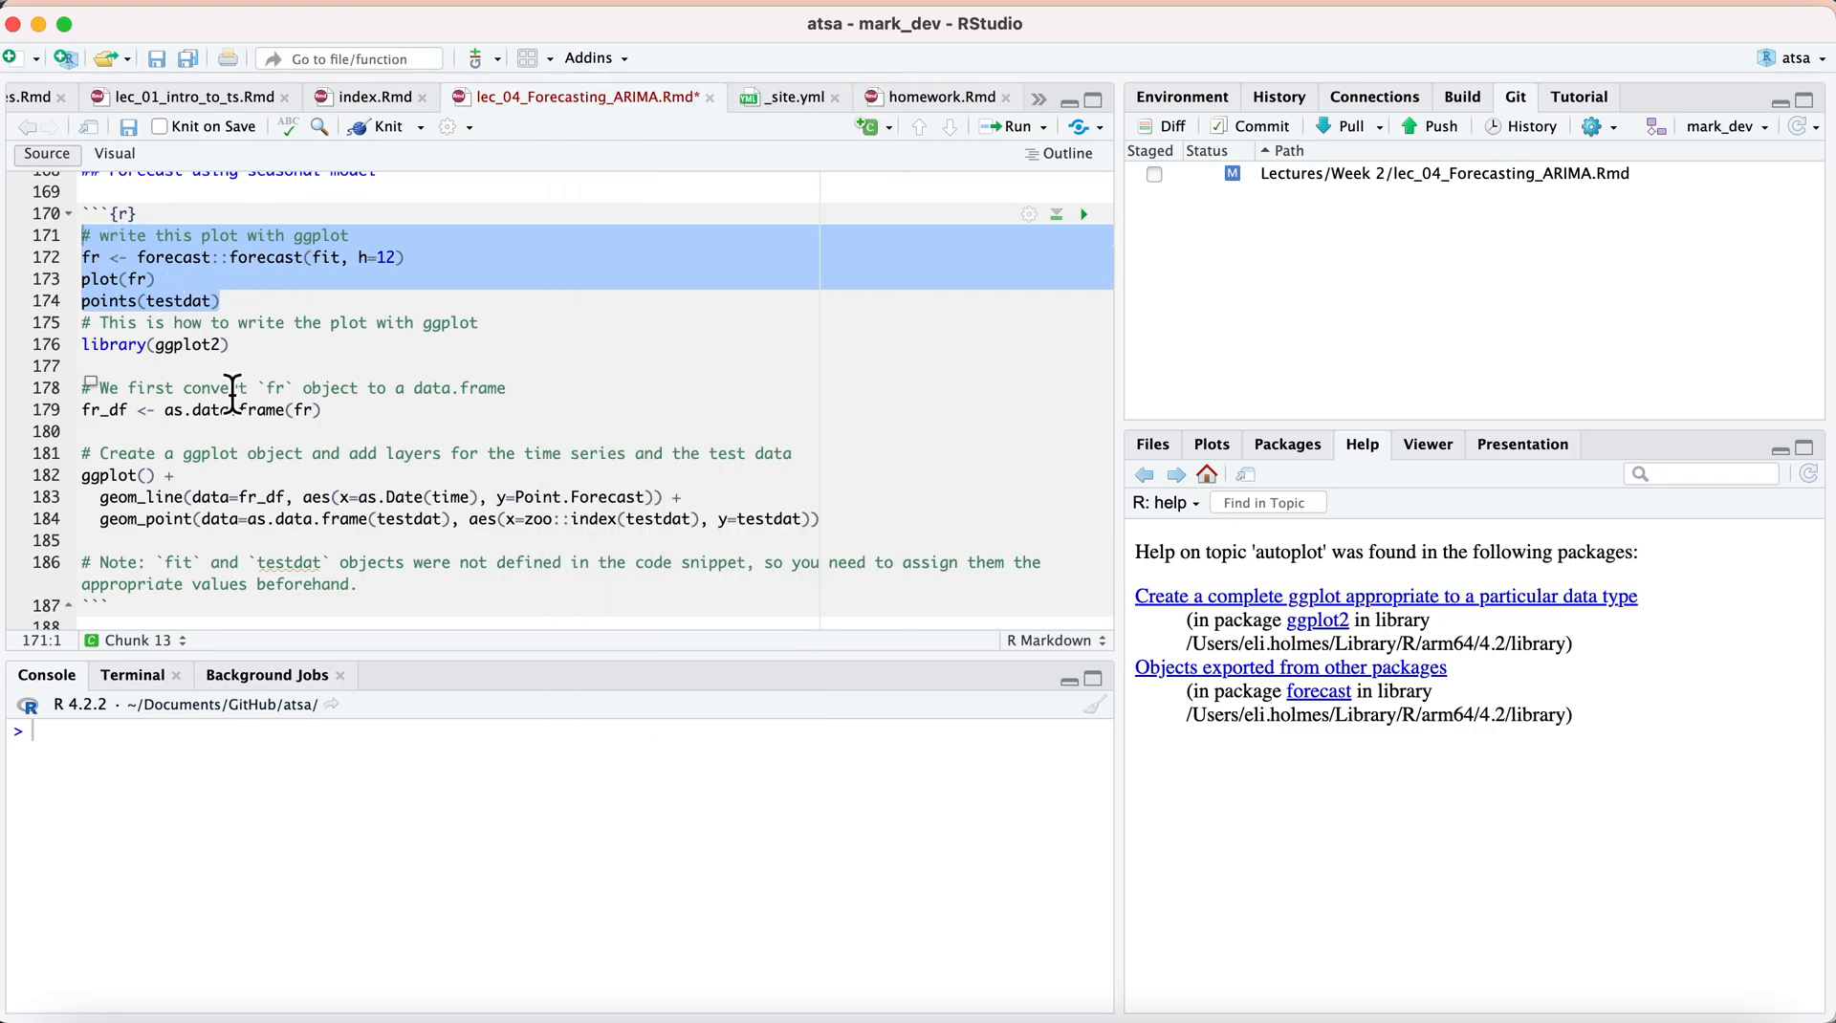
{"action": "mouse_move", "coordinate": [465, 247]}
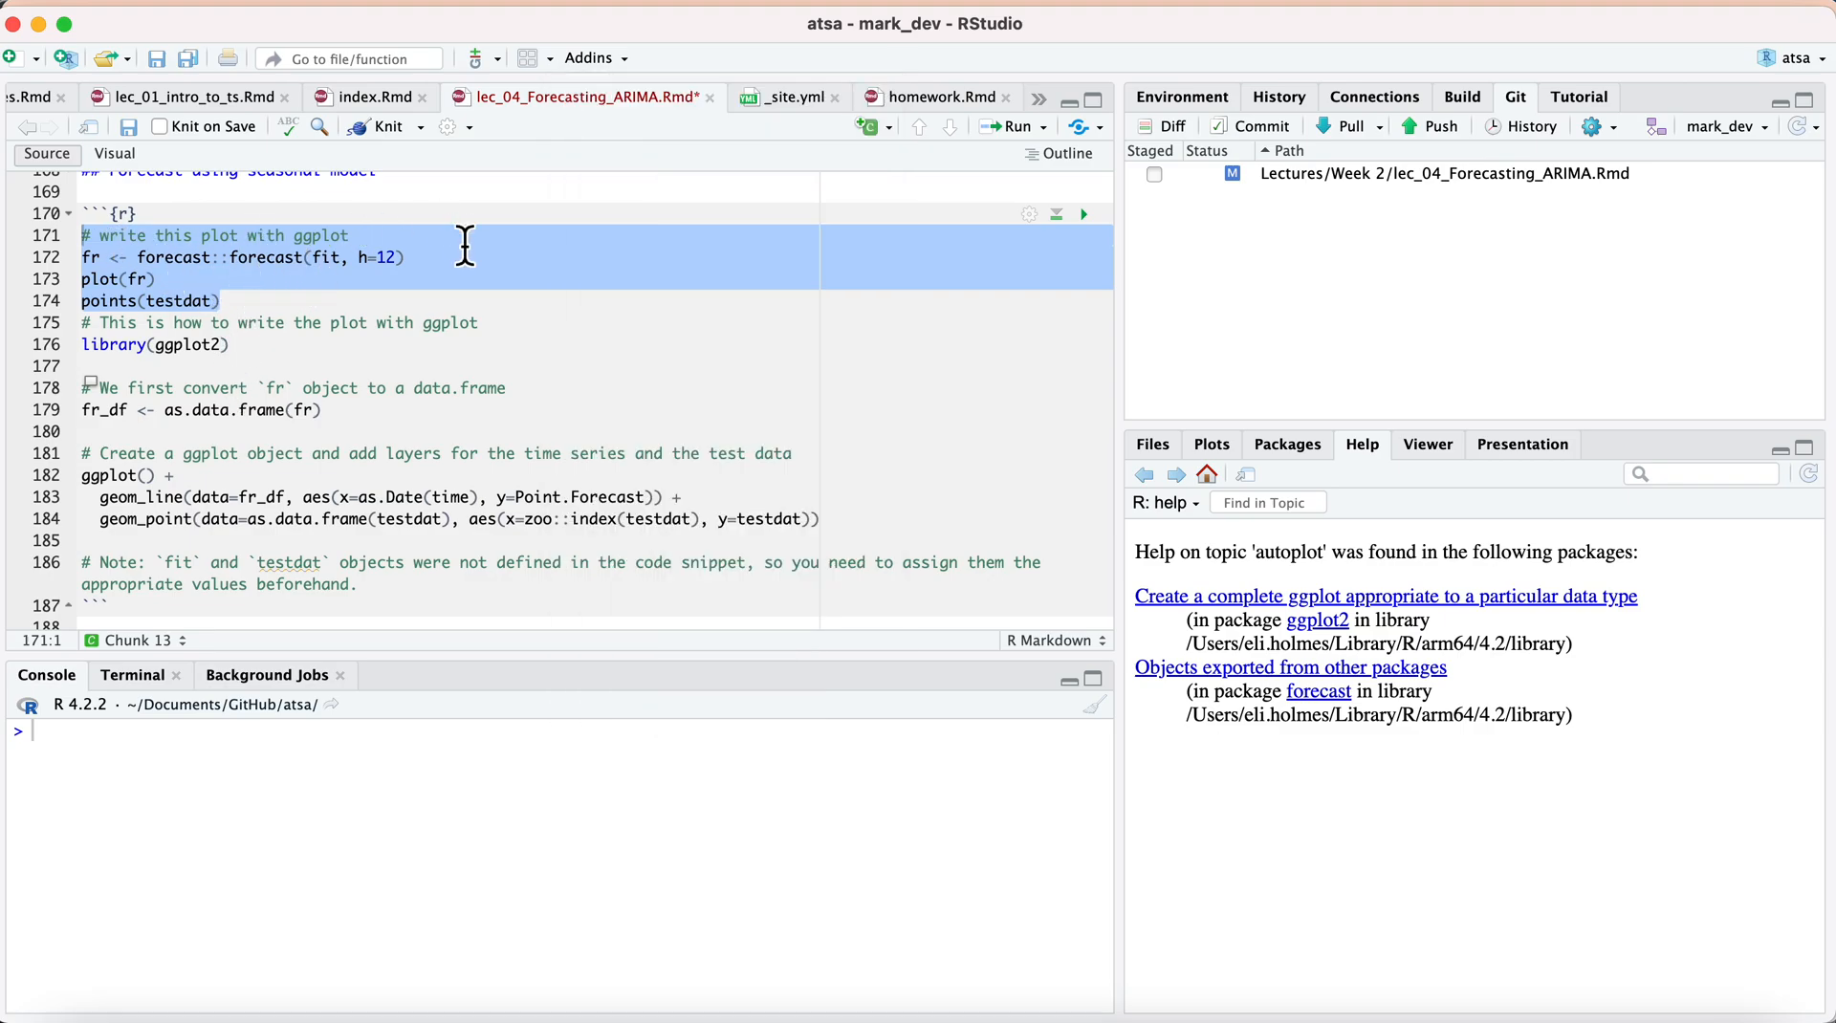
Print as.data.frame(fr) and prefix the geom_point x aesthetic with zoo:: for index(testdat).
{"action": "scroll", "scroll_direction": "down", "scroll_amount": 3}
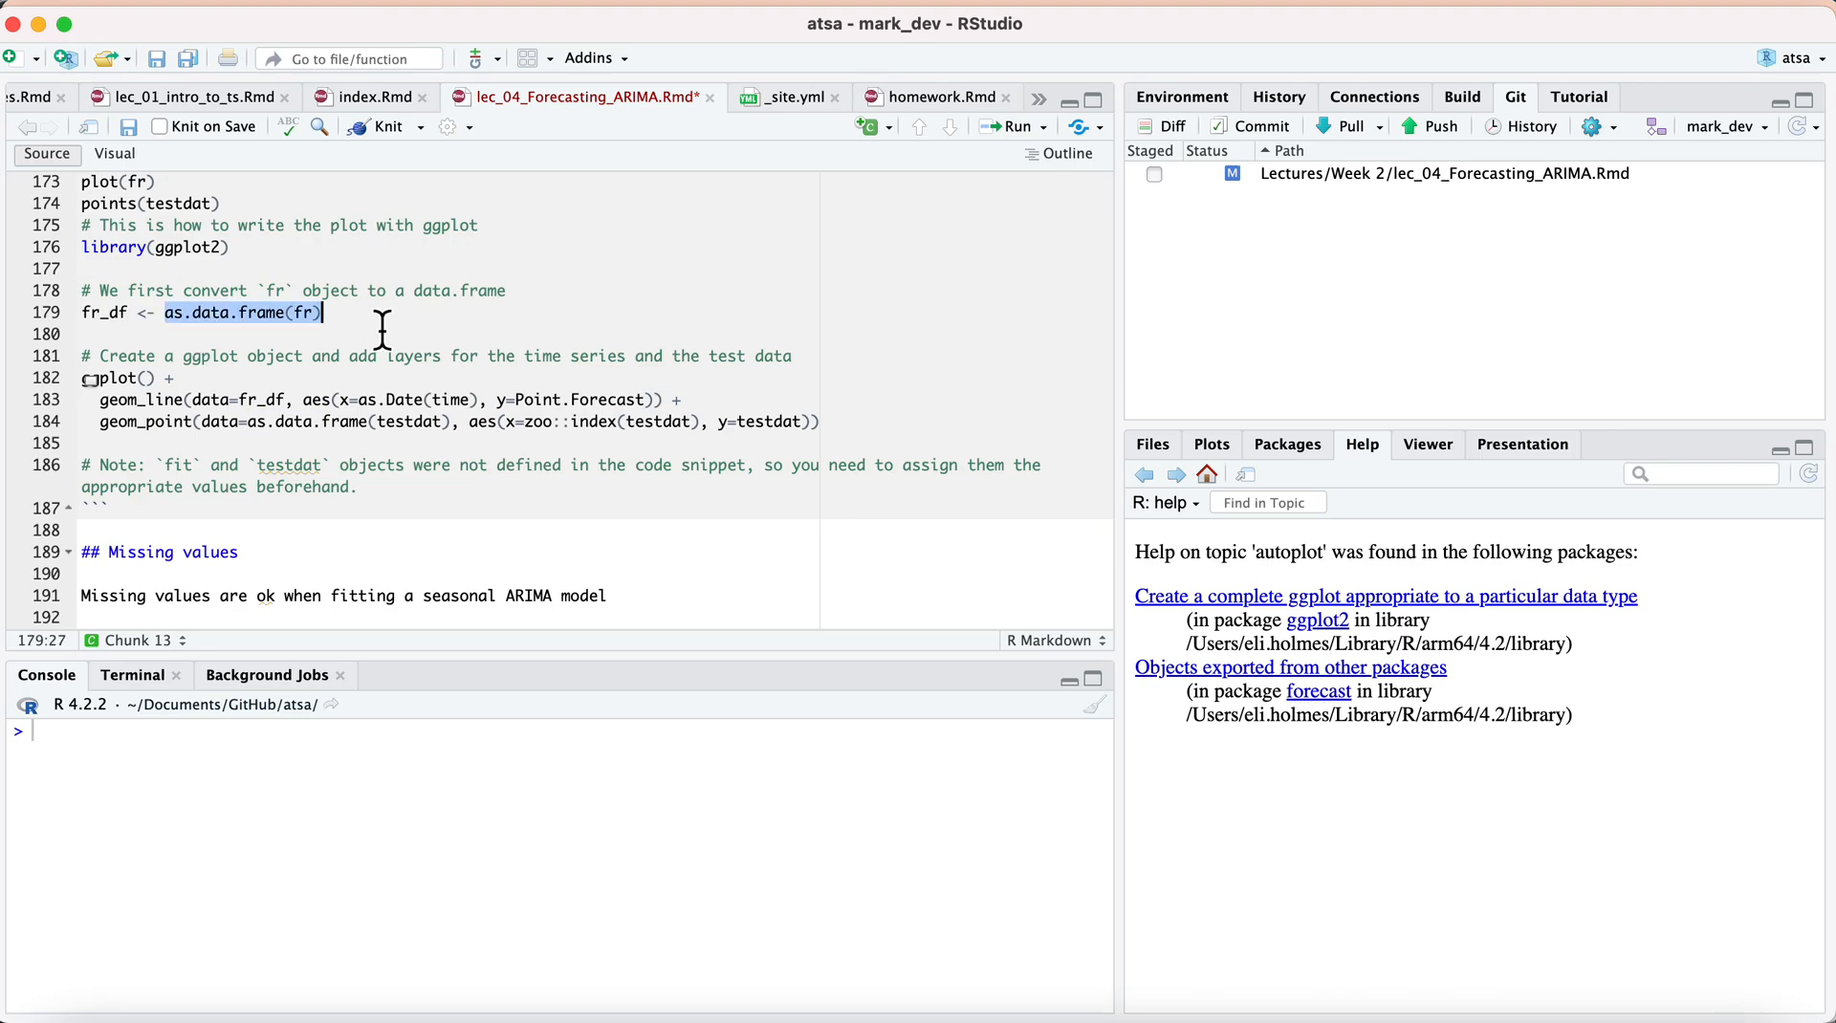
{"action": "mouse_move", "coordinate": [86, 766]}
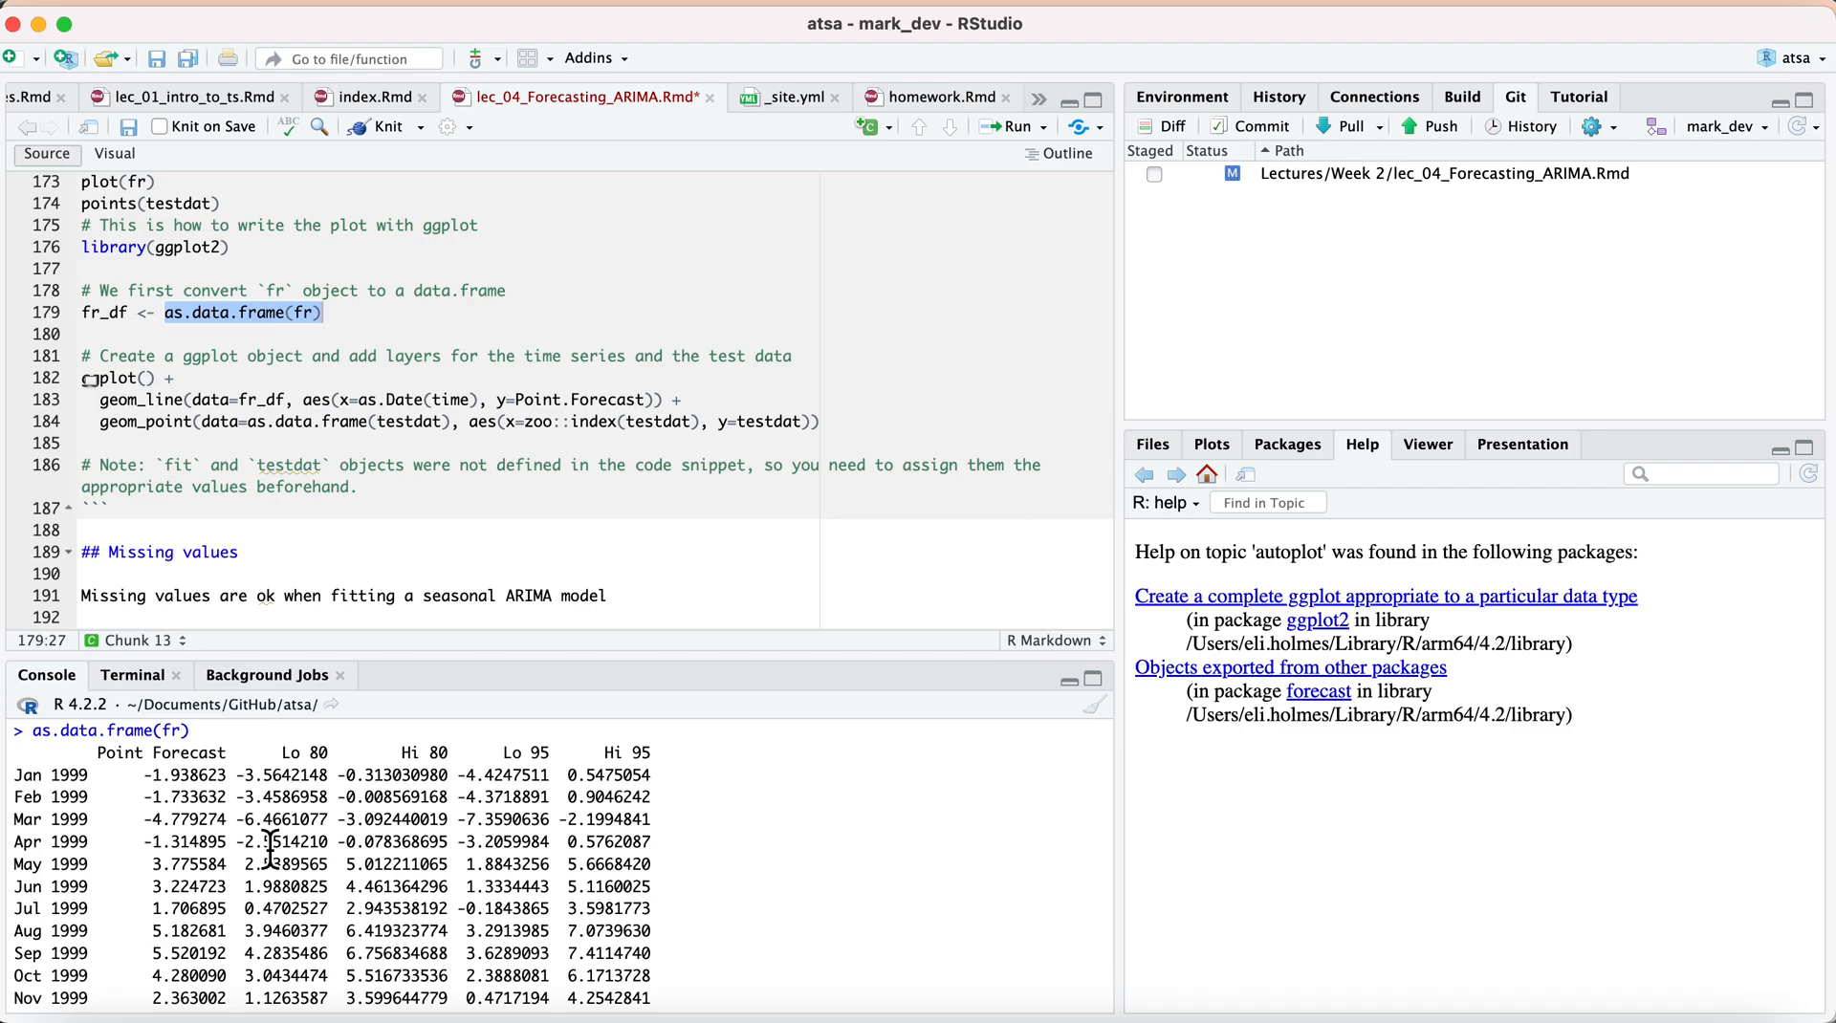
{"action": "mouse_move", "coordinate": [346, 400]}
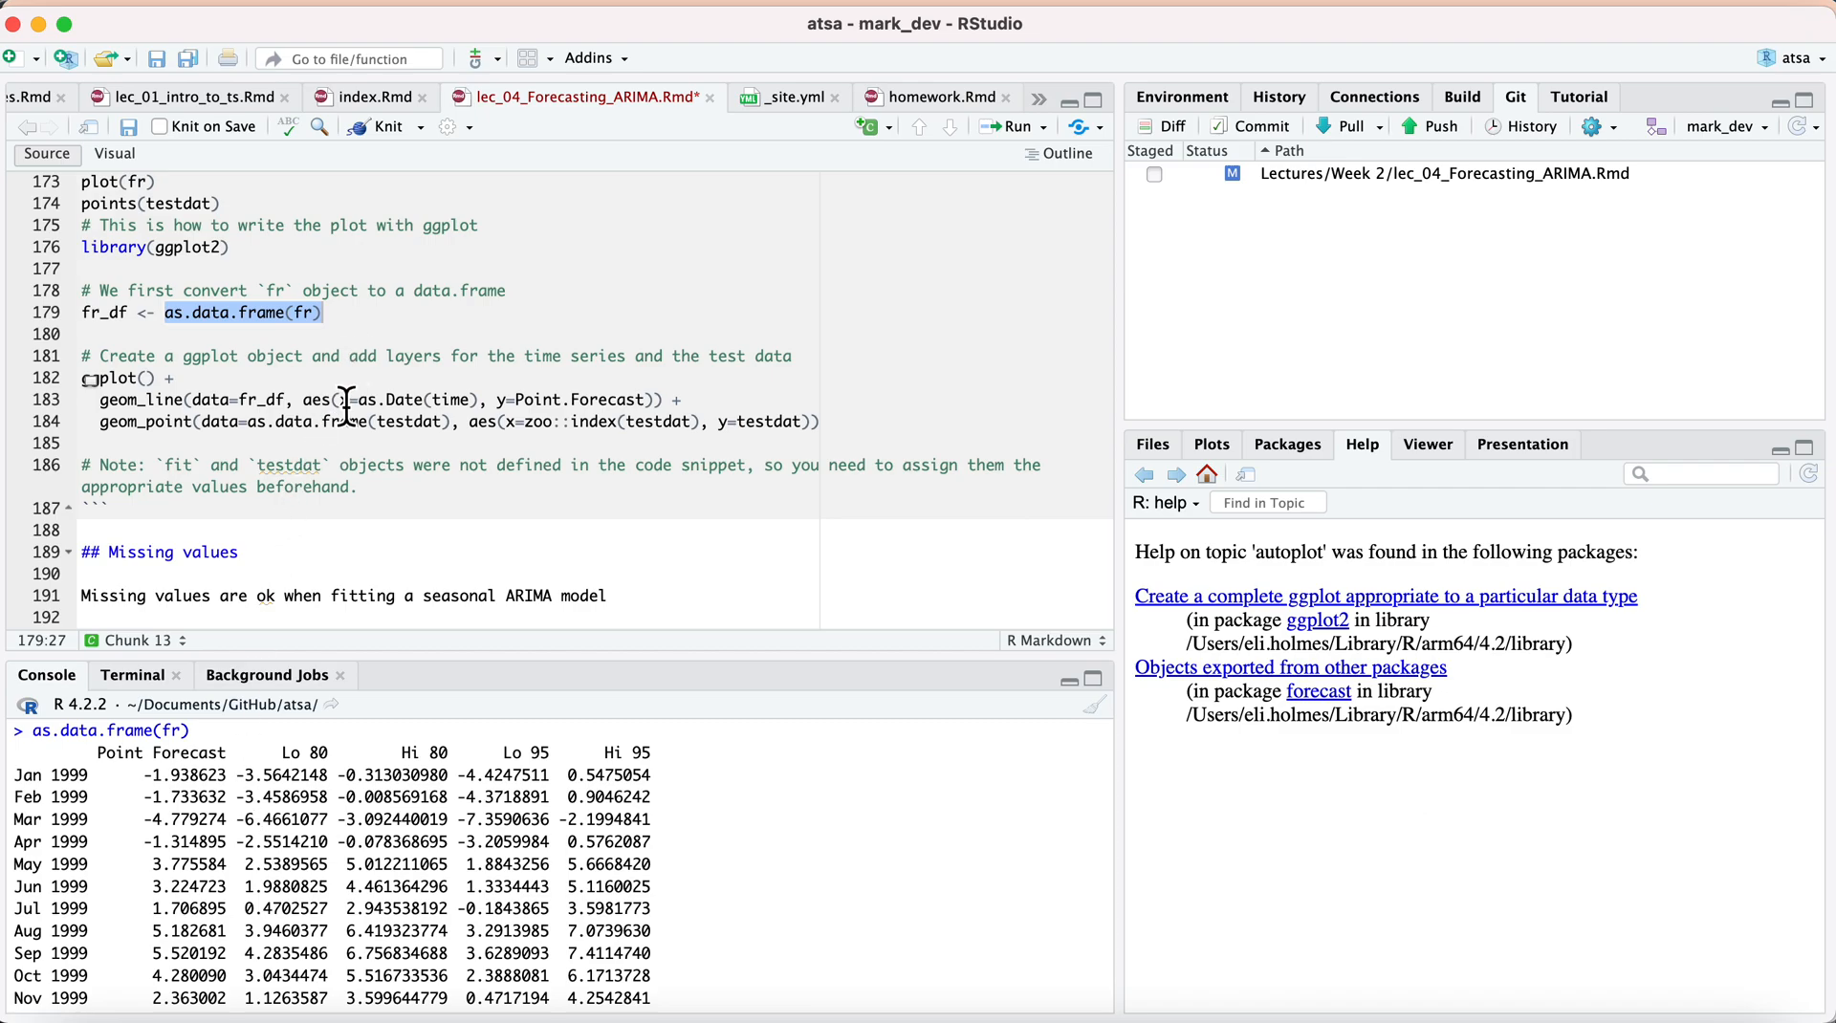
{"action": "mouse_move", "coordinate": [483, 421]}
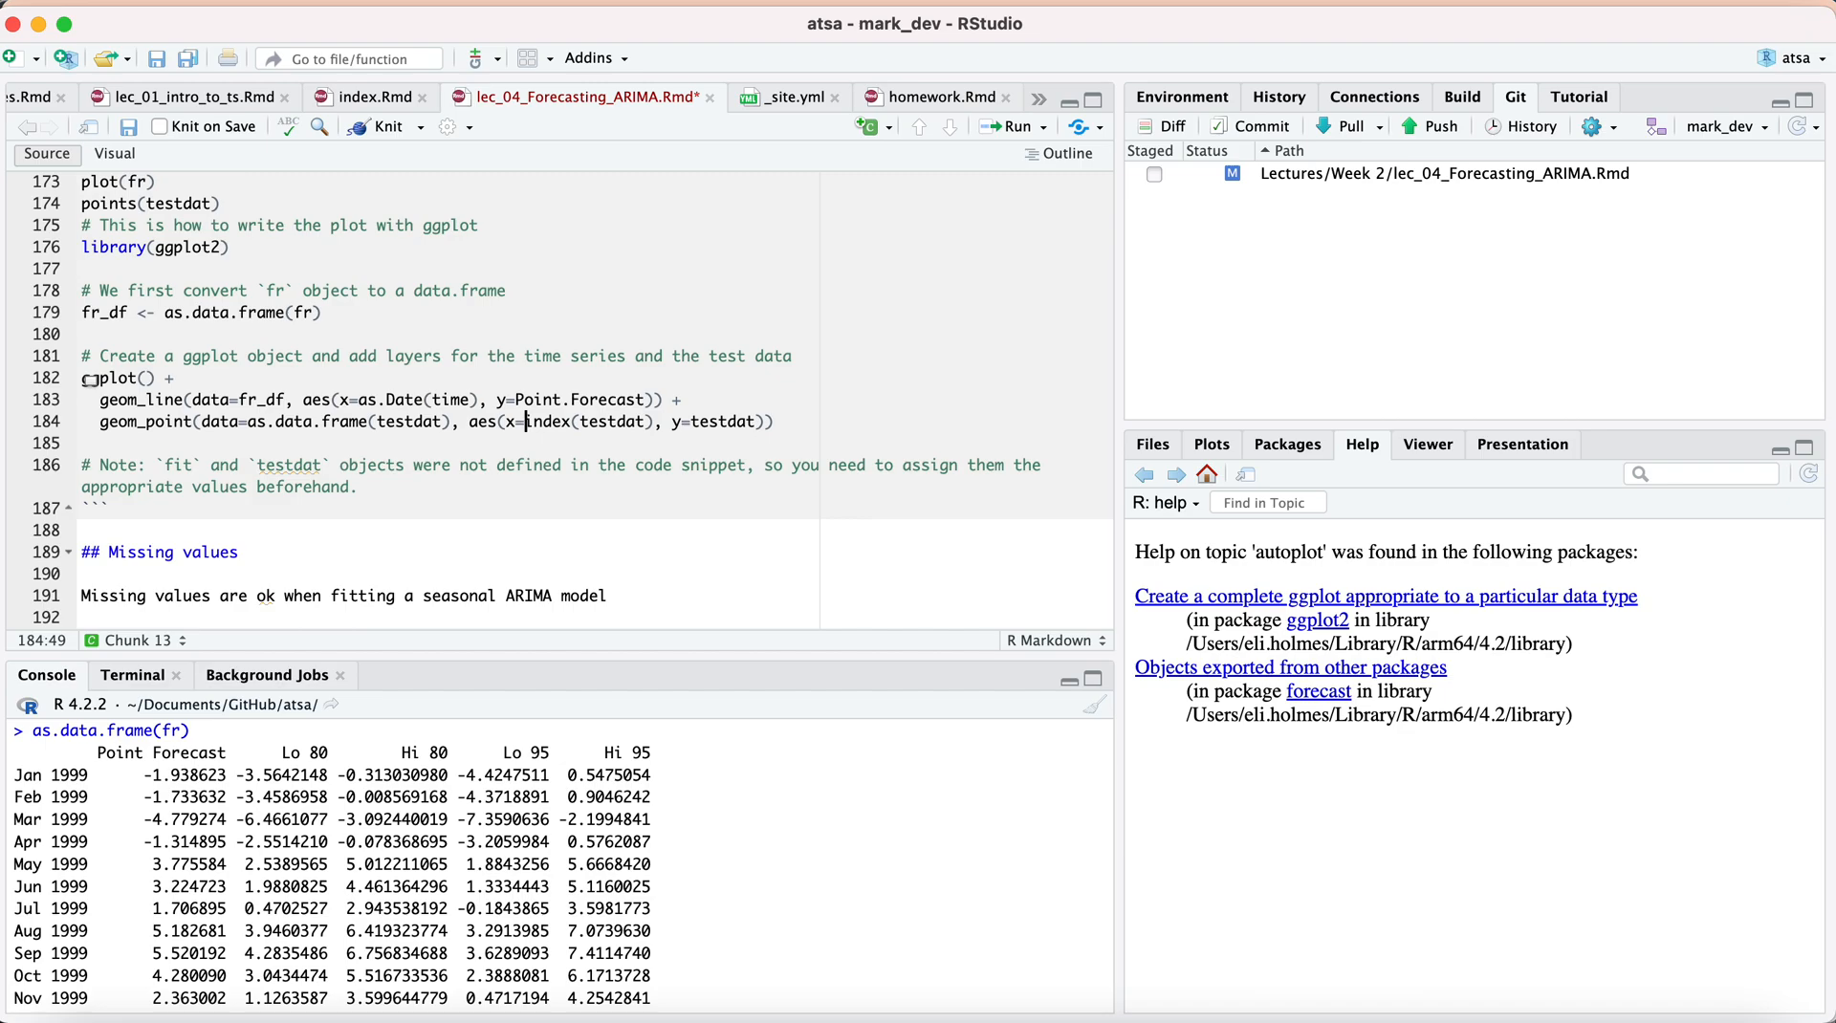
{"action": "type", "text": "zoo::"}
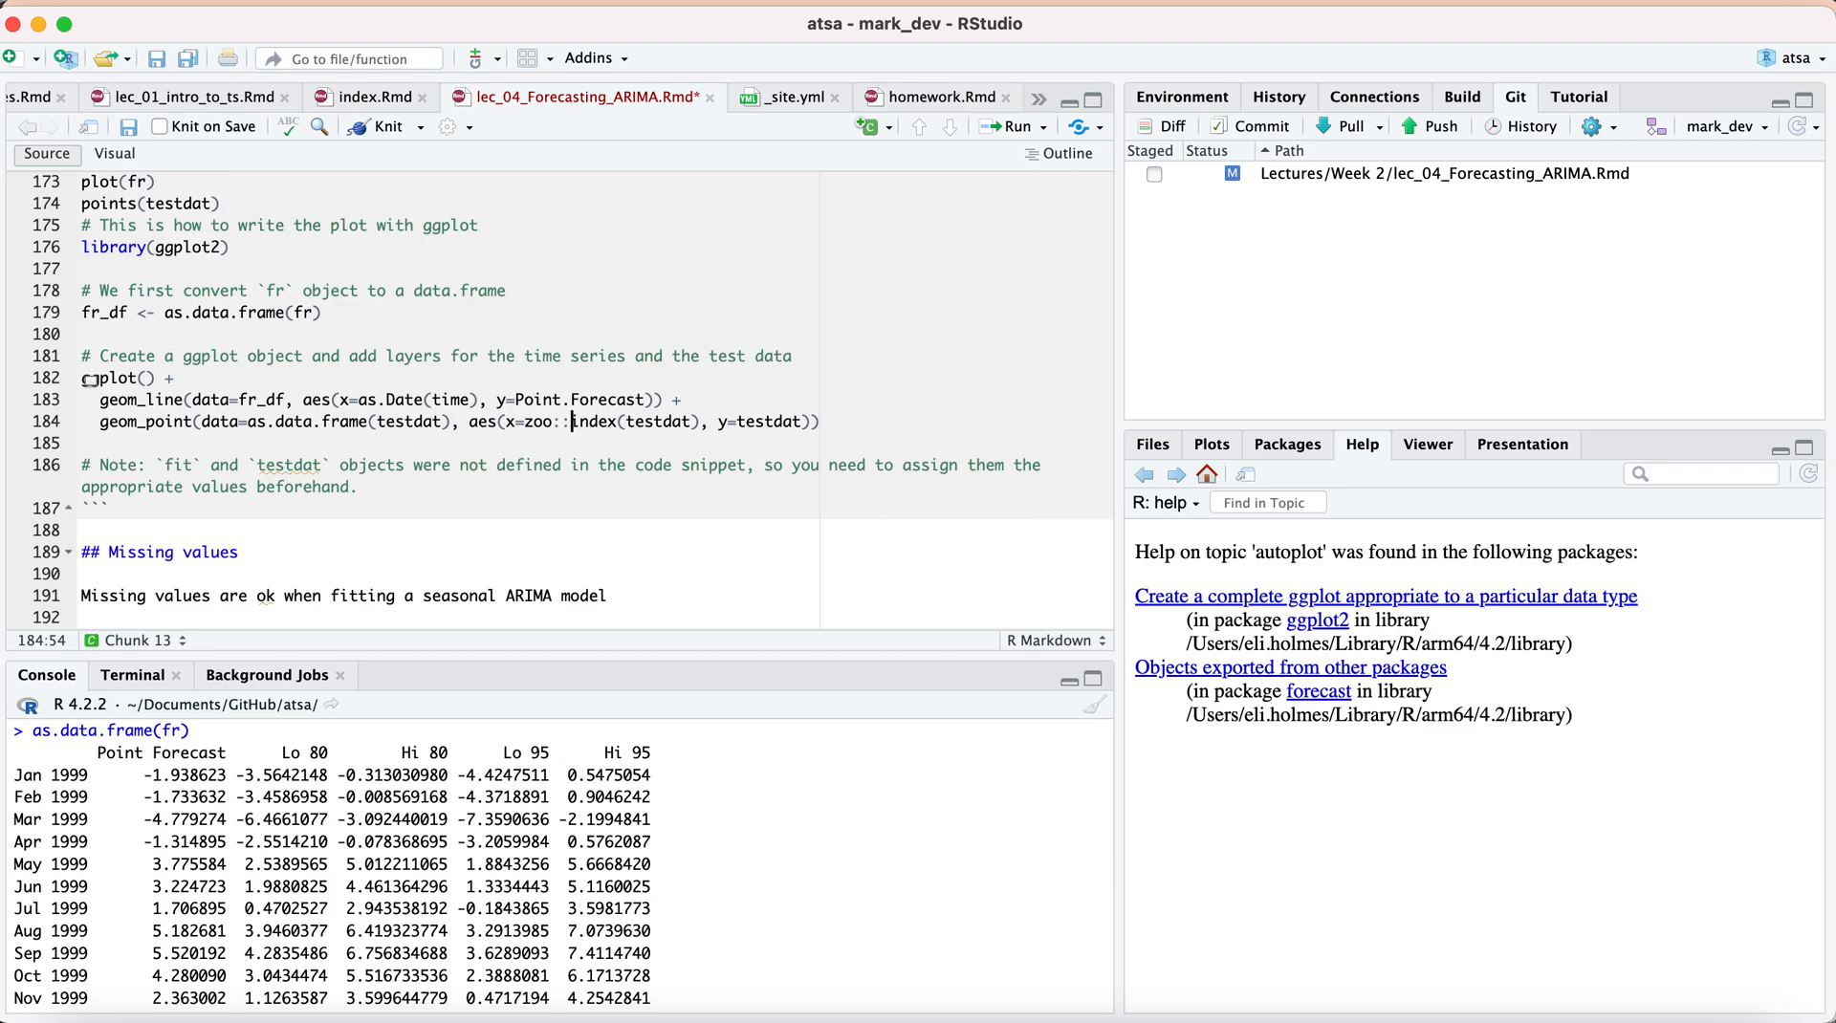
{"action": "mouse_move", "coordinate": [1387, 919]}
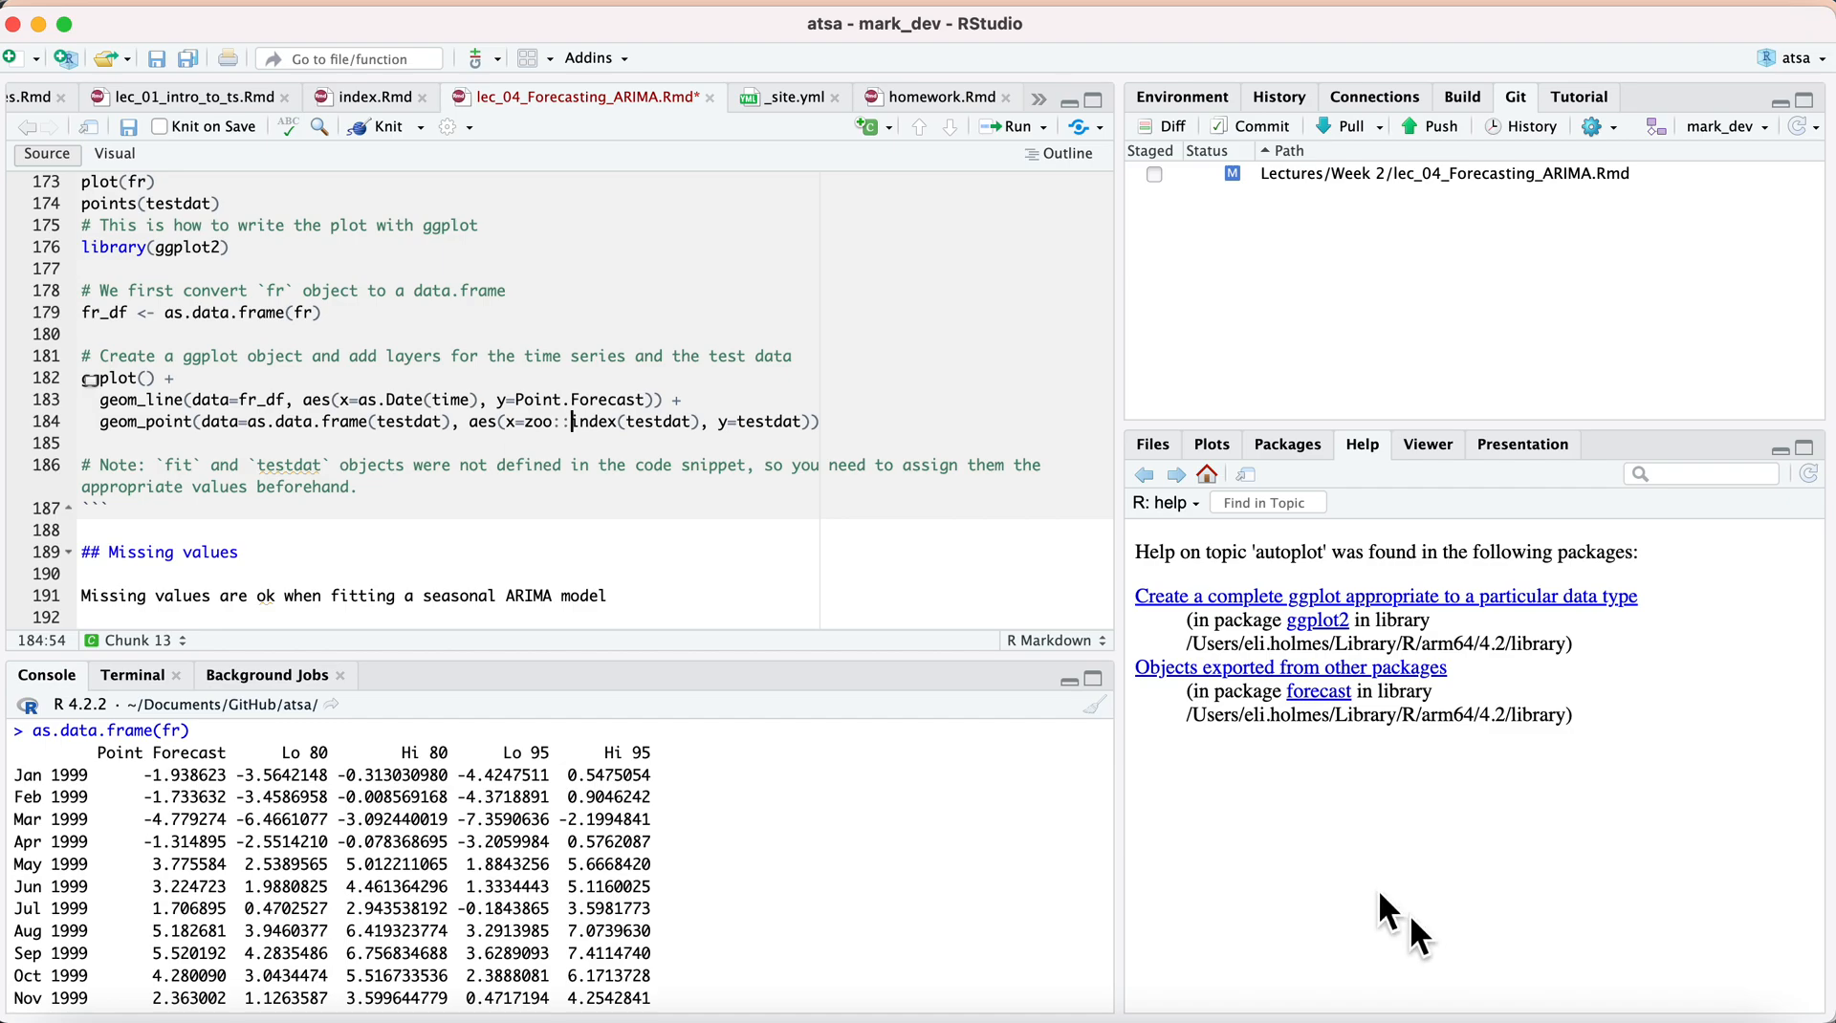
{"action": "mouse_move", "coordinate": [728, 285]}
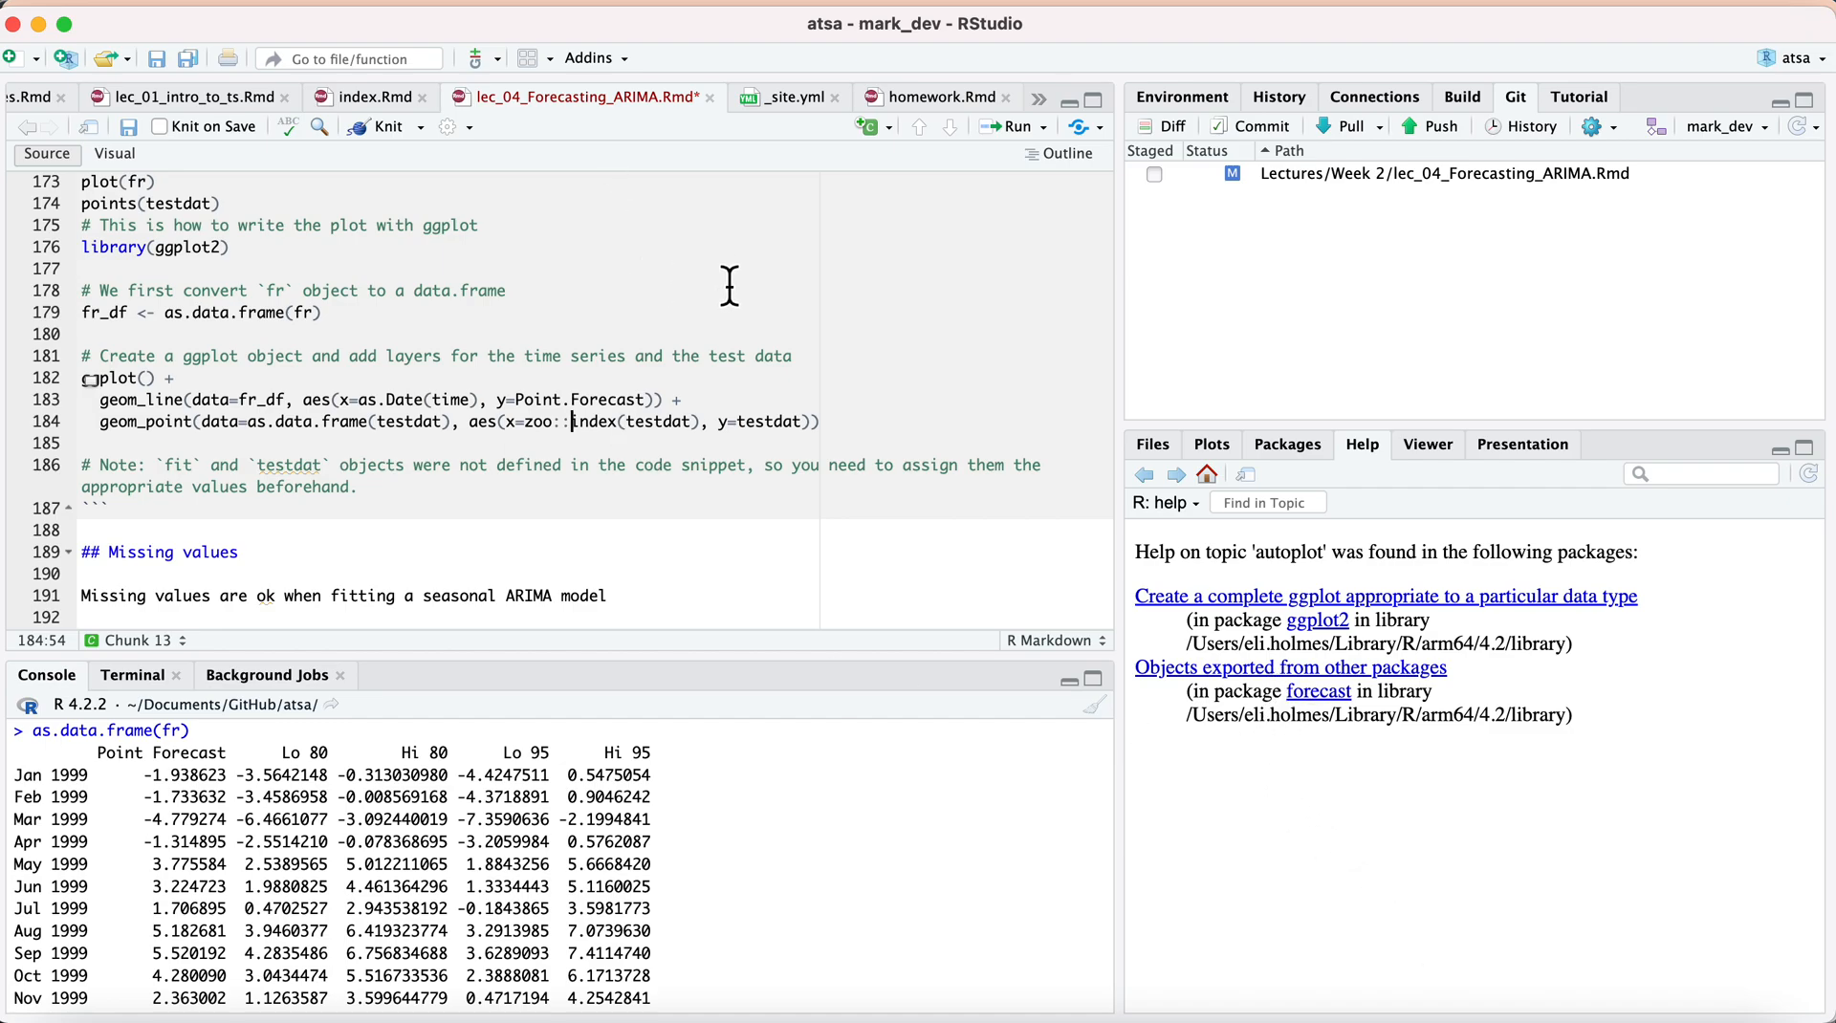
{"action": "mouse_move", "coordinate": [740, 401]}
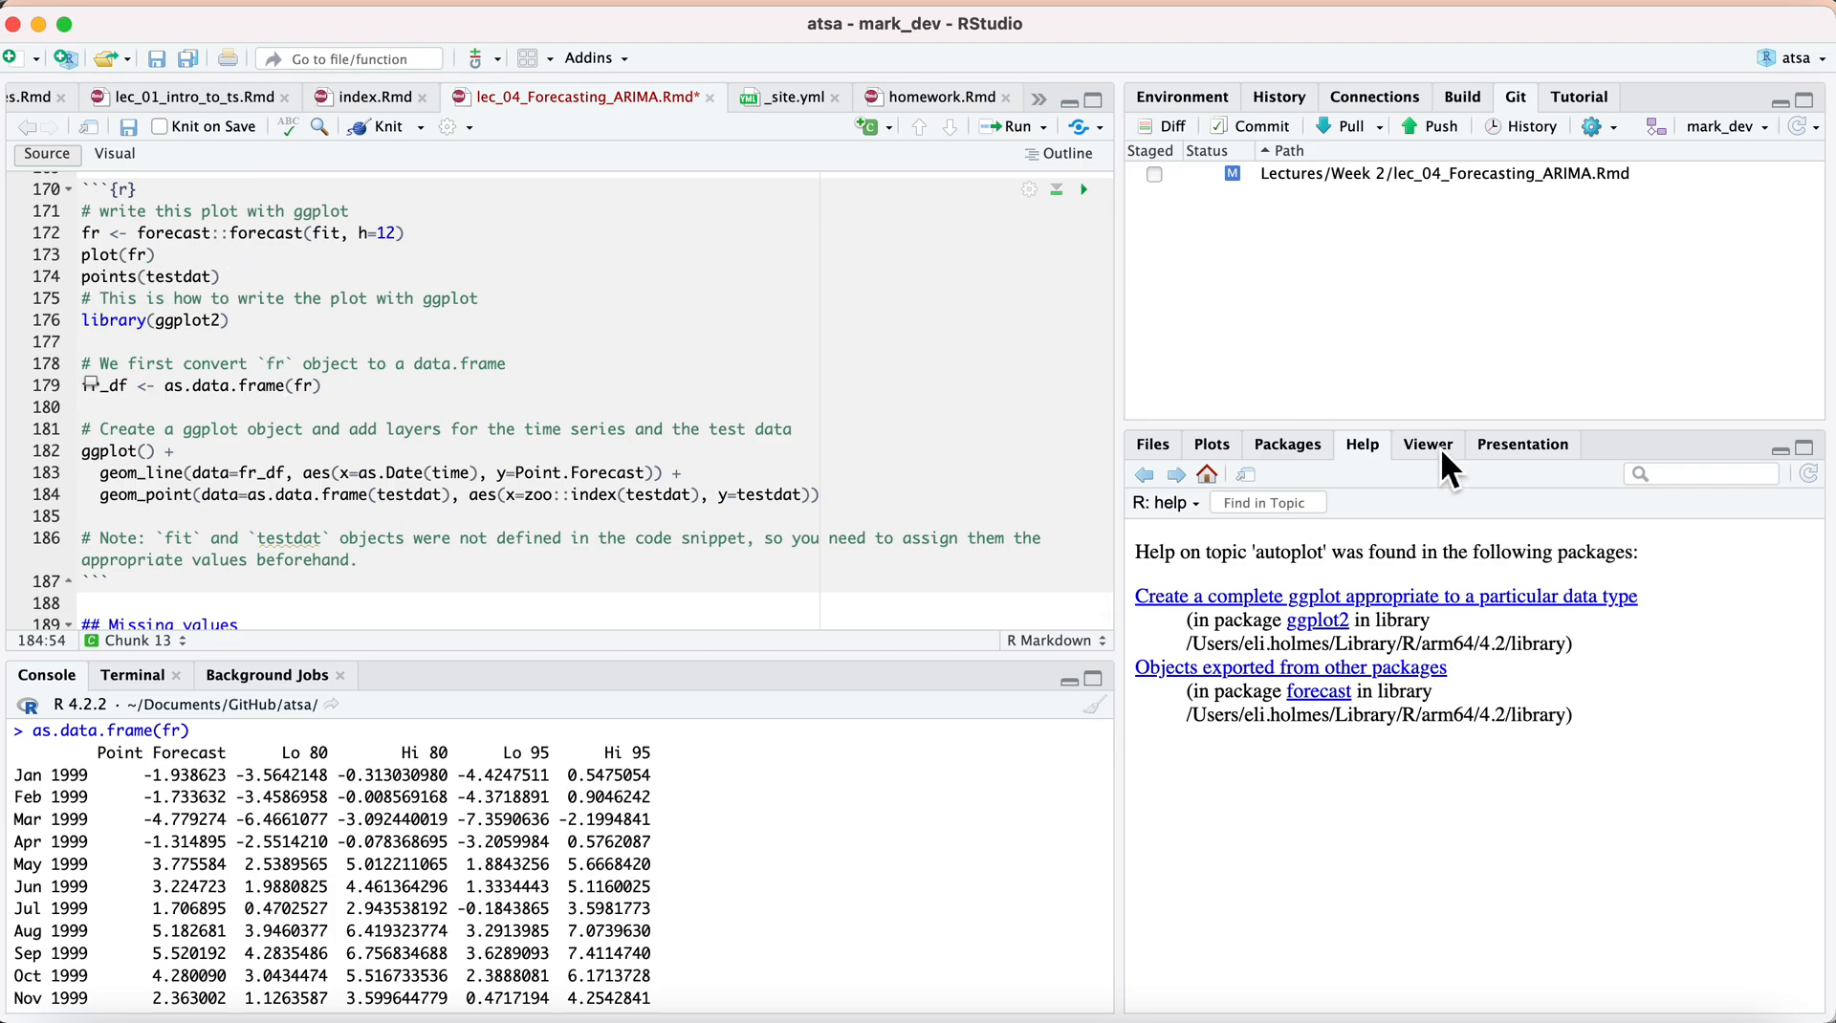
Clear the autoplot help page and scroll to plot(fr) to draw the ARIMA drift forecast.
{"action": "left_click", "coordinate": [1428, 445]}
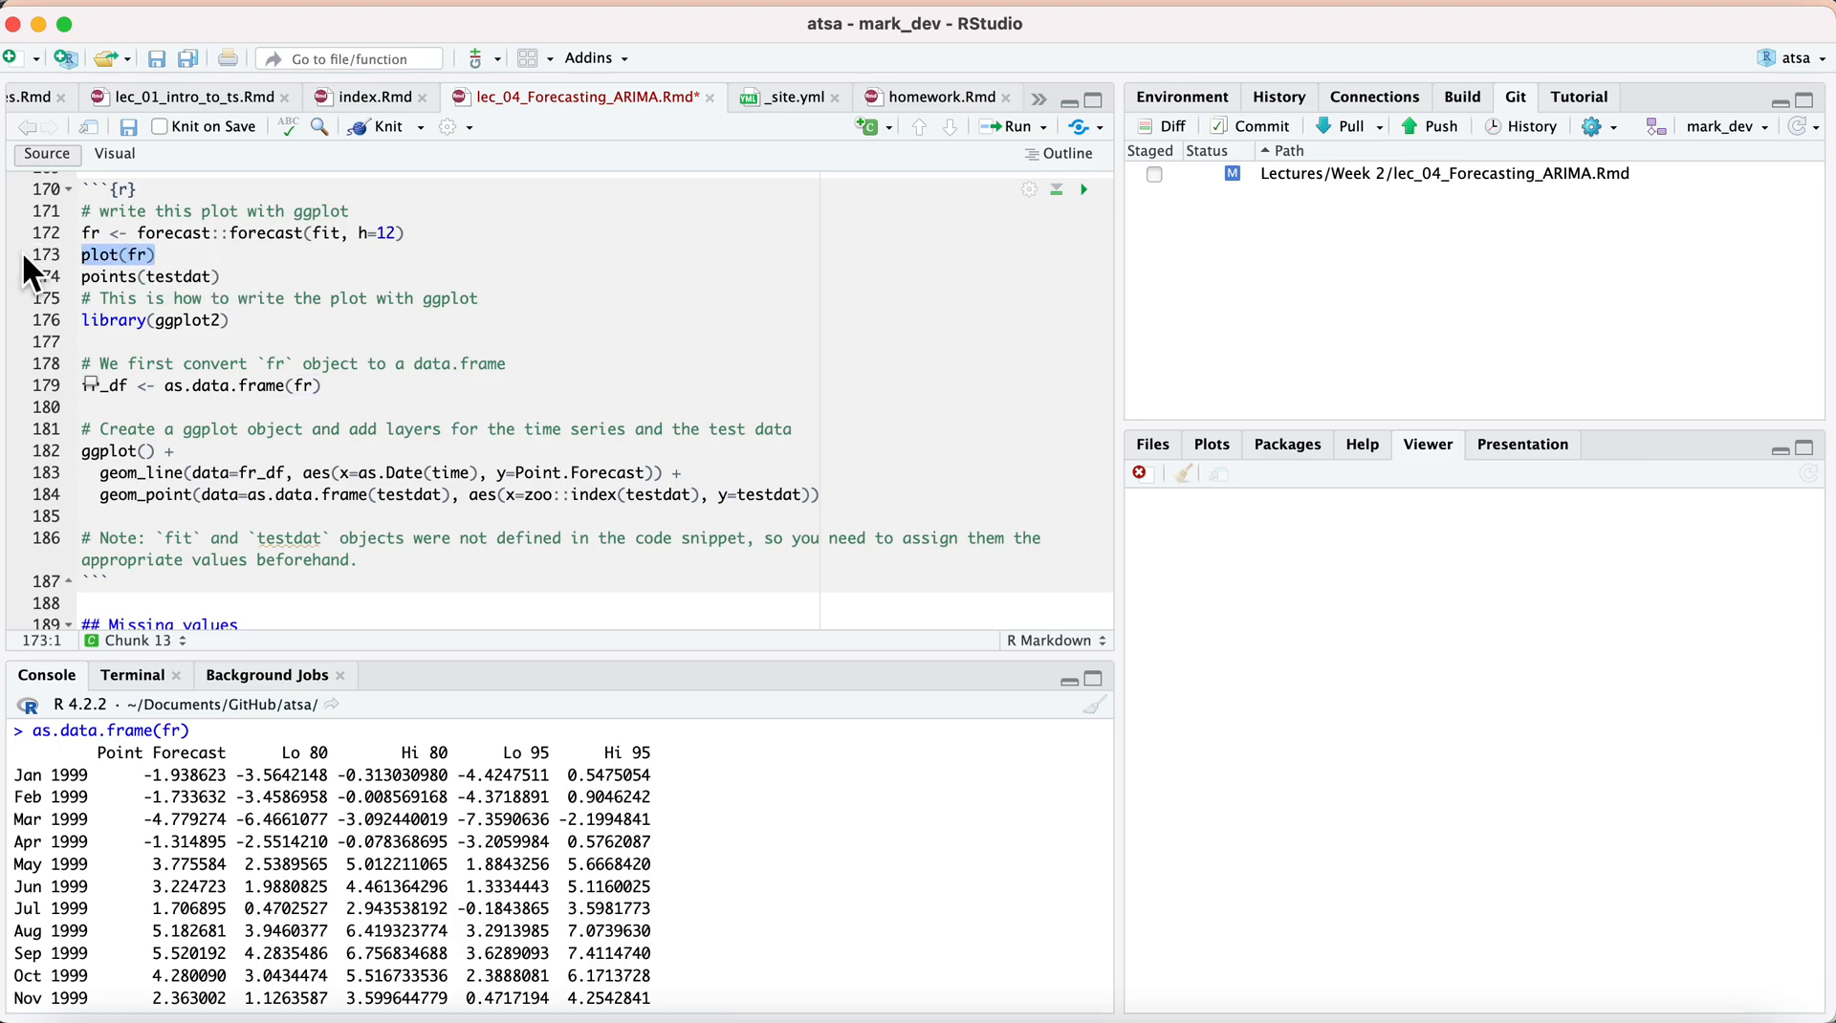
{"action": "scroll", "scroll_direction": "down", "scroll_amount": 3}
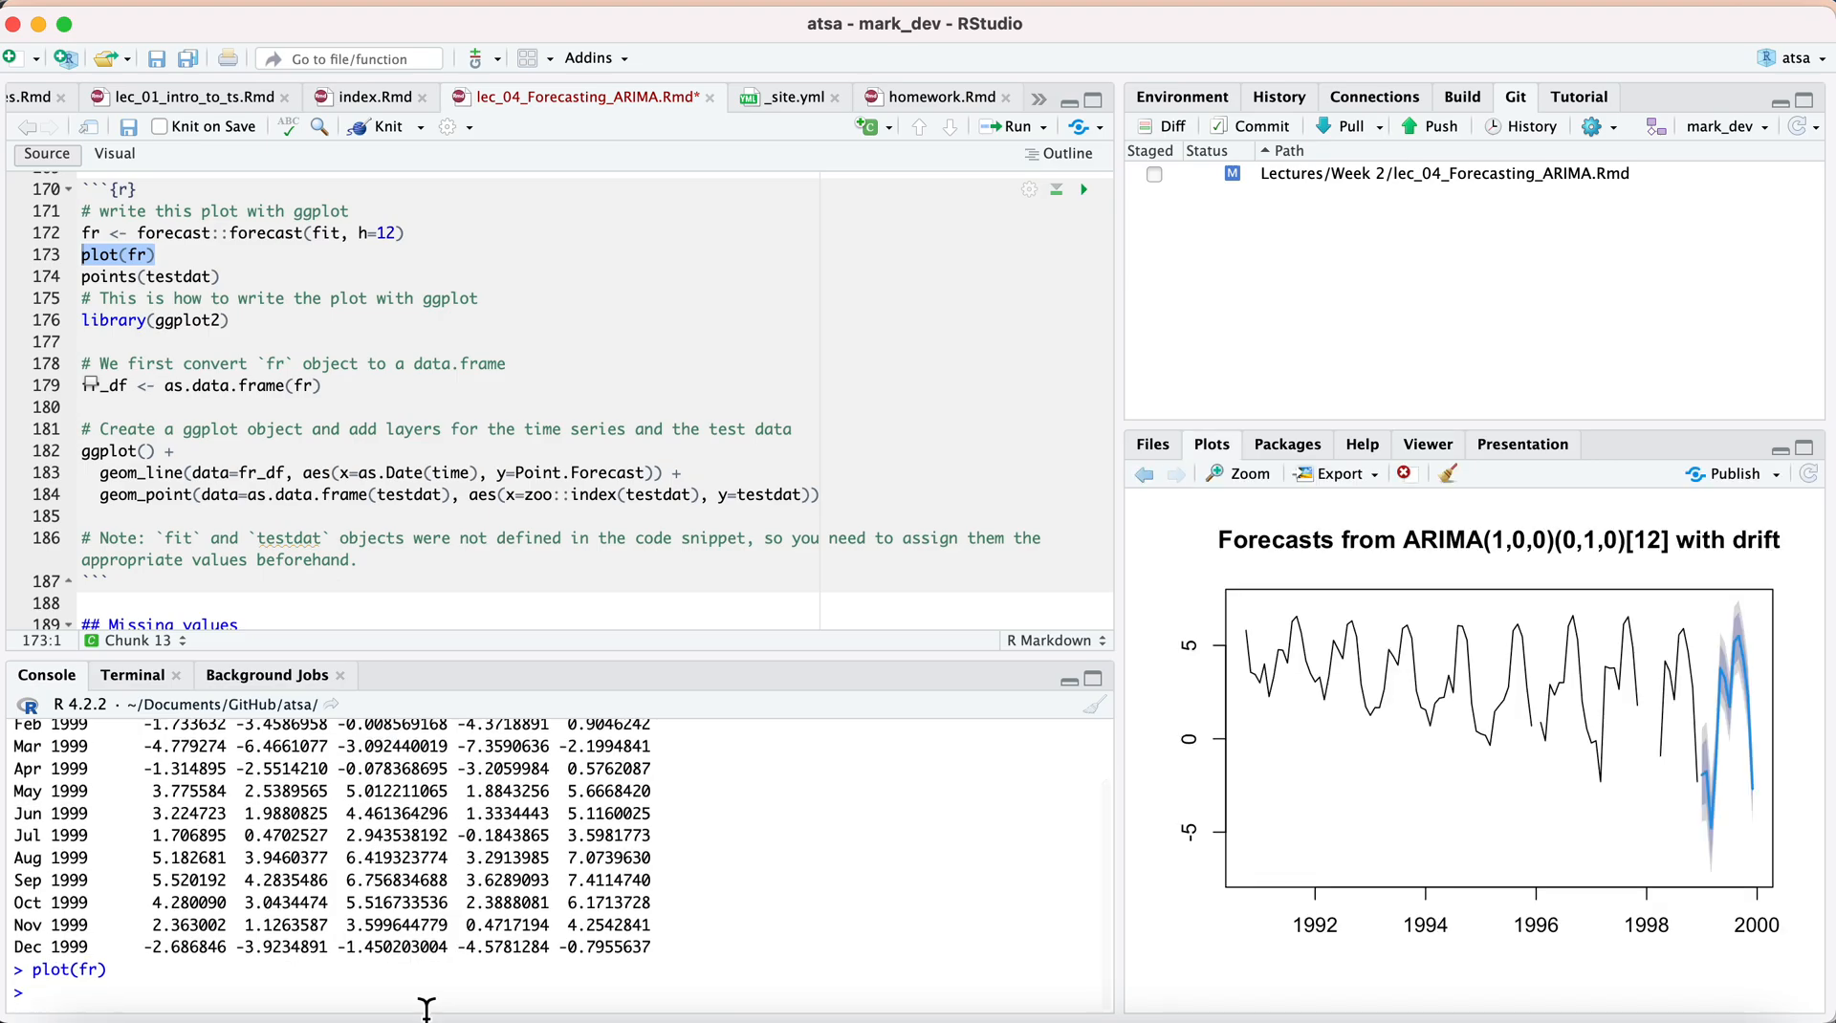
{"action": "mouse_move", "coordinate": [1668, 661]}
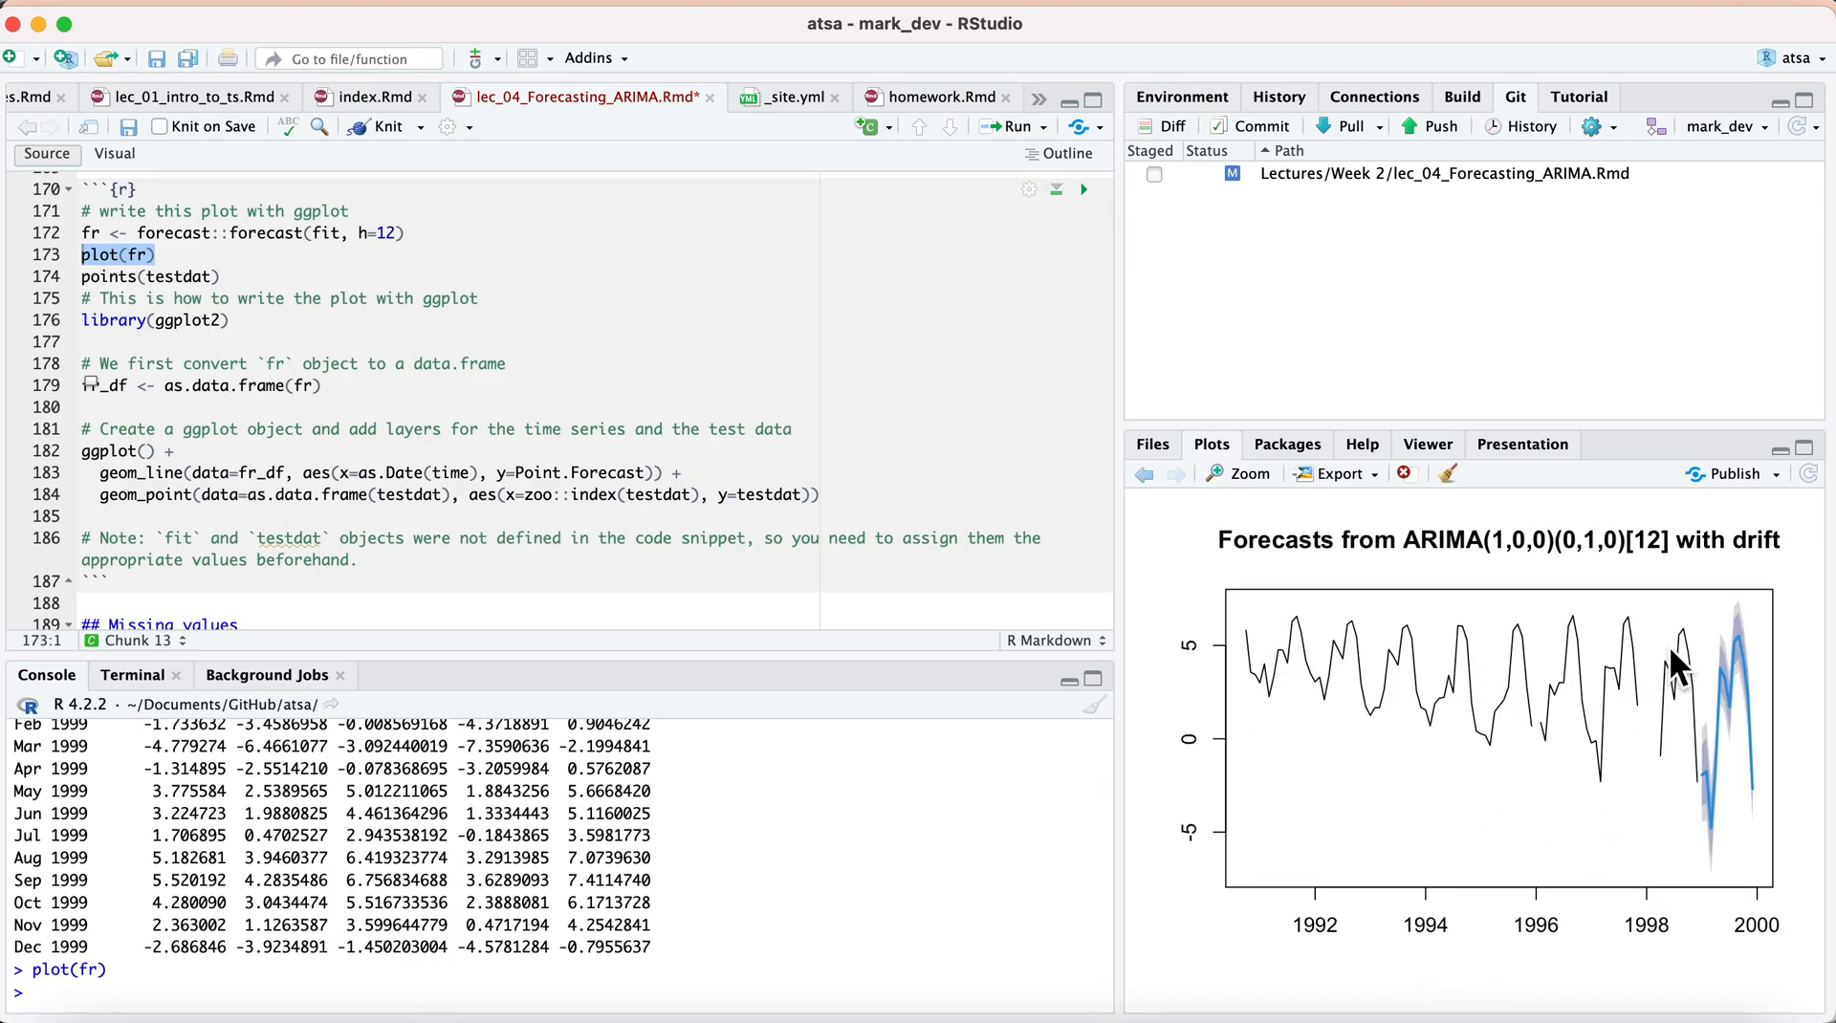
{"action": "mouse_move", "coordinate": [1744, 757]}
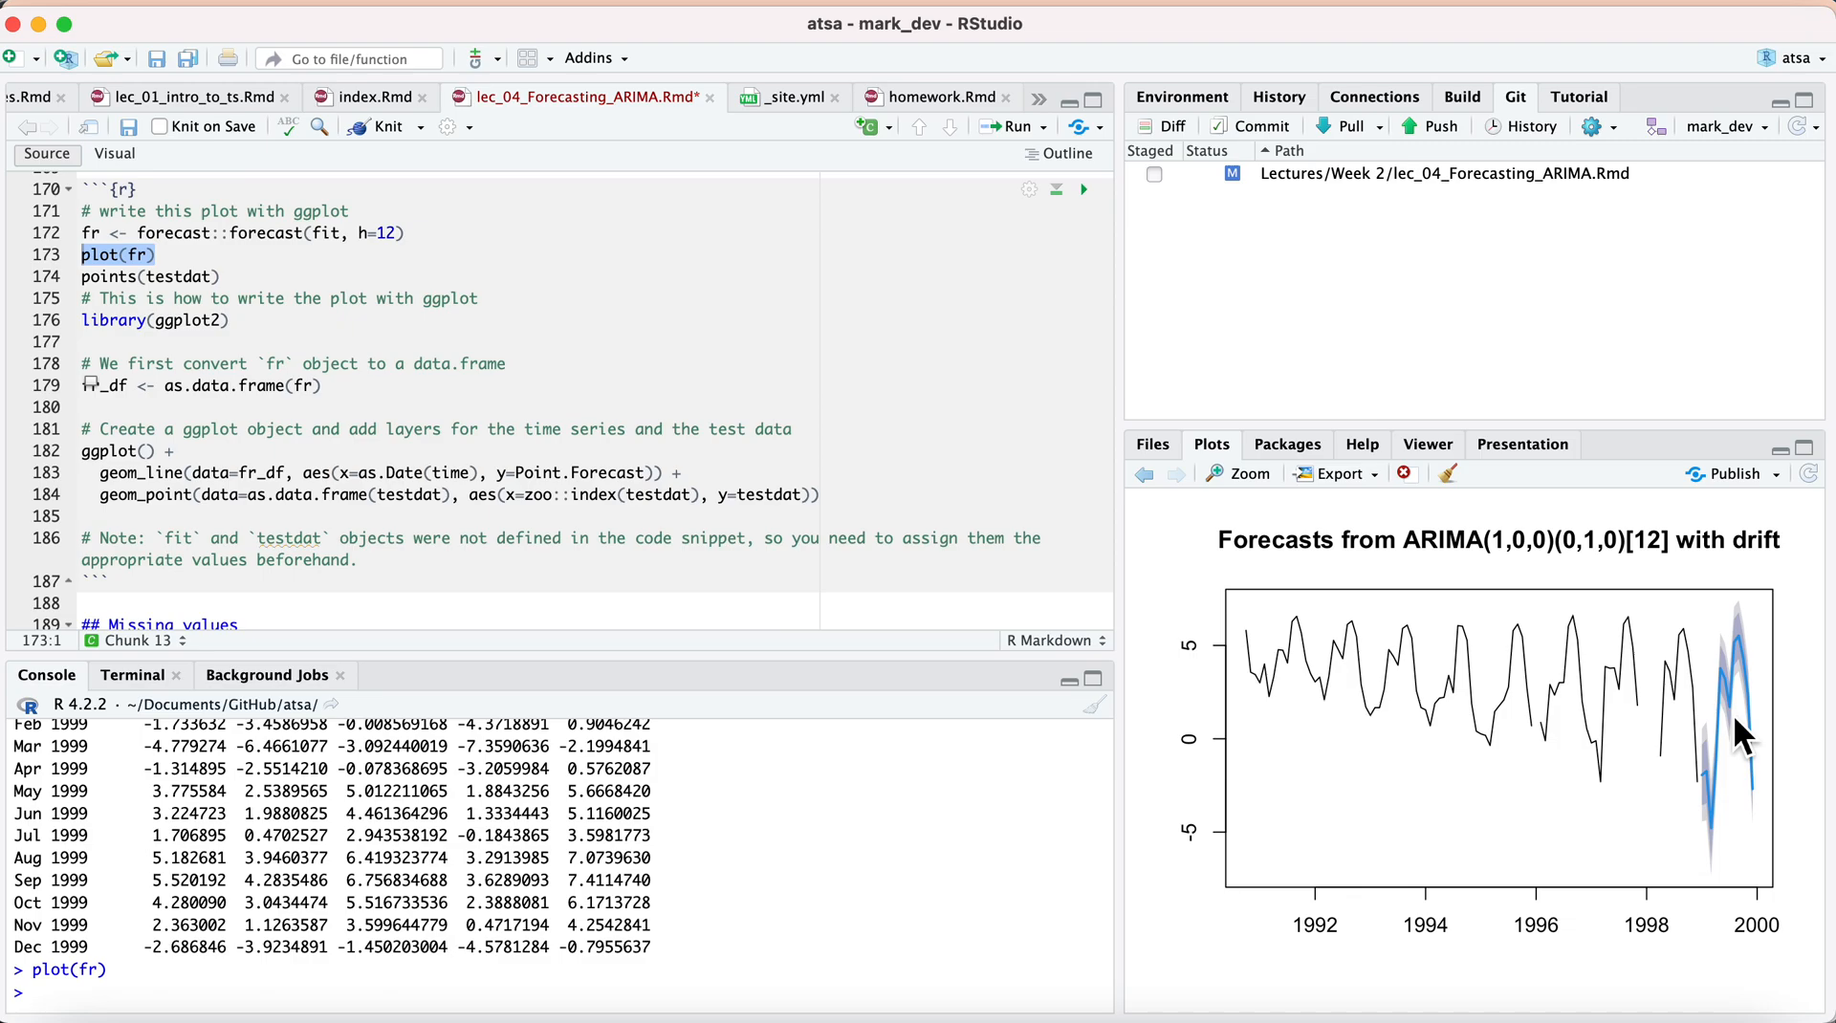
{"action": "mouse_move", "coordinate": [1831, 735]}
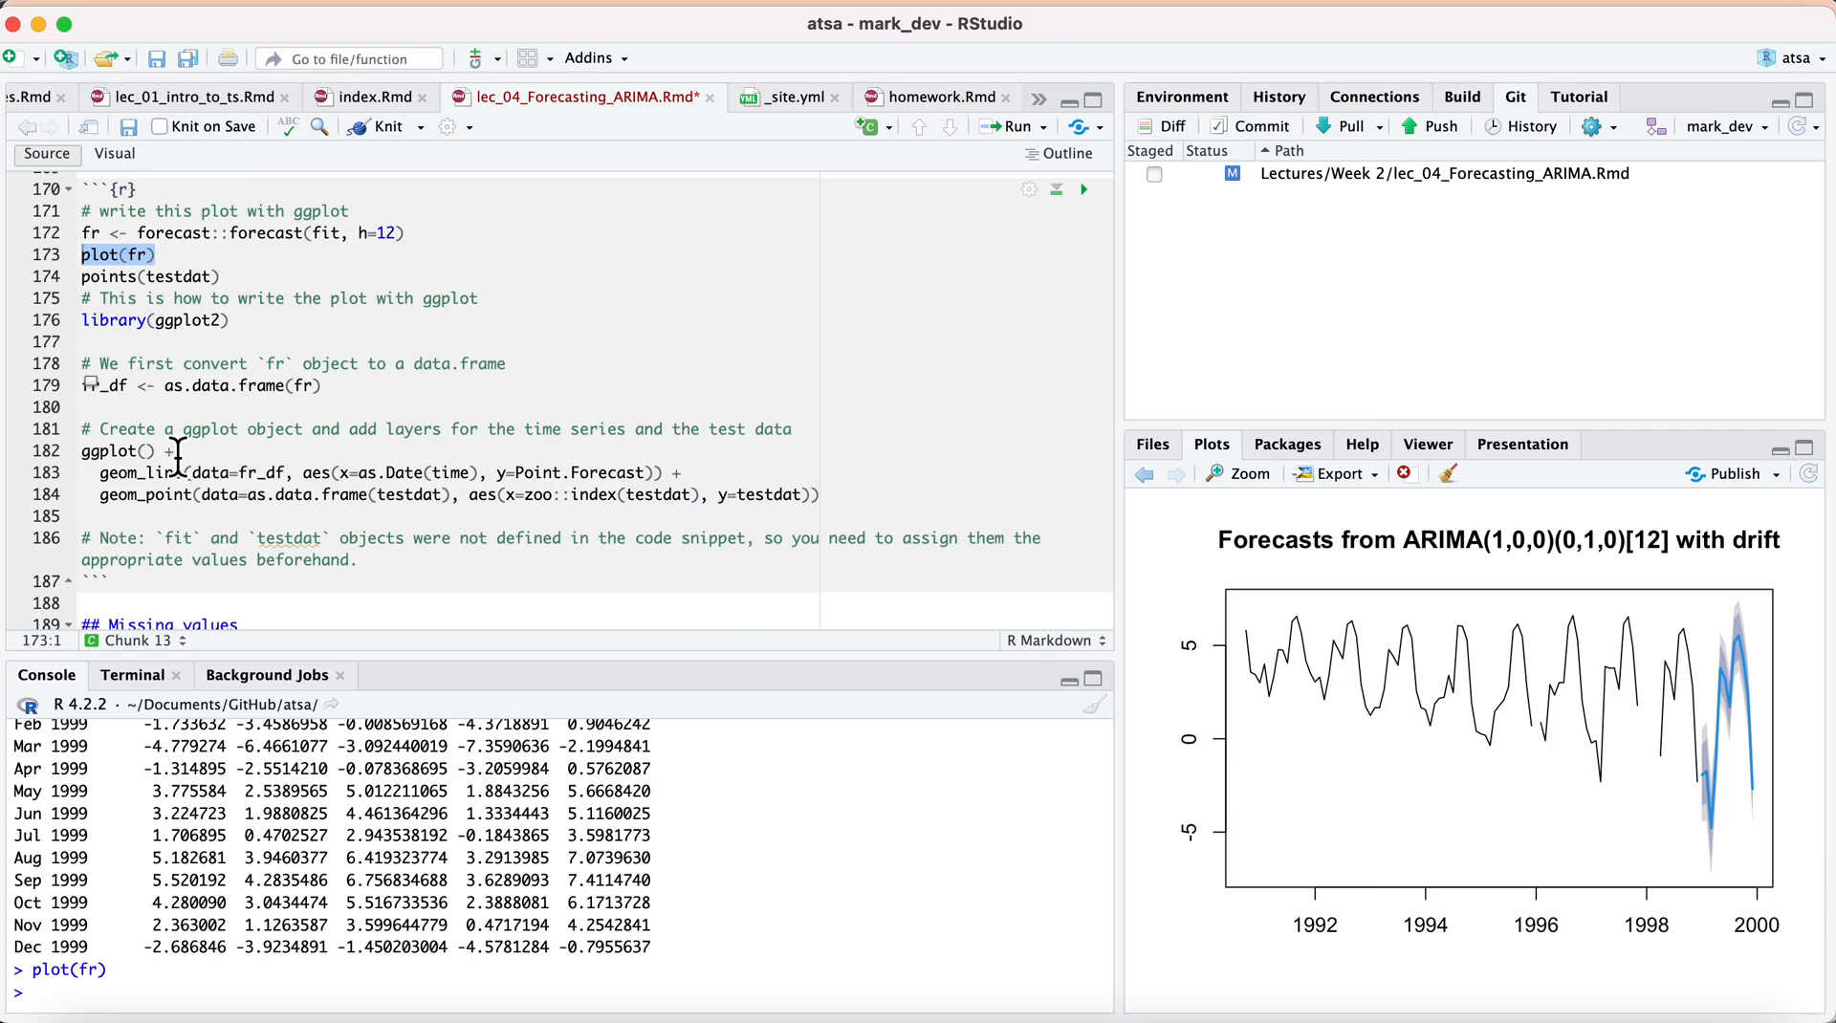
{"action": "mouse_move", "coordinate": [201, 508]}
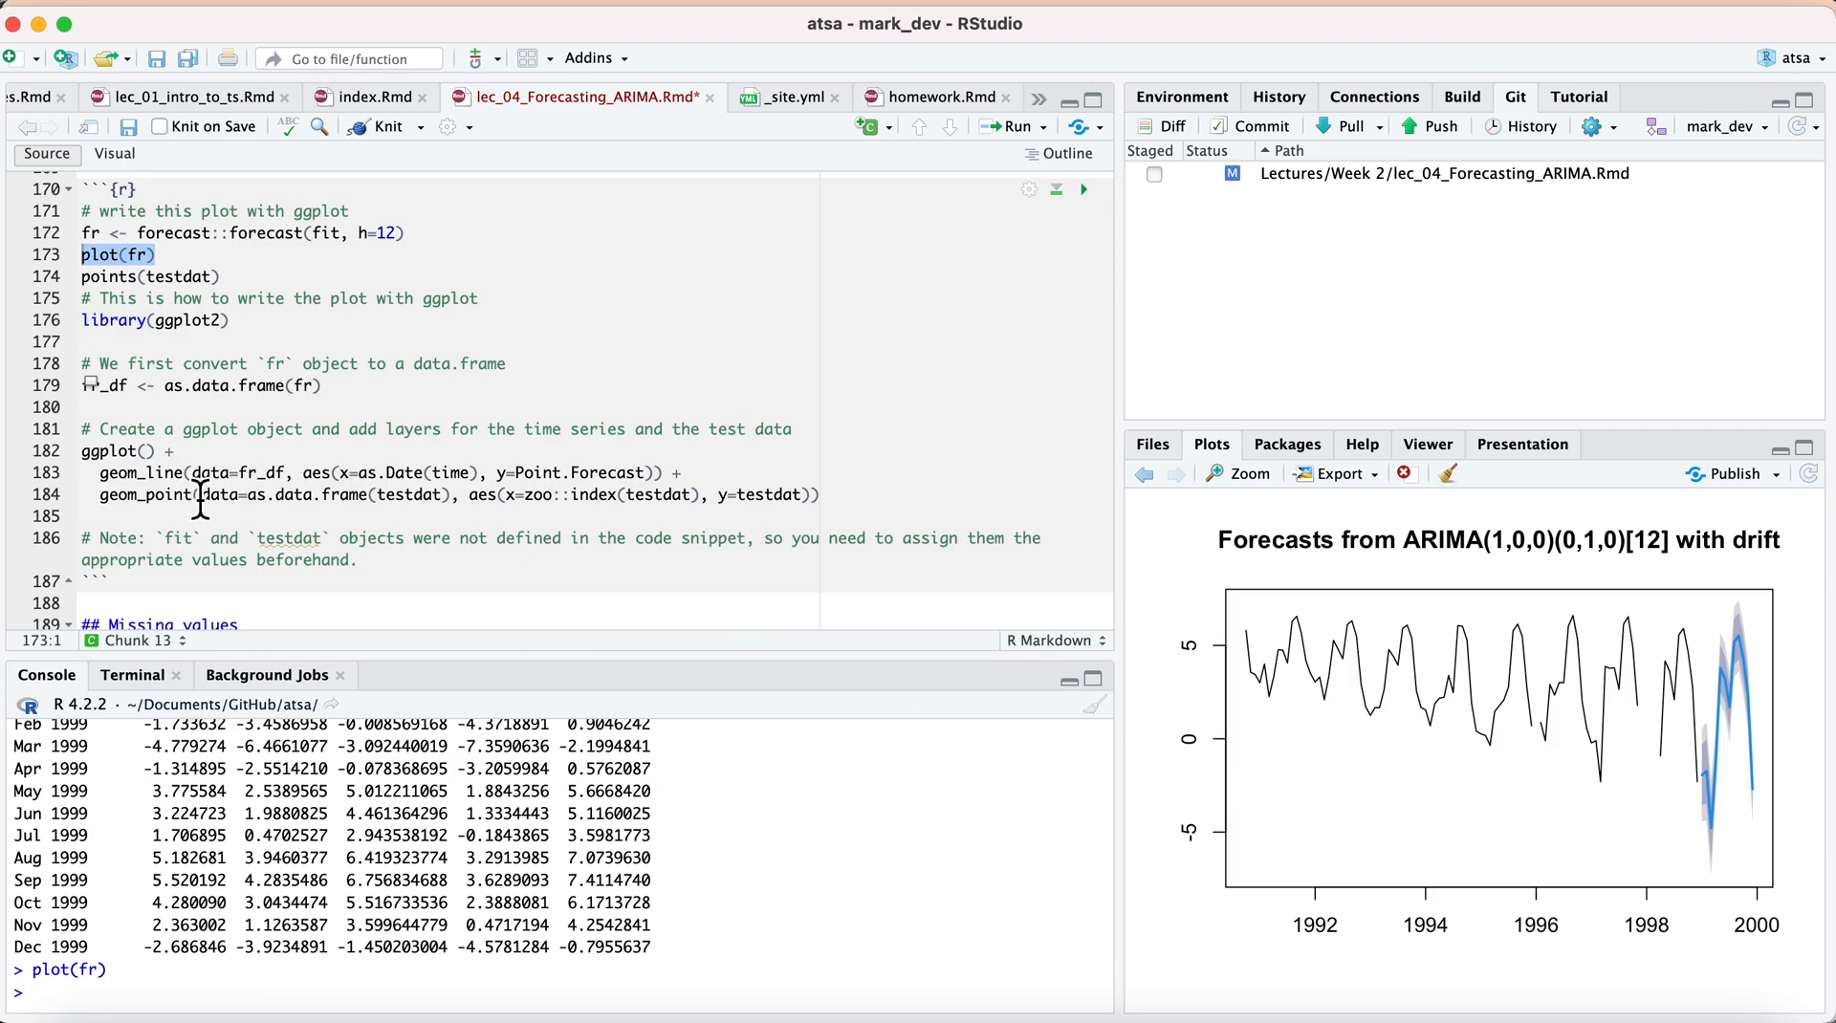
{"action": "mouse_move", "coordinate": [1772, 786]}
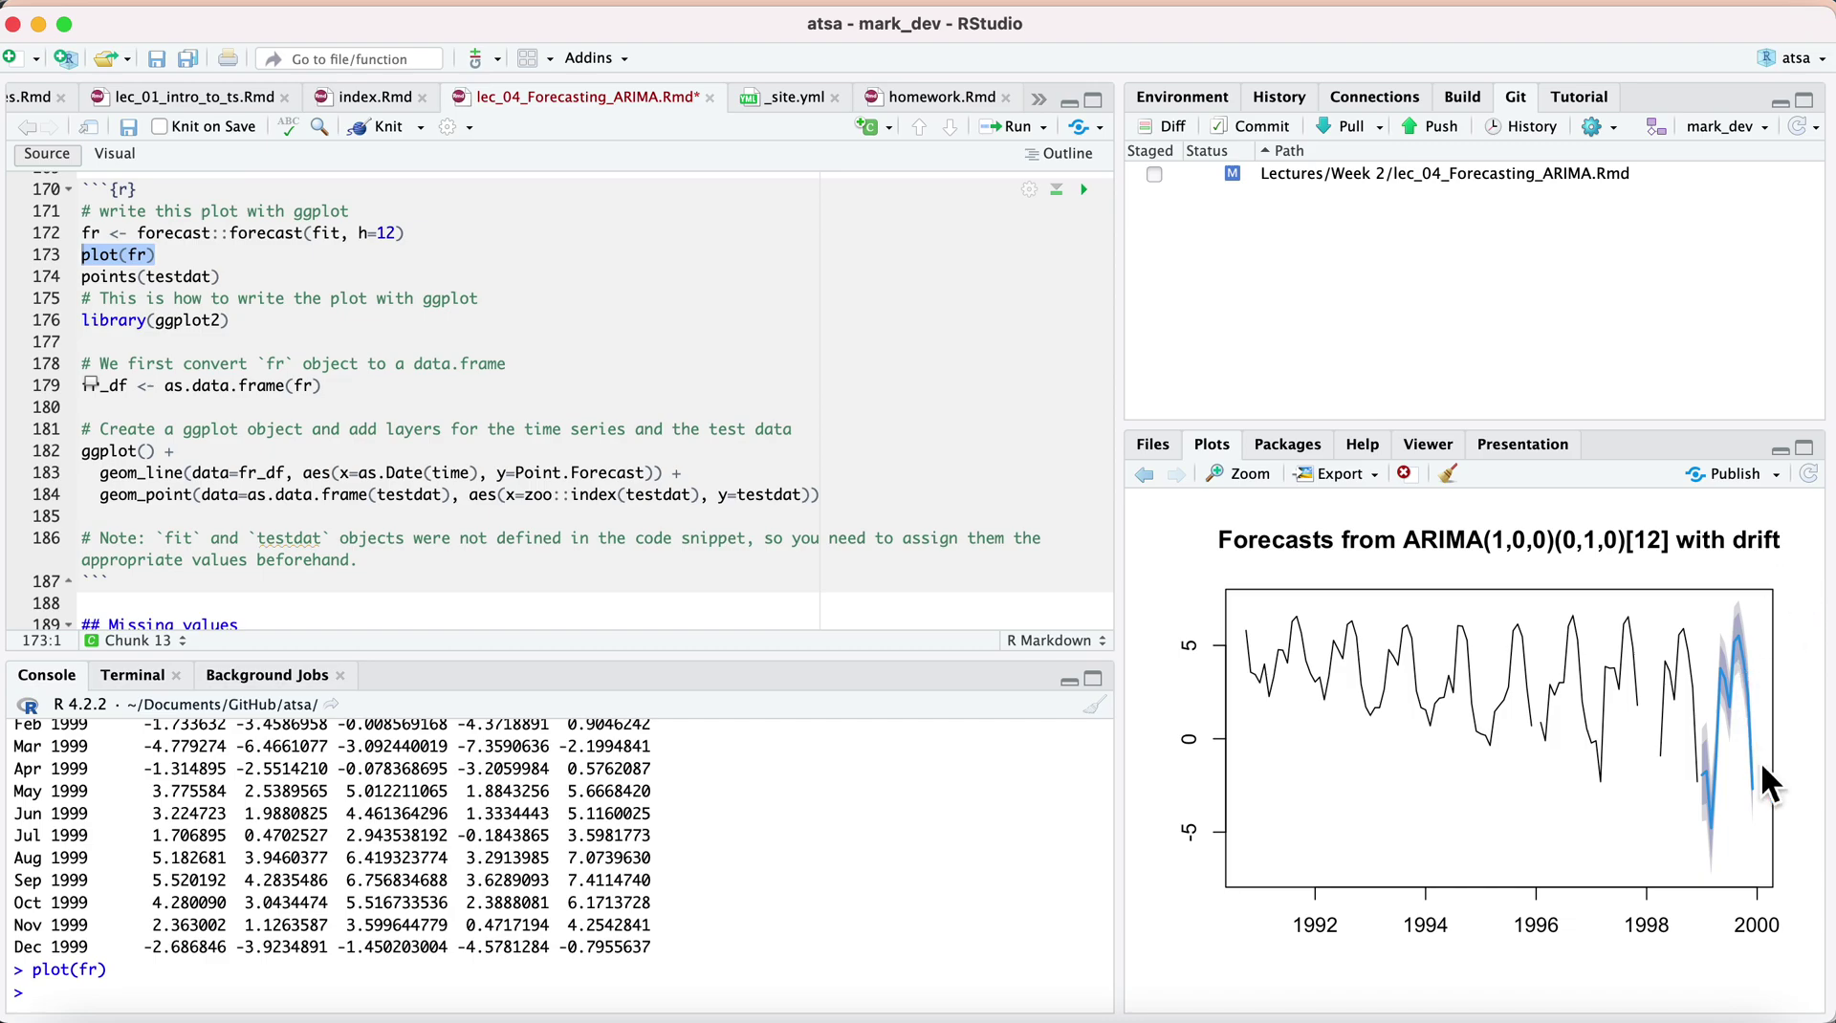
{"action": "mouse_move", "coordinate": [728, 971]}
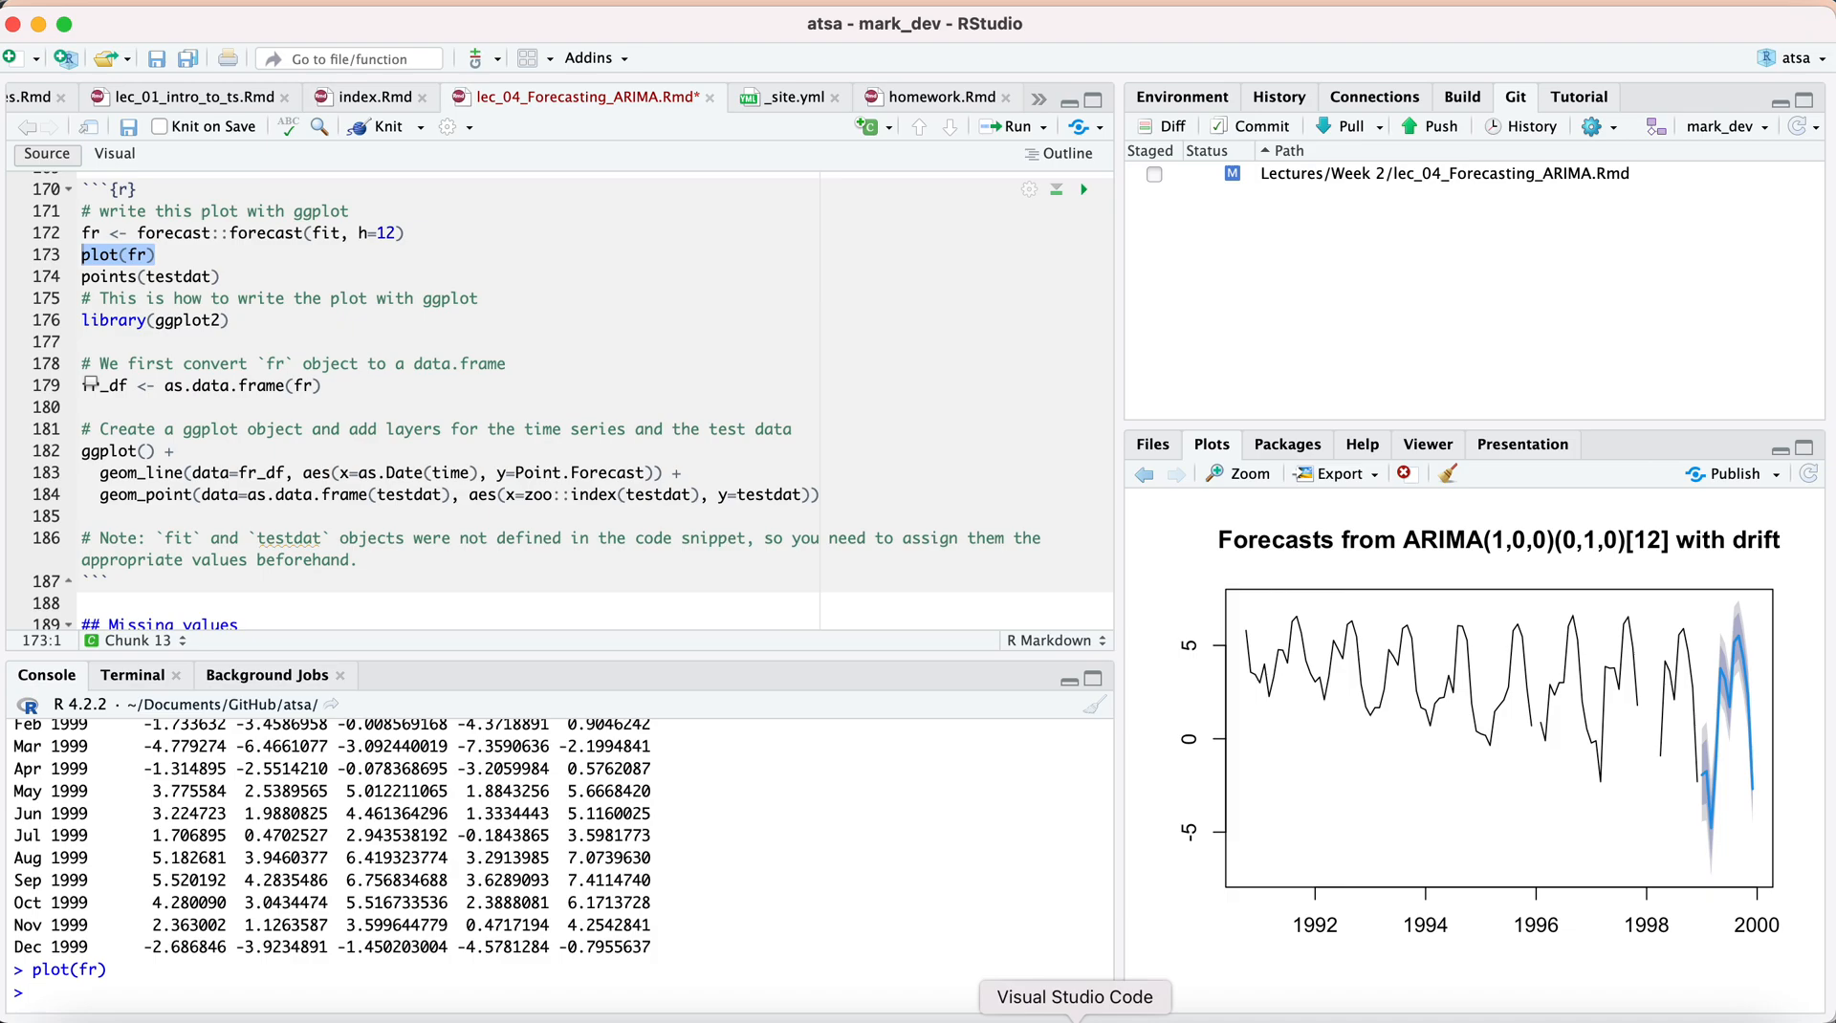
Switch to Visual Studio Code and browse installed extensions before hiding the side panel.
{"action": "left_click", "coordinate": [1072, 998]}
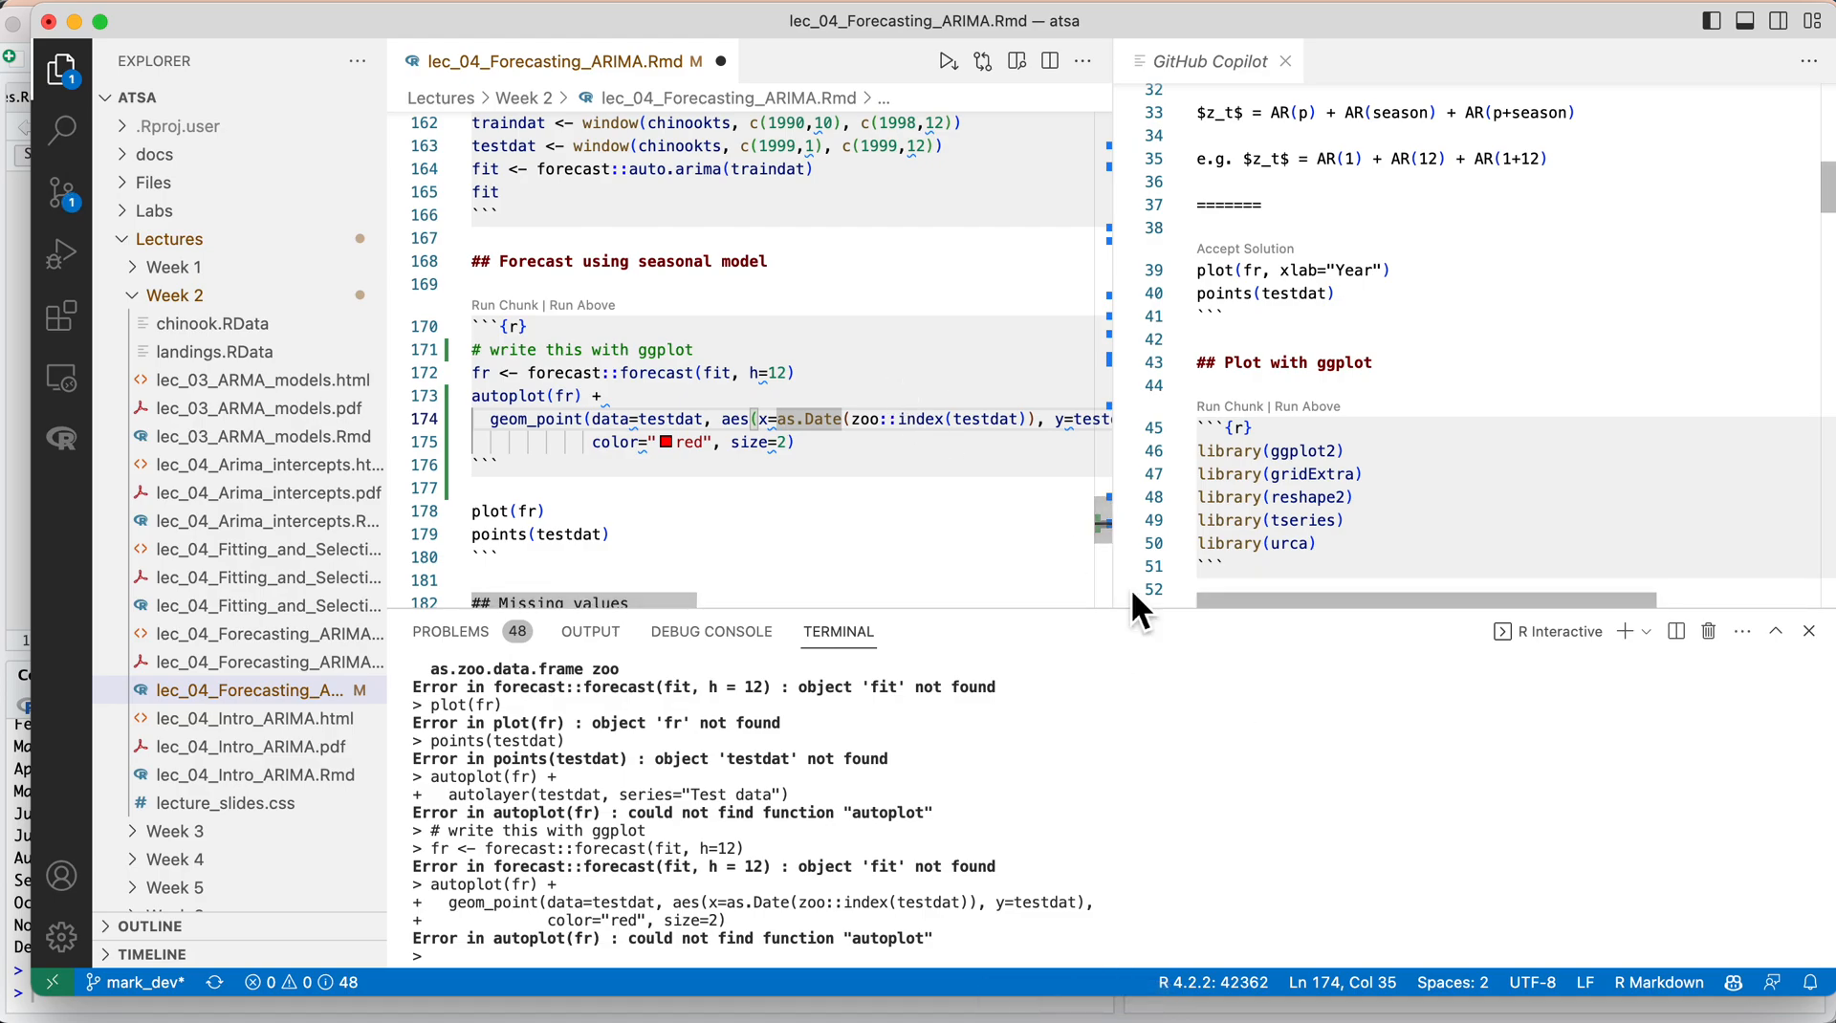
{"action": "mouse_move", "coordinate": [1768, 988]}
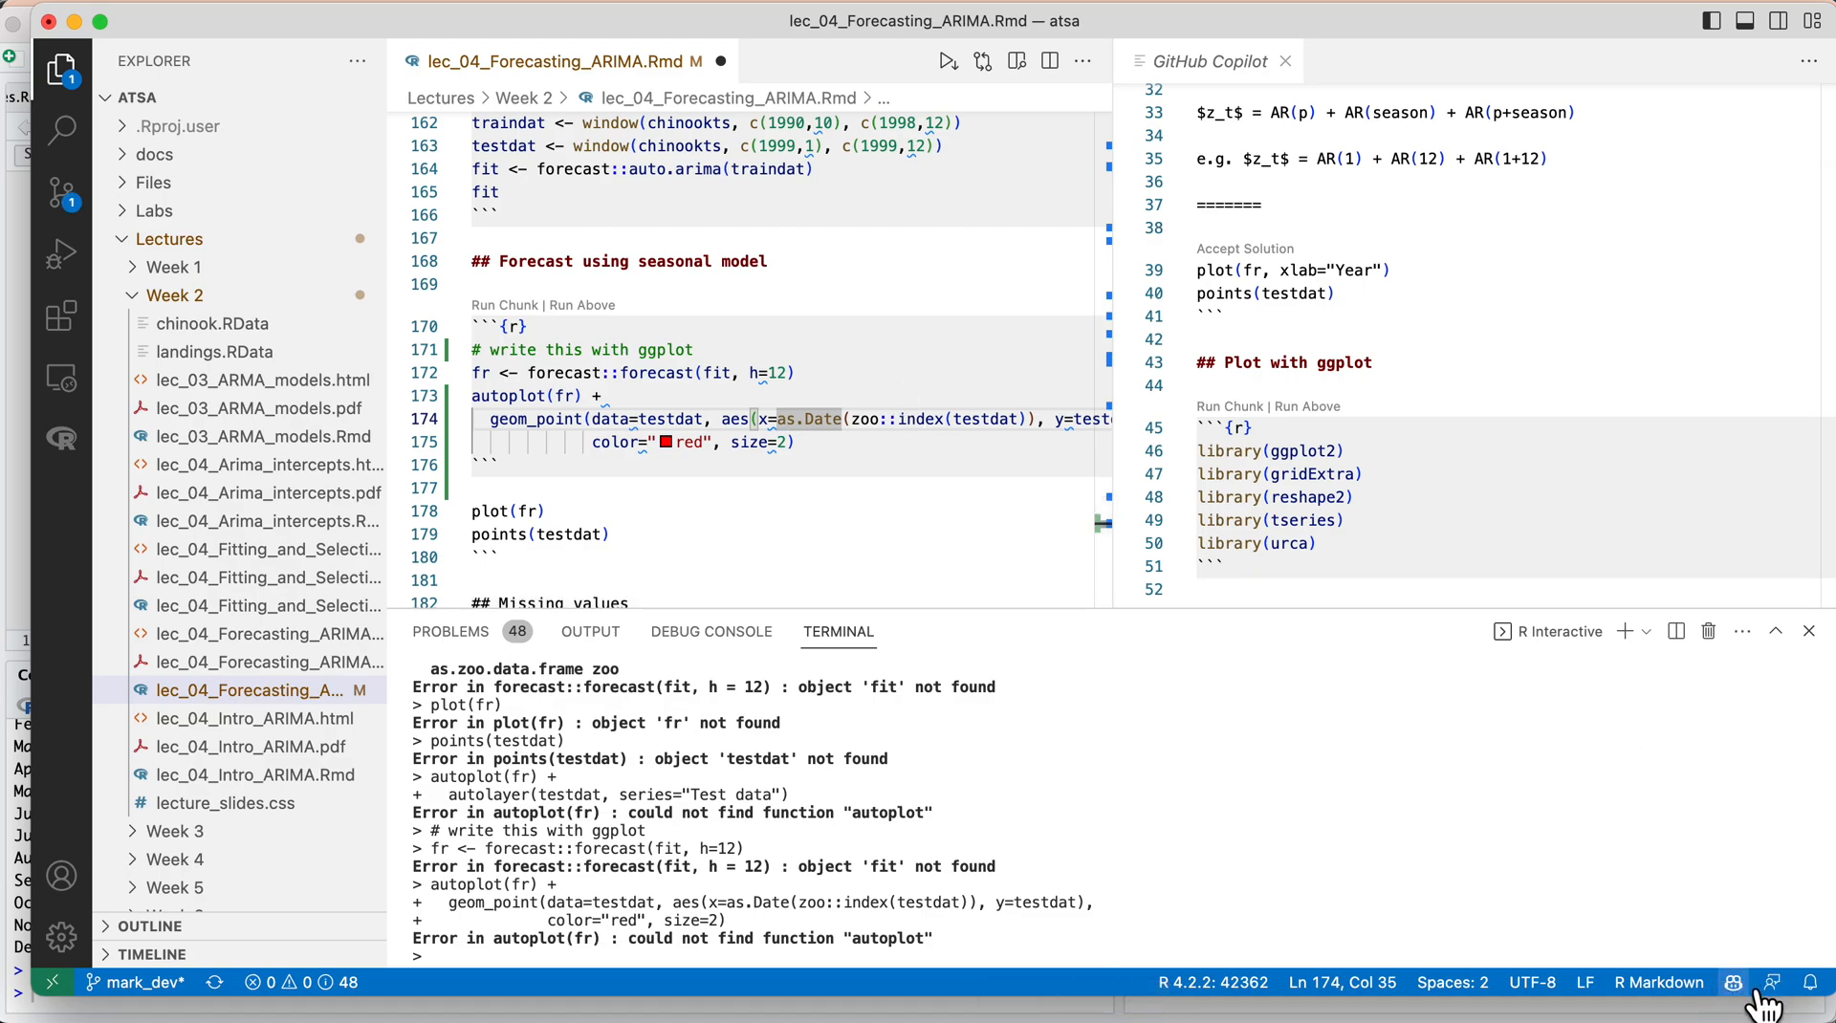
{"action": "mouse_move", "coordinate": [1032, 808]}
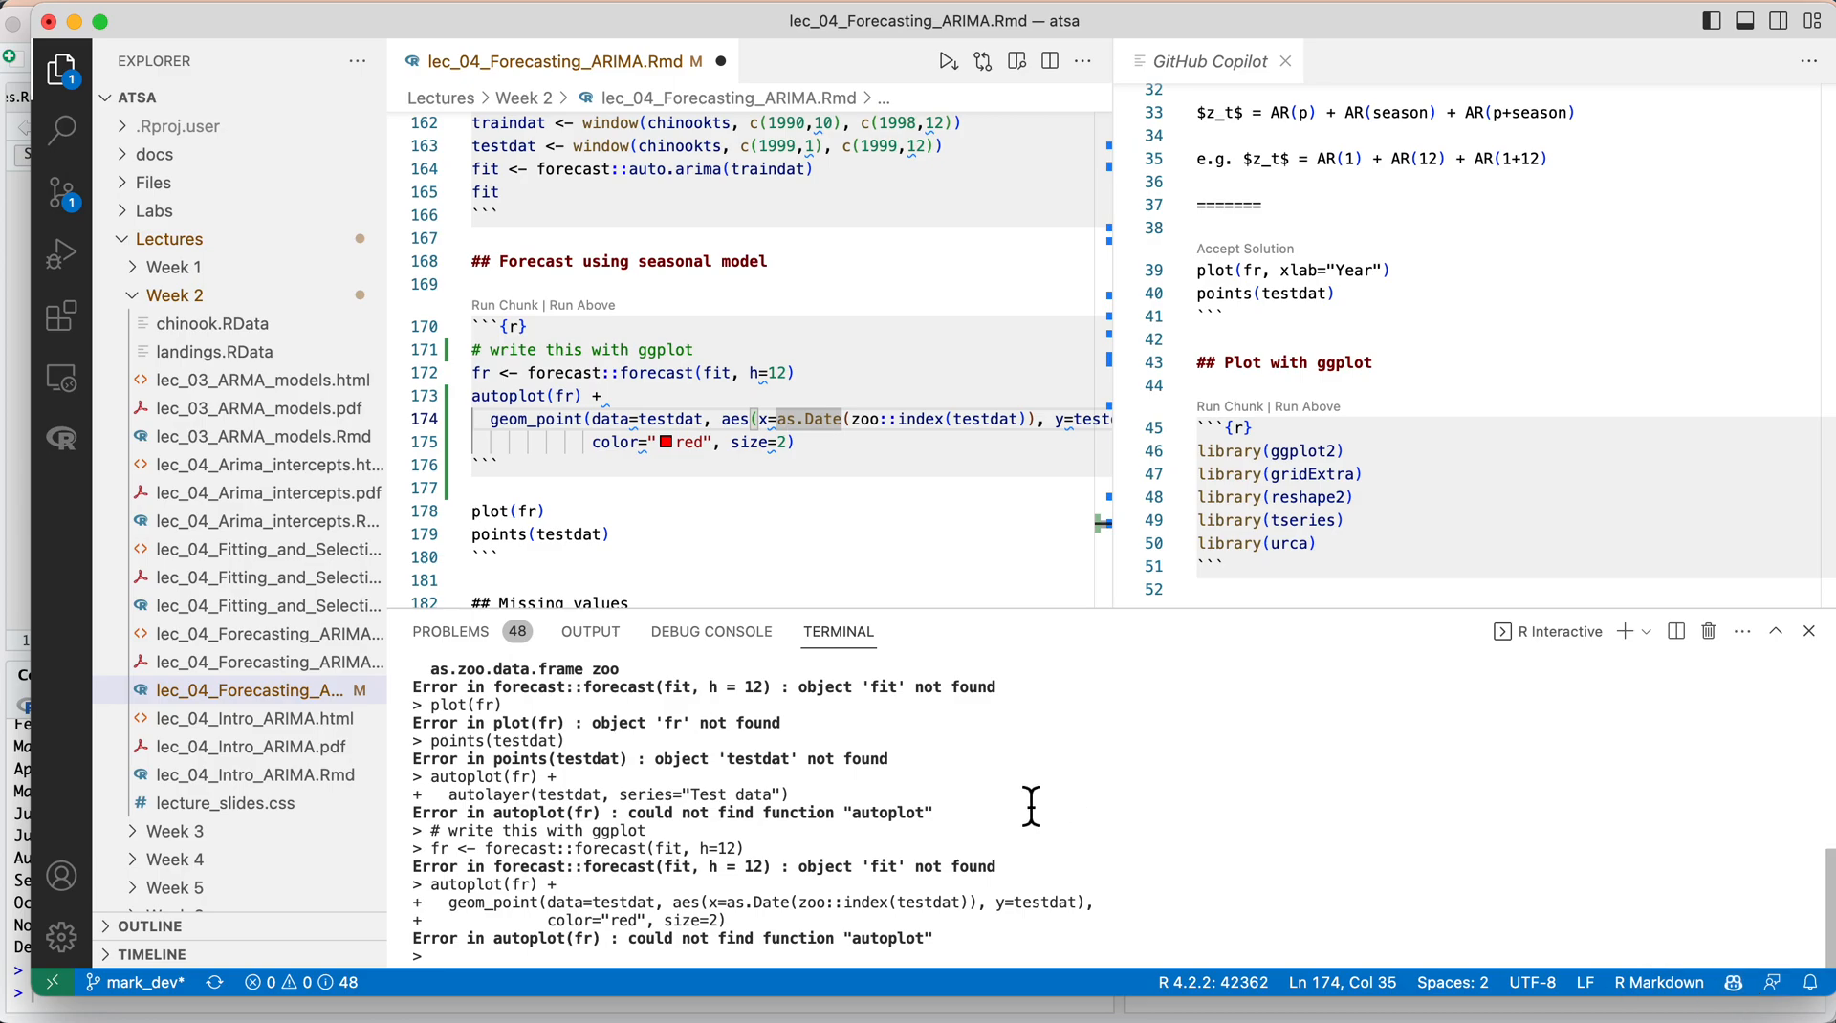
{"action": "left_click", "coordinate": [62, 311]}
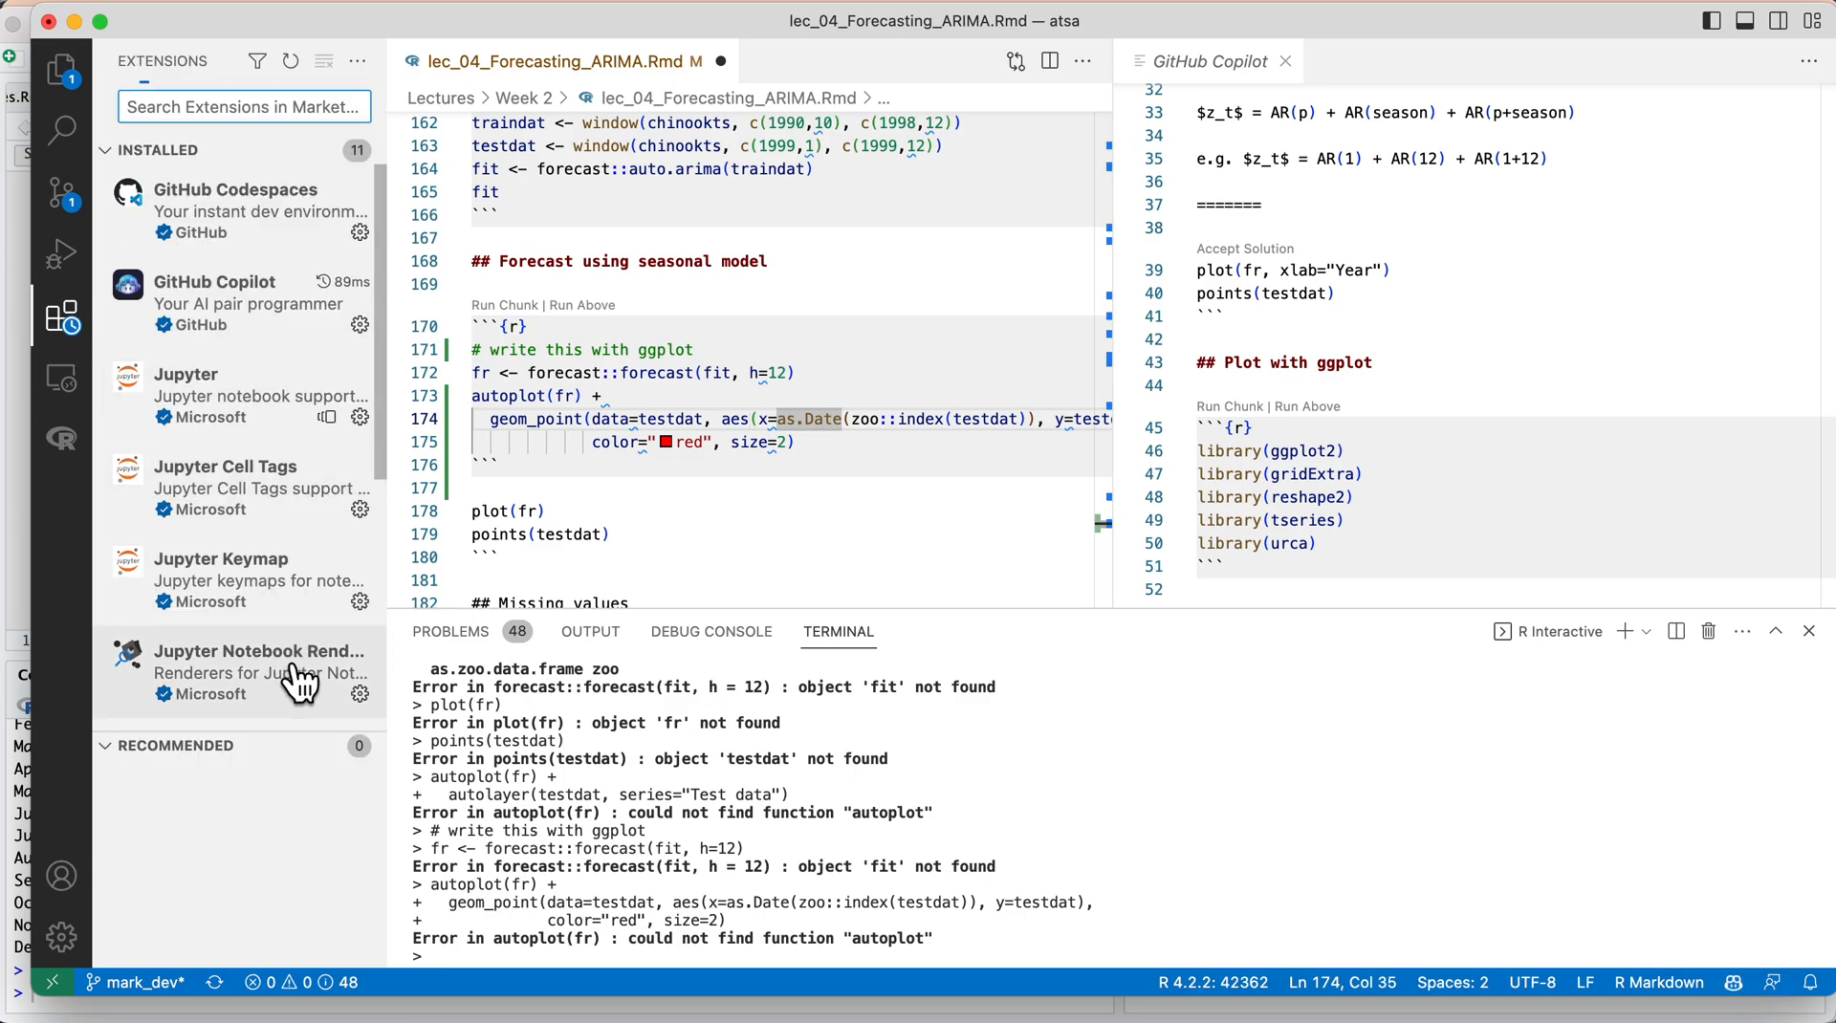
{"action": "scroll", "scroll_direction": "down", "scroll_amount": 3}
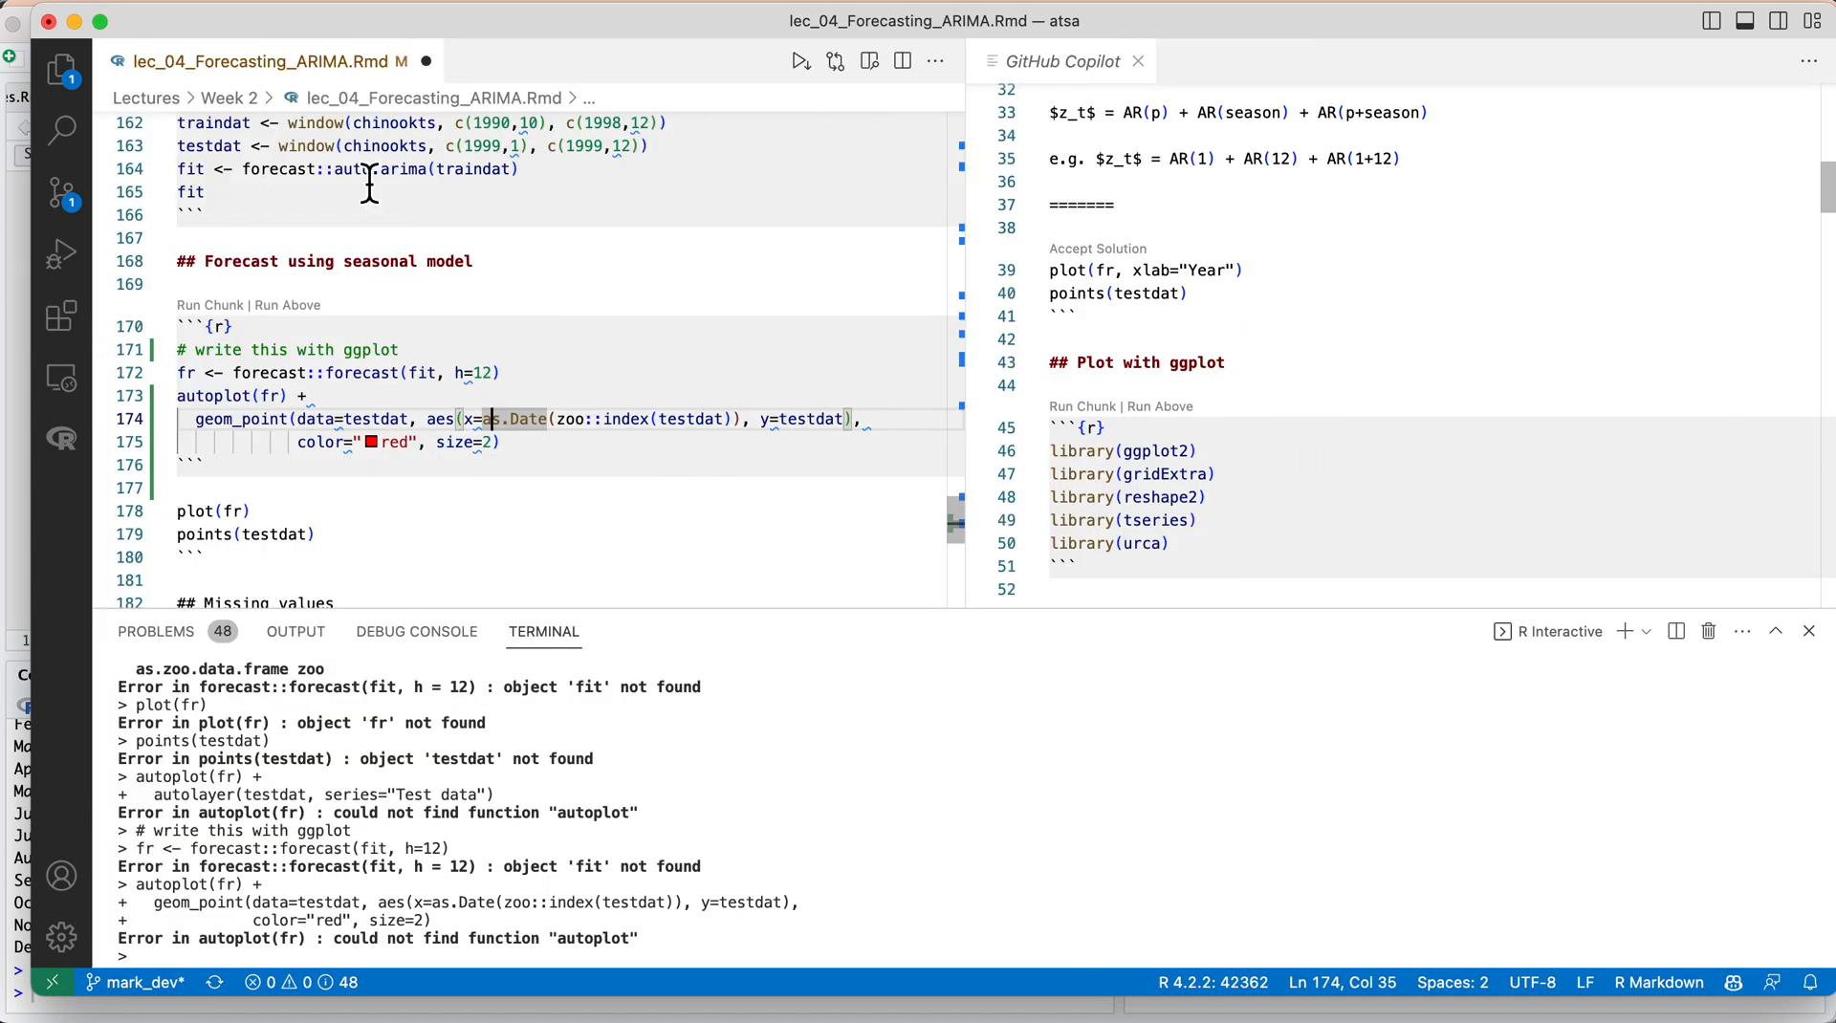
{"action": "mouse_move", "coordinate": [449, 448]}
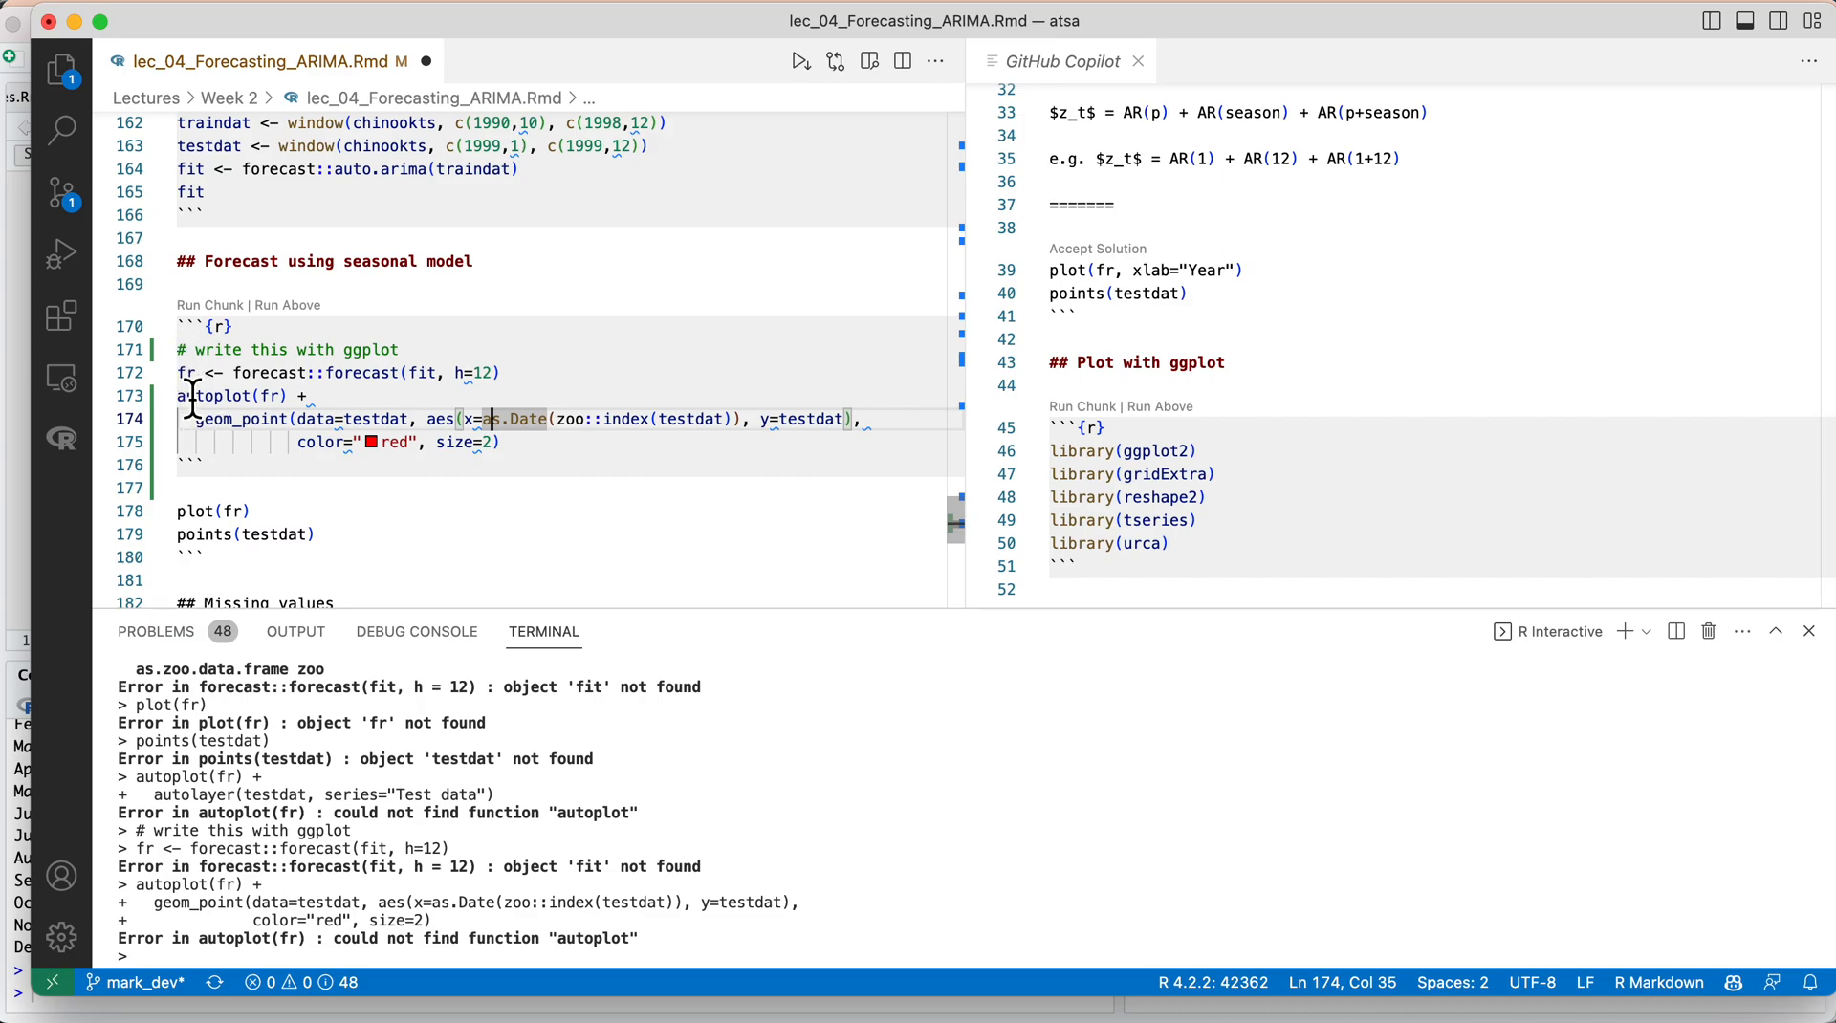
{"action": "mouse_move", "coordinate": [515, 456]}
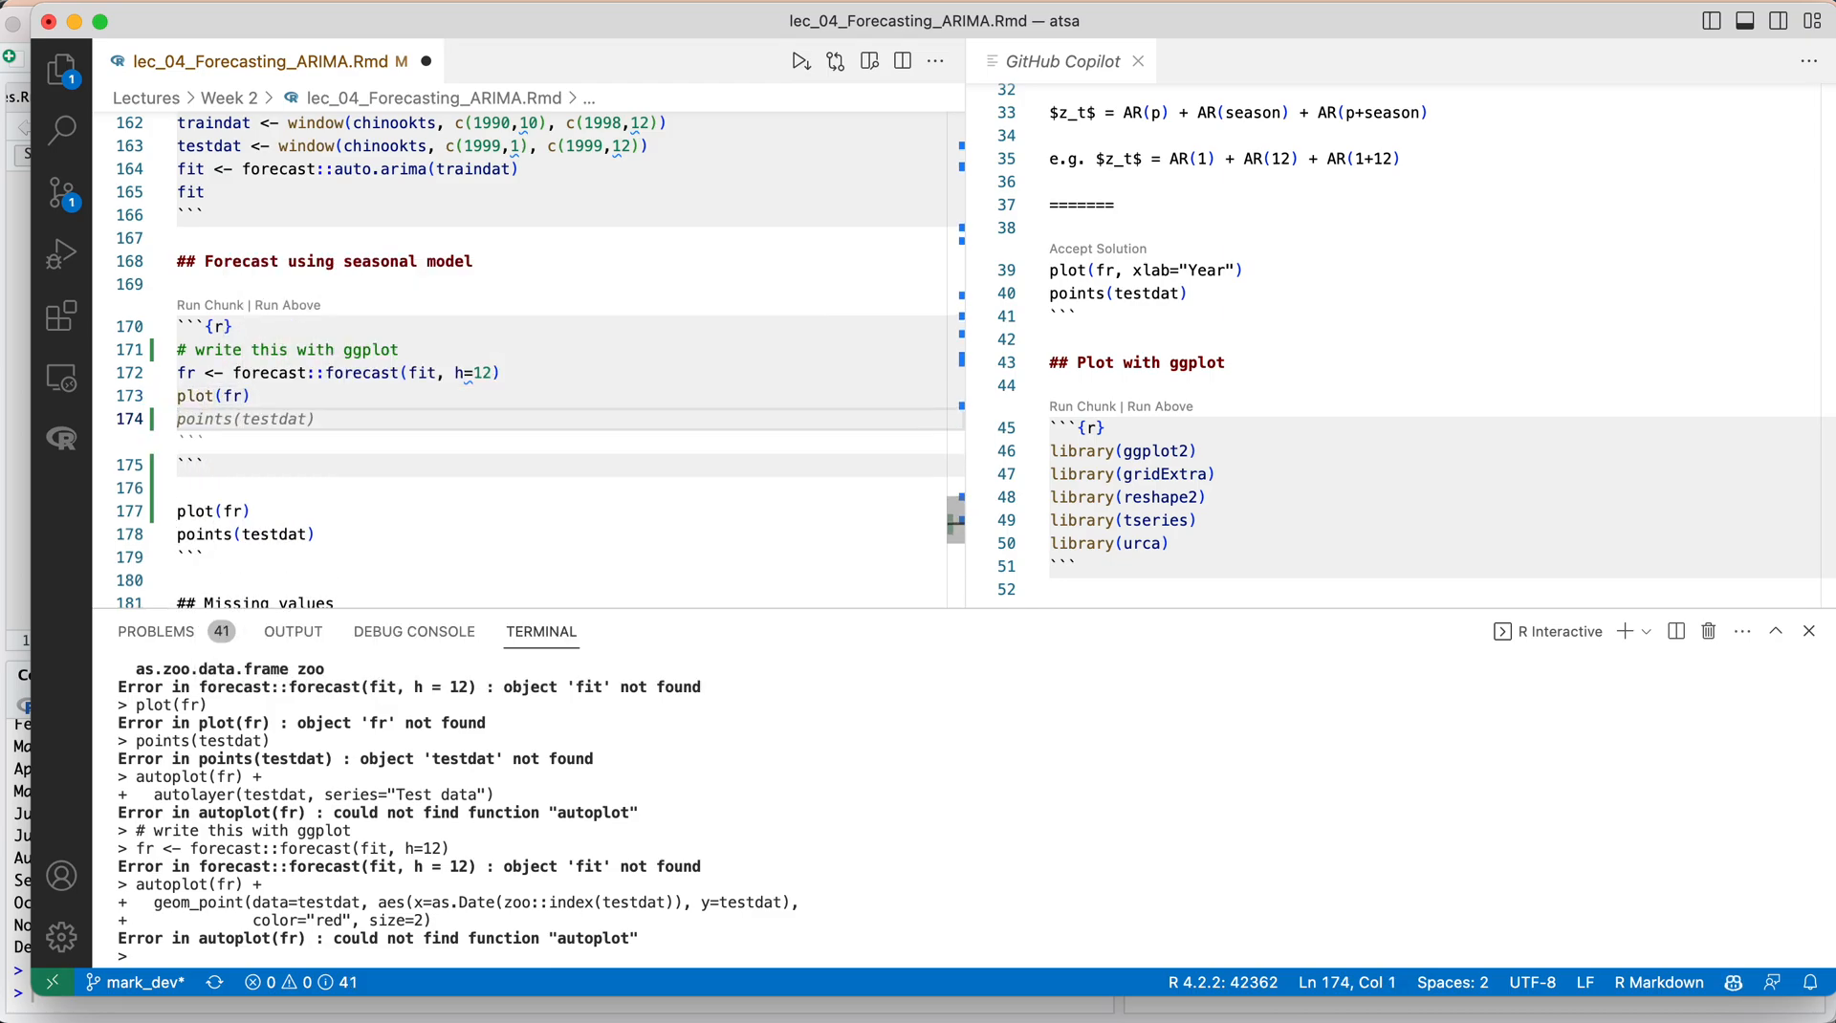
{"action": "mouse_move", "coordinate": [158, 420]}
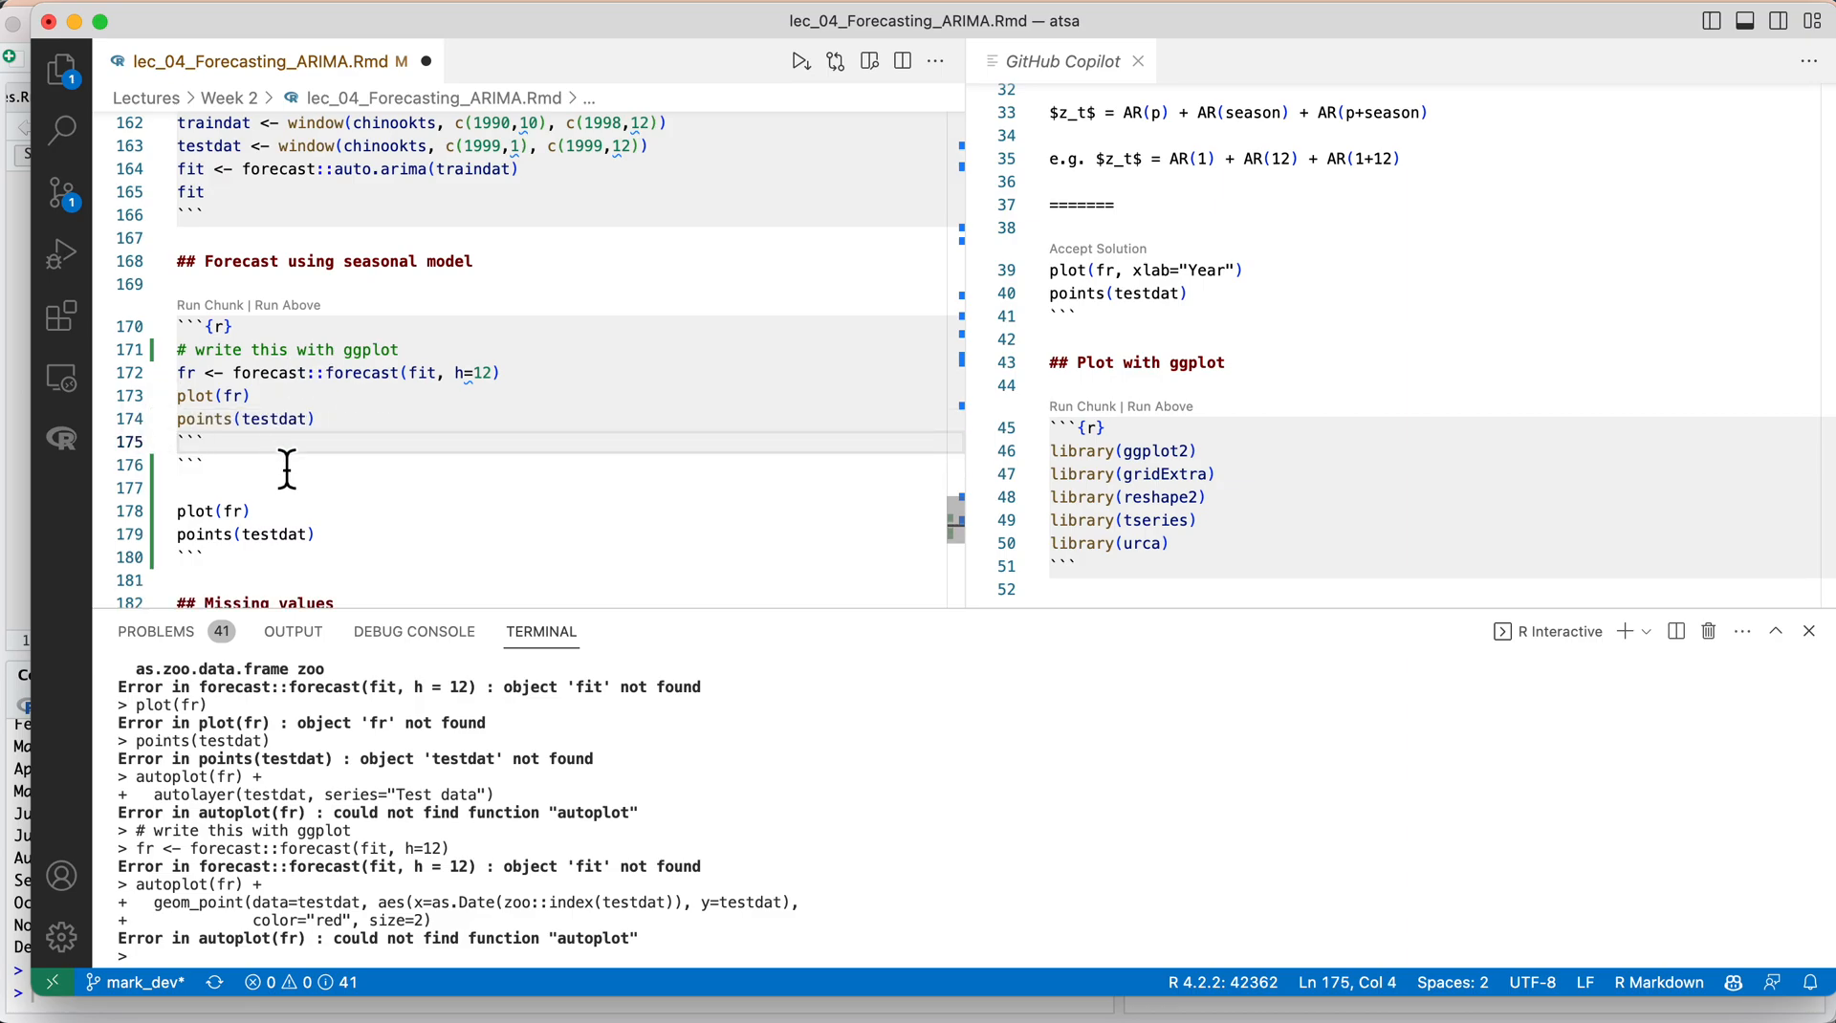
Select the reverted base-R plot(fr) and points(testdat) lines in the chunk.
{"action": "left_click", "coordinate": [191, 465]}
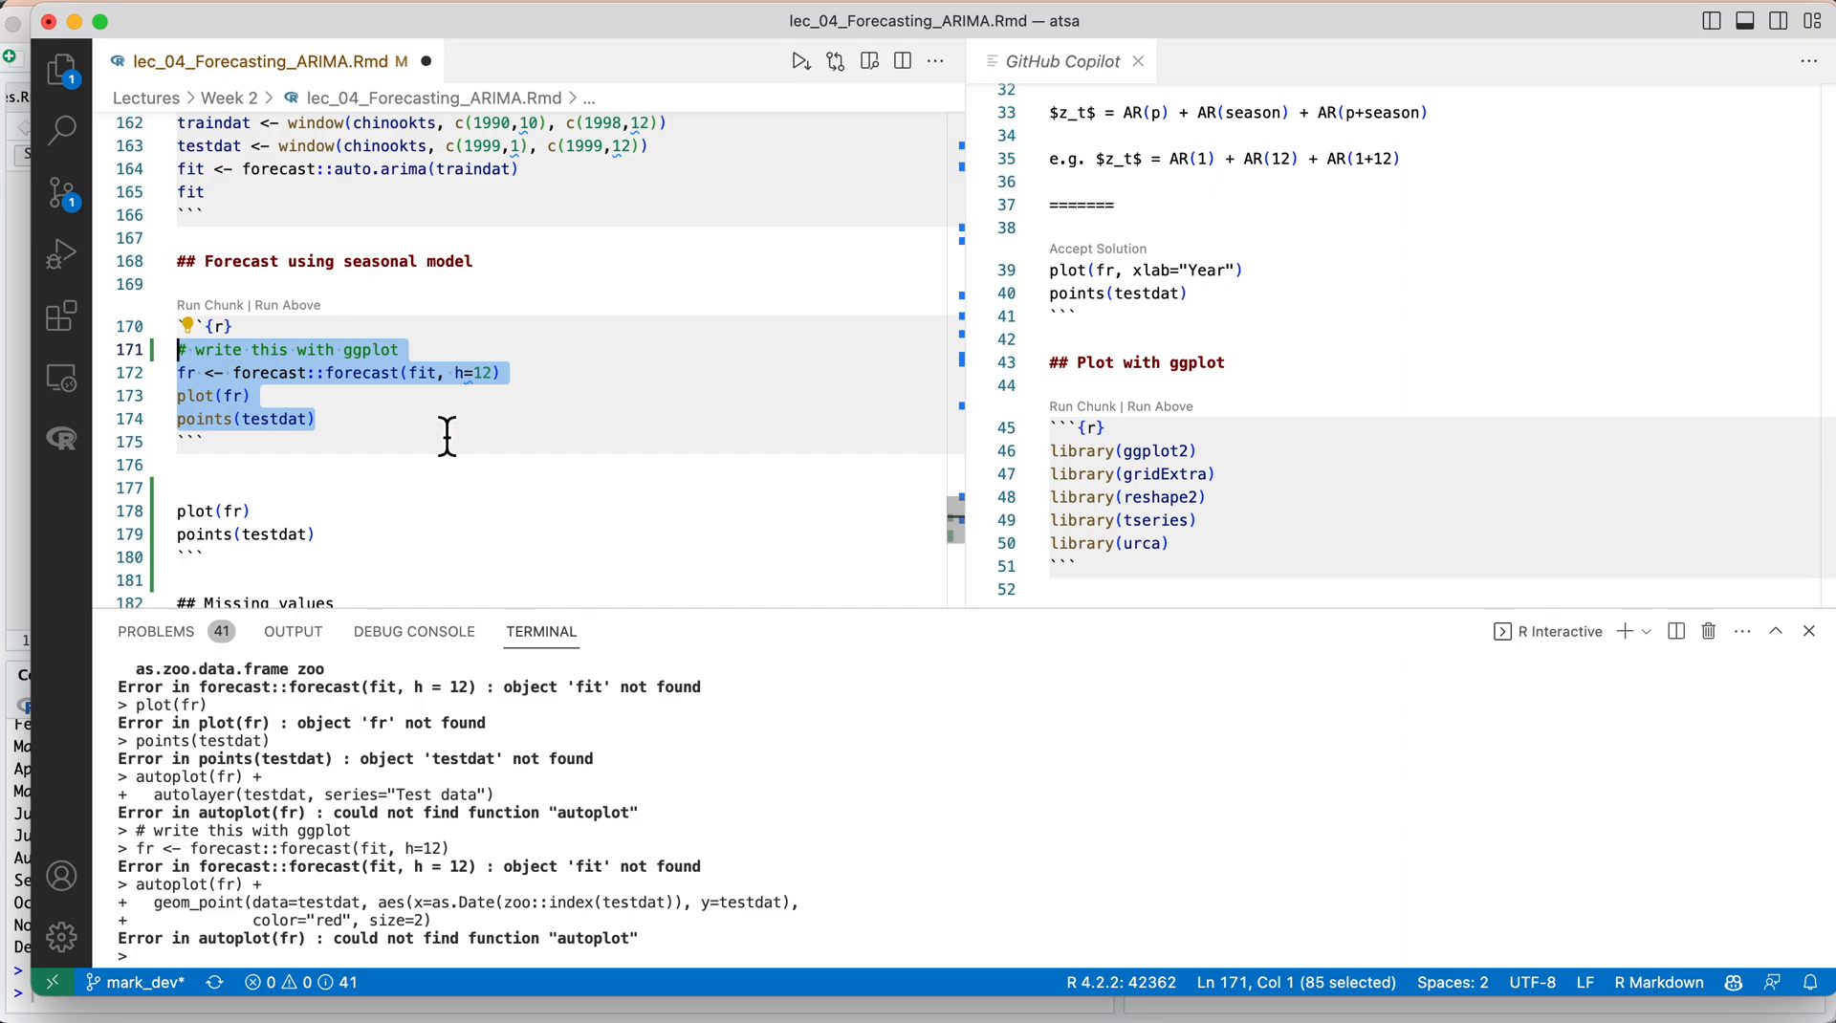
{"action": "mouse_move", "coordinate": [1199, 386]}
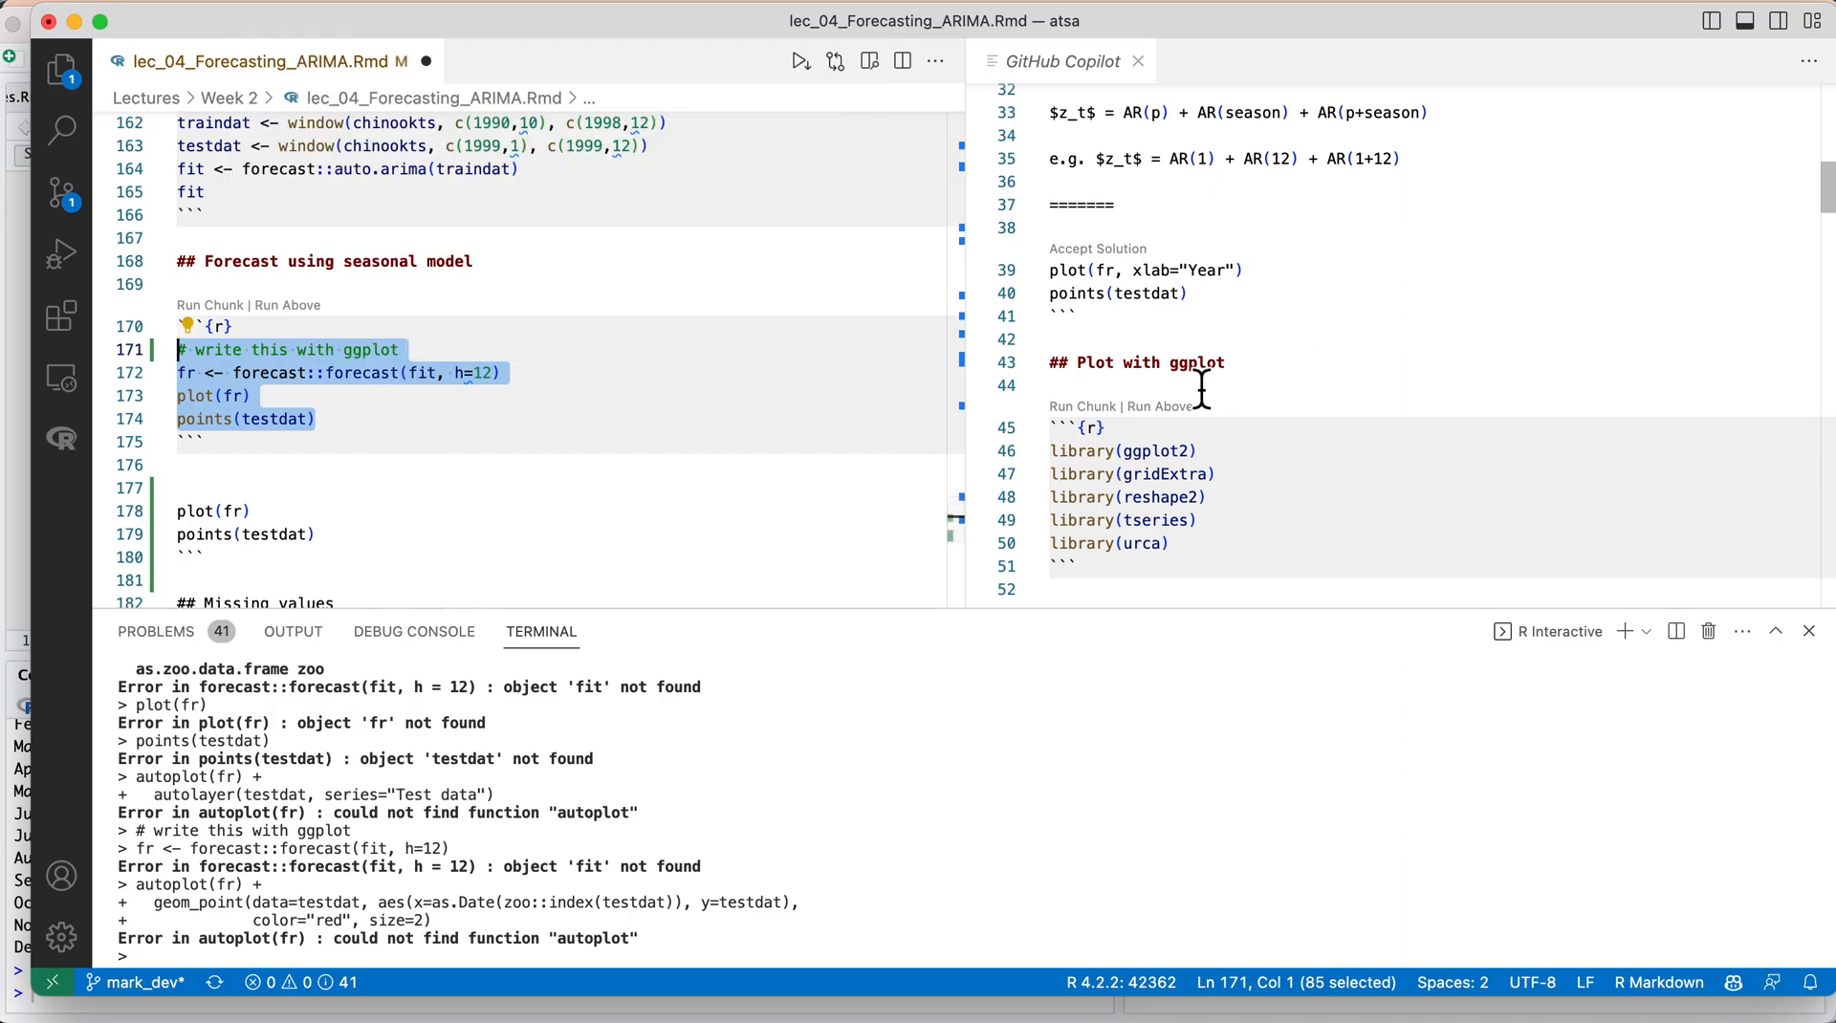
{"action": "mouse_move", "coordinate": [672, 354]}
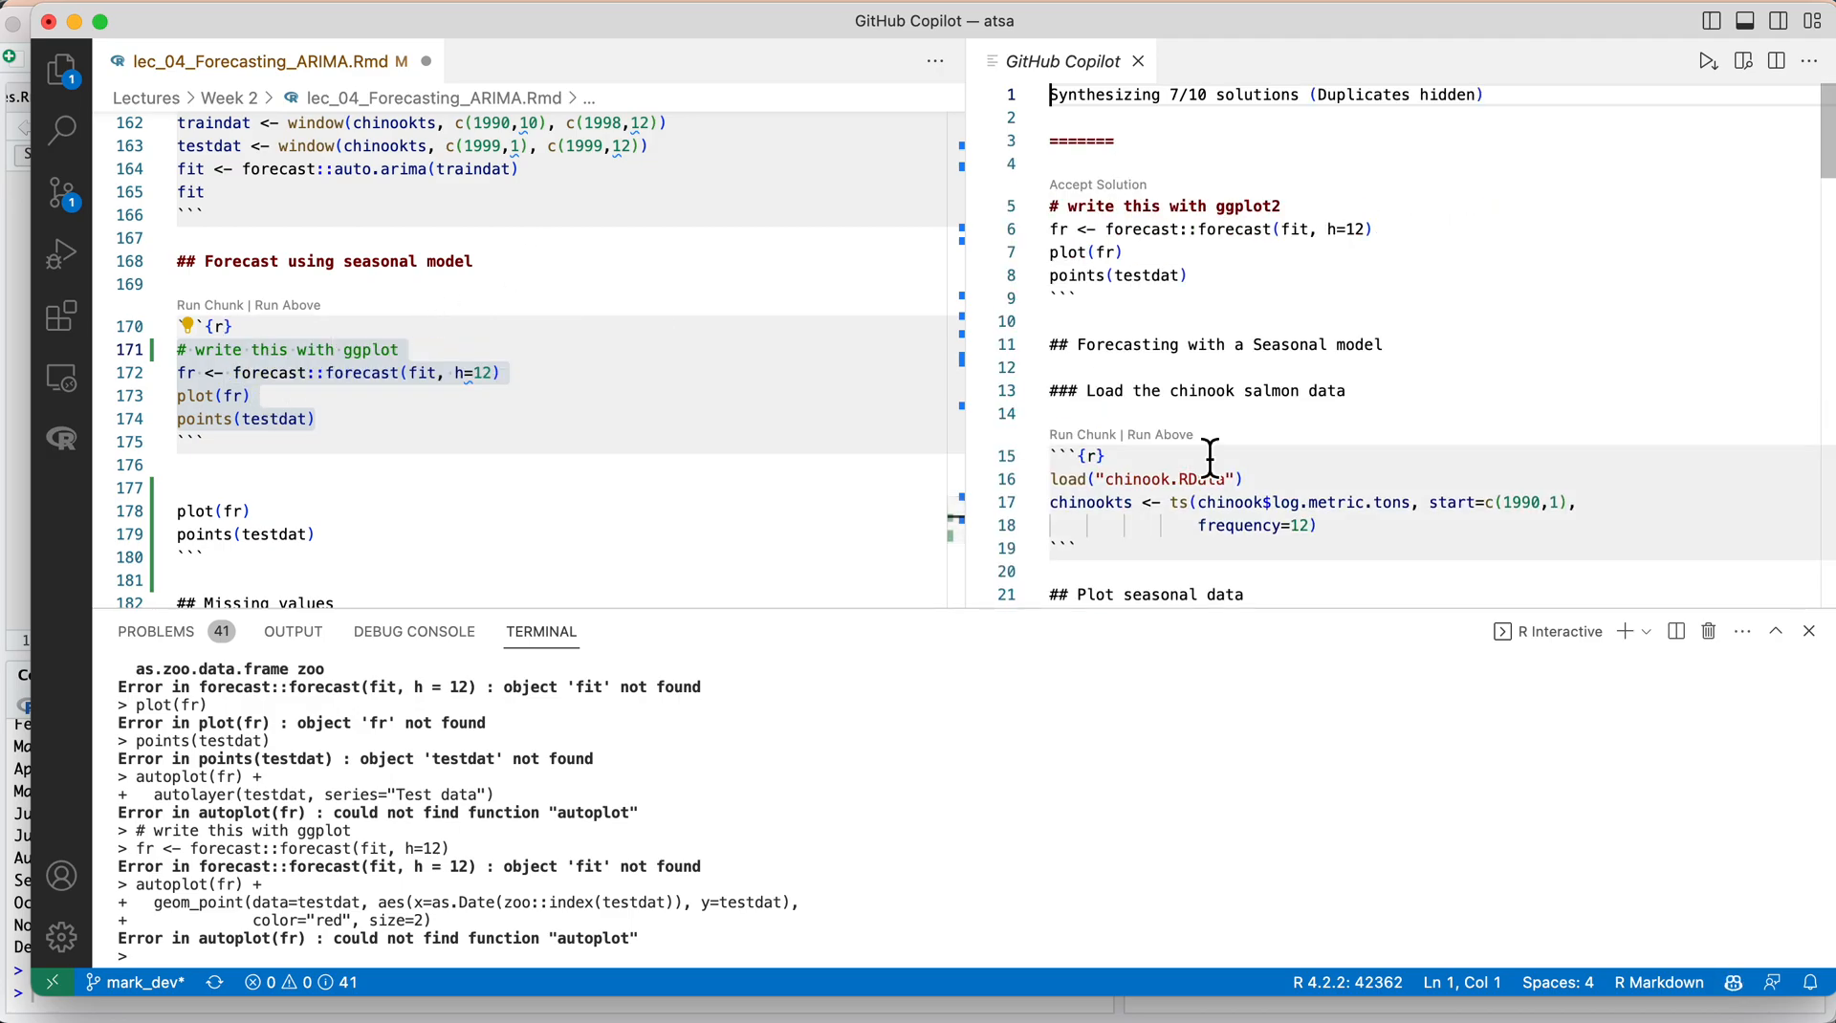
Scroll through Copilot's synthesized ggplot2 solutions, including forecast plots with xlab="Year".
{"action": "scroll", "scroll_direction": "down", "scroll_amount": 3}
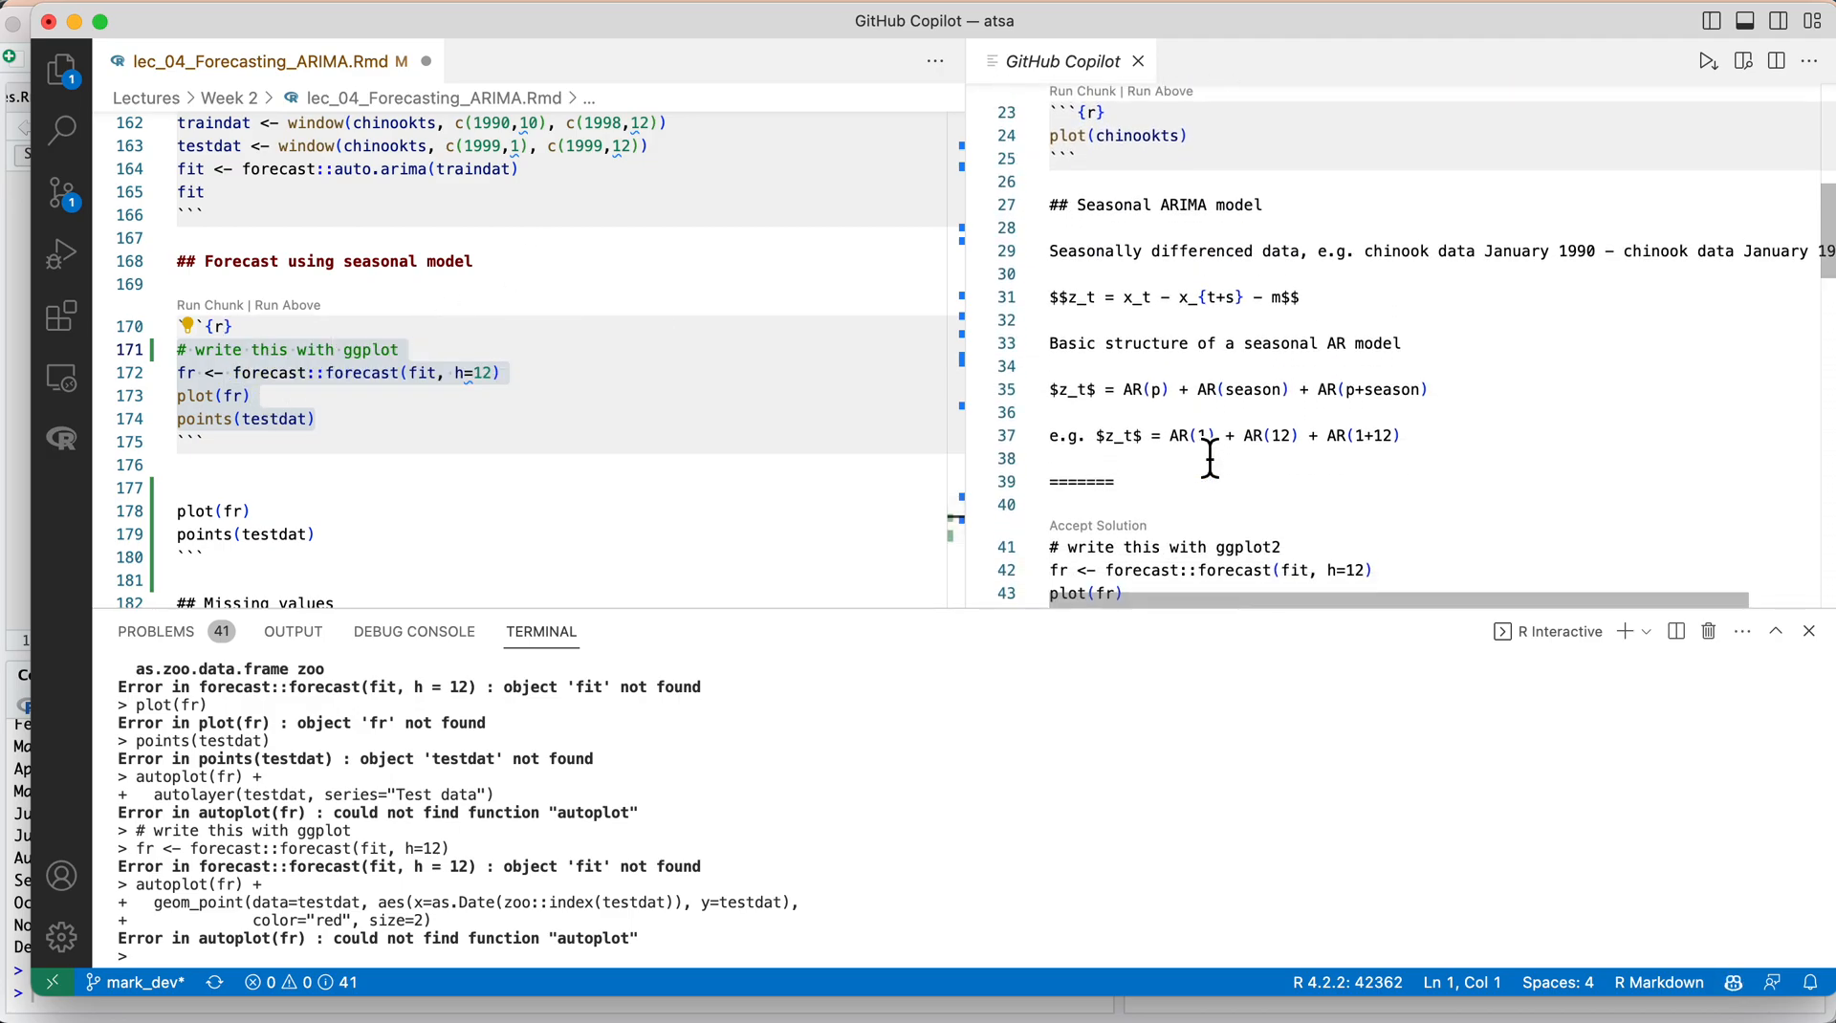
{"action": "scroll", "scroll_direction": "down", "scroll_amount": 3}
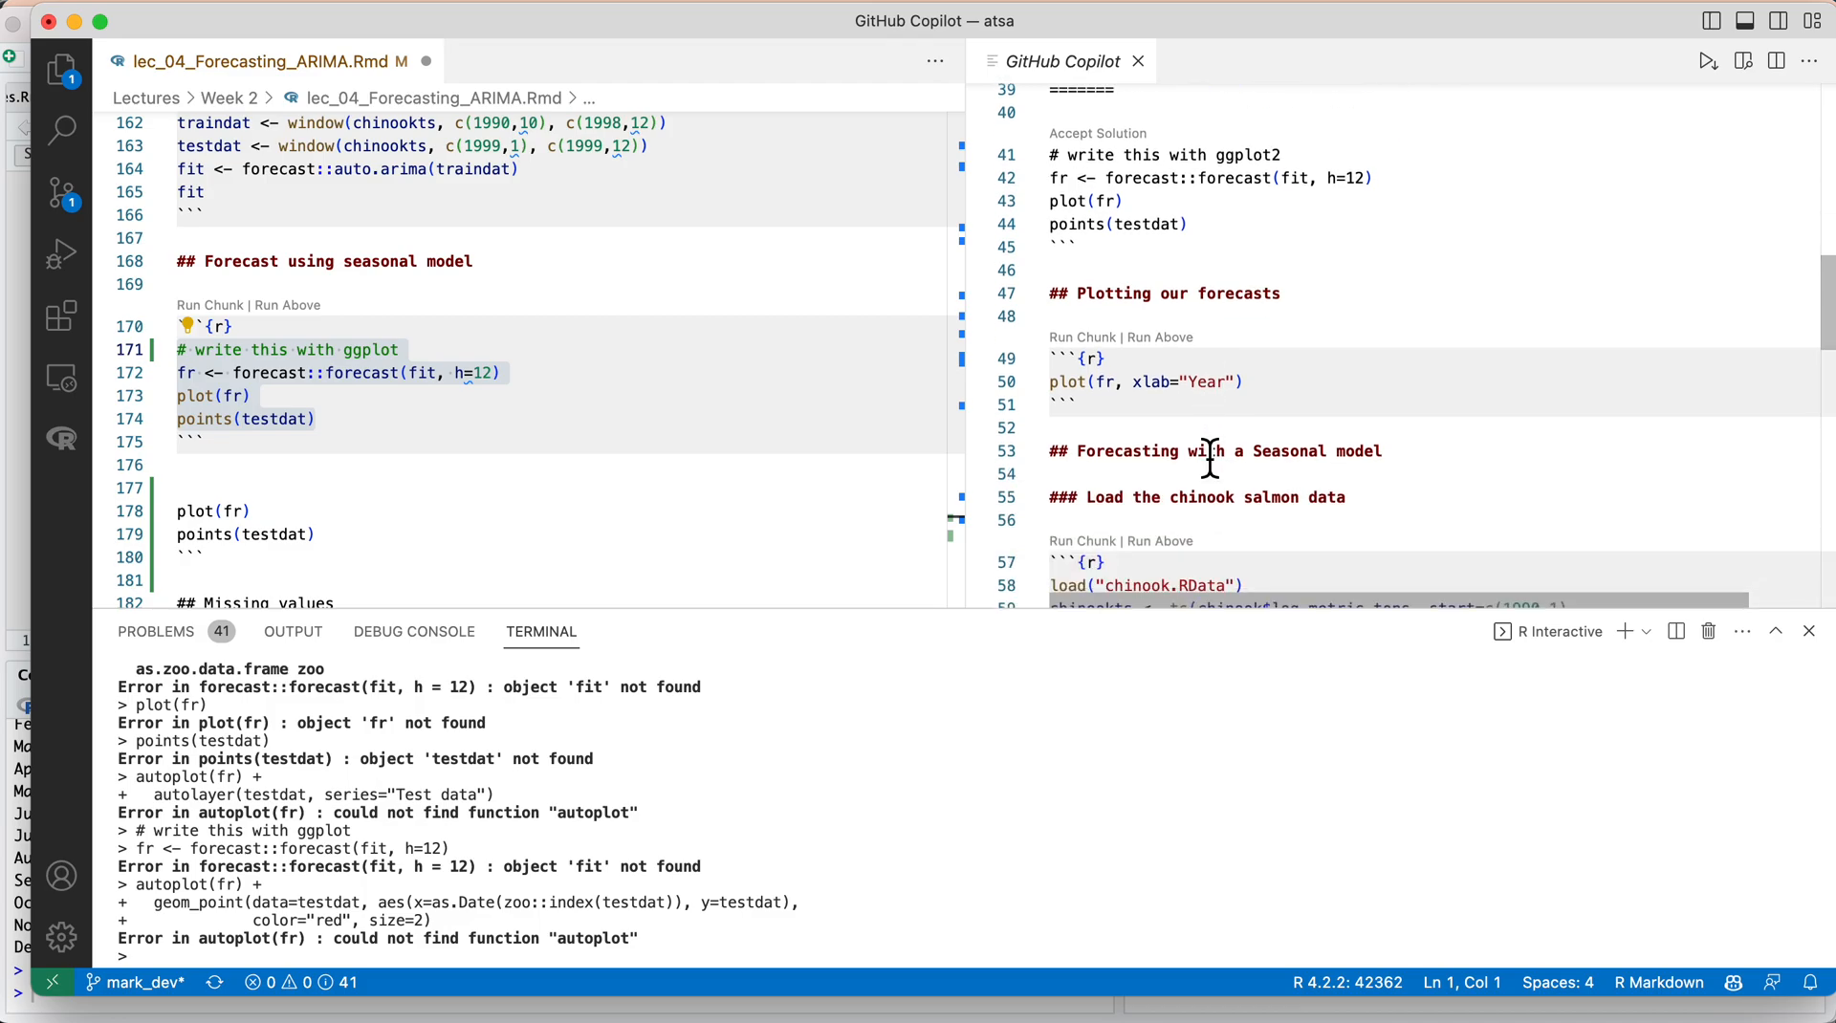
{"action": "scroll", "scroll_direction": "down", "scroll_amount": 3}
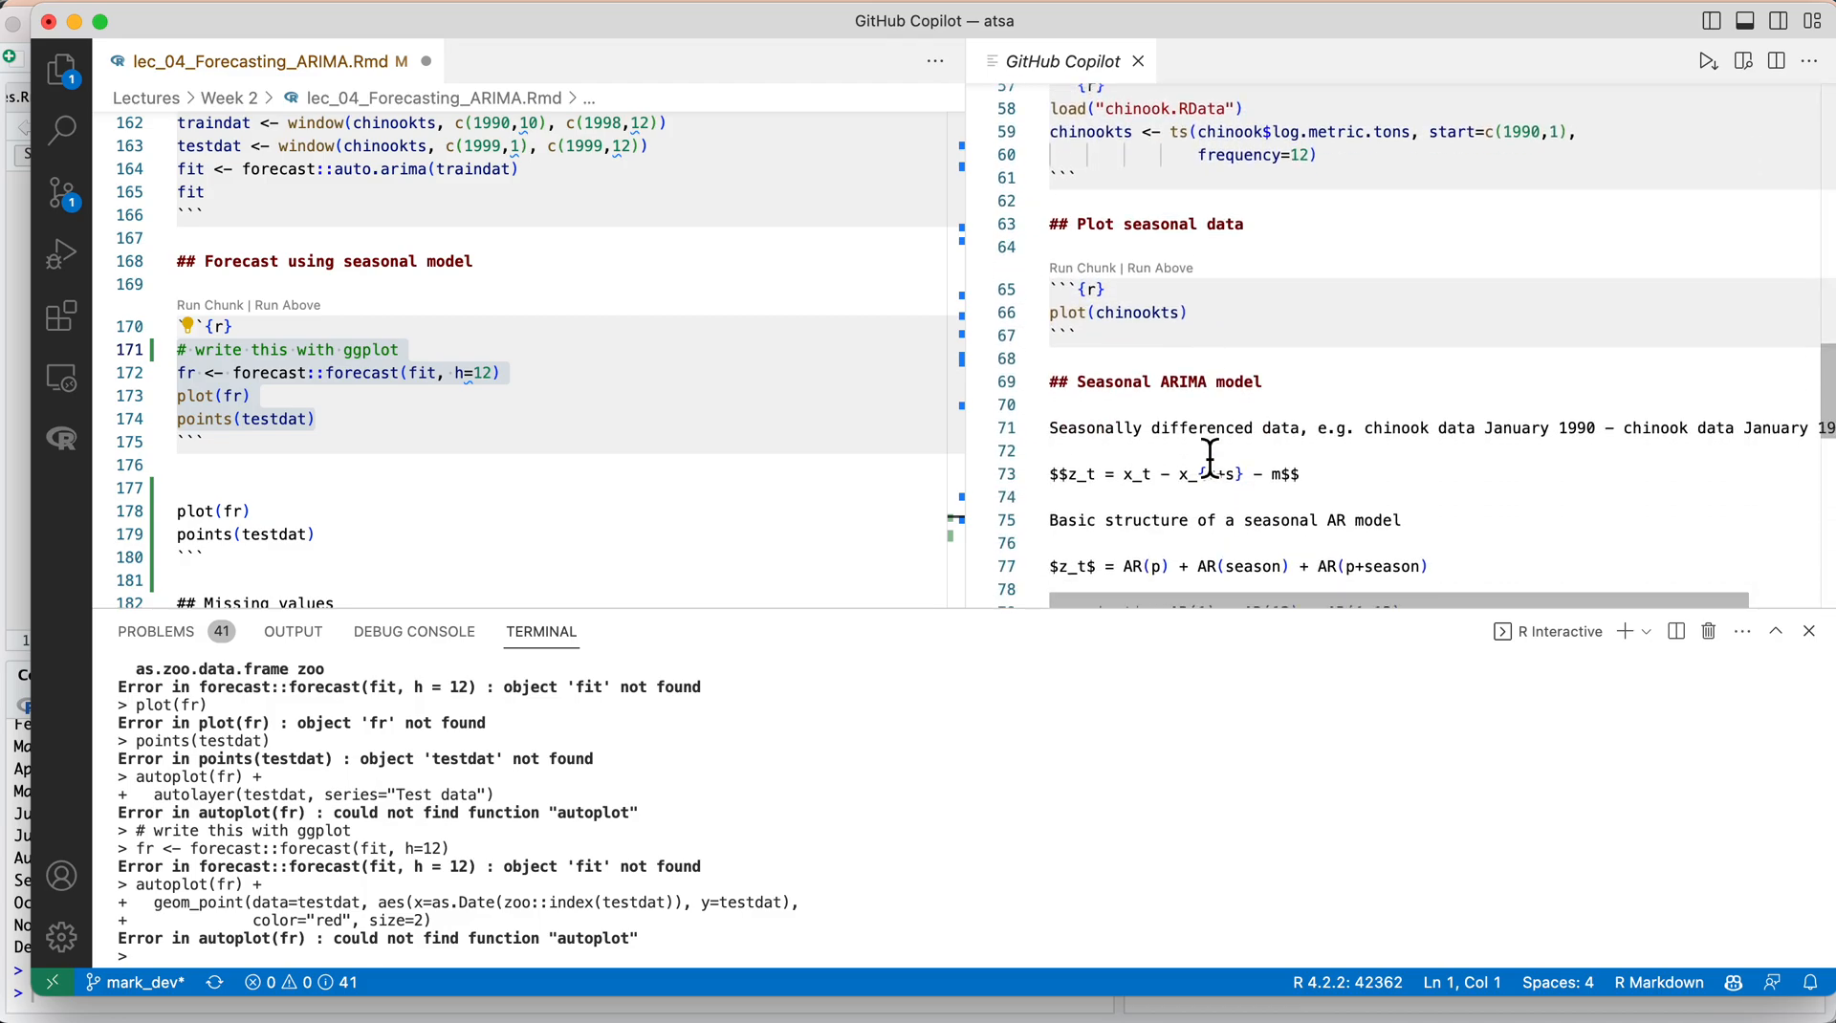
{"action": "scroll", "scroll_direction": "down", "scroll_amount": 3}
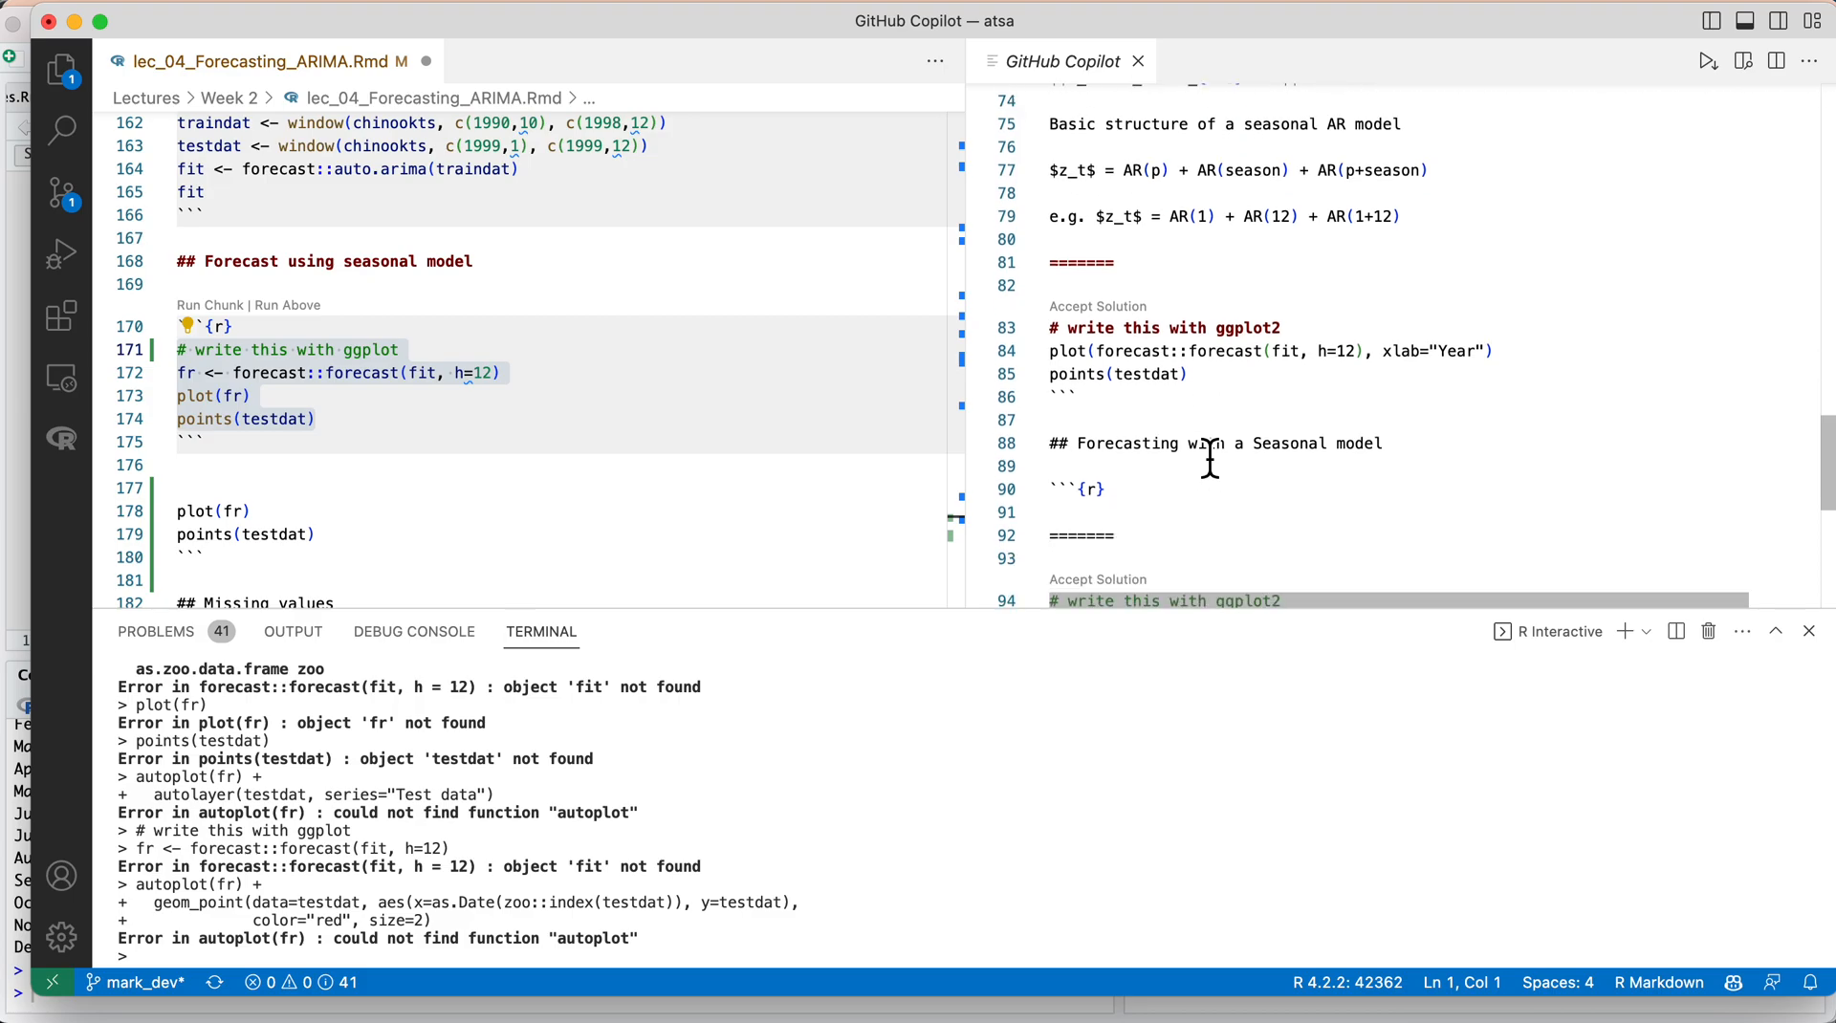
{"action": "scroll", "scroll_direction": "down", "scroll_amount": 3}
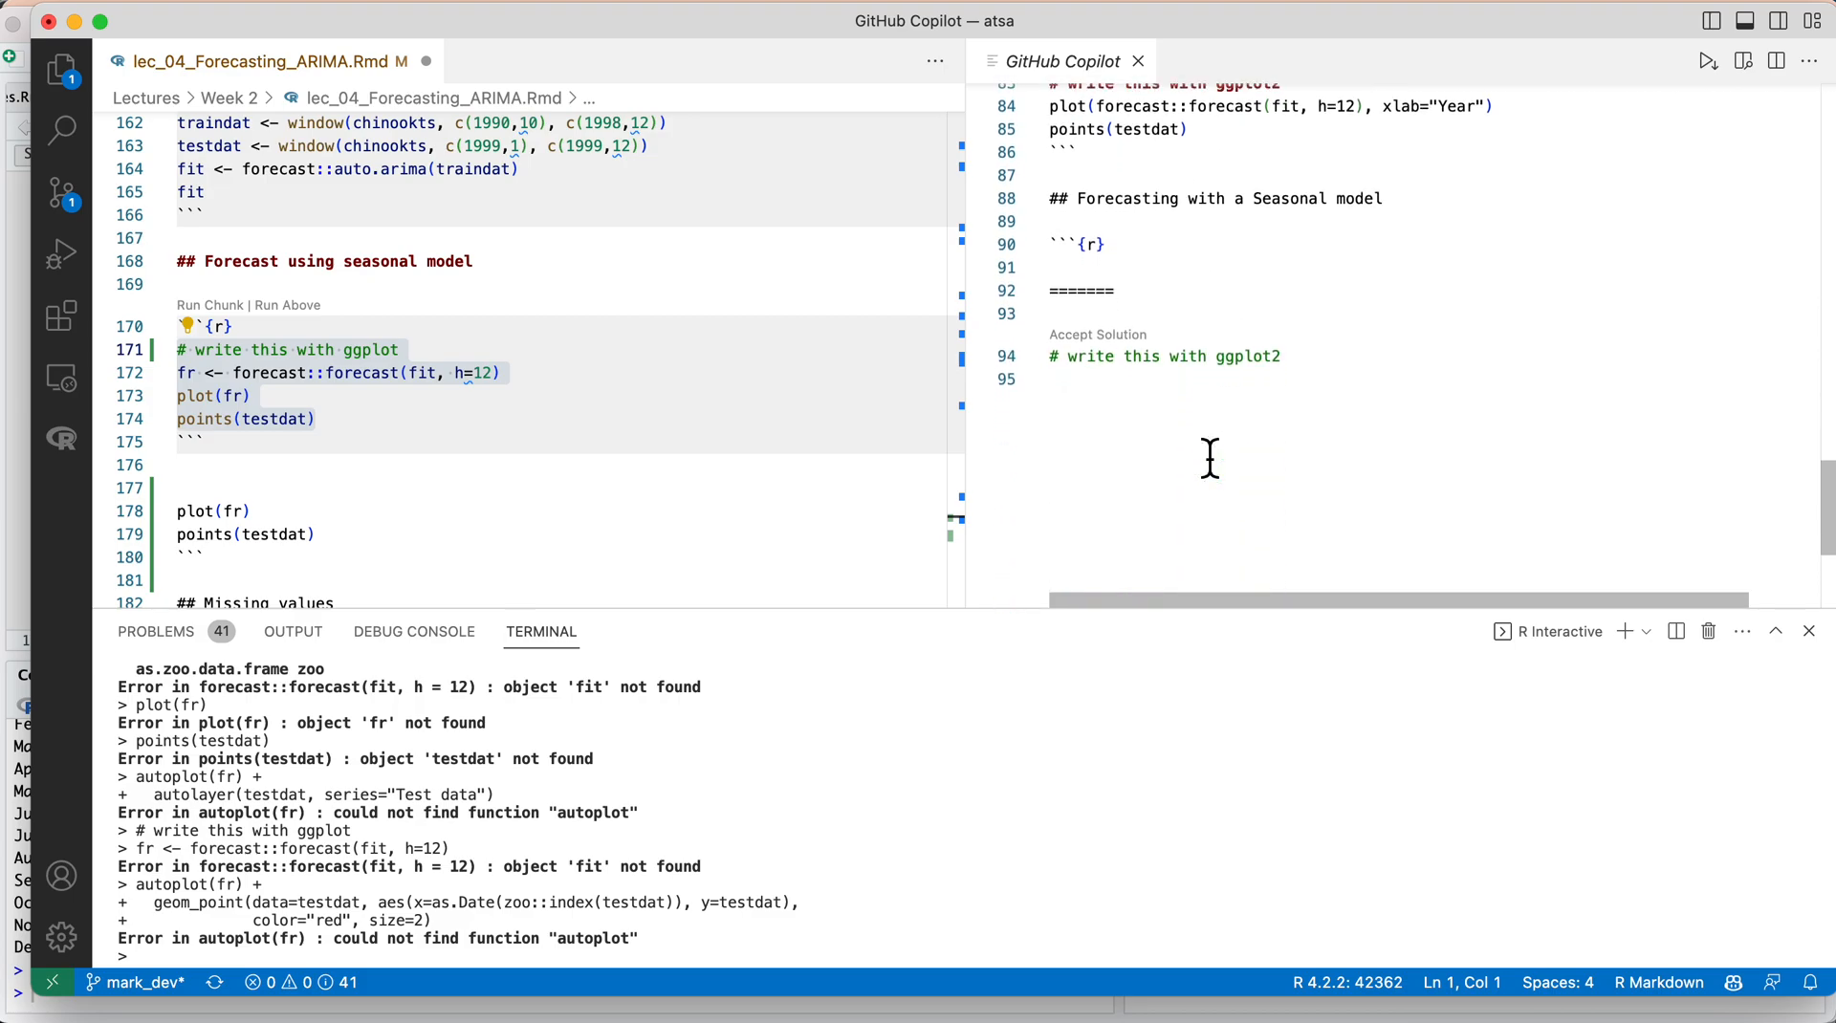
{"action": "scroll", "scroll_direction": "down", "scroll_amount": 3}
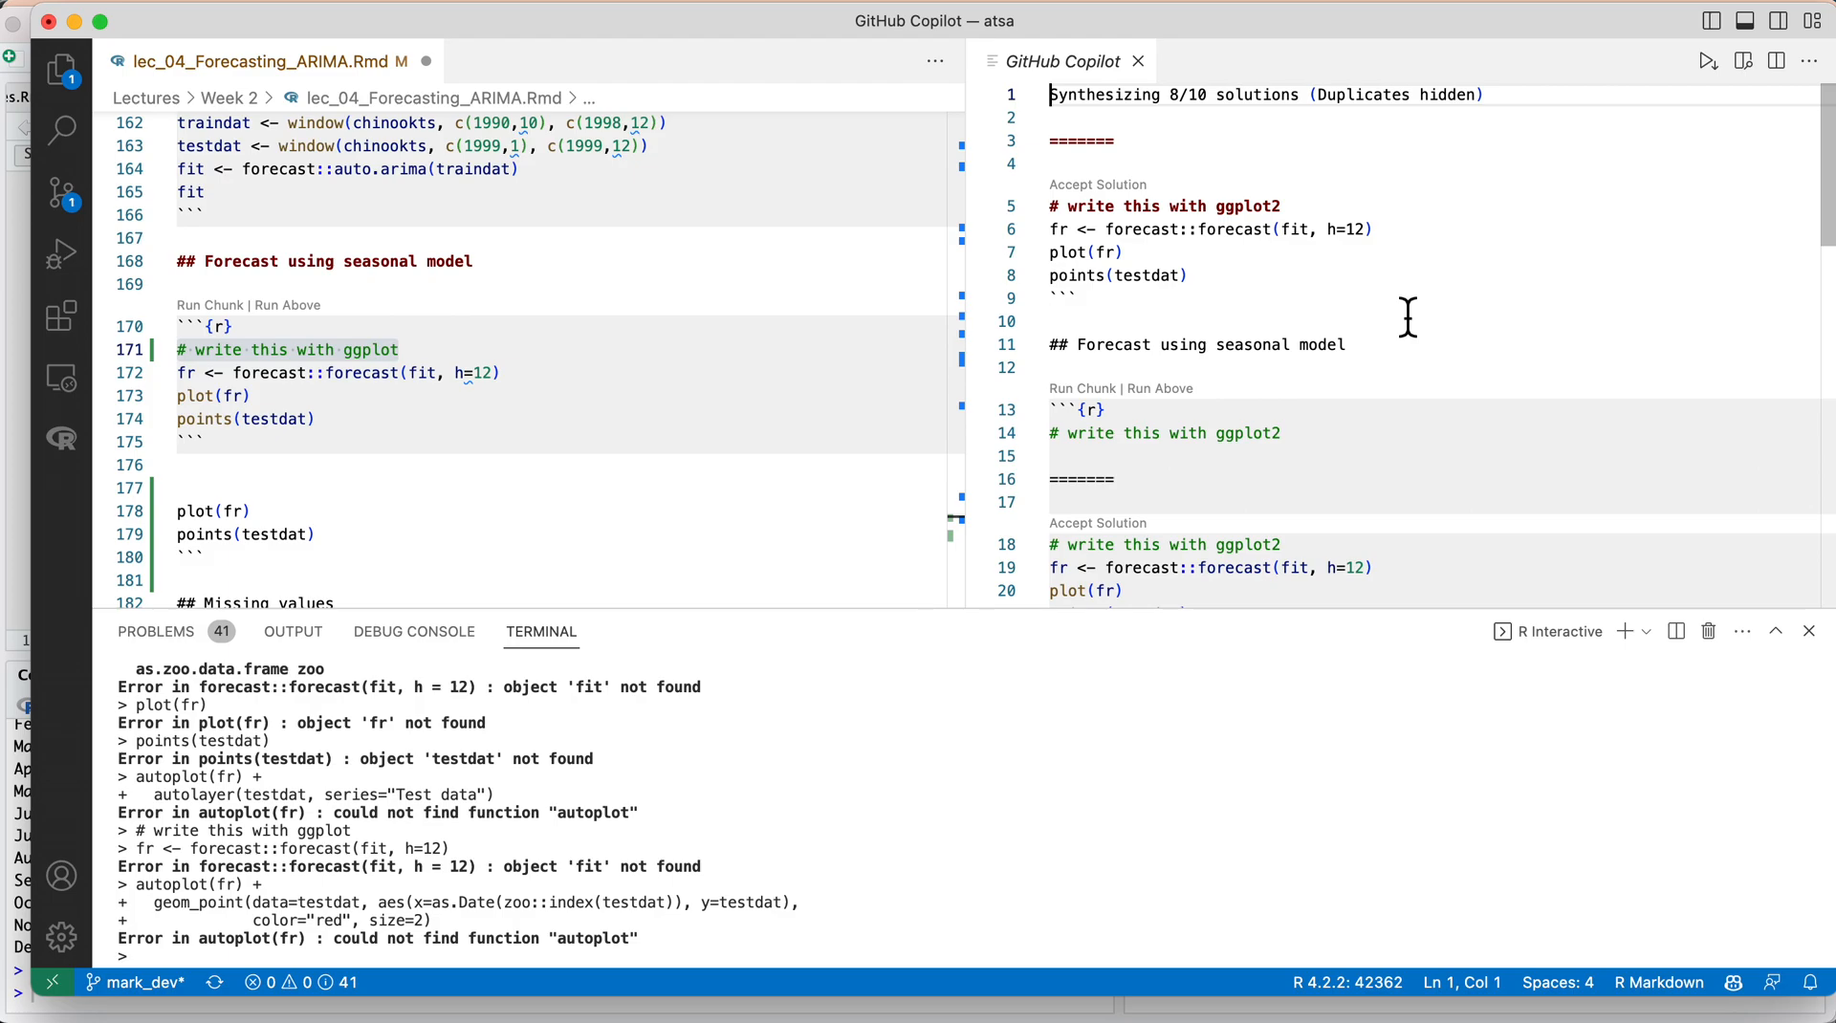
{"action": "scroll", "scroll_direction": "down", "scroll_amount": 3}
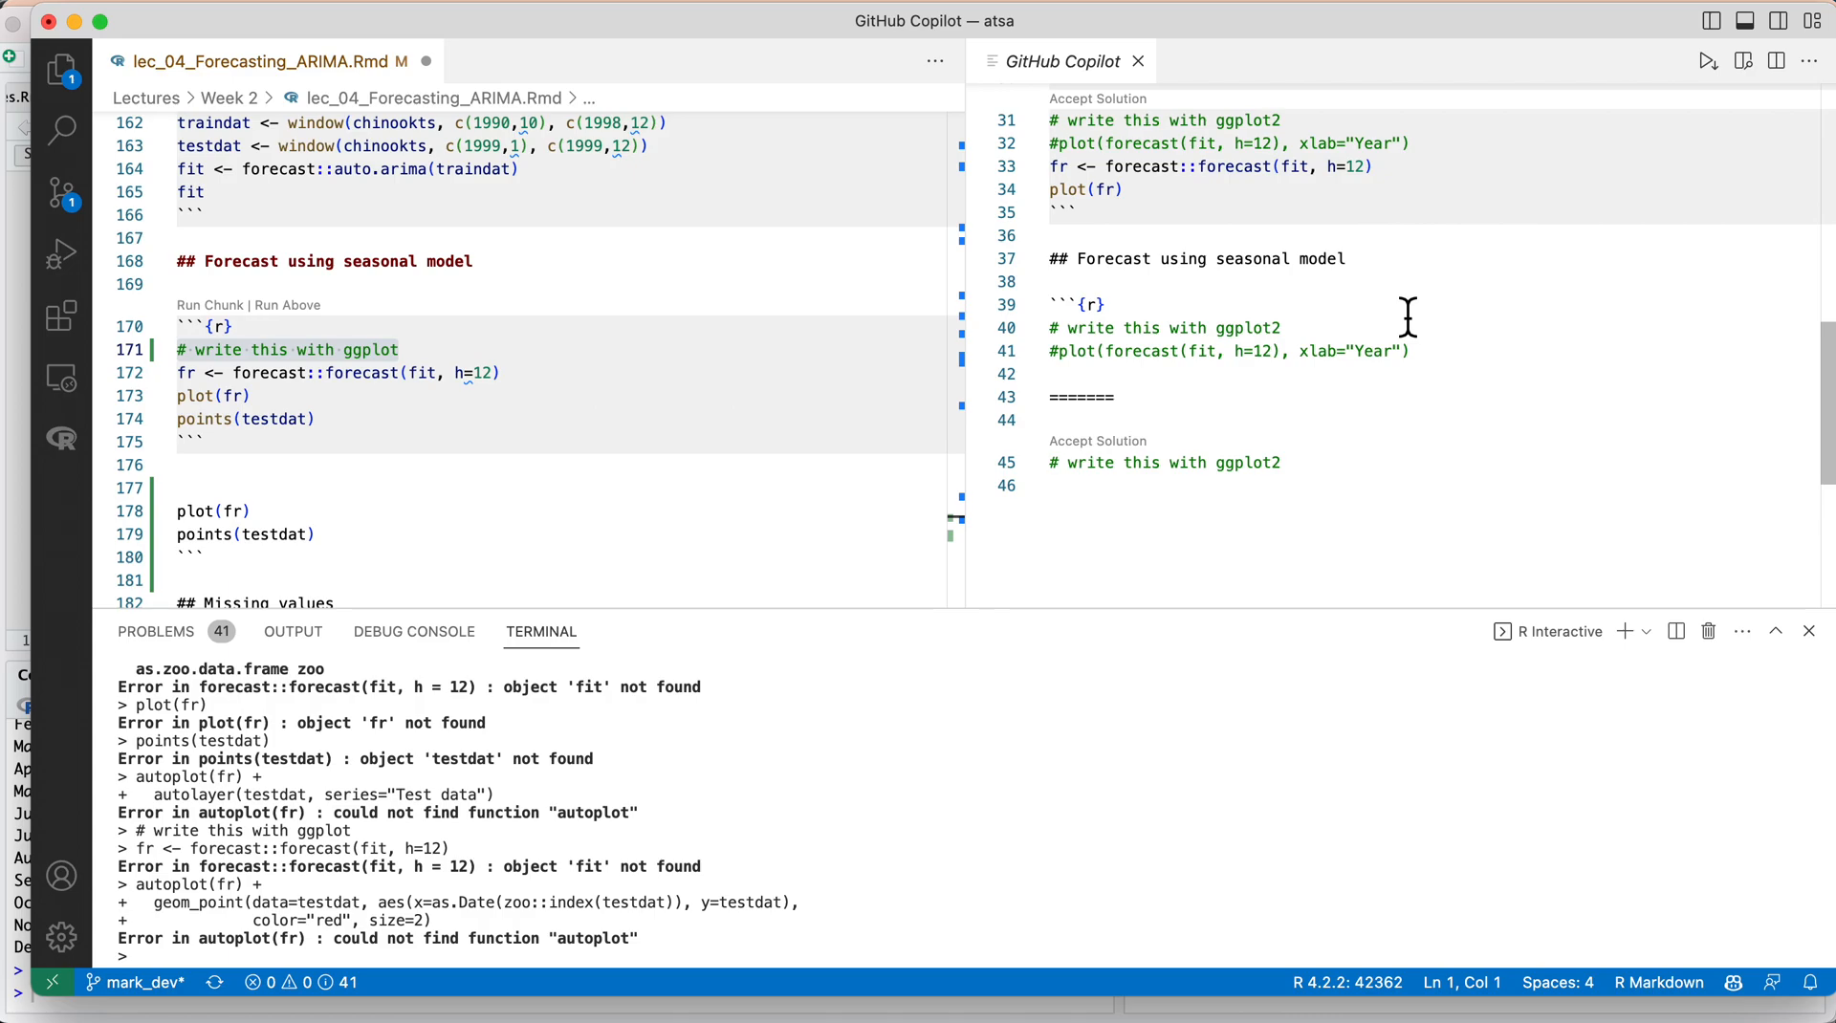
{"action": "mouse_move", "coordinate": [335, 516]}
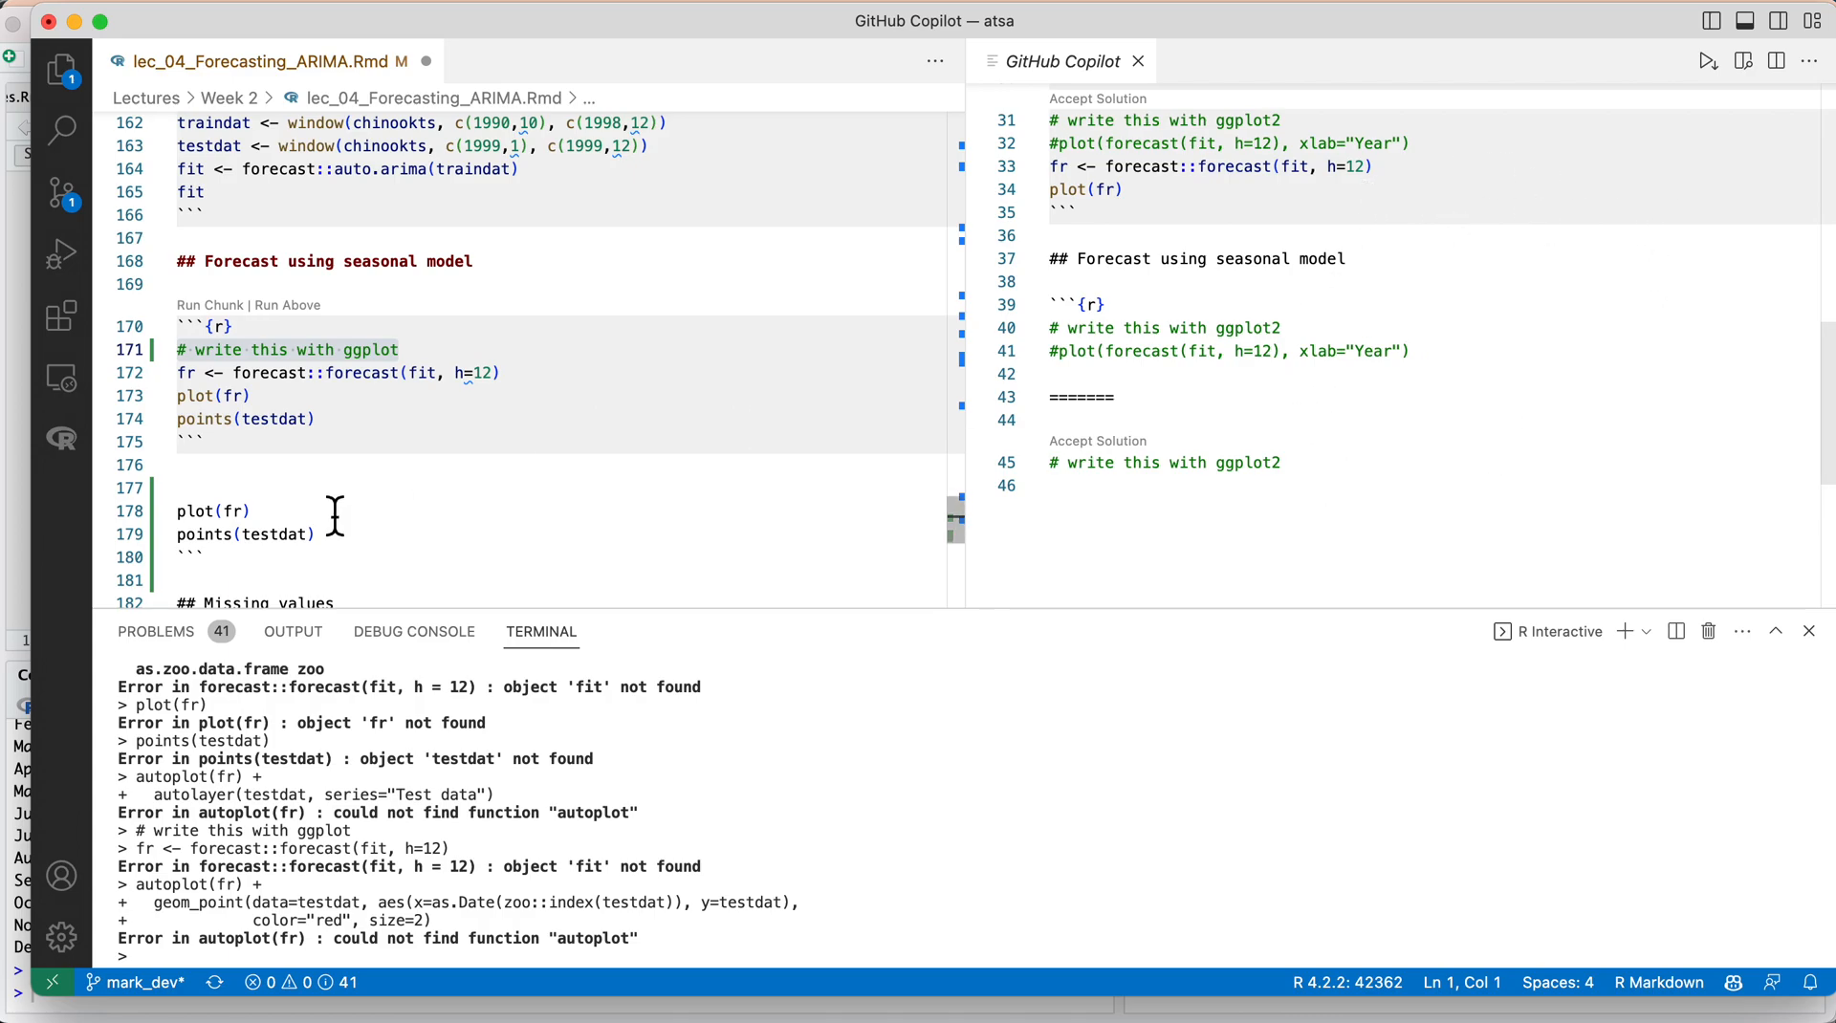
Delete the plot(fr) and points(testdat) lines, leaving the cursor after the forecast call.
{"action": "left_click", "coordinate": [282, 419]}
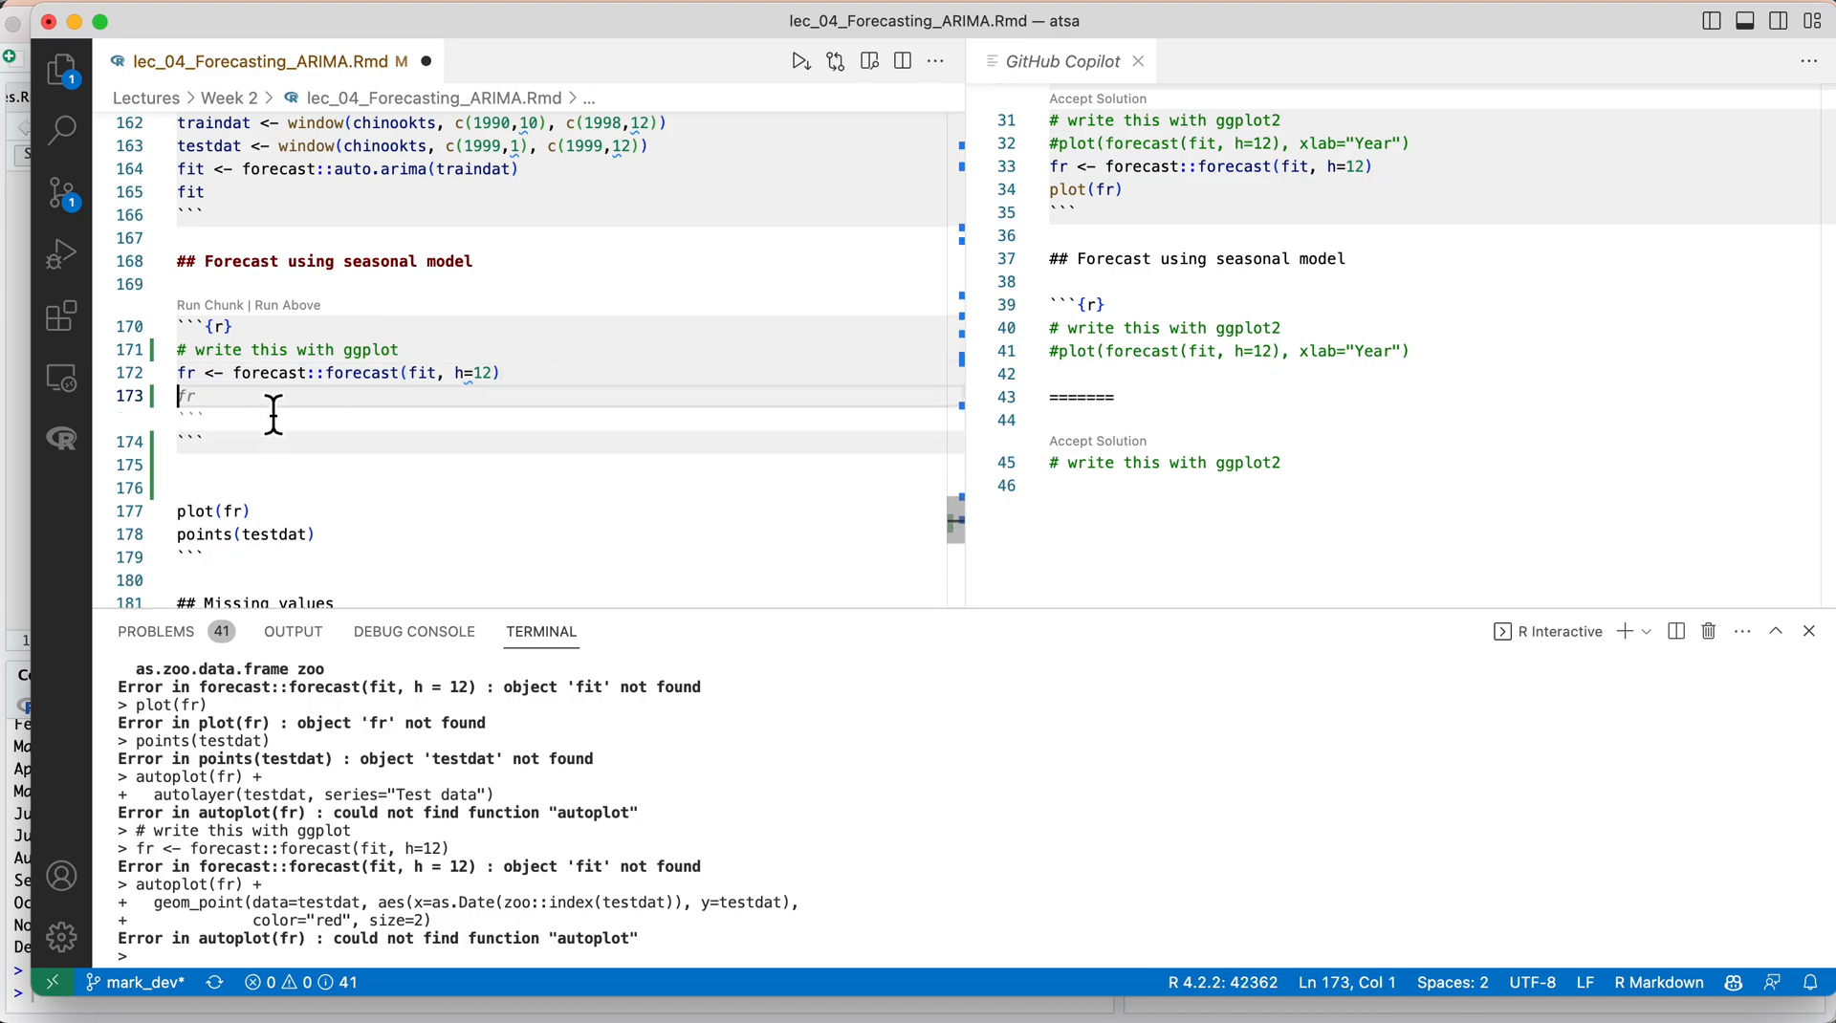
{"action": "mouse_move", "coordinate": [412, 434]}
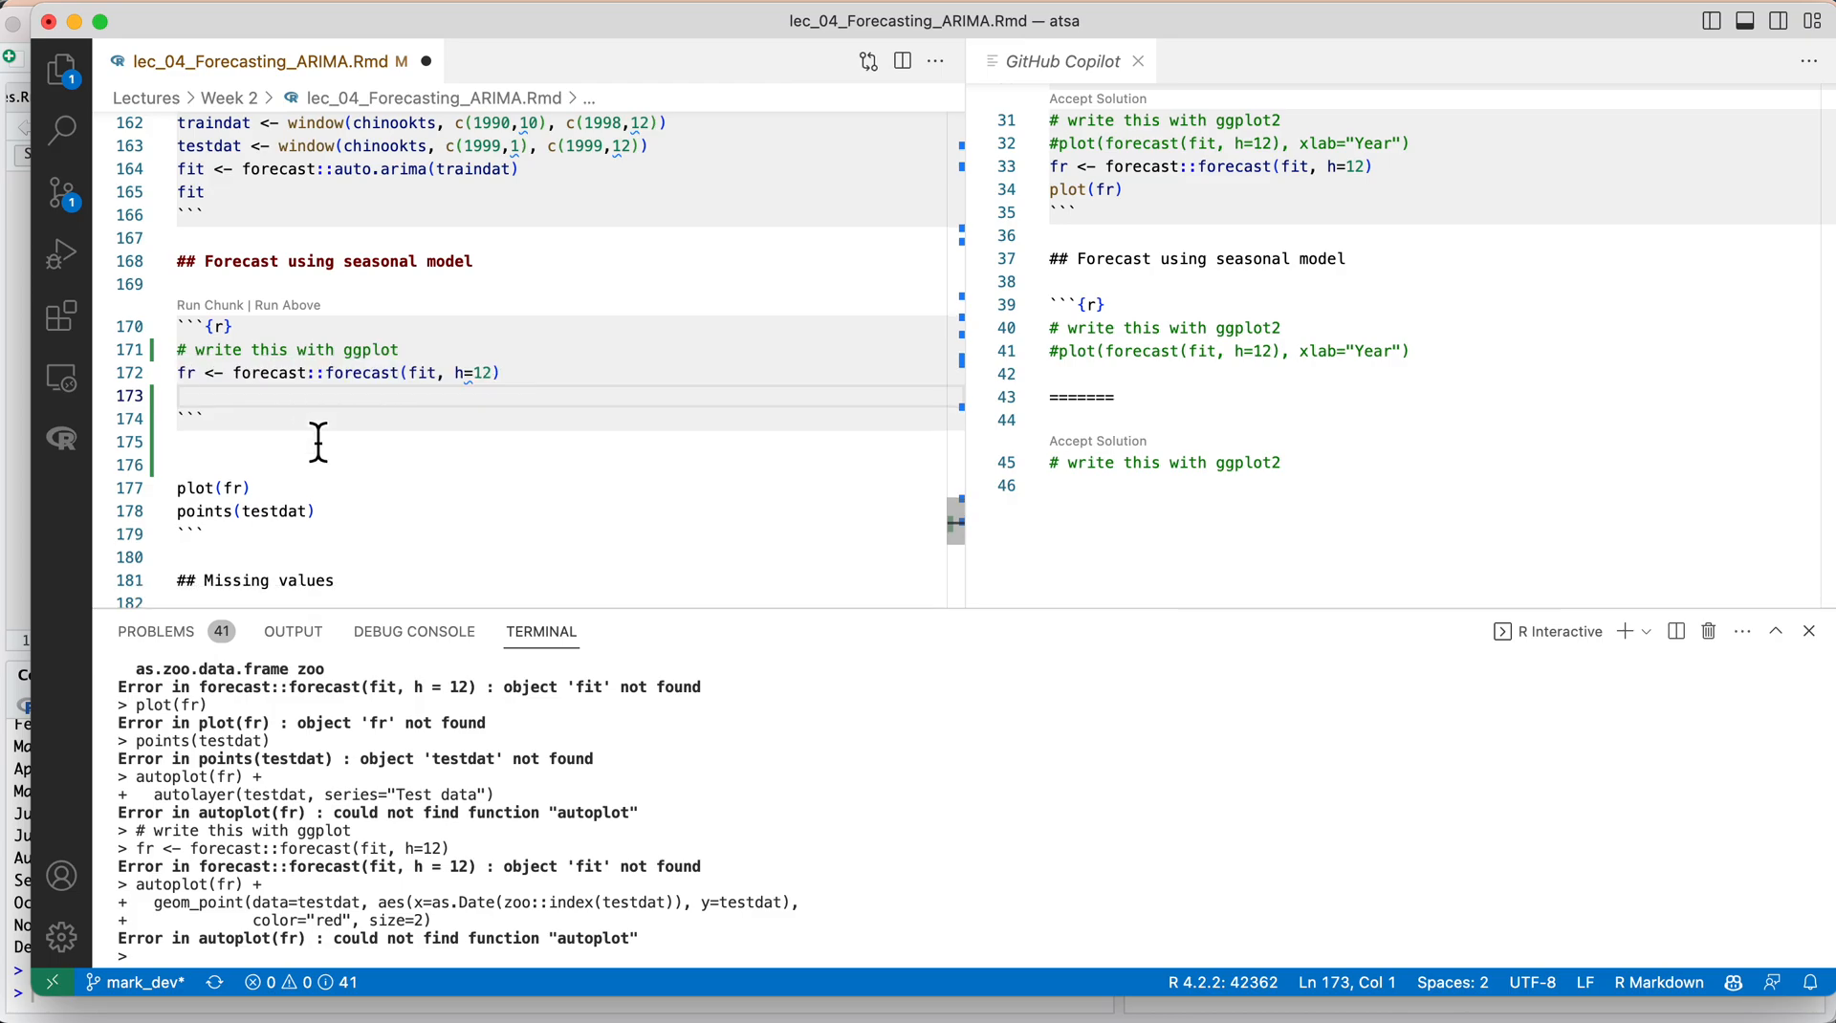
{"action": "left_click", "coordinate": [491, 373]}
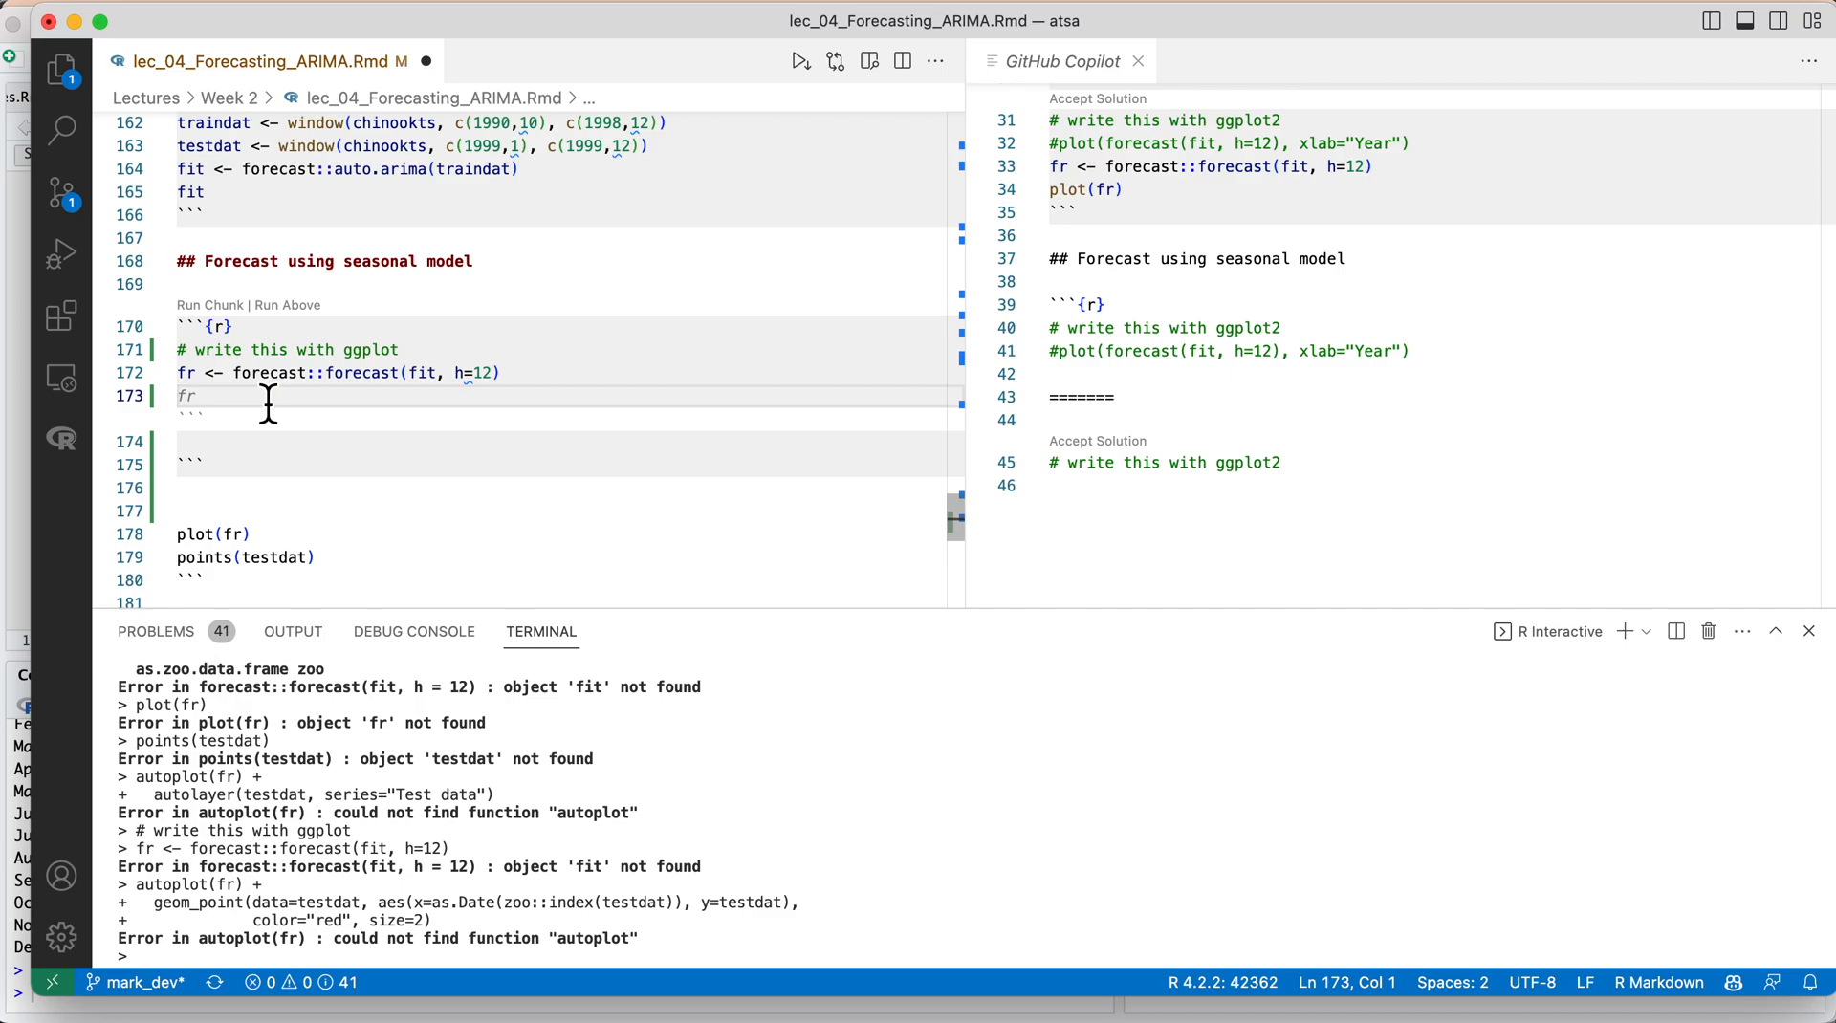
Type autoplot to build autoplot(fr) with red testdat points and Year/Log metric tons labels.
{"action": "type", "text": "au"}
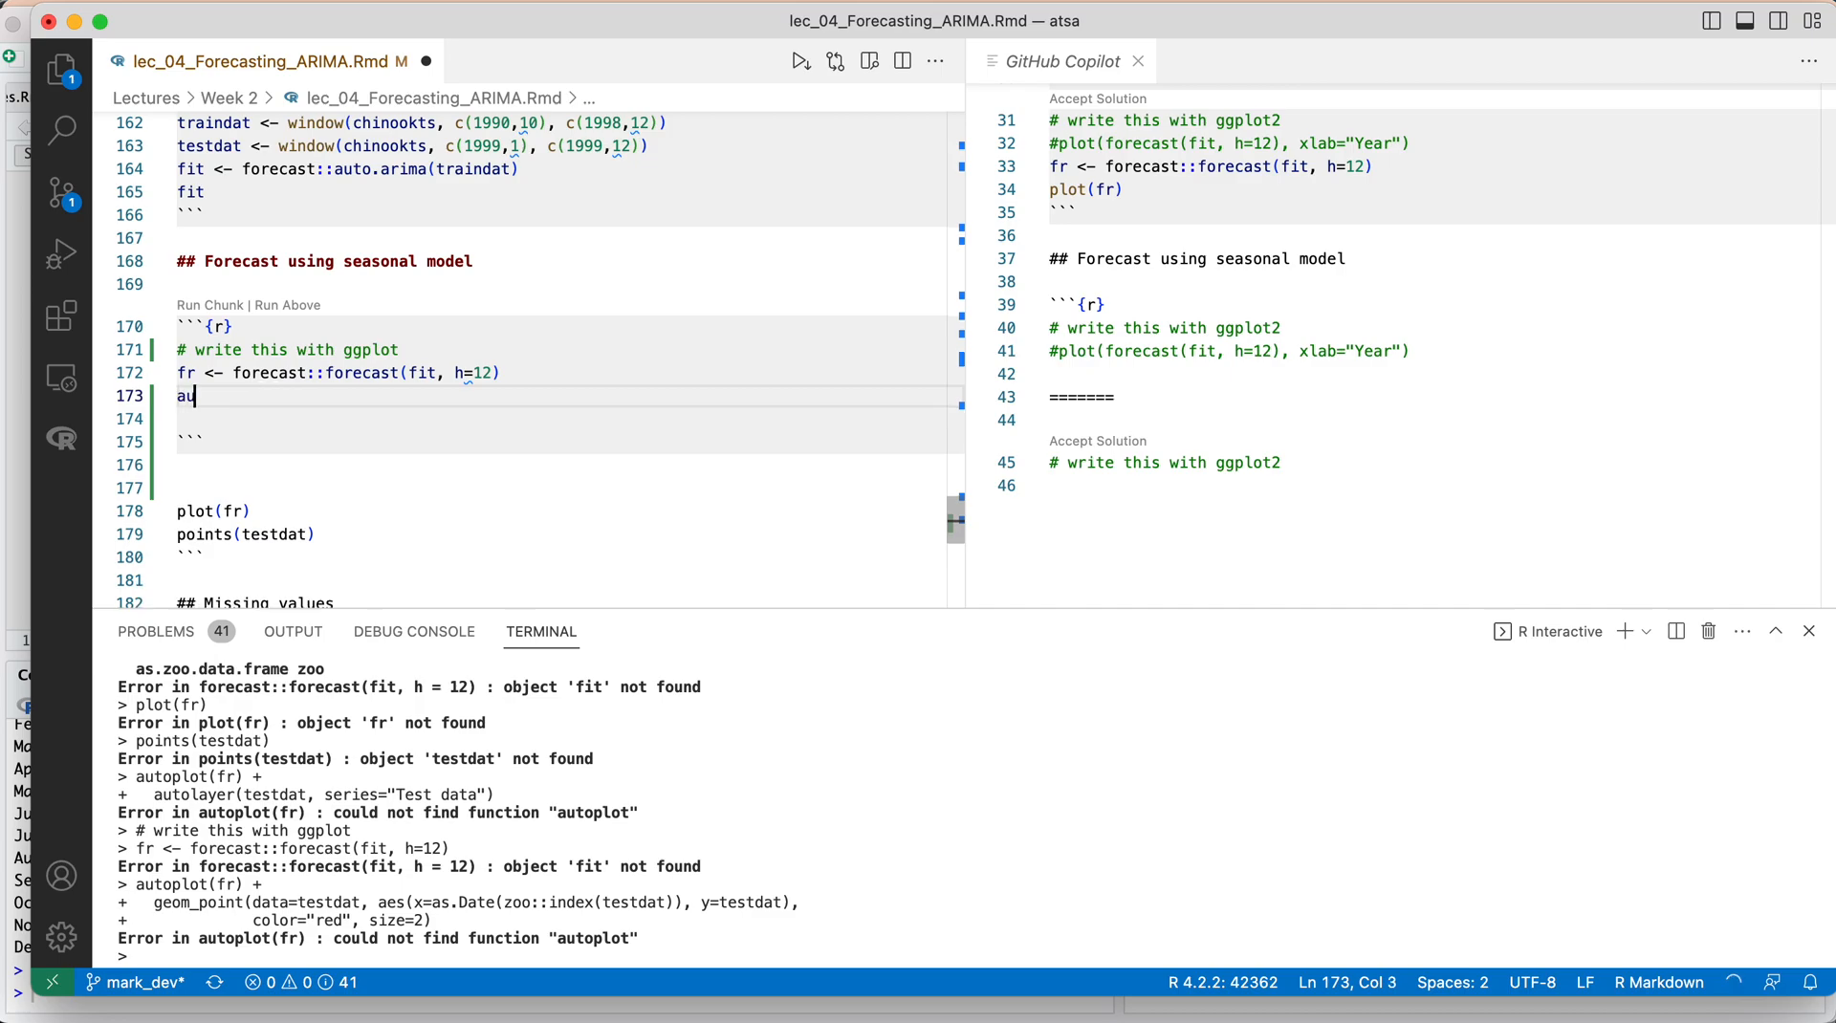
{"action": "type", "text": "toplot(fr) +"}
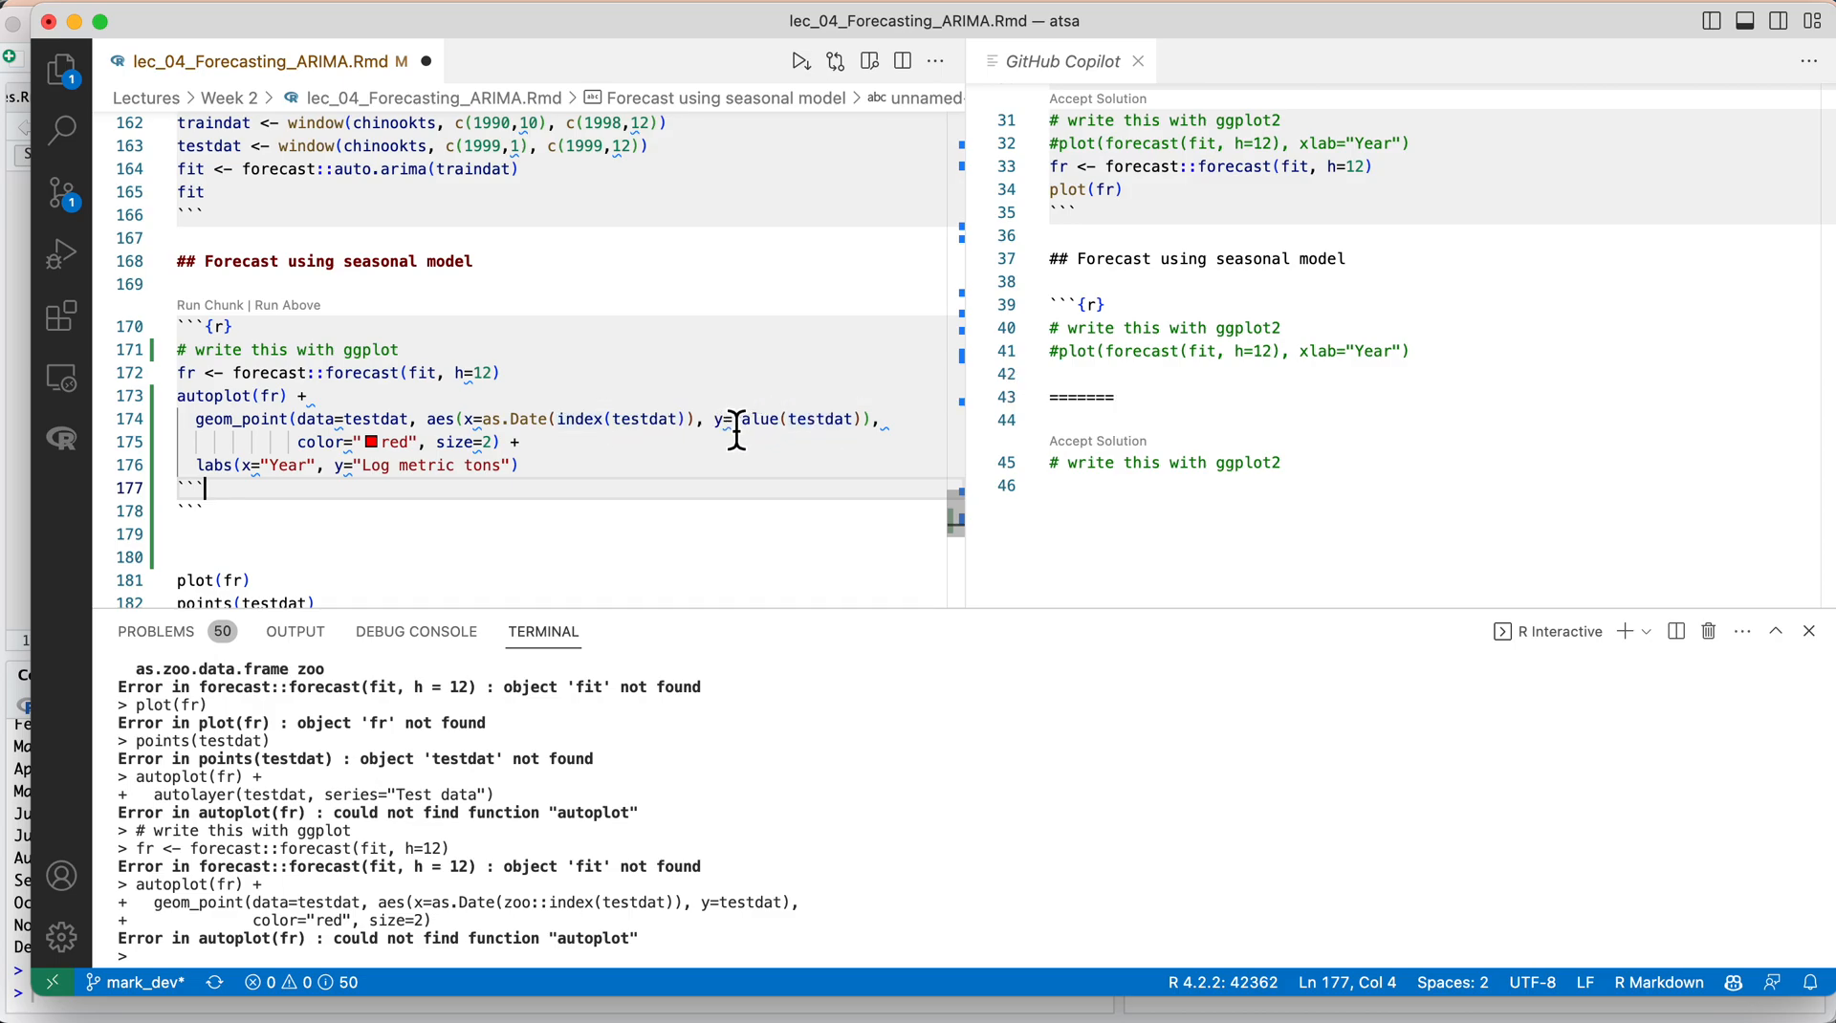
{"action": "mouse_move", "coordinate": [752, 420]}
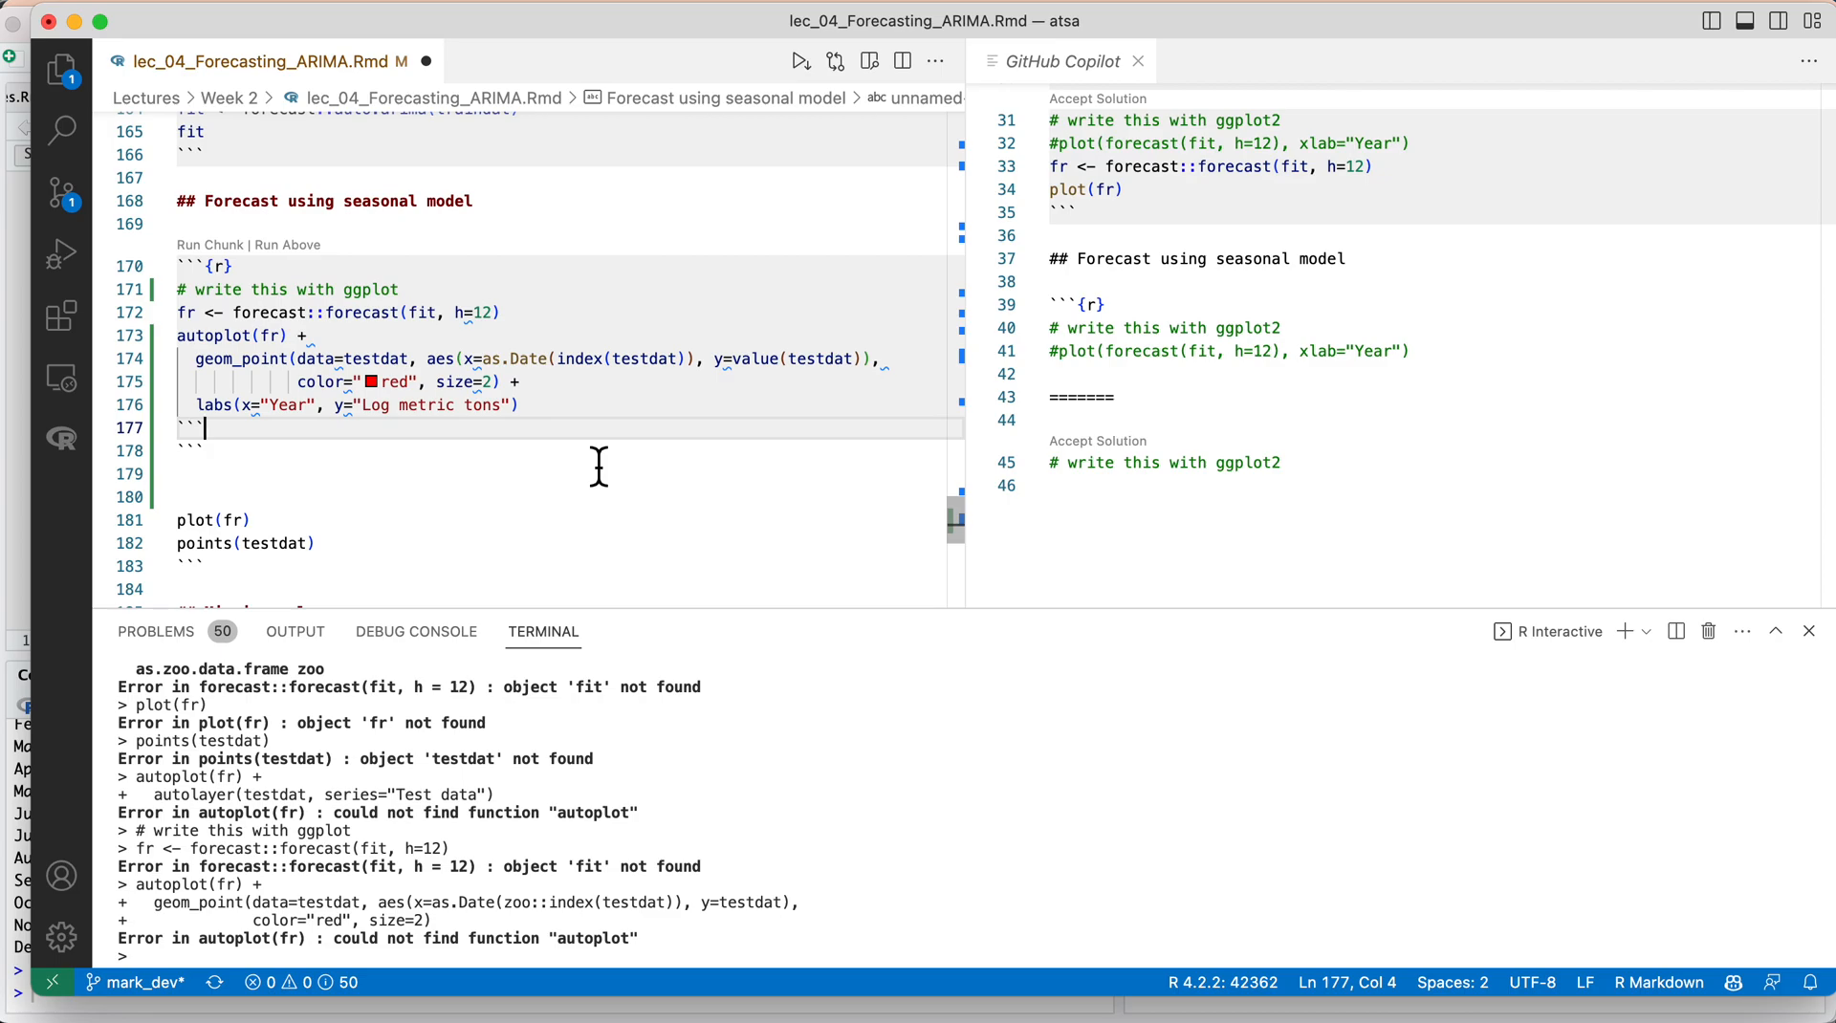
{"action": "mouse_move", "coordinate": [433, 421]}
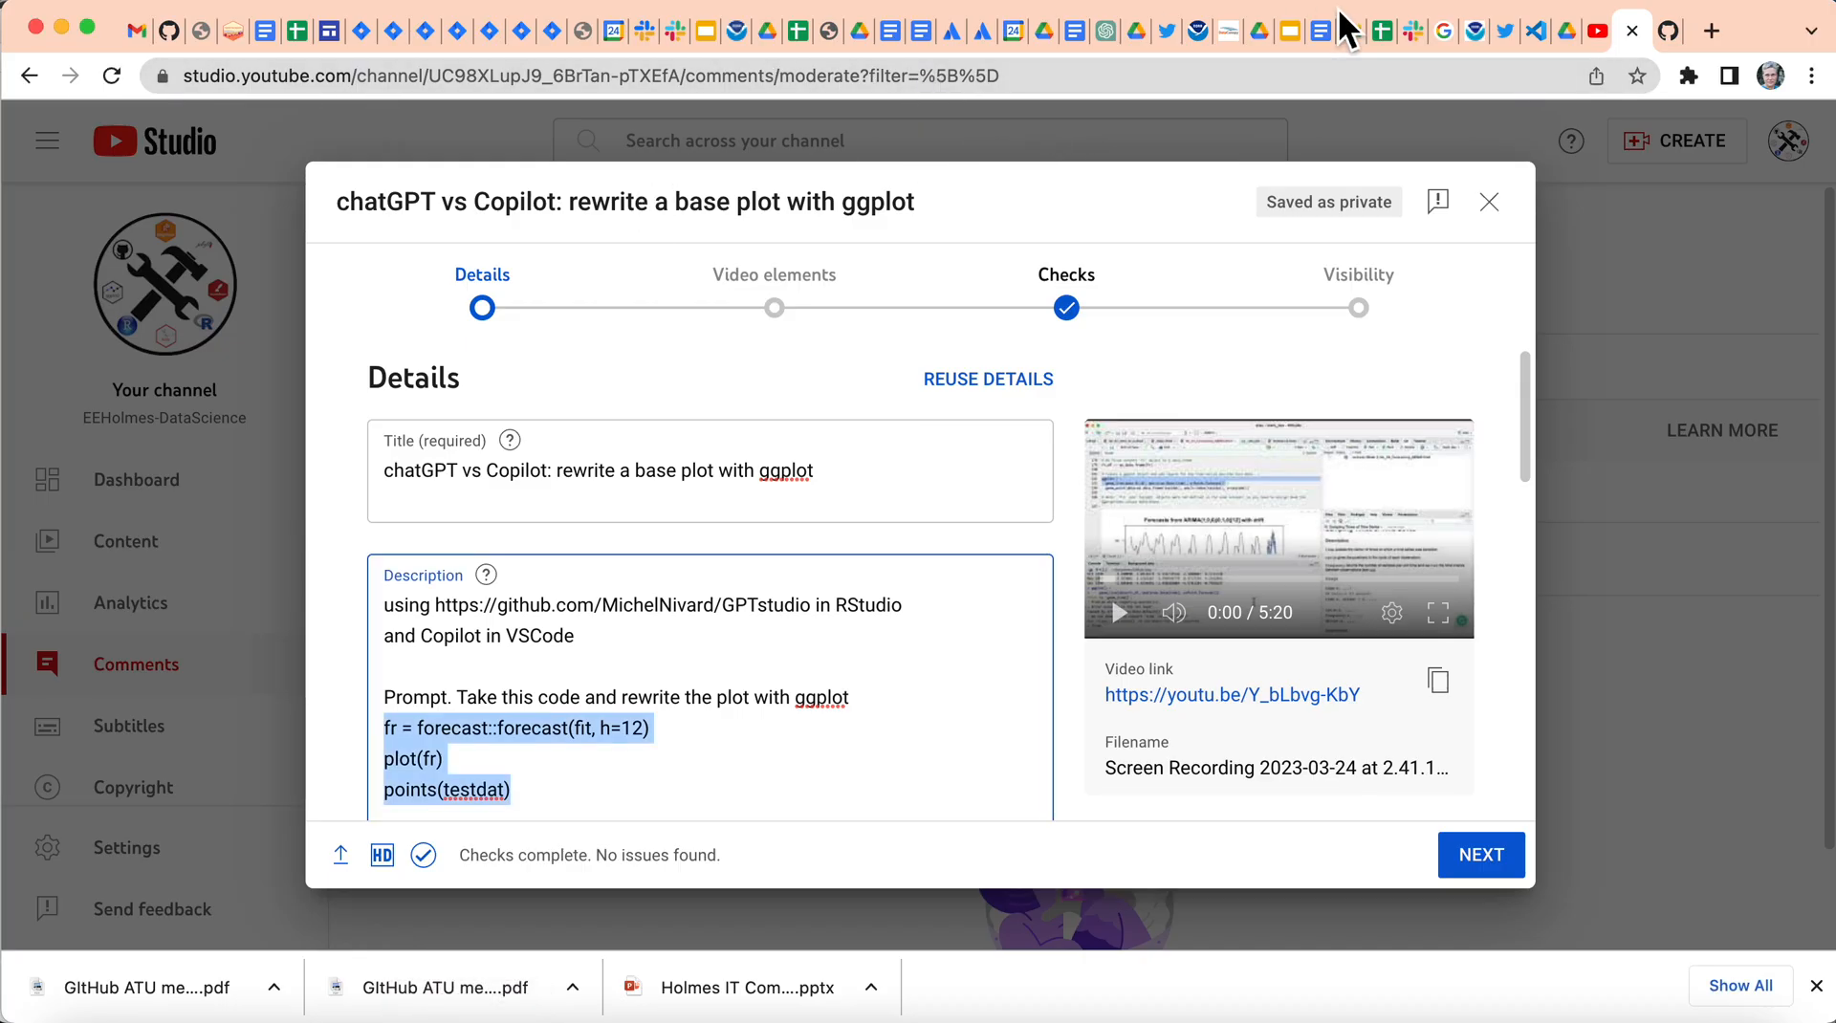
{"action": "mouse_move", "coordinate": [1104, 29]}
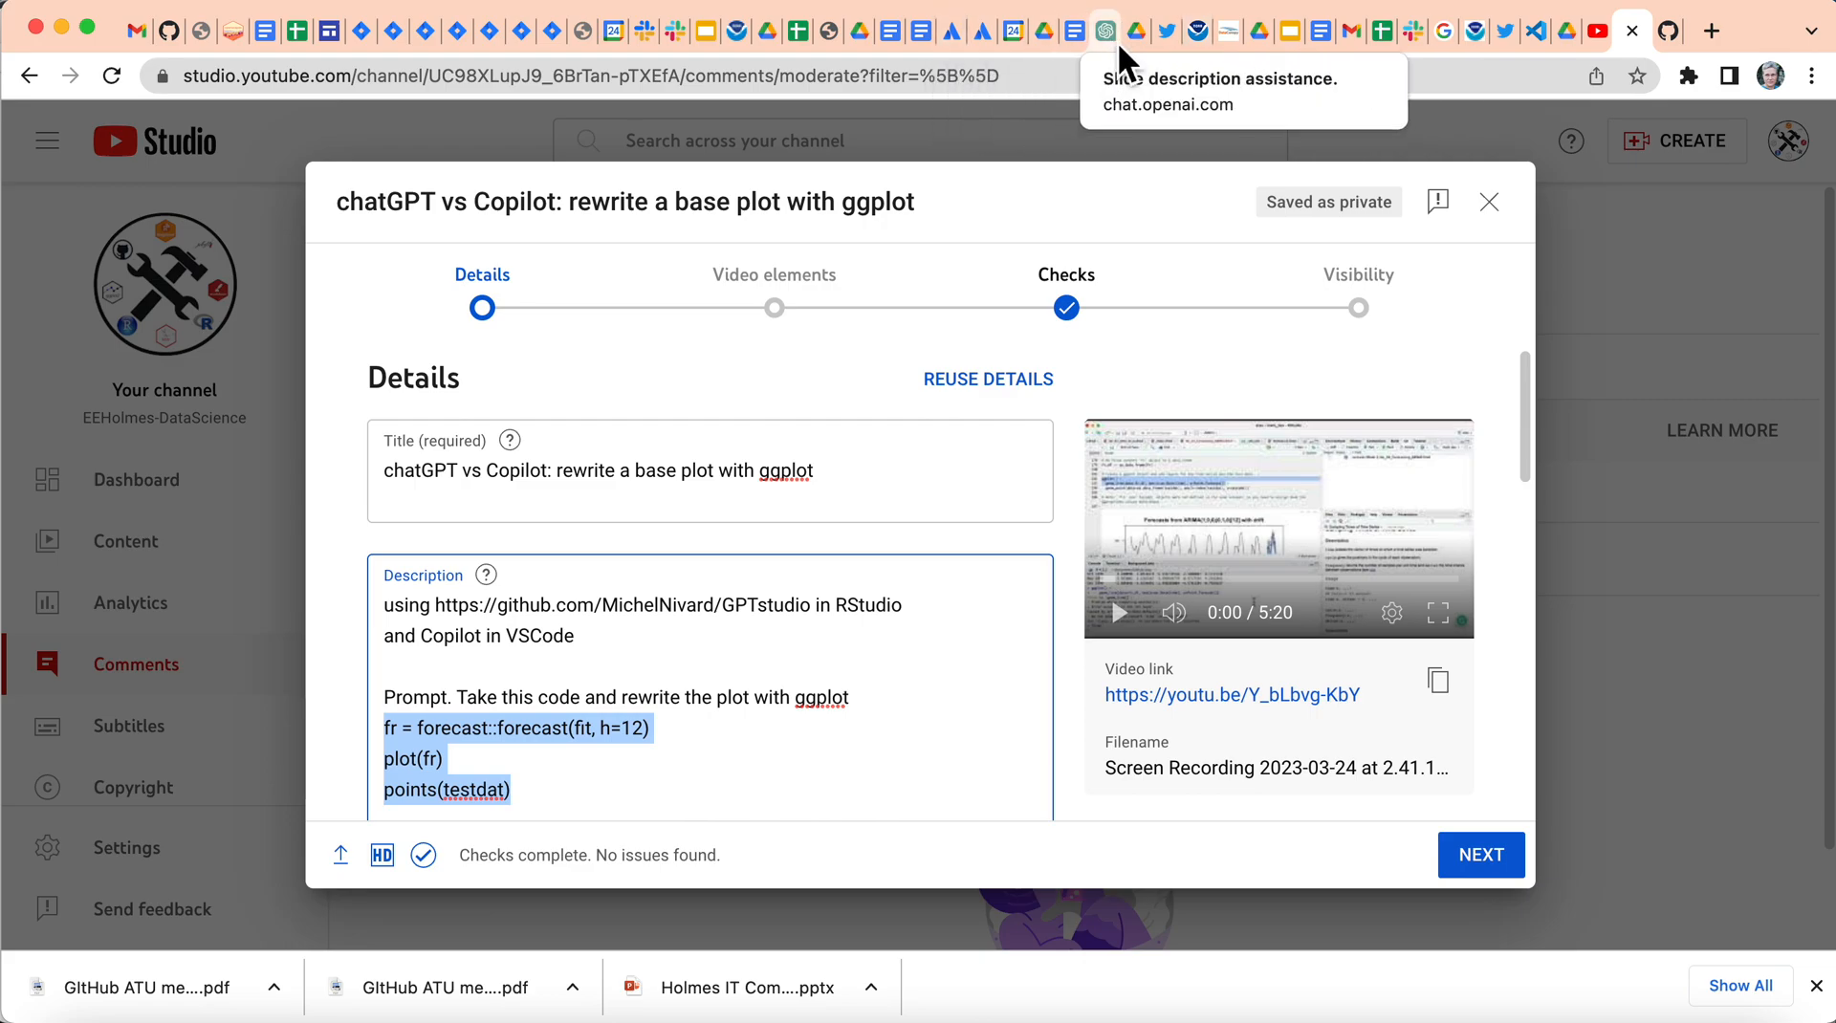
{"action": "left_click", "coordinate": [1104, 31]}
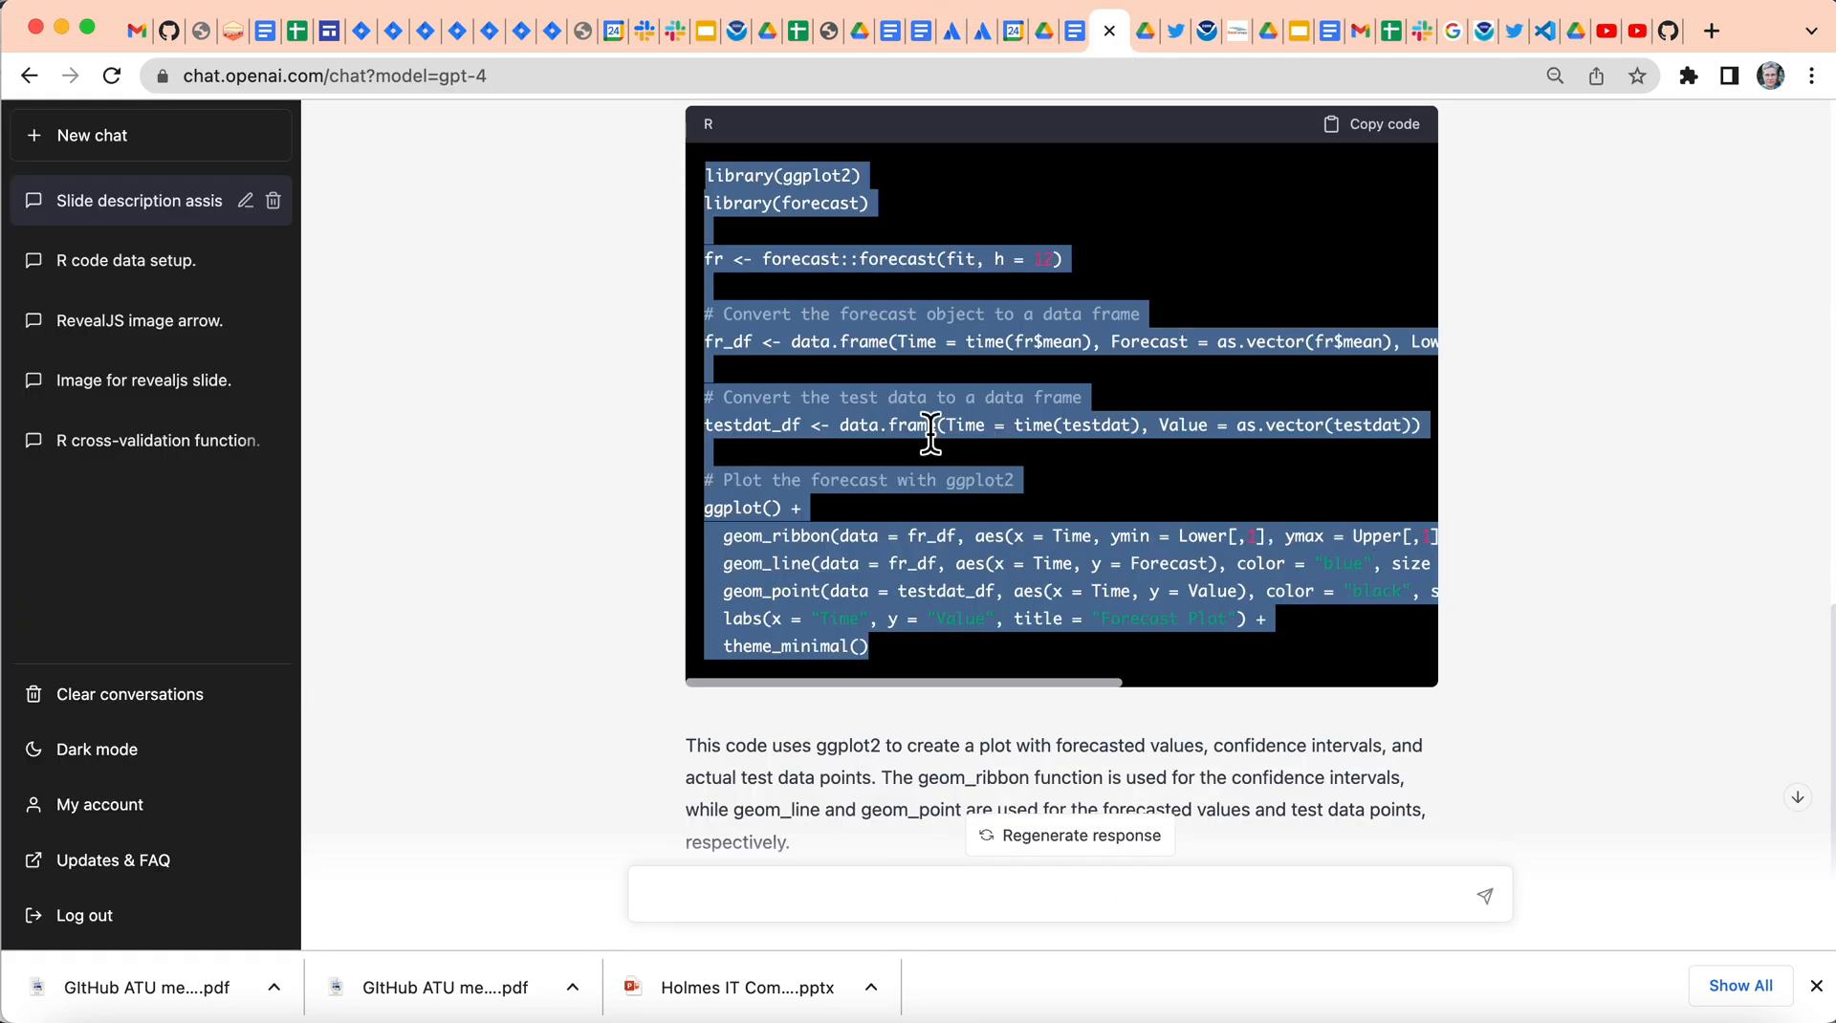
{"action": "scroll", "scroll_direction": "up", "scroll_amount": 3}
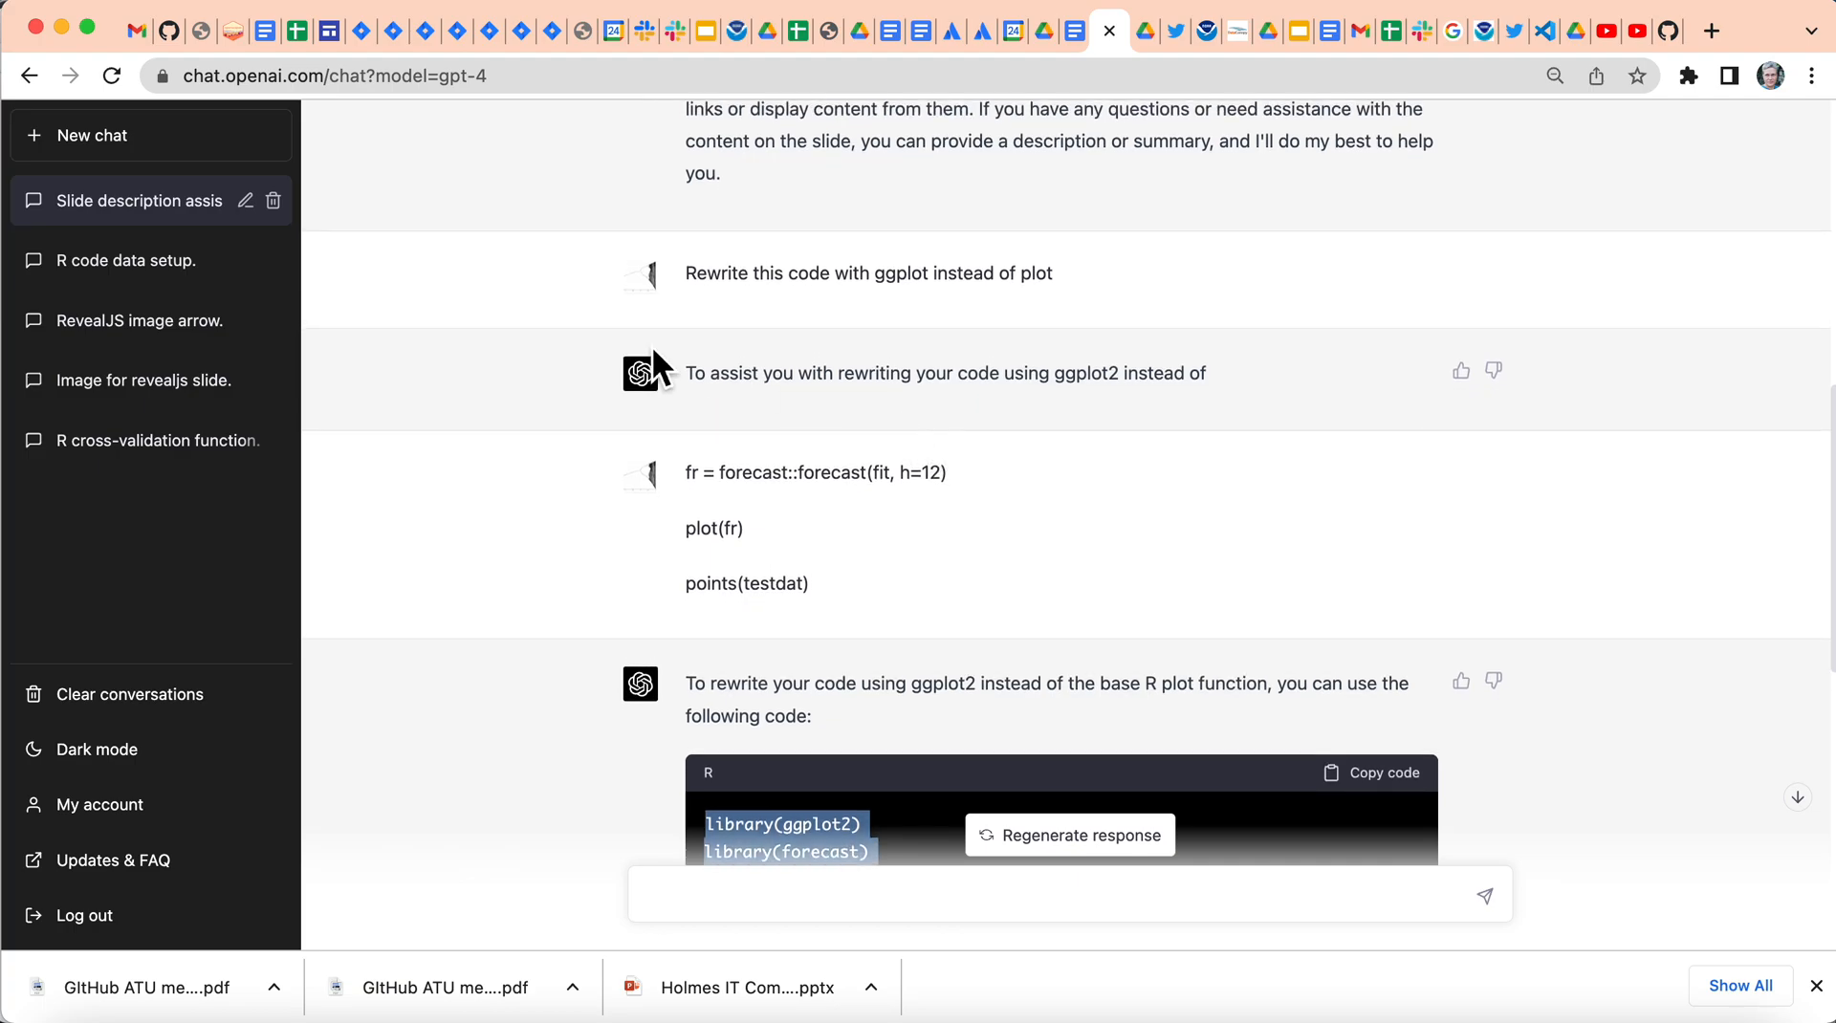
{"action": "mouse_move", "coordinate": [987, 379]}
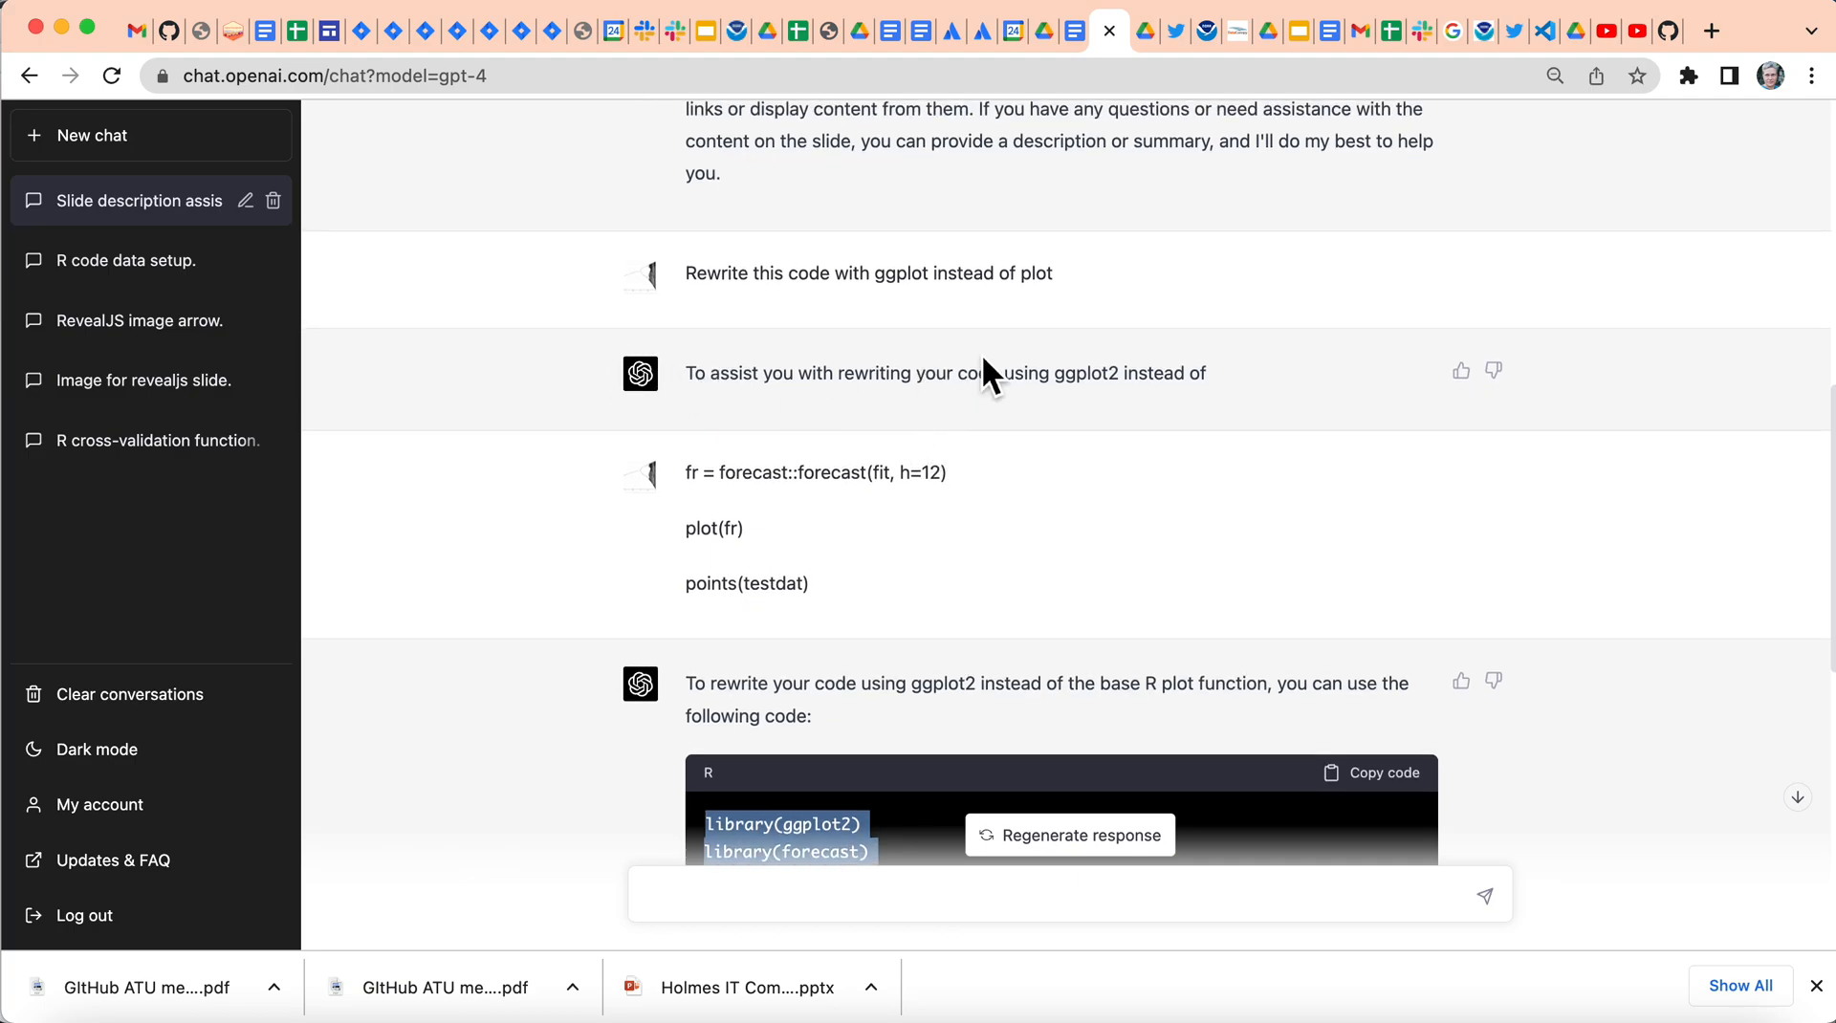
{"action": "mouse_move", "coordinate": [935, 285]}
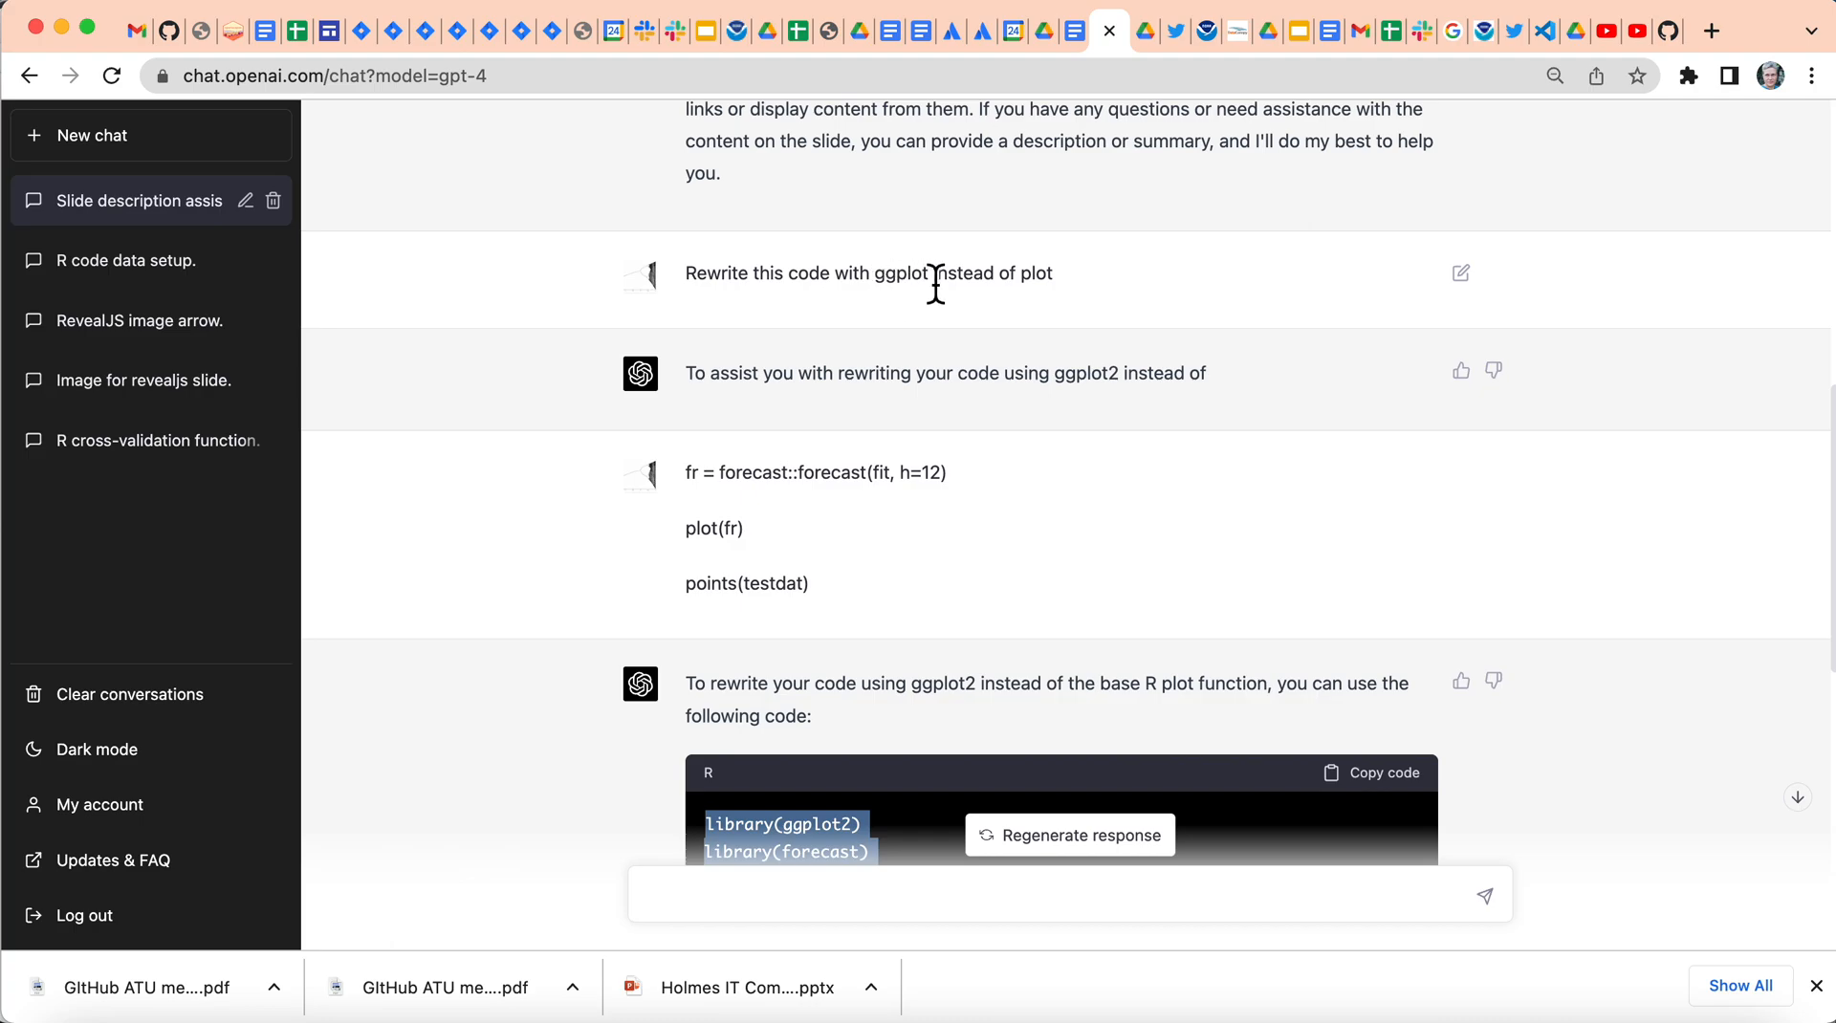
{"action": "scroll", "scroll_direction": "down", "scroll_amount": 3}
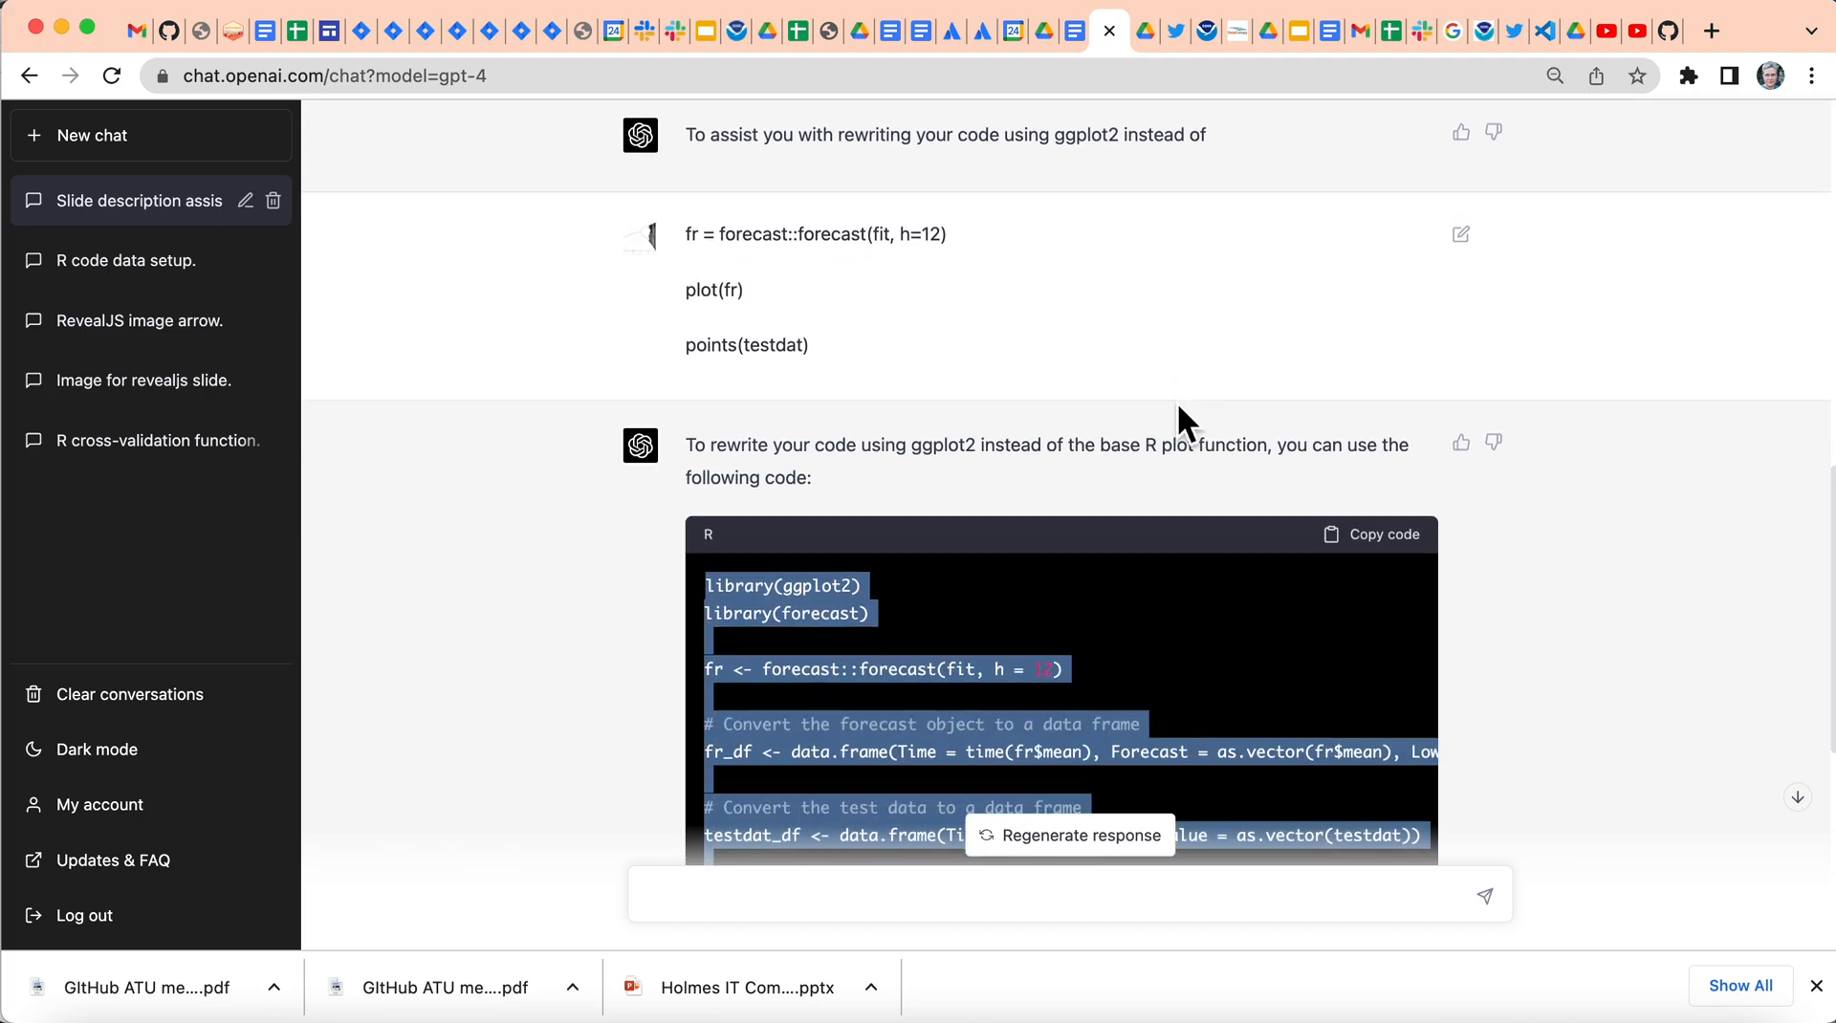
{"action": "scroll", "scroll_direction": "down", "scroll_amount": 3}
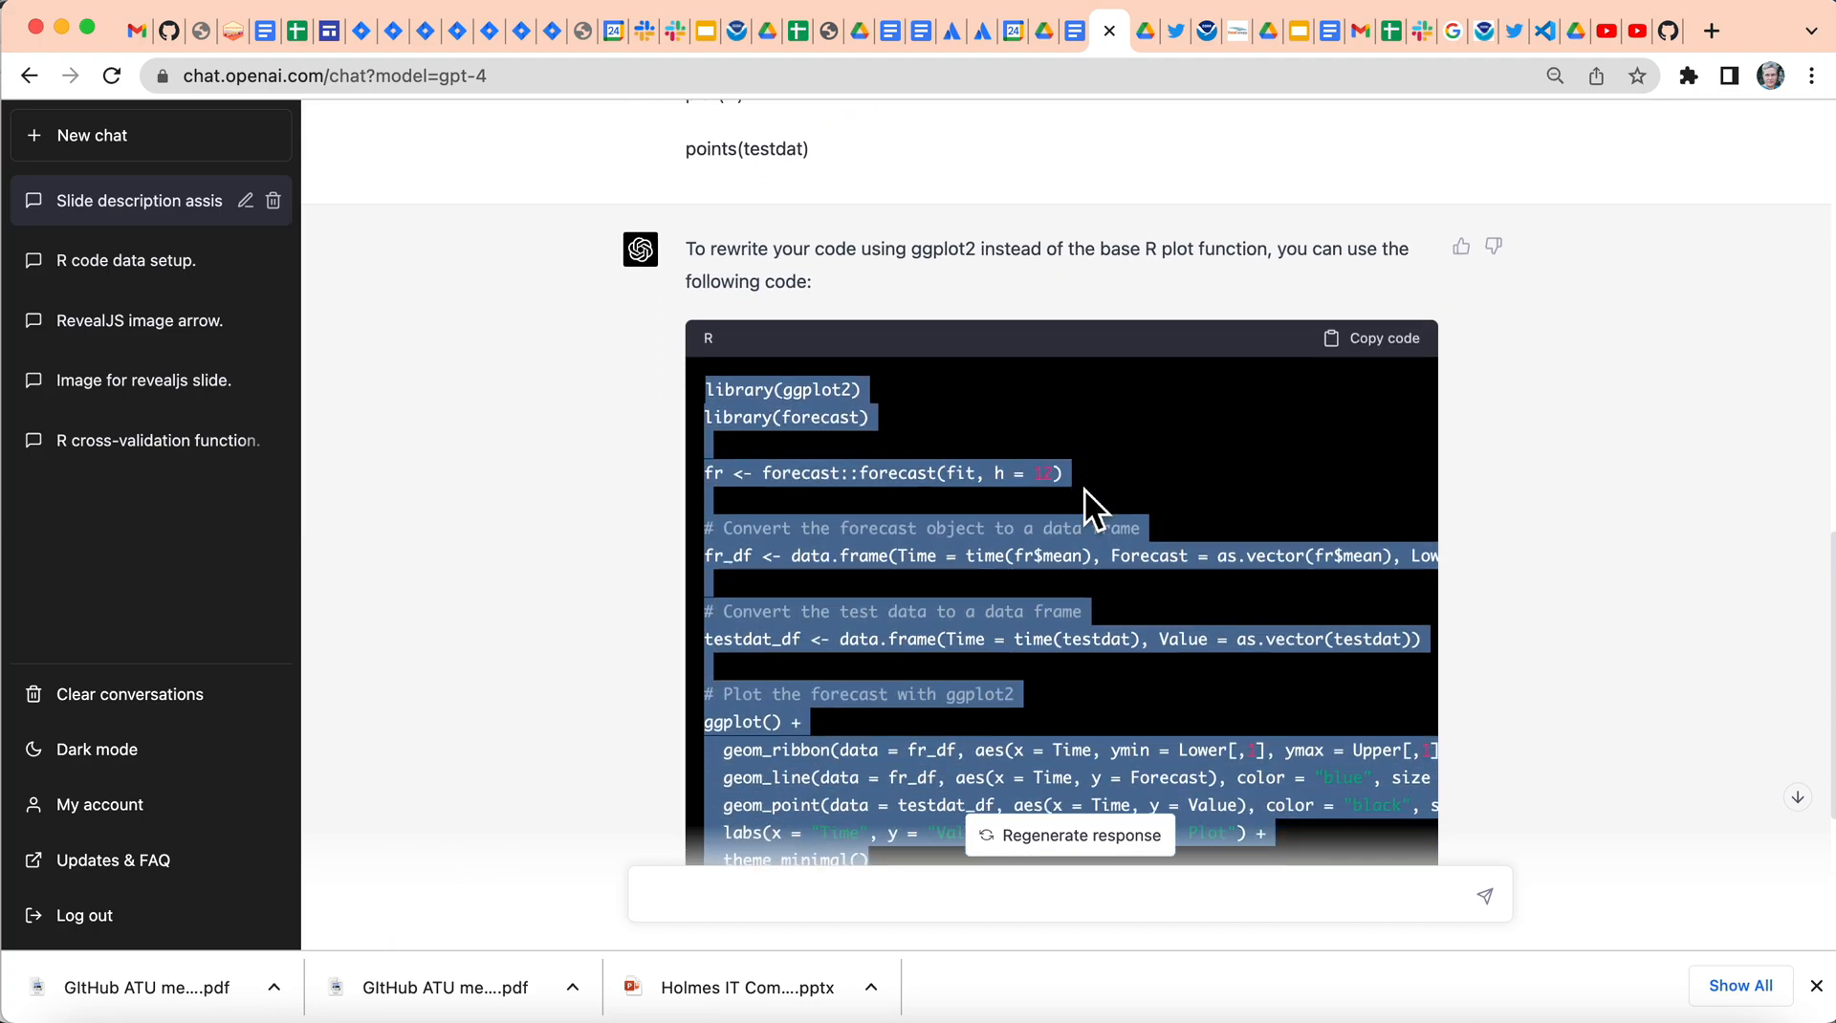
{"action": "scroll", "scroll_direction": "down", "scroll_amount": 3}
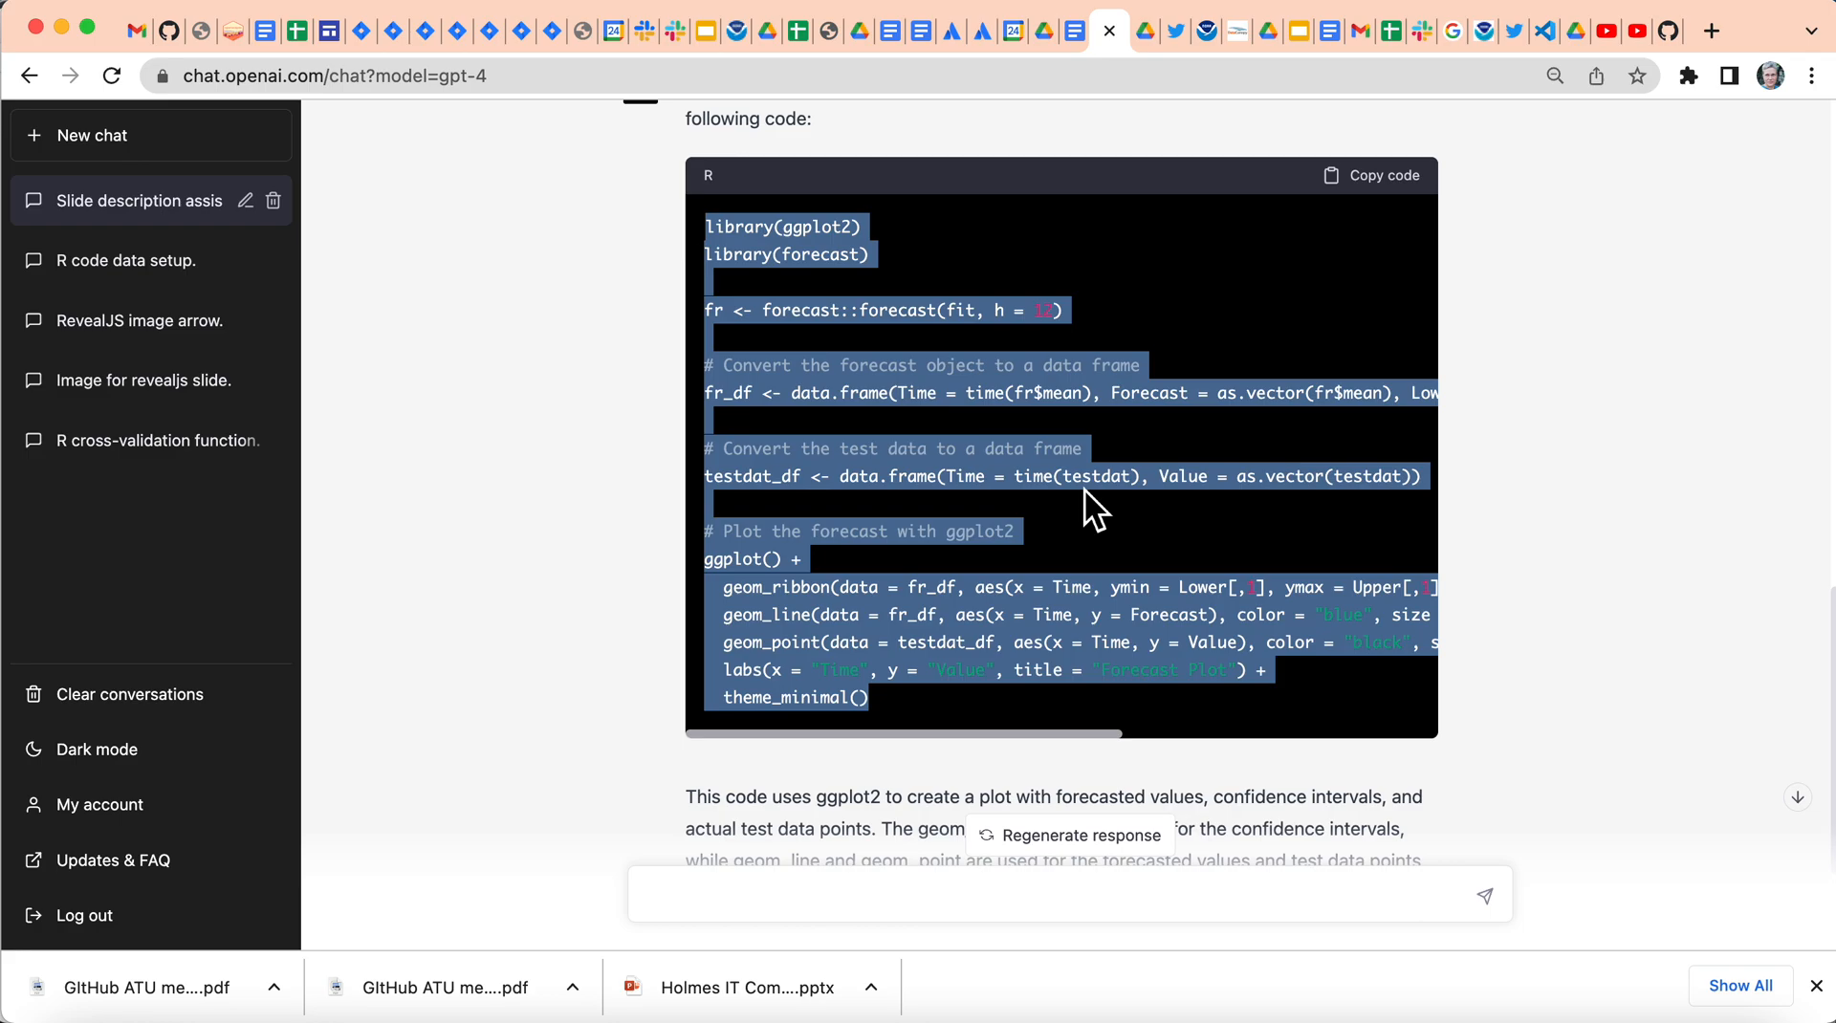
{"action": "scroll", "scroll_direction": "right", "scroll_amount": 3}
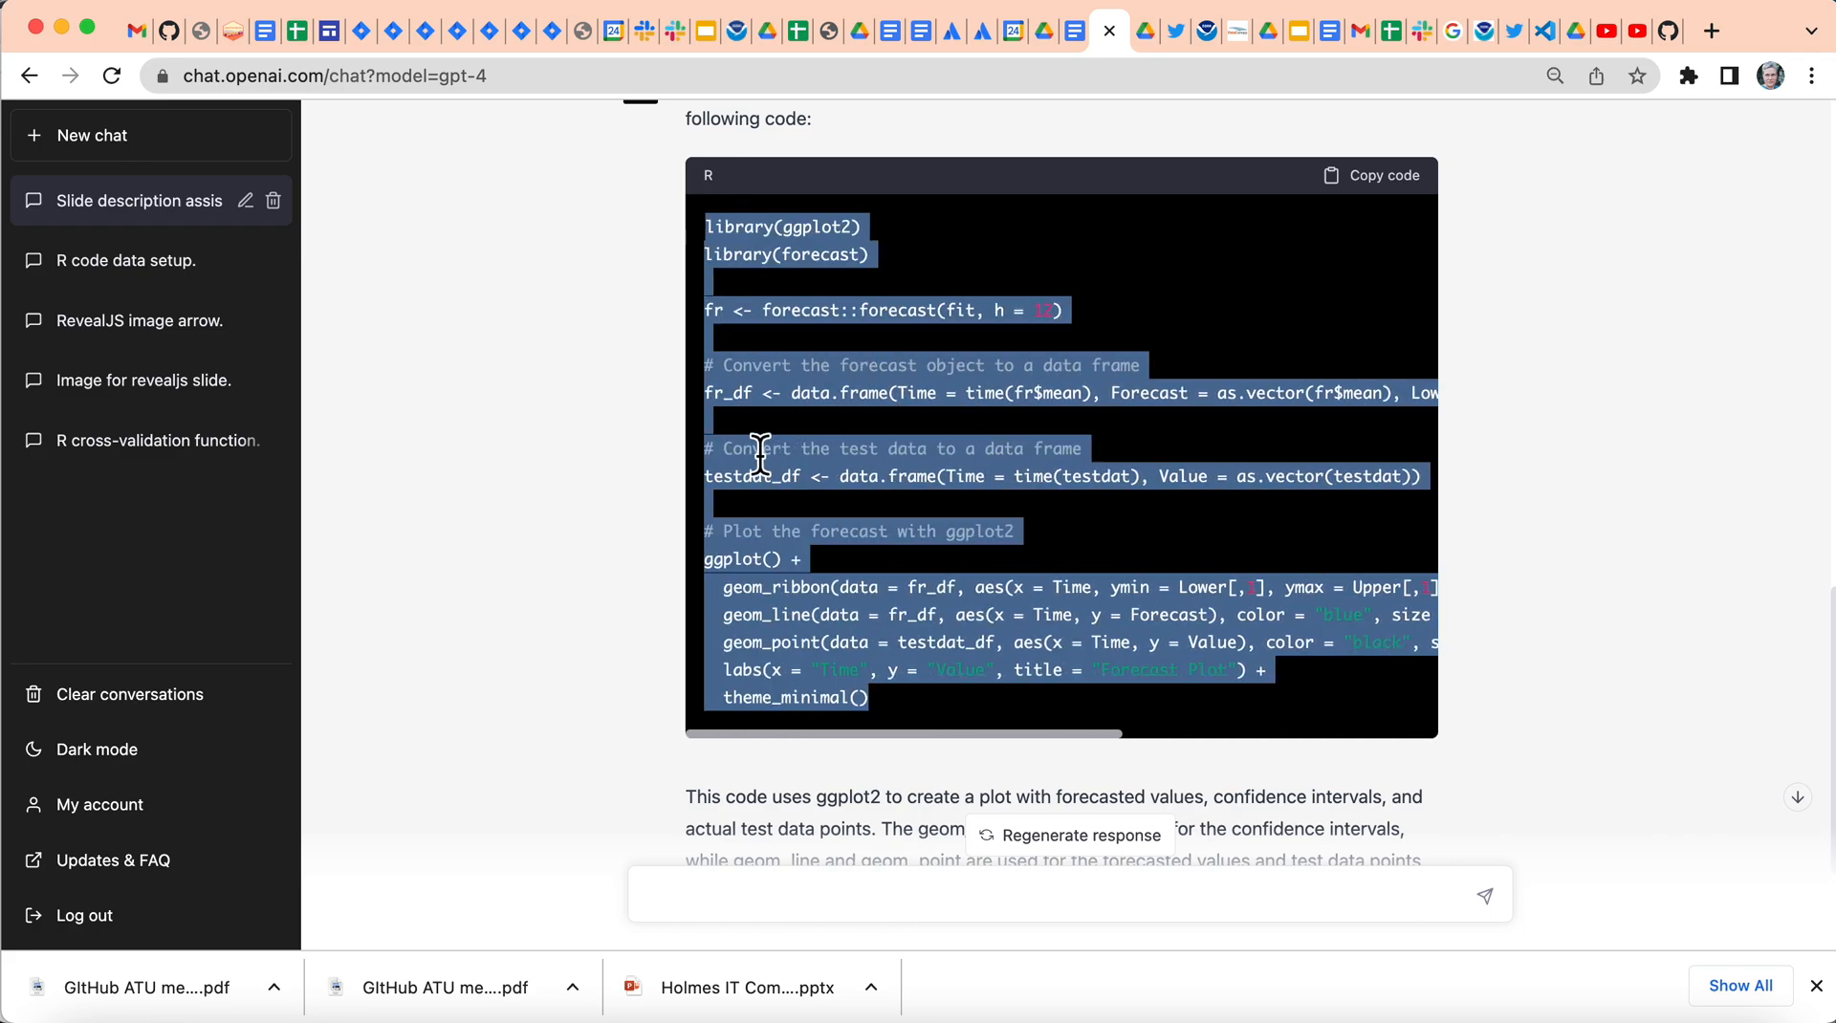
{"action": "scroll", "scroll_direction": "right", "scroll_amount": 3}
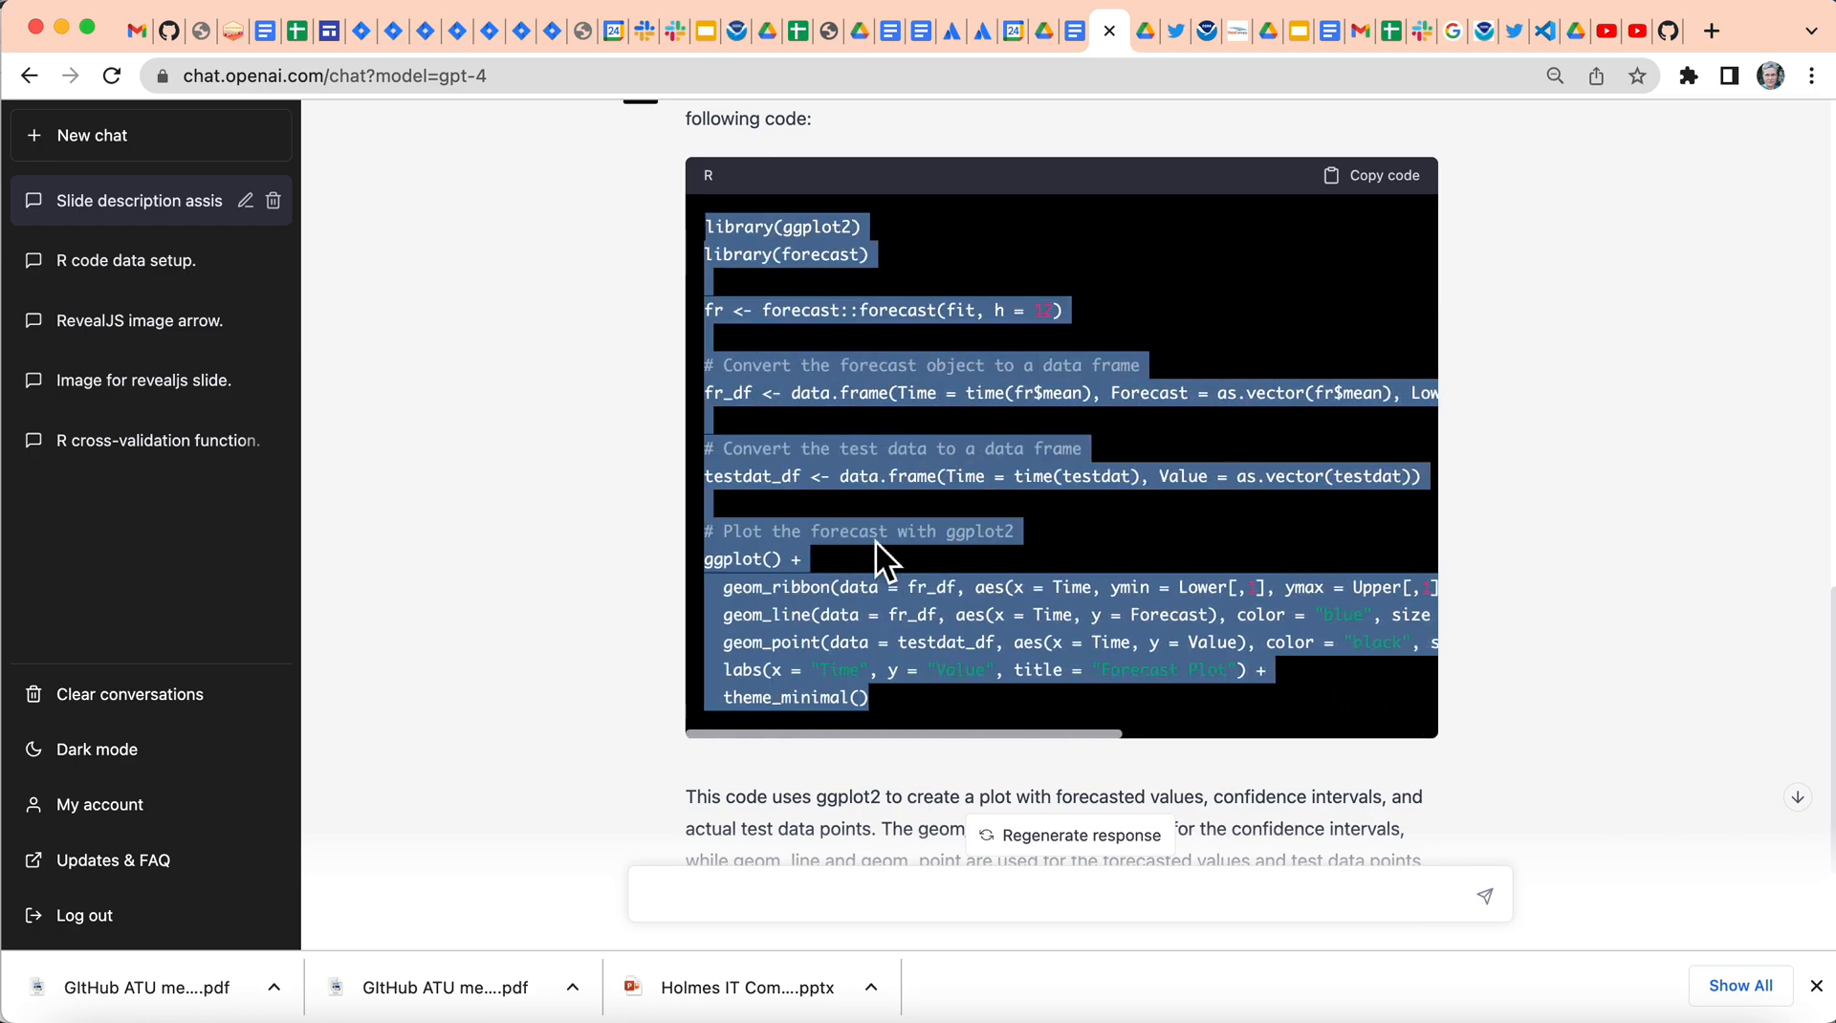
{"action": "scroll", "scroll_direction": "down", "scroll_amount": 3}
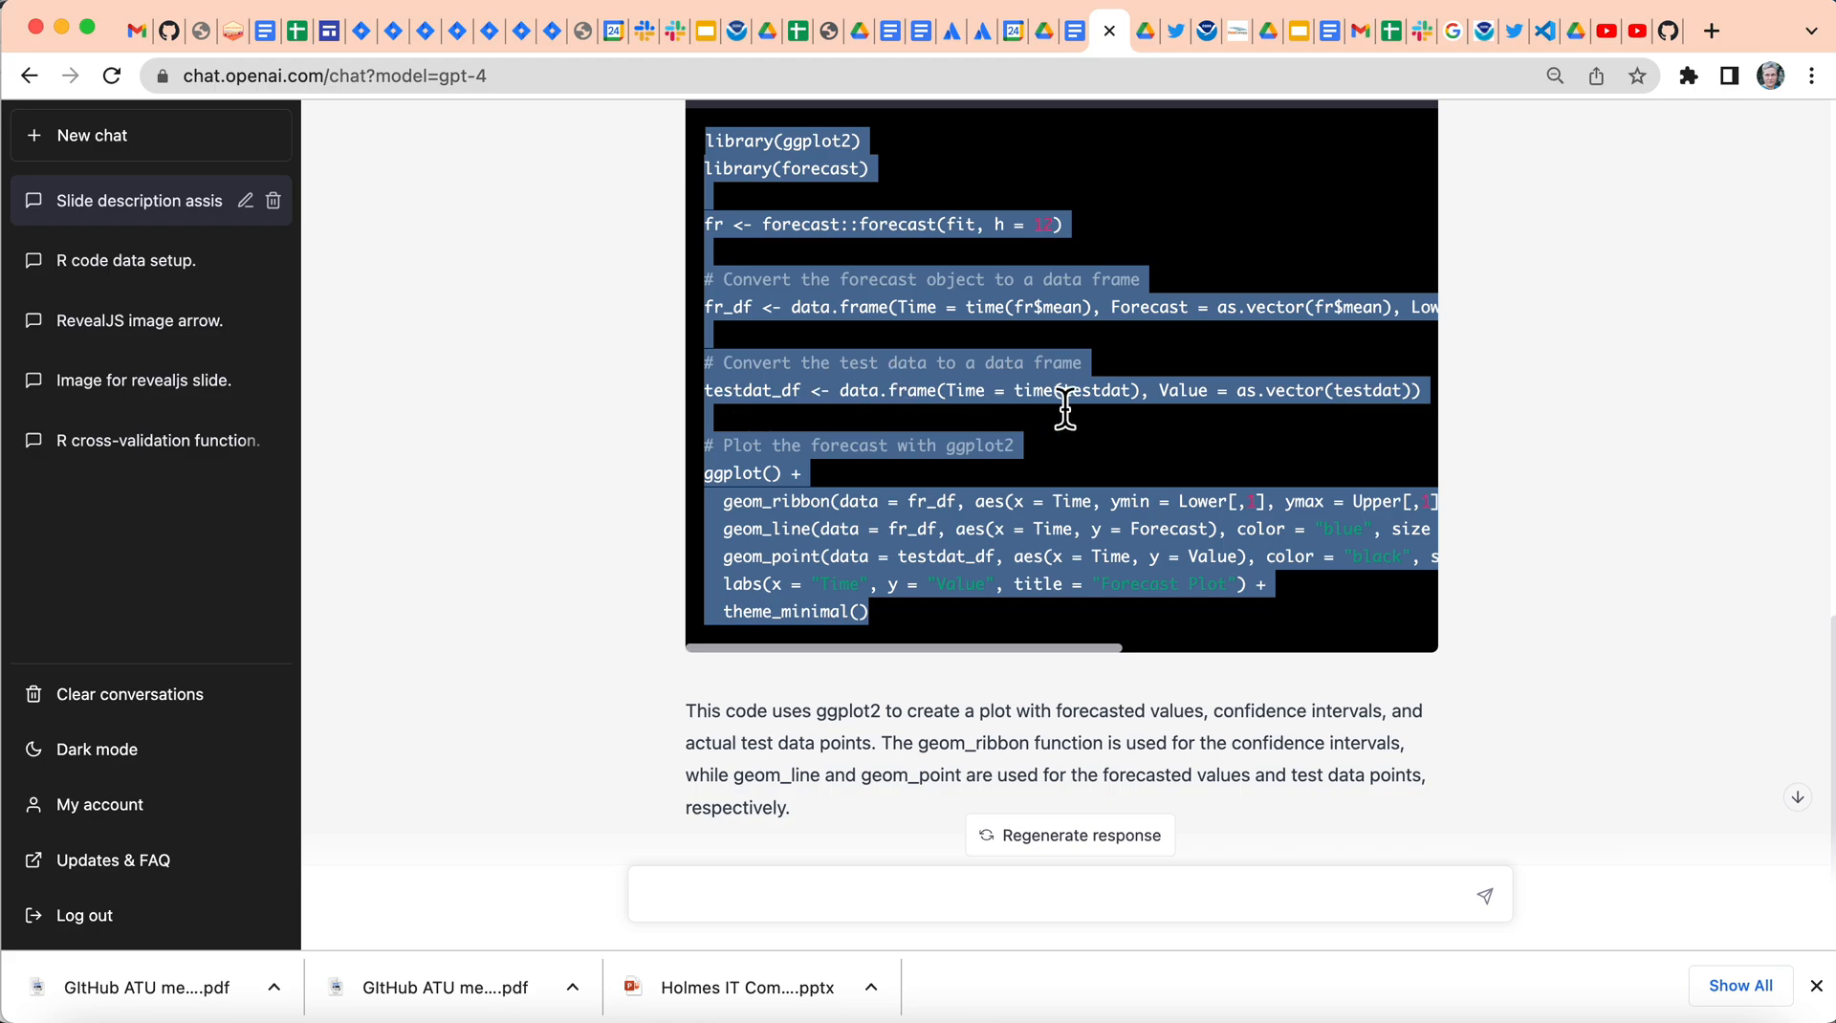
{"action": "mouse_move", "coordinate": [1079, 402]}
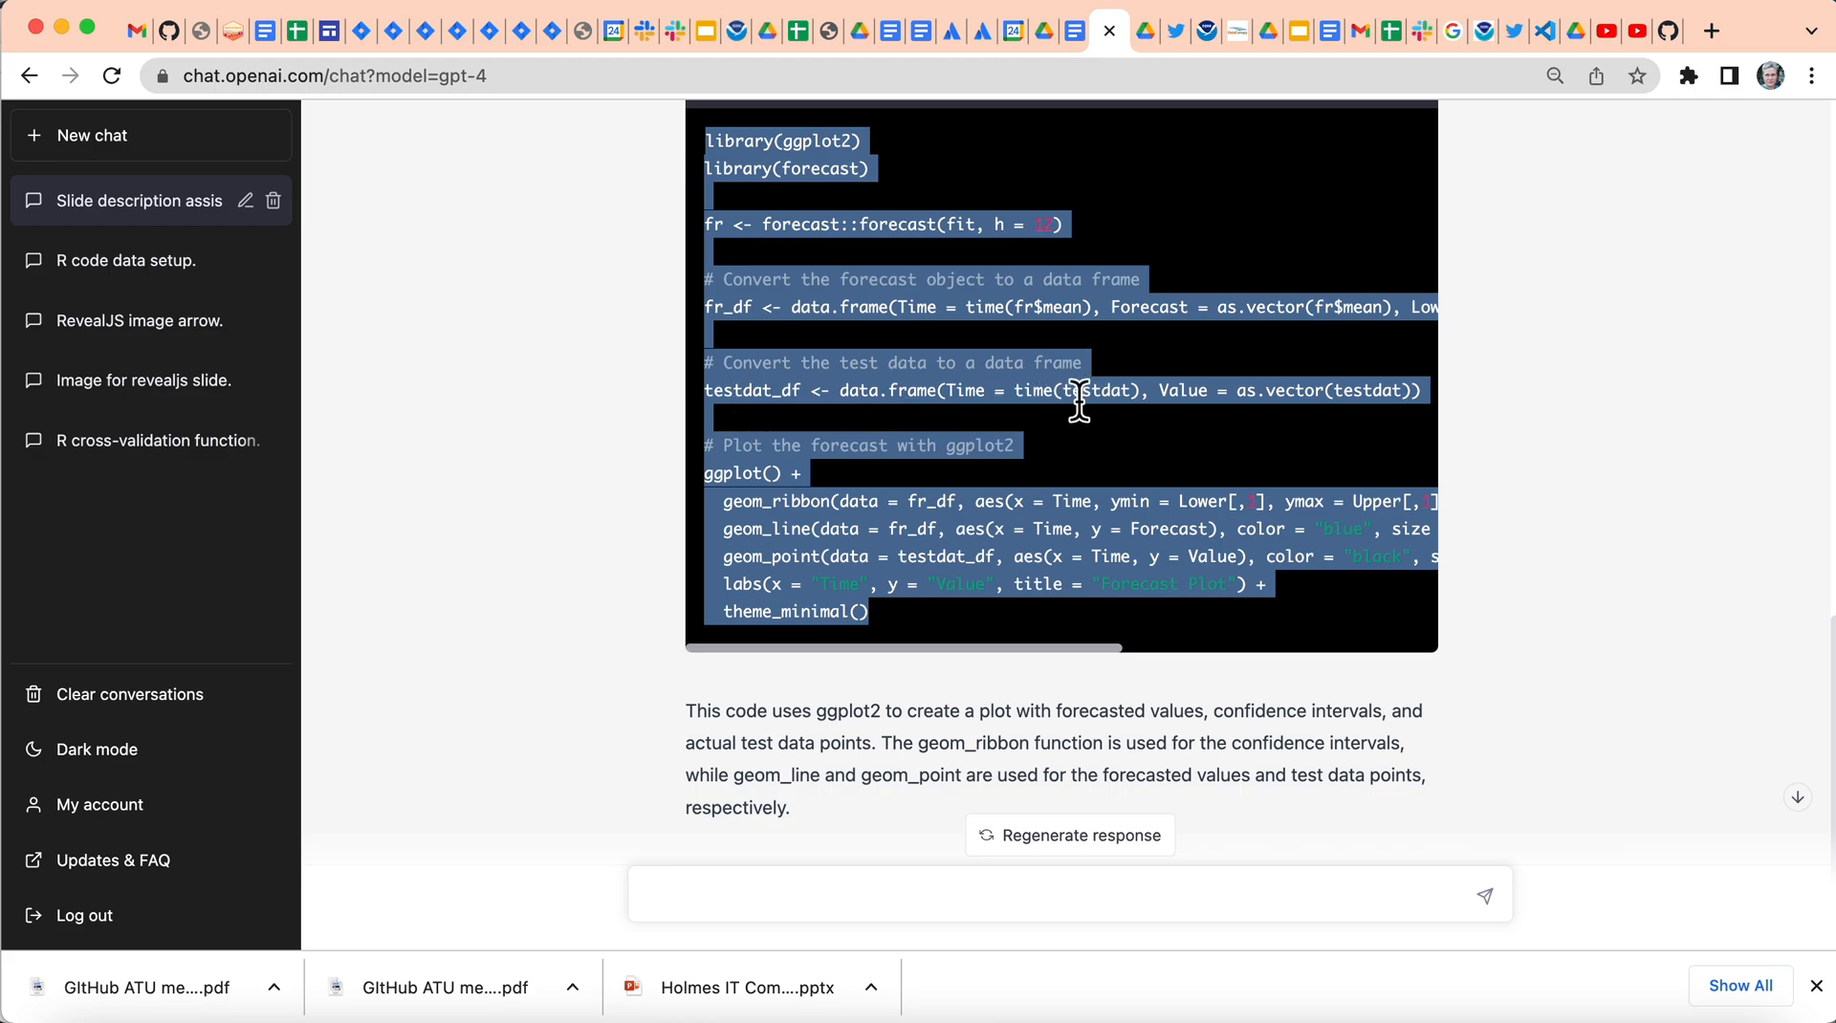
{"action": "mouse_move", "coordinate": [1129, 427]}
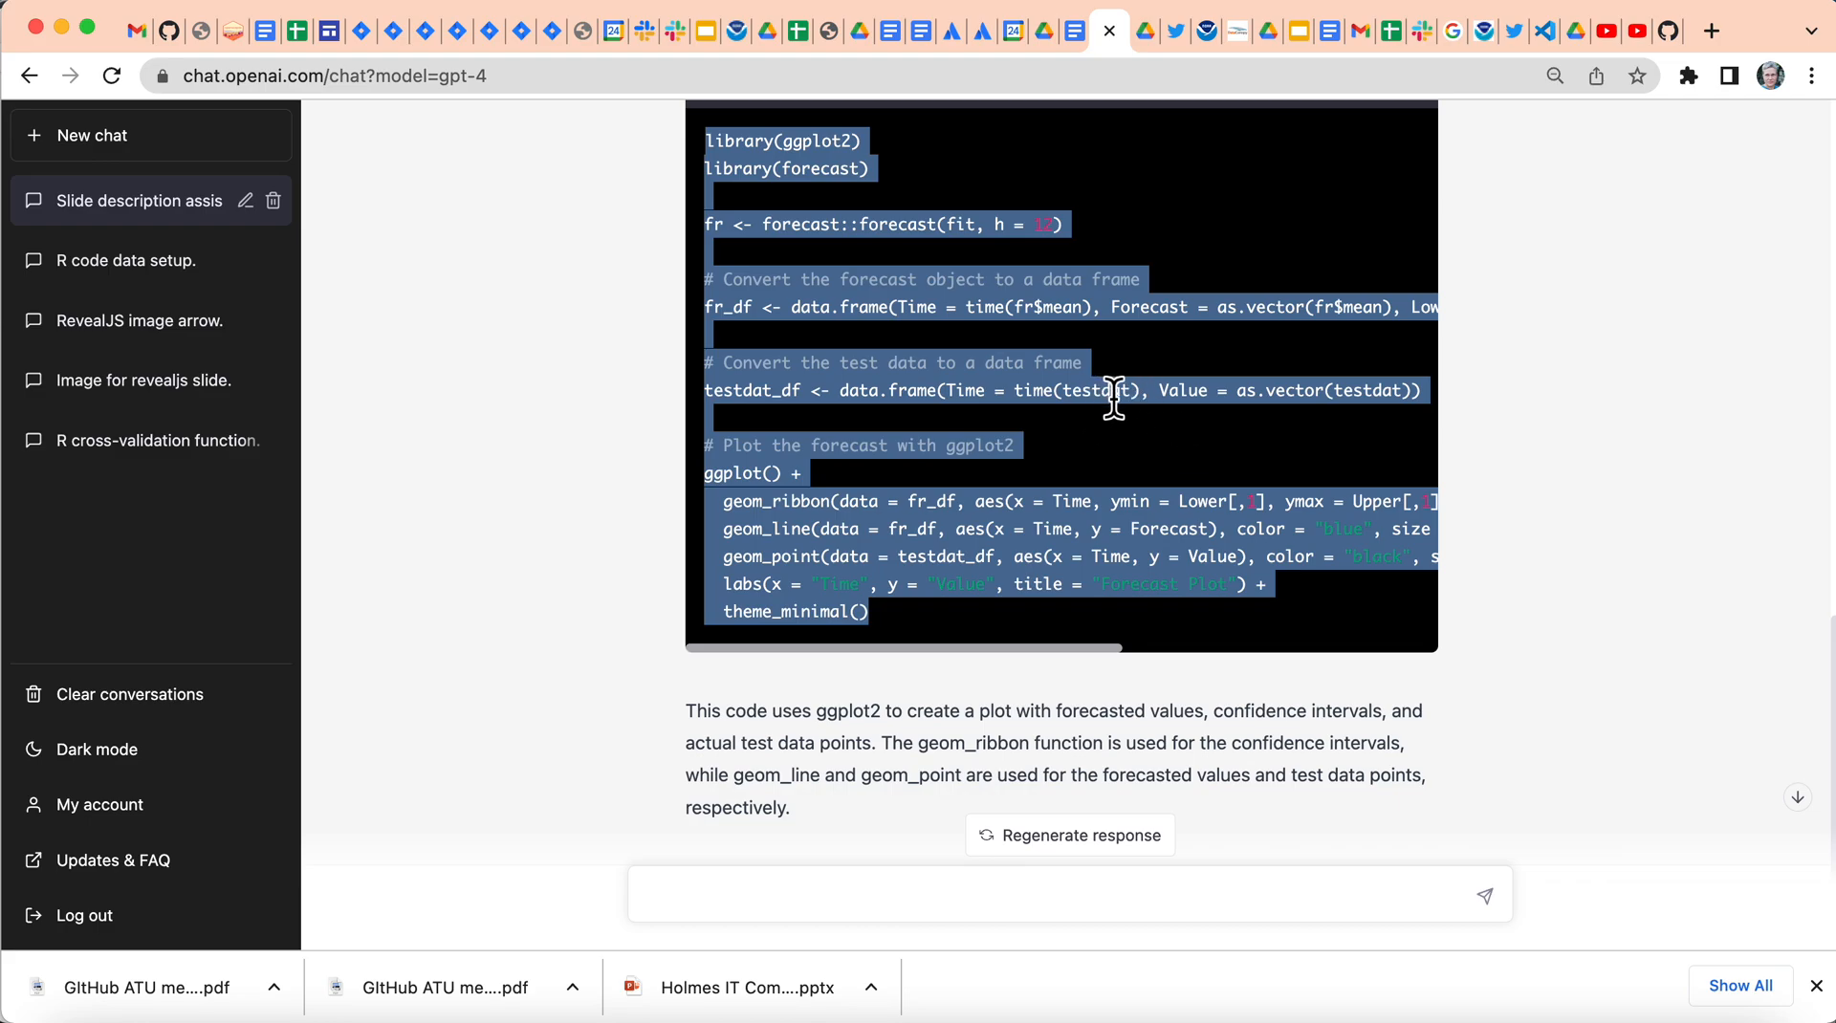
{"action": "mouse_move", "coordinate": [1128, 402]}
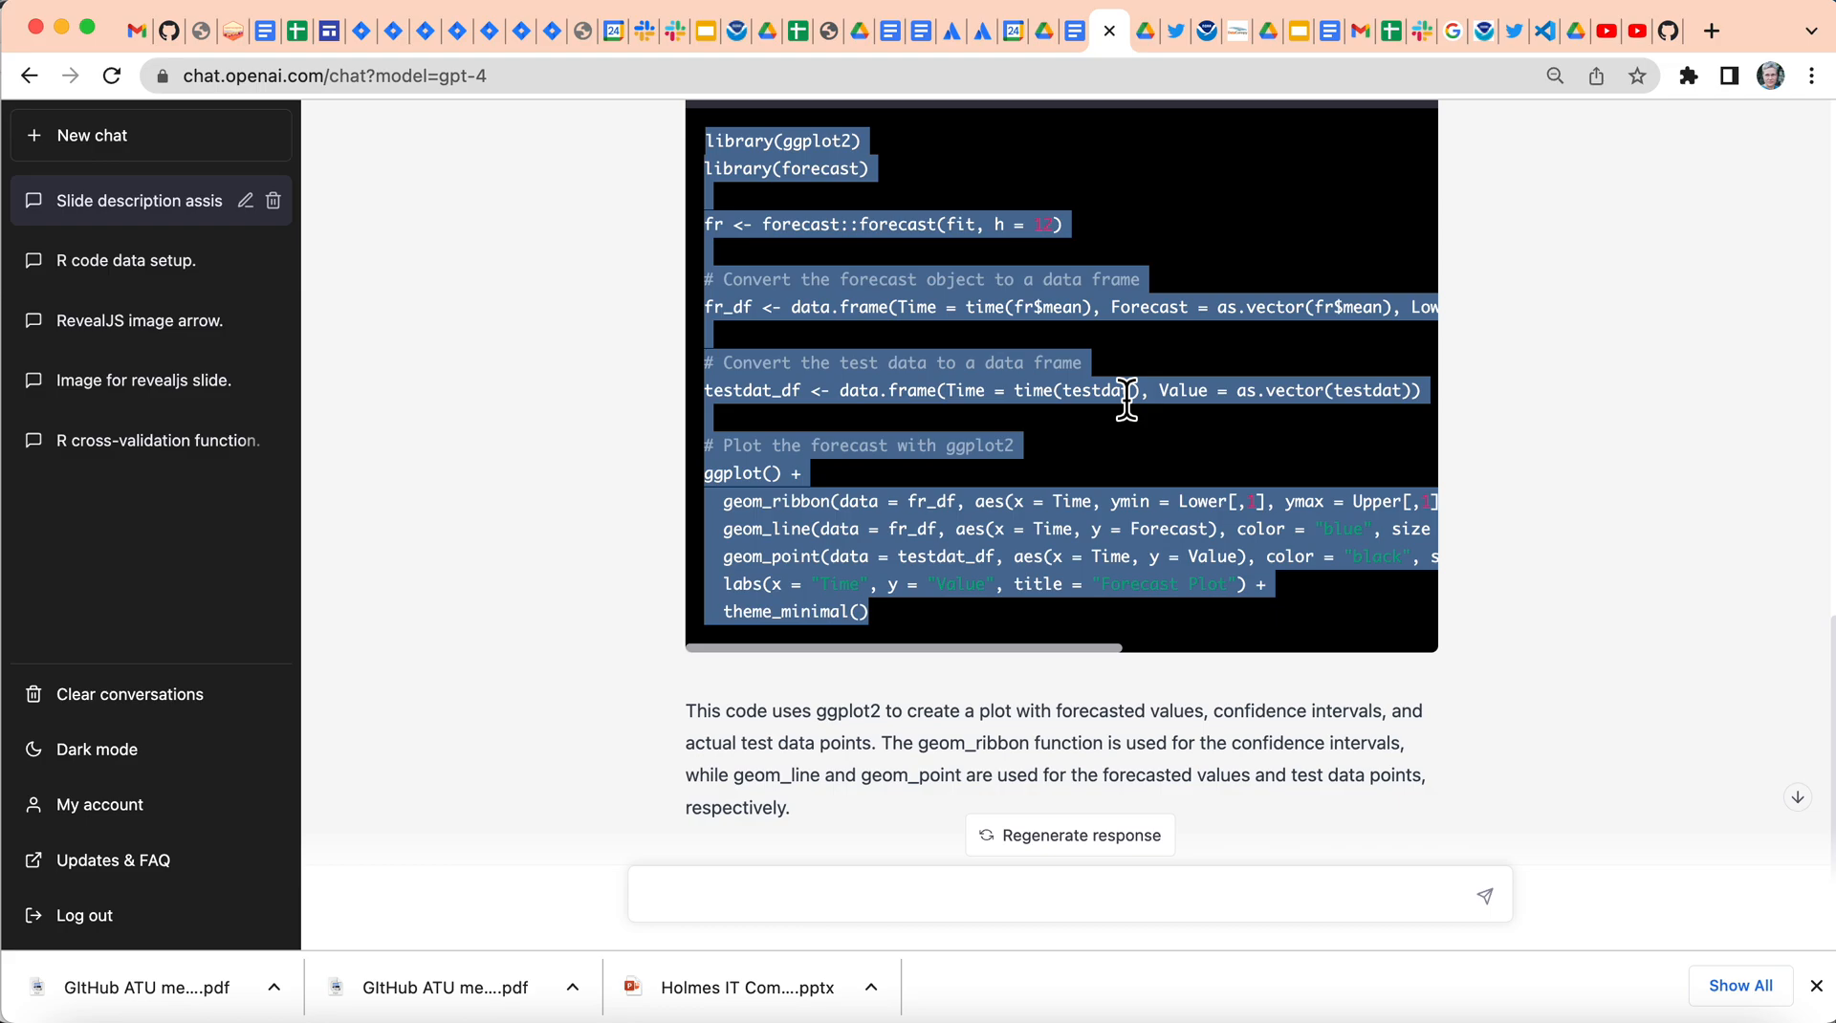
{"action": "mouse_move", "coordinate": [1416, 440]}
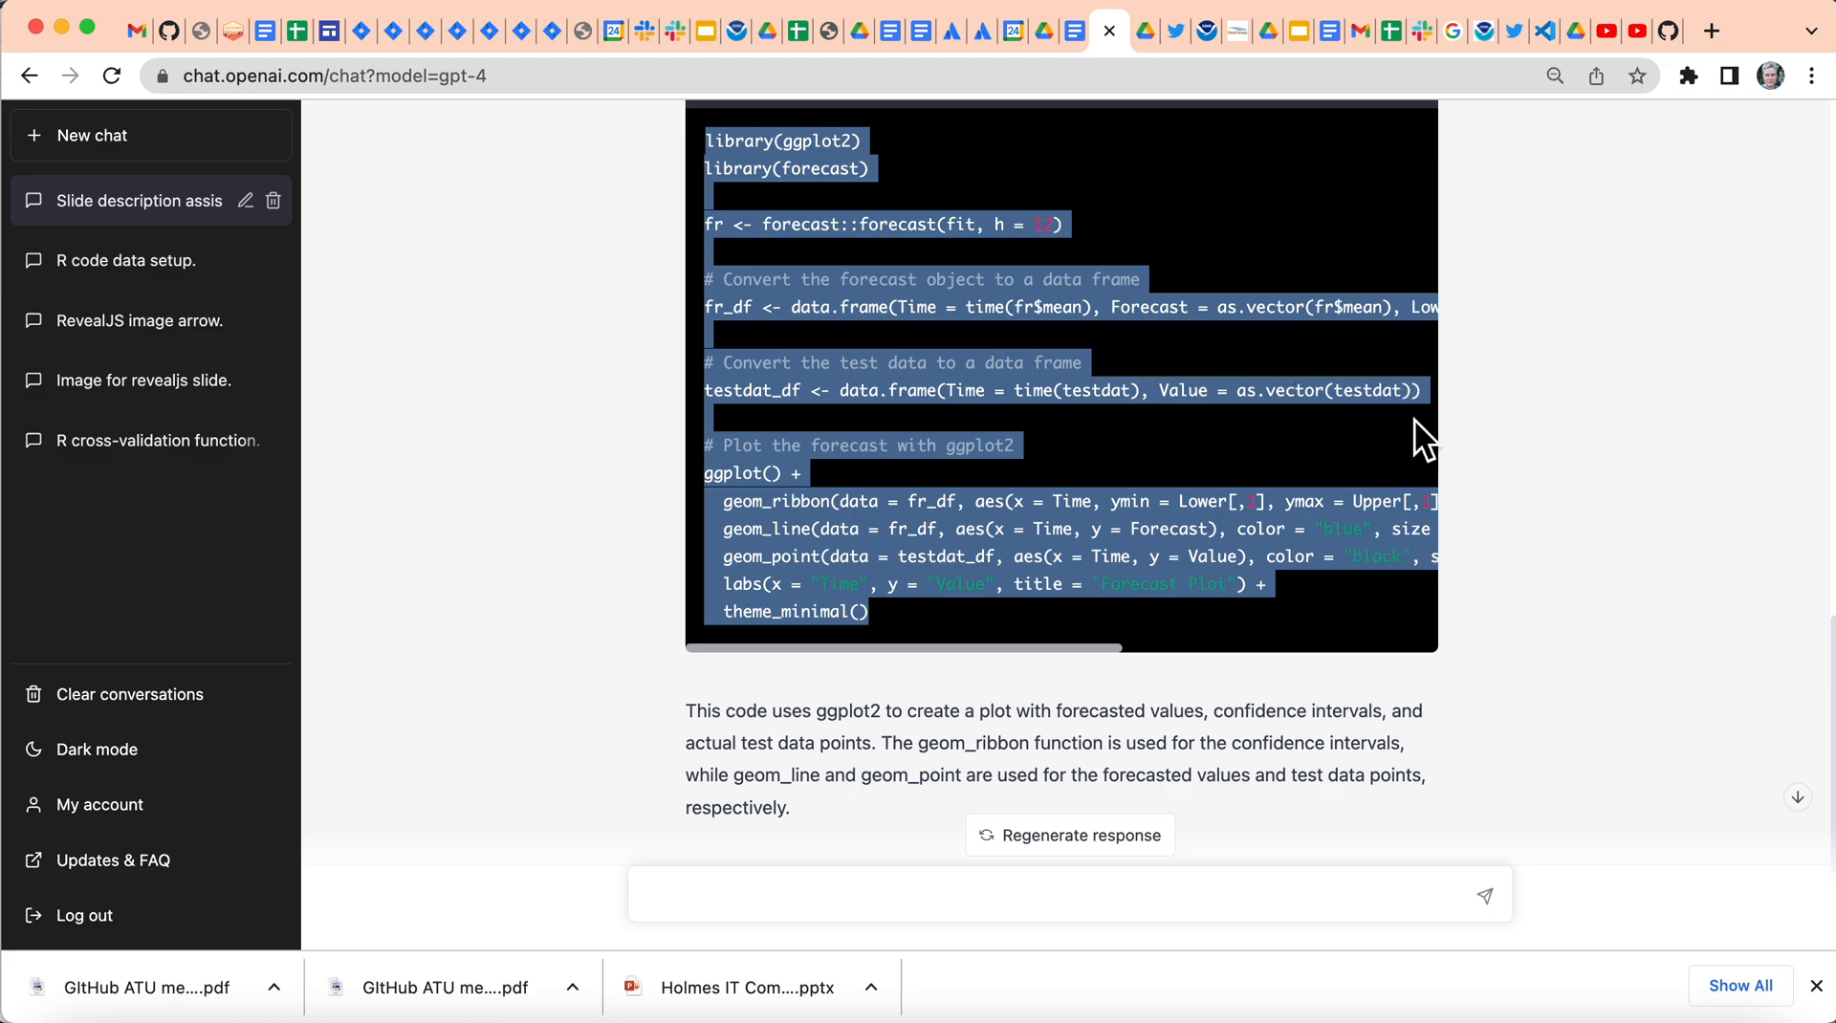
{"action": "scroll", "scroll_direction": "down", "scroll_amount": 3}
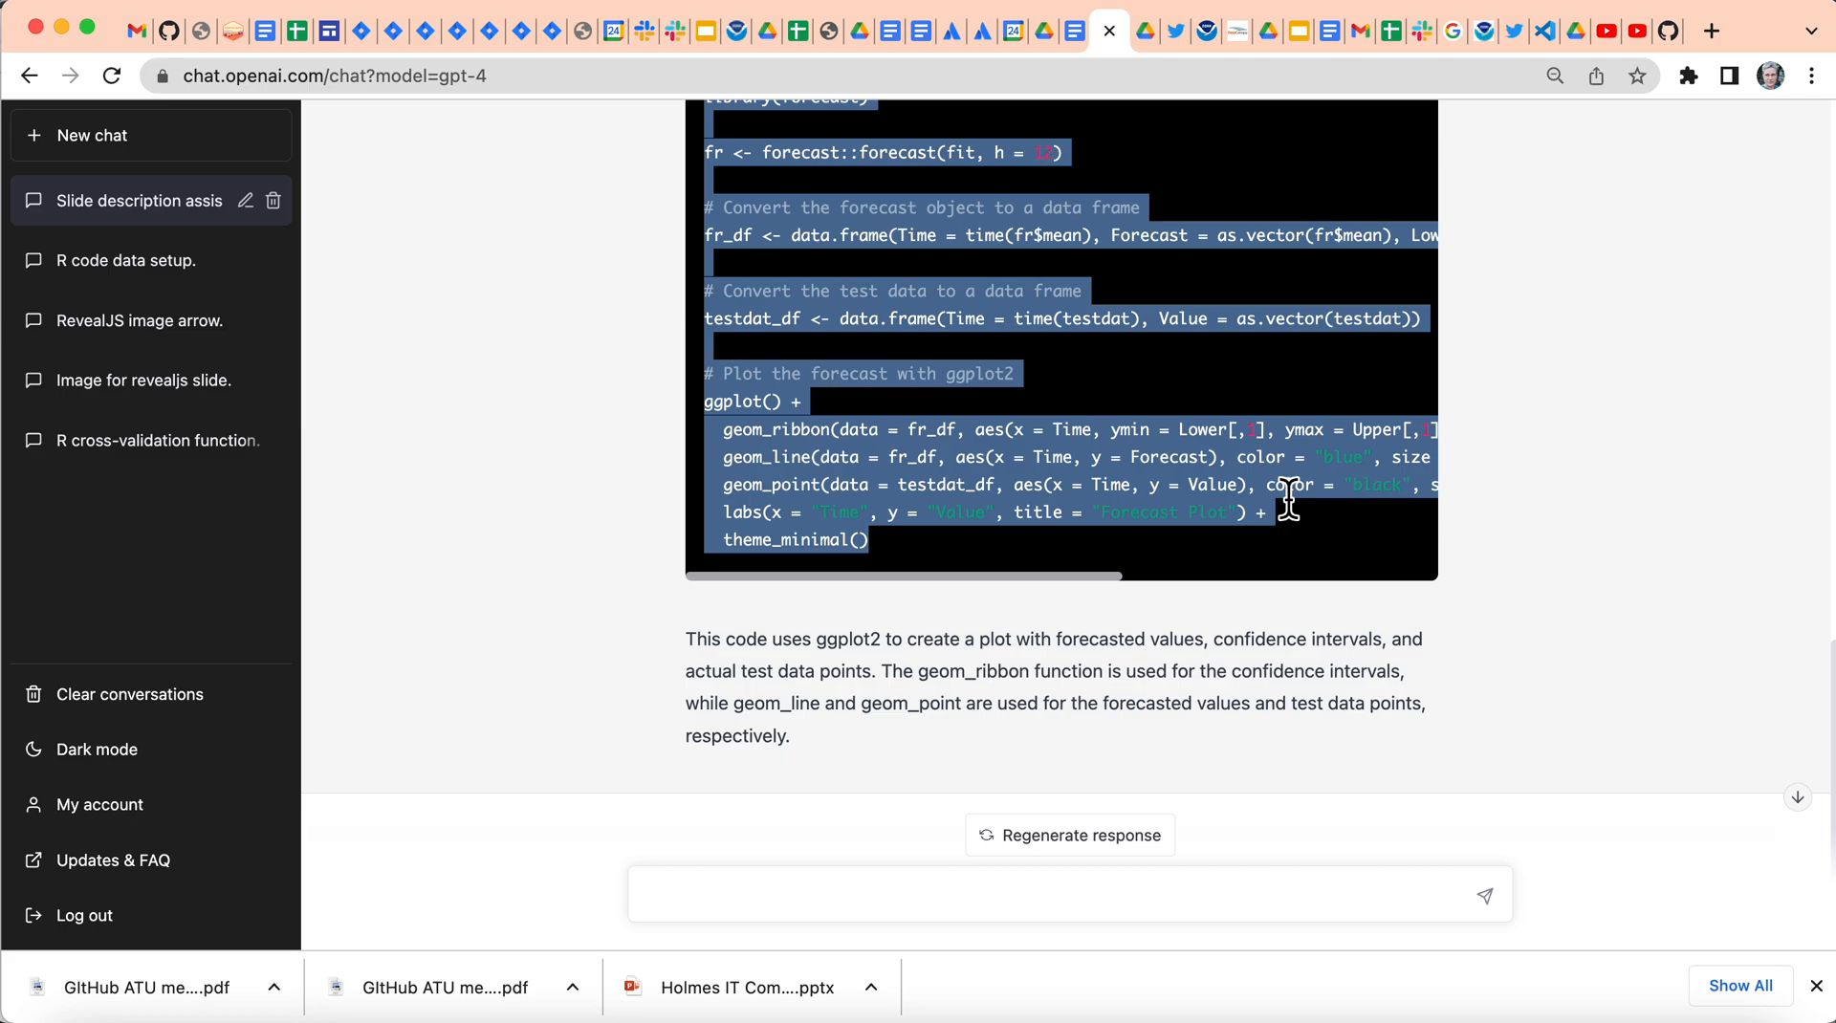
{"action": "scroll", "scroll_direction": "right", "scroll_amount": 3}
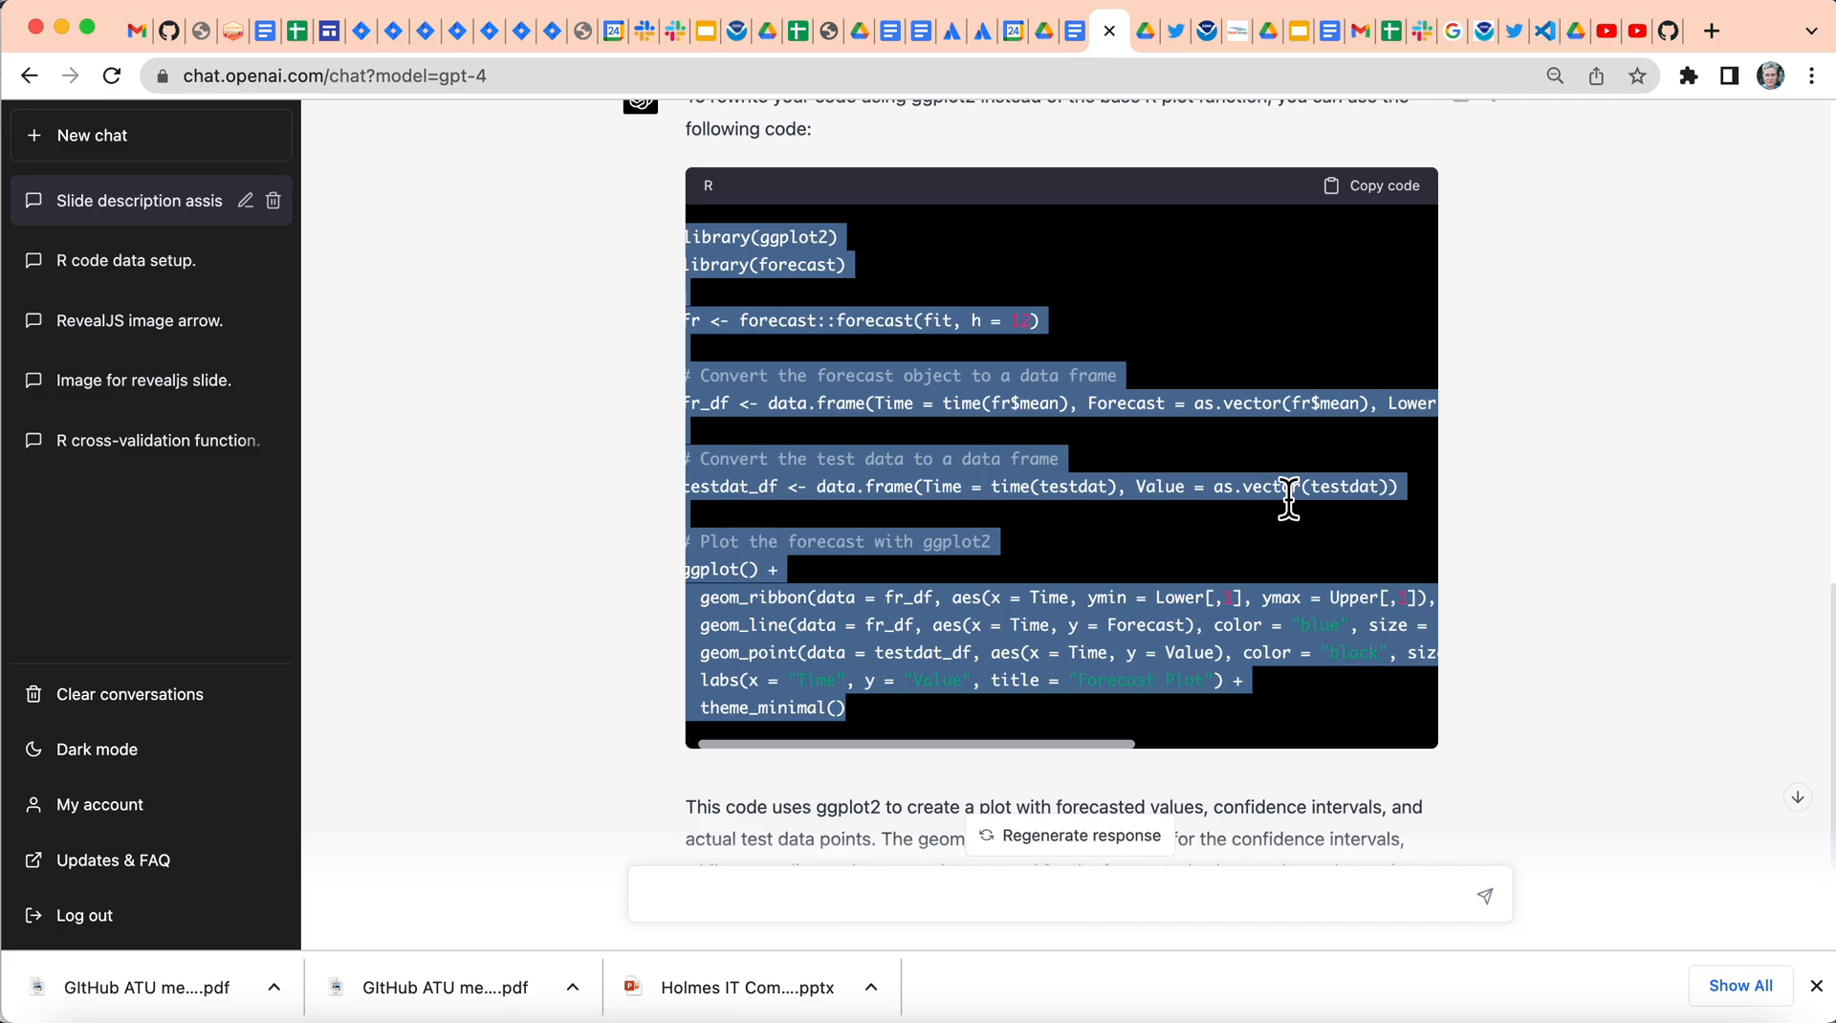
Scroll ChatGPT's code block right and select as.vector(fr$lower).
{"action": "scroll", "scroll_direction": "right", "scroll_amount": 3}
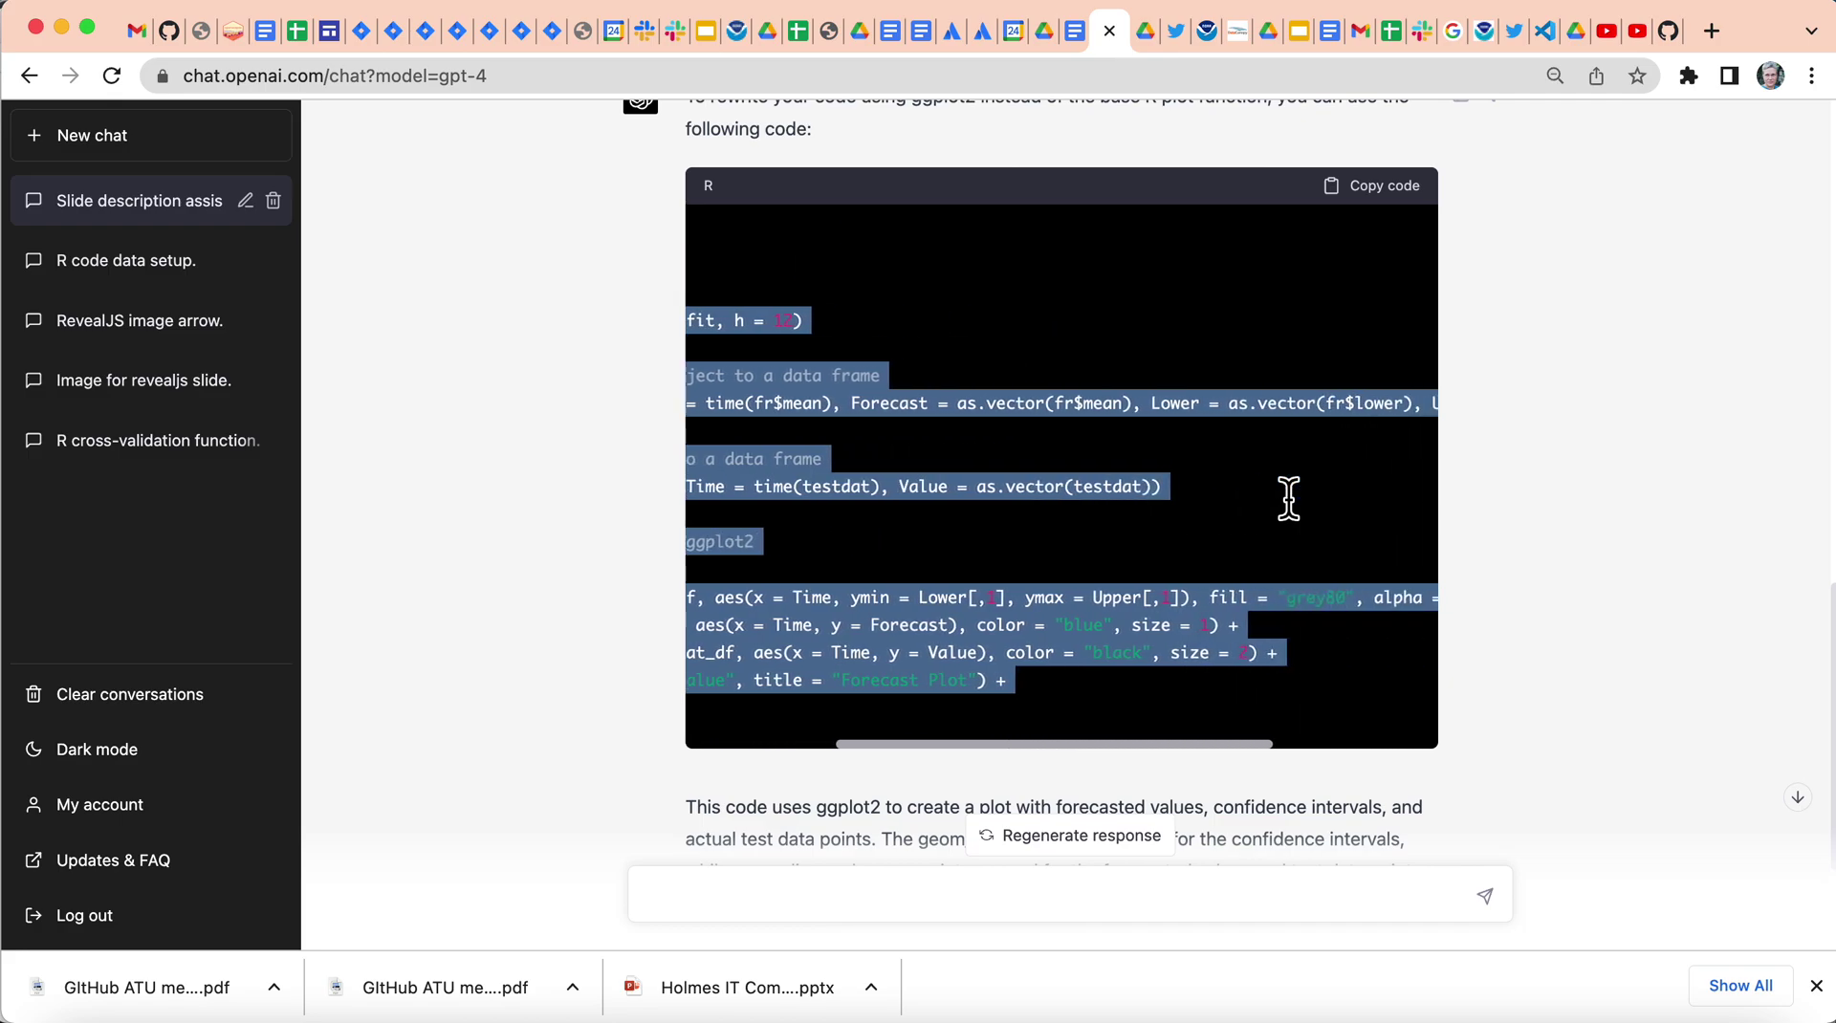
{"action": "scroll", "scroll_direction": "right", "scroll_amount": 3}
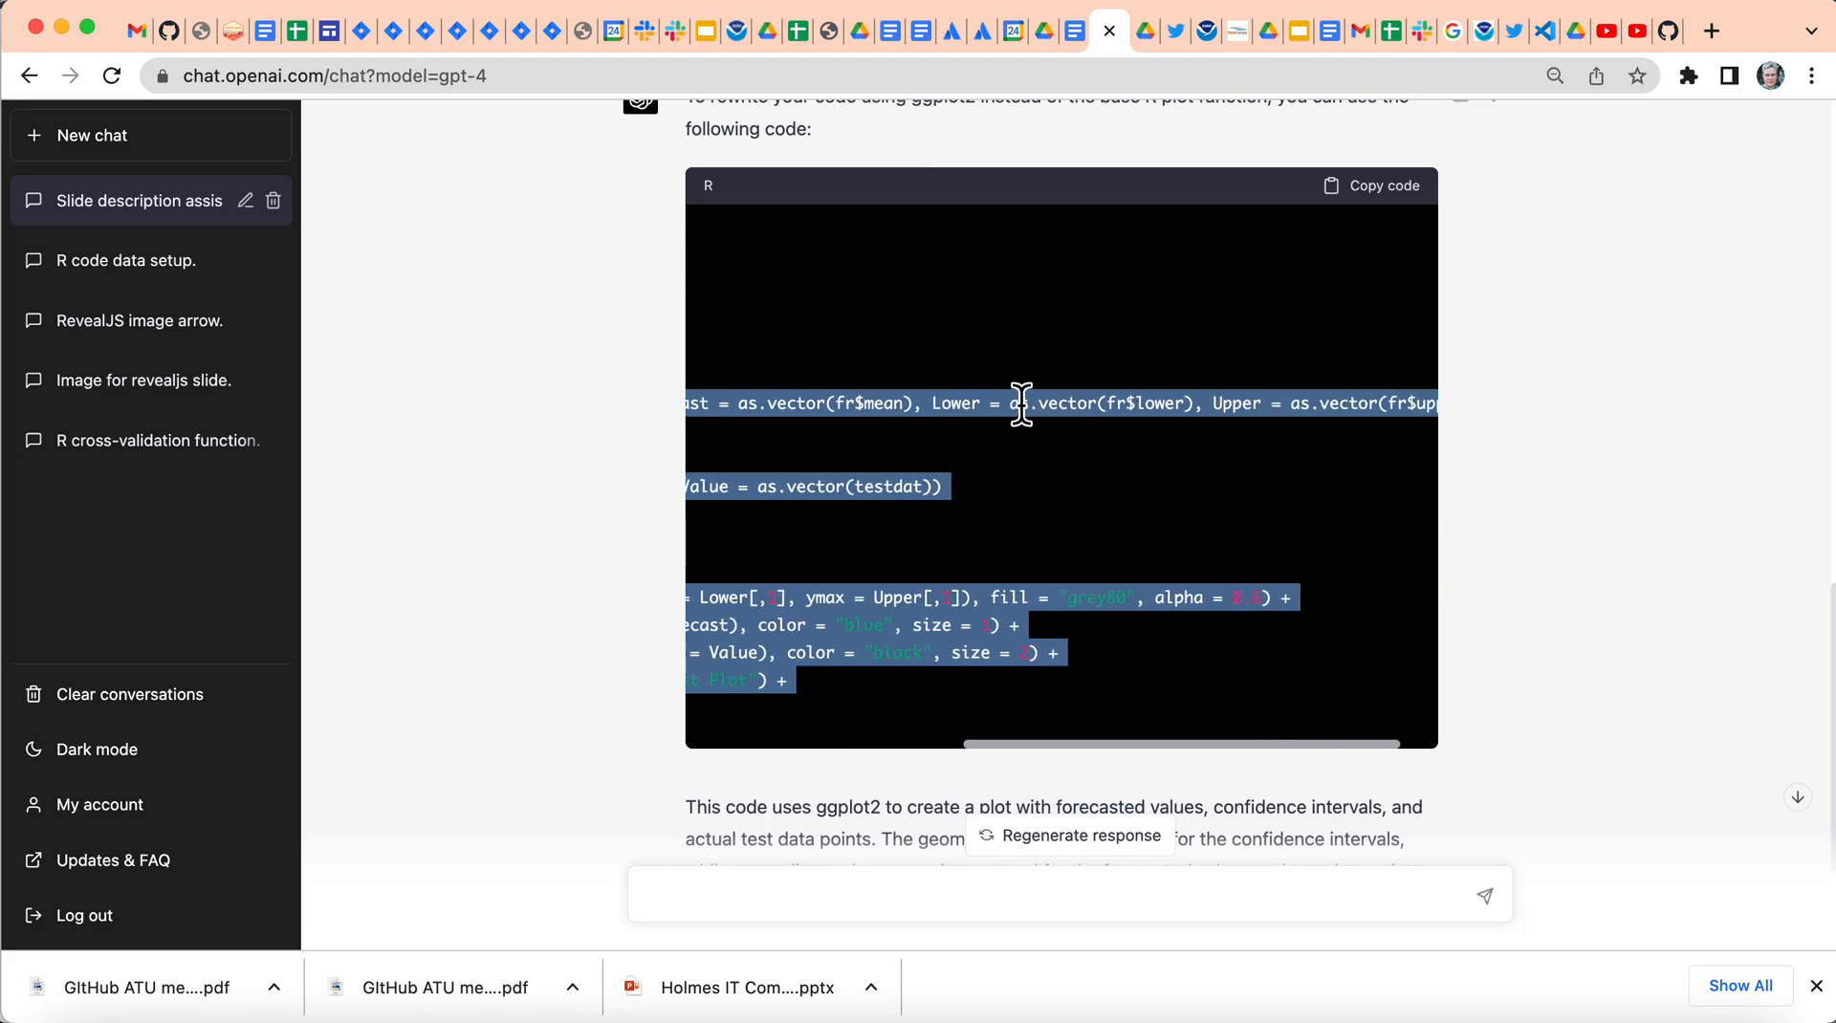
{"action": "mouse_move", "coordinate": [1200, 412]}
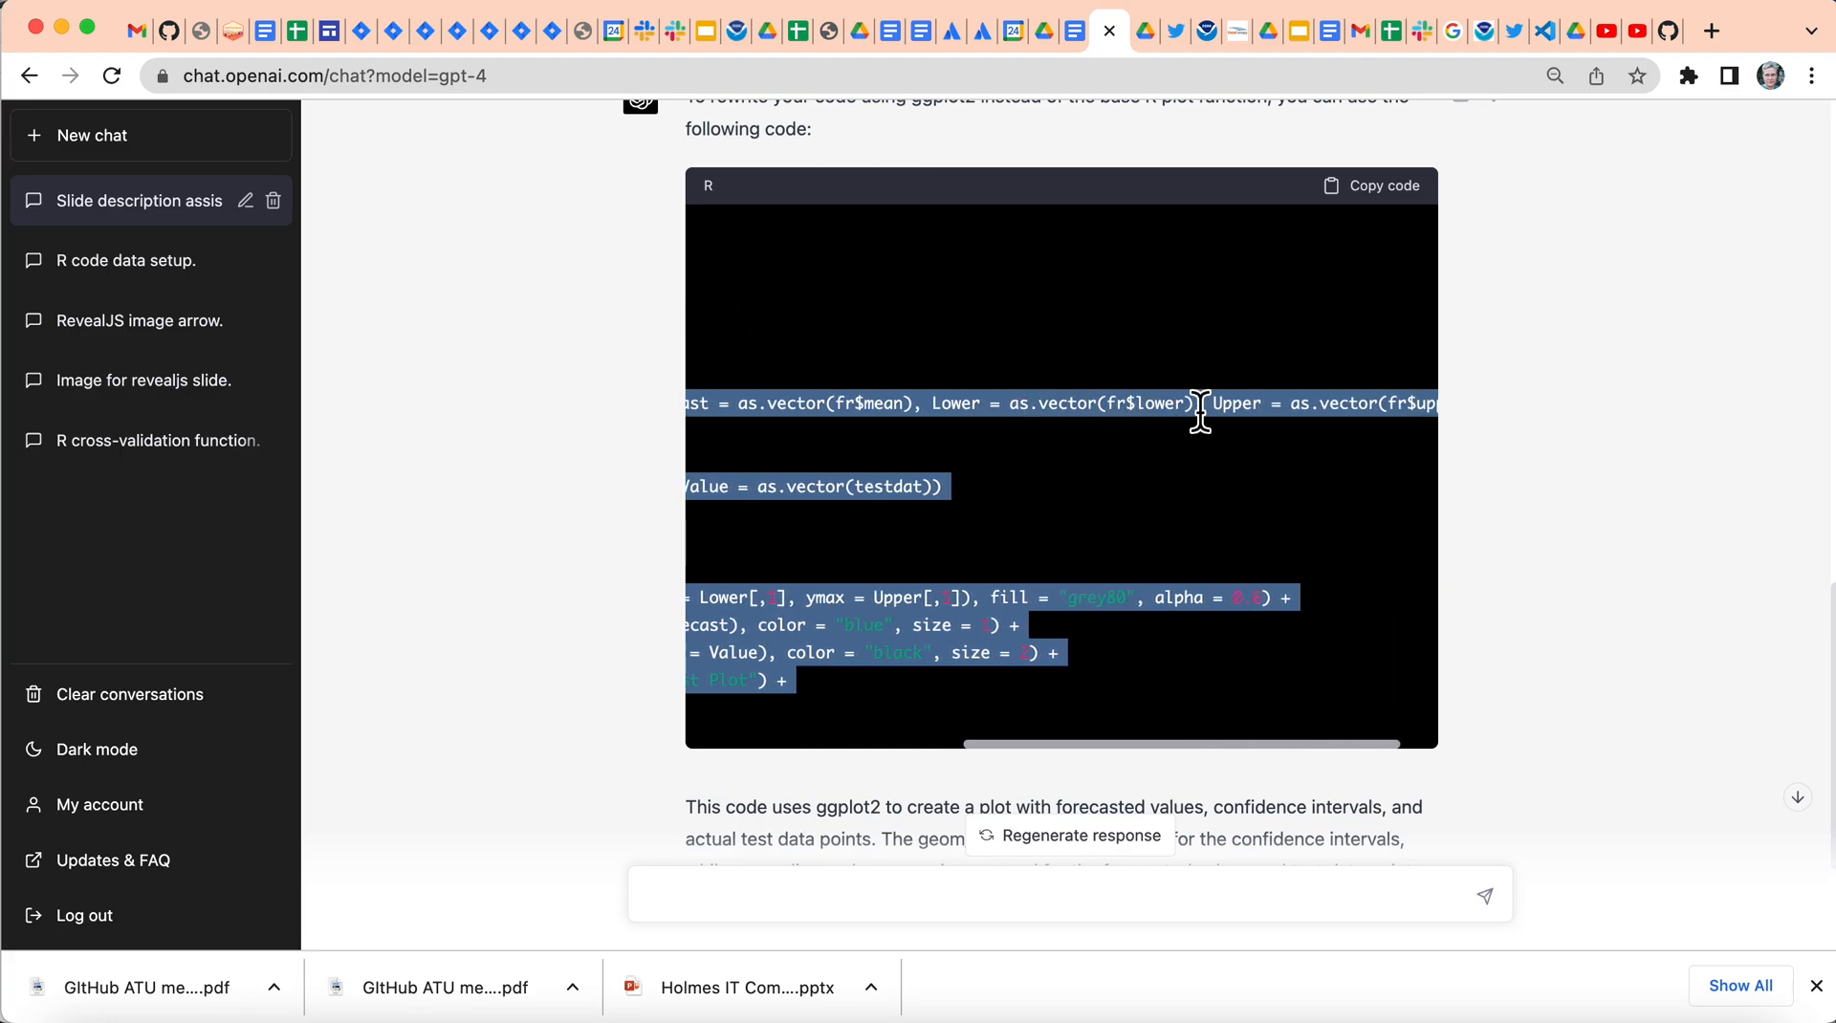
{"action": "mouse_move", "coordinate": [1018, 378]}
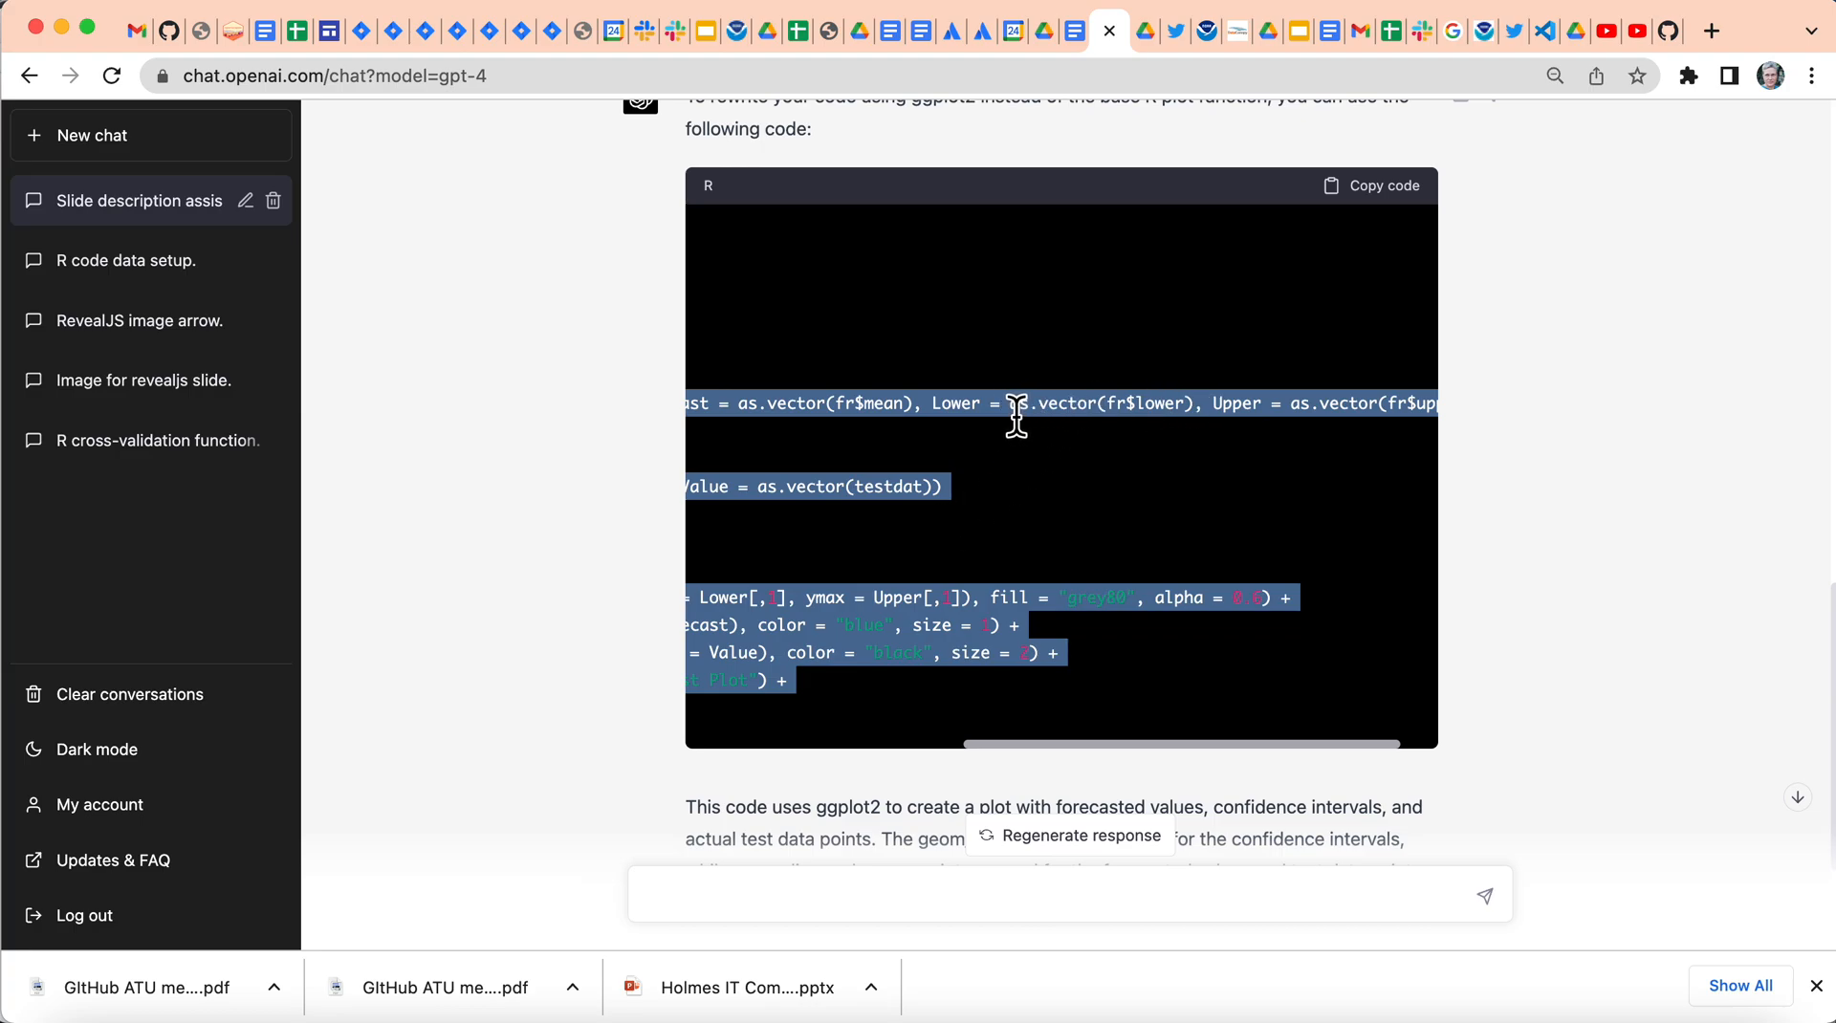
{"action": "mouse_move", "coordinate": [1041, 440]}
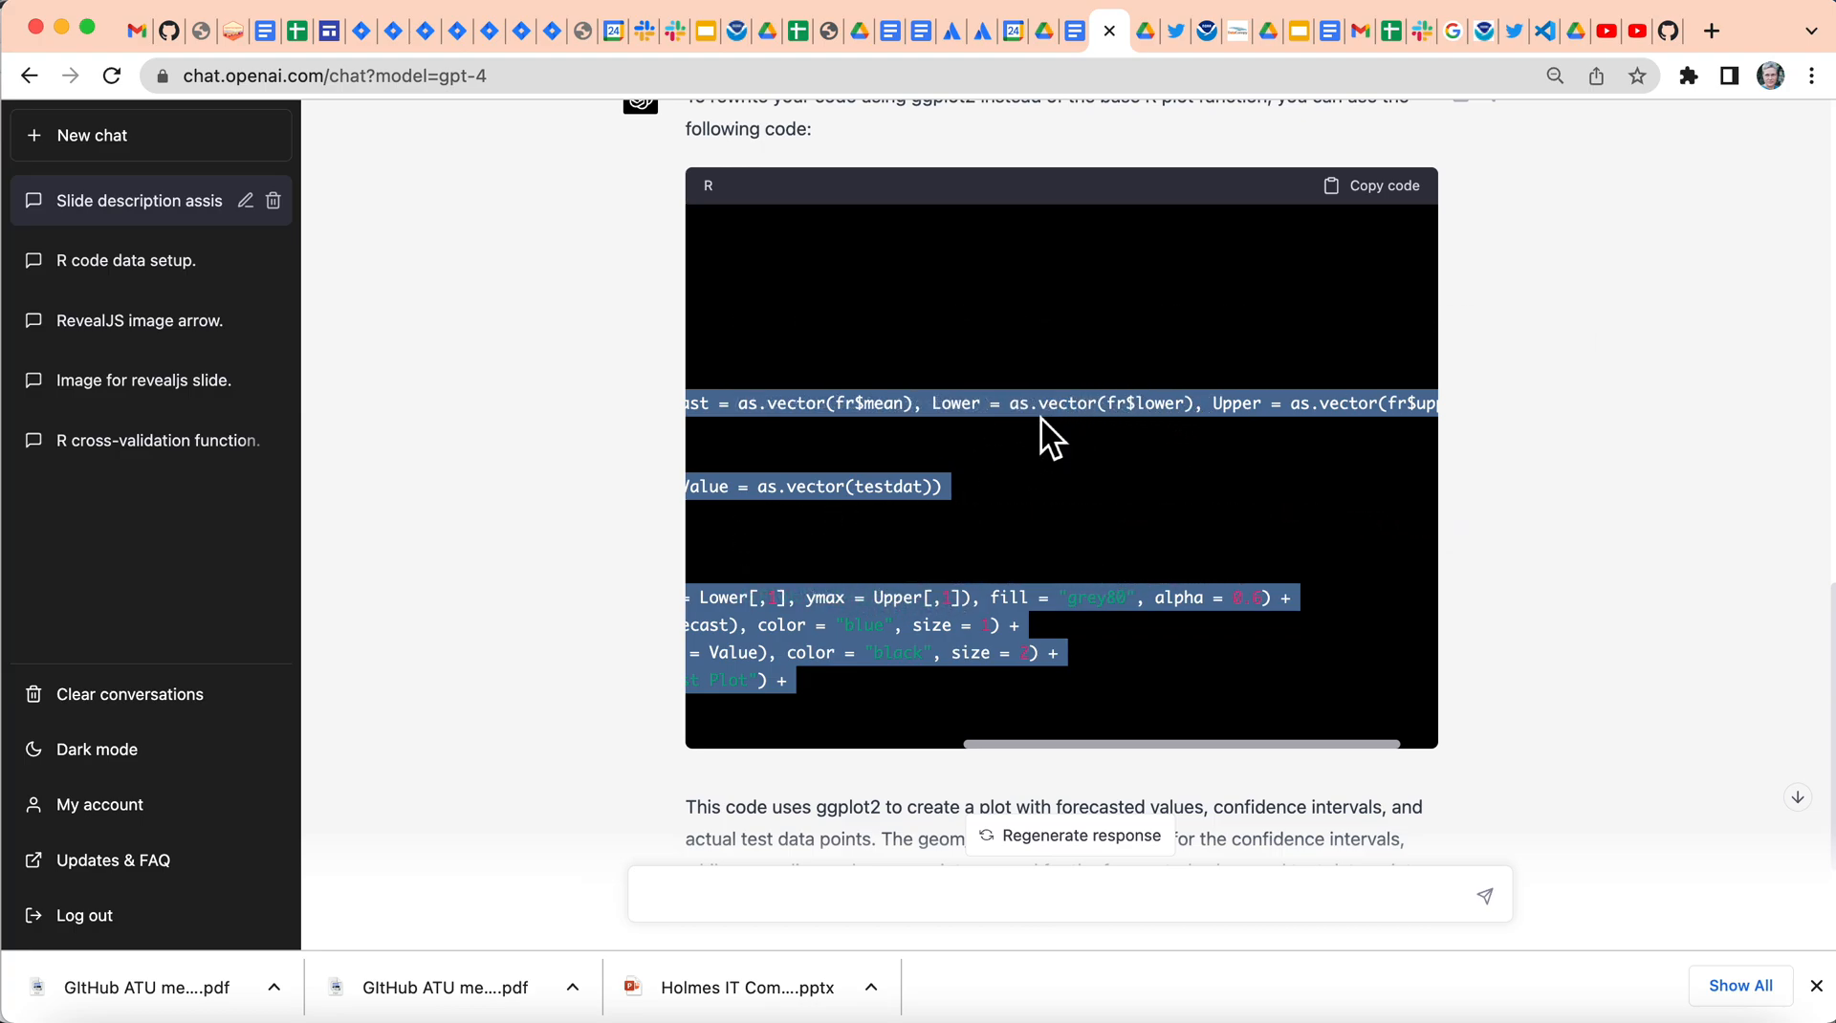
{"action": "left_click", "coordinate": [1017, 418]}
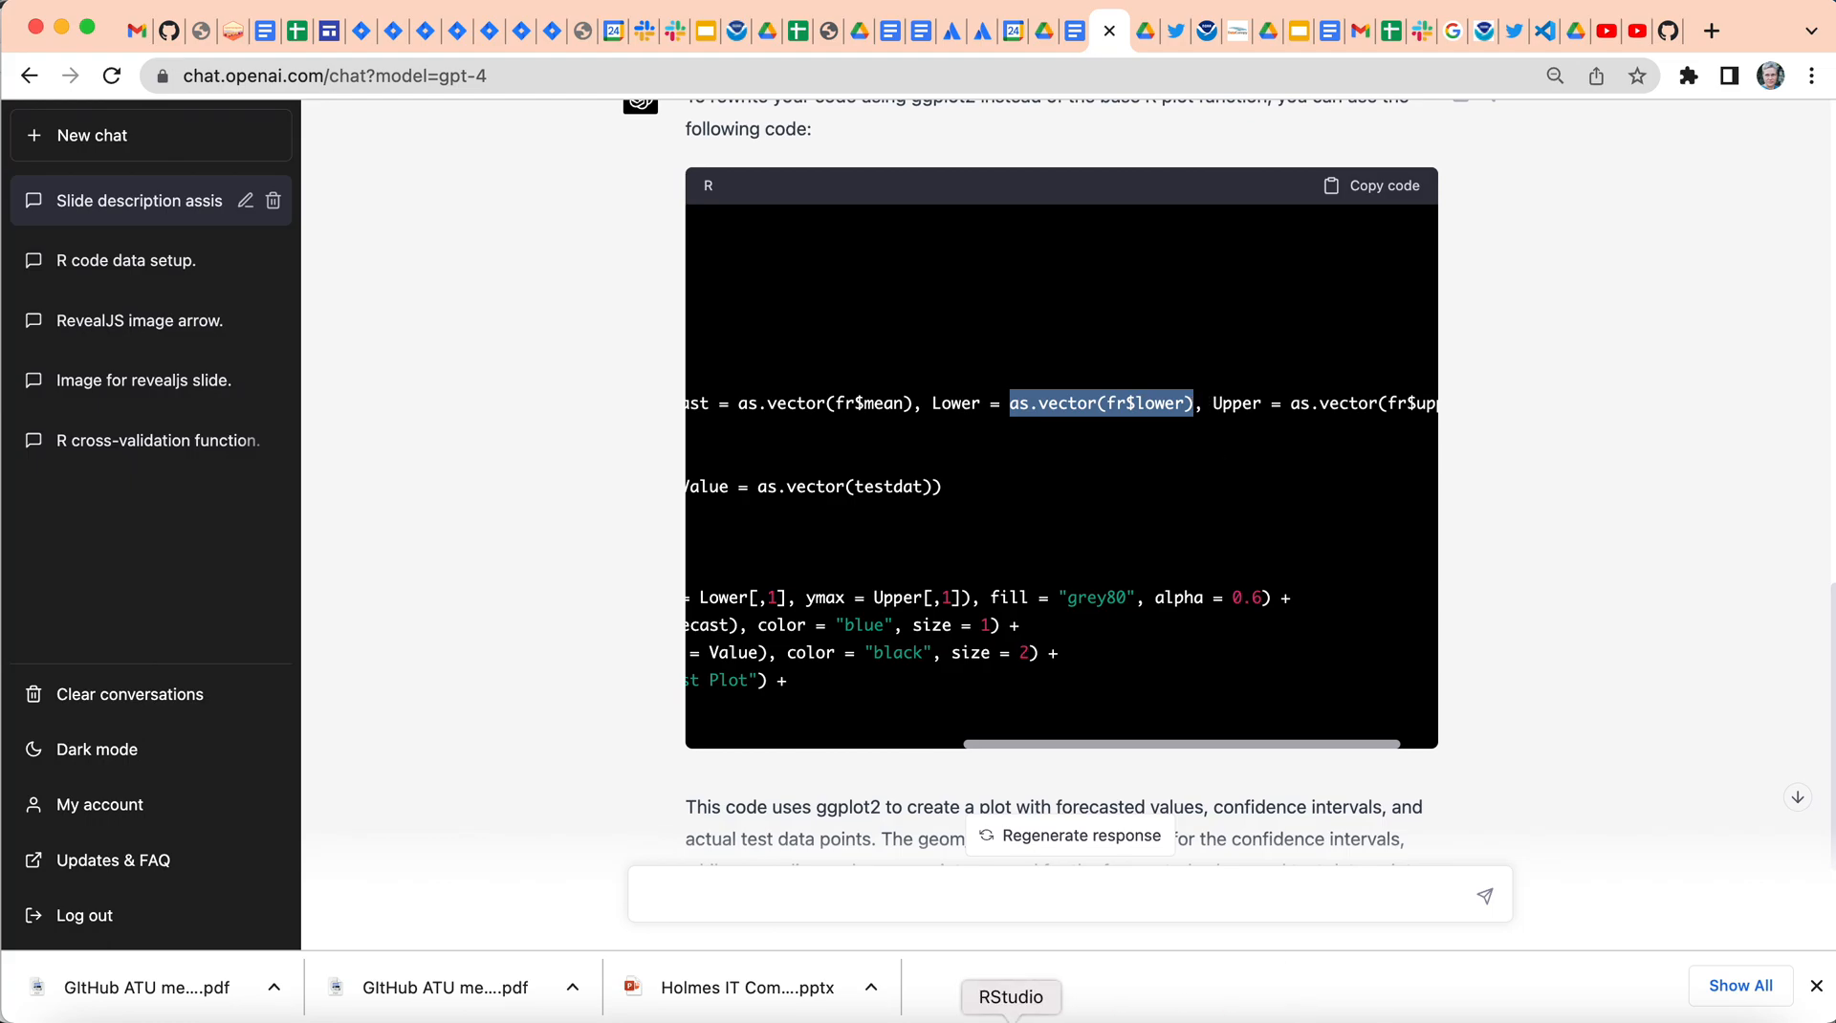
Run as.vector(fr$lower) and as.vector(fr$mean) in the RStudio console.
{"action": "left_click", "coordinate": [1011, 997]}
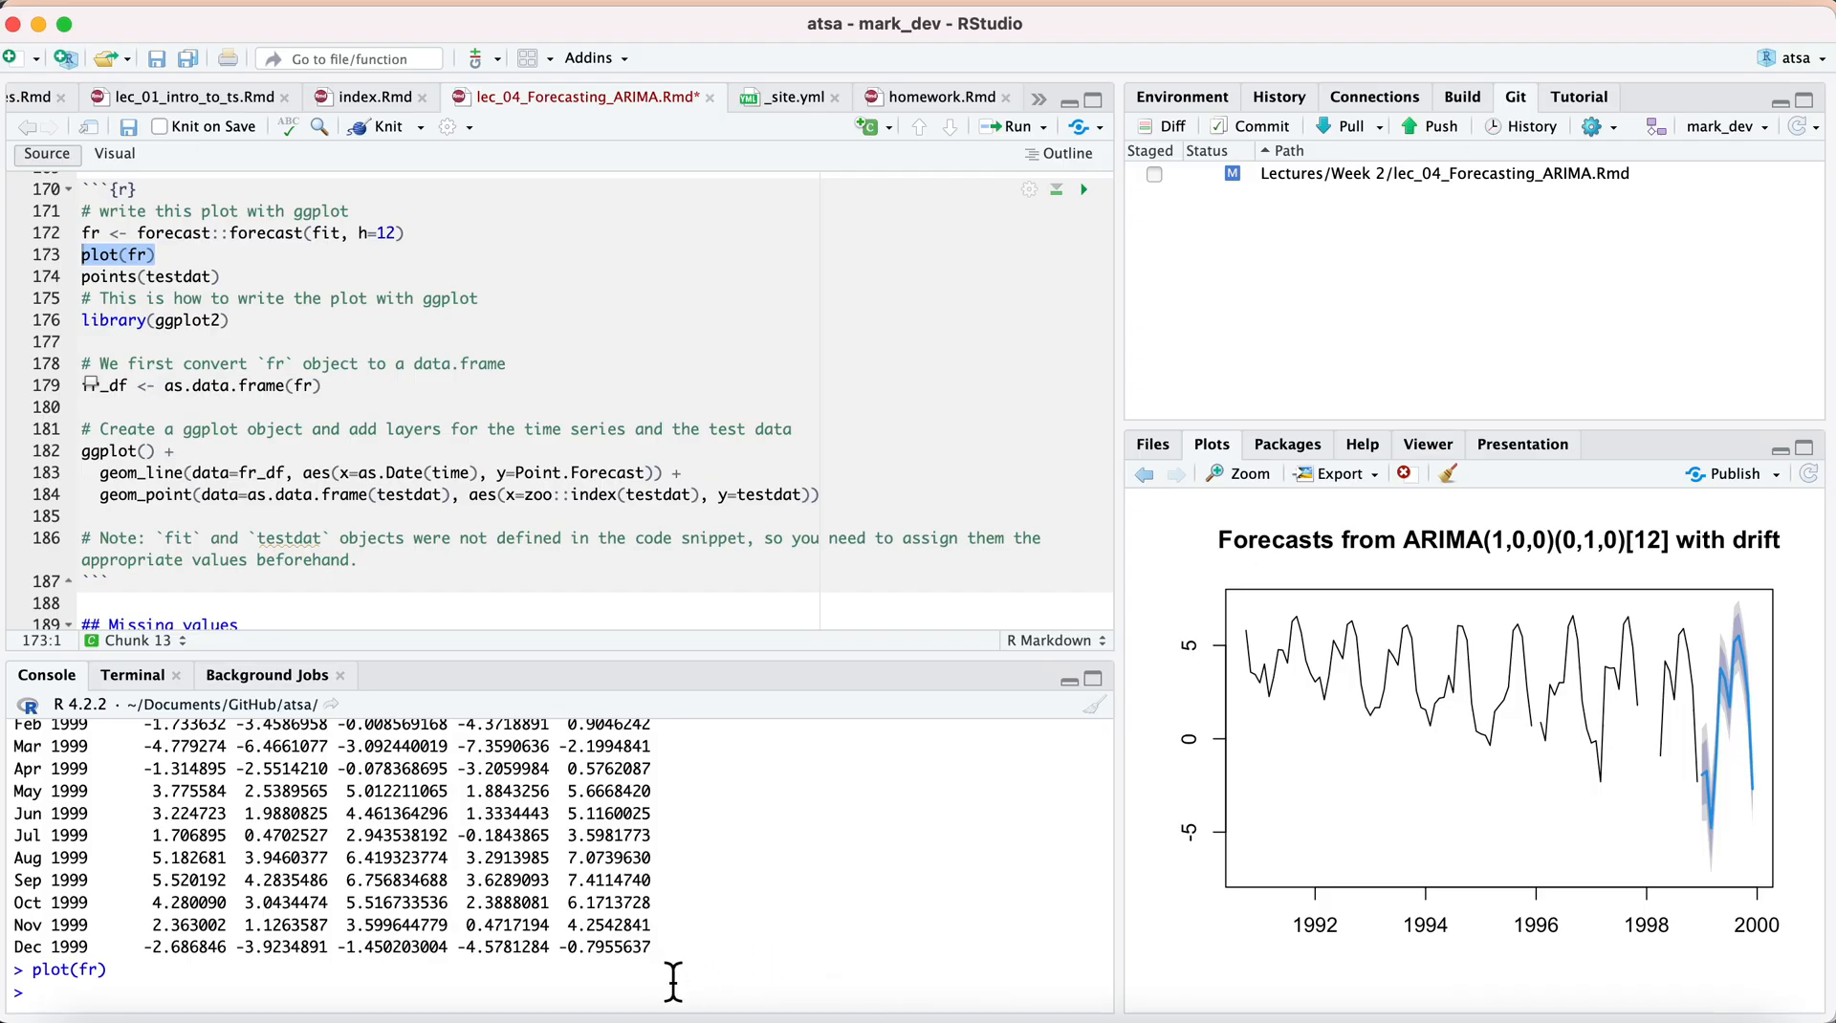
{"action": "type", "text": "as.vector(fr$lower)"}
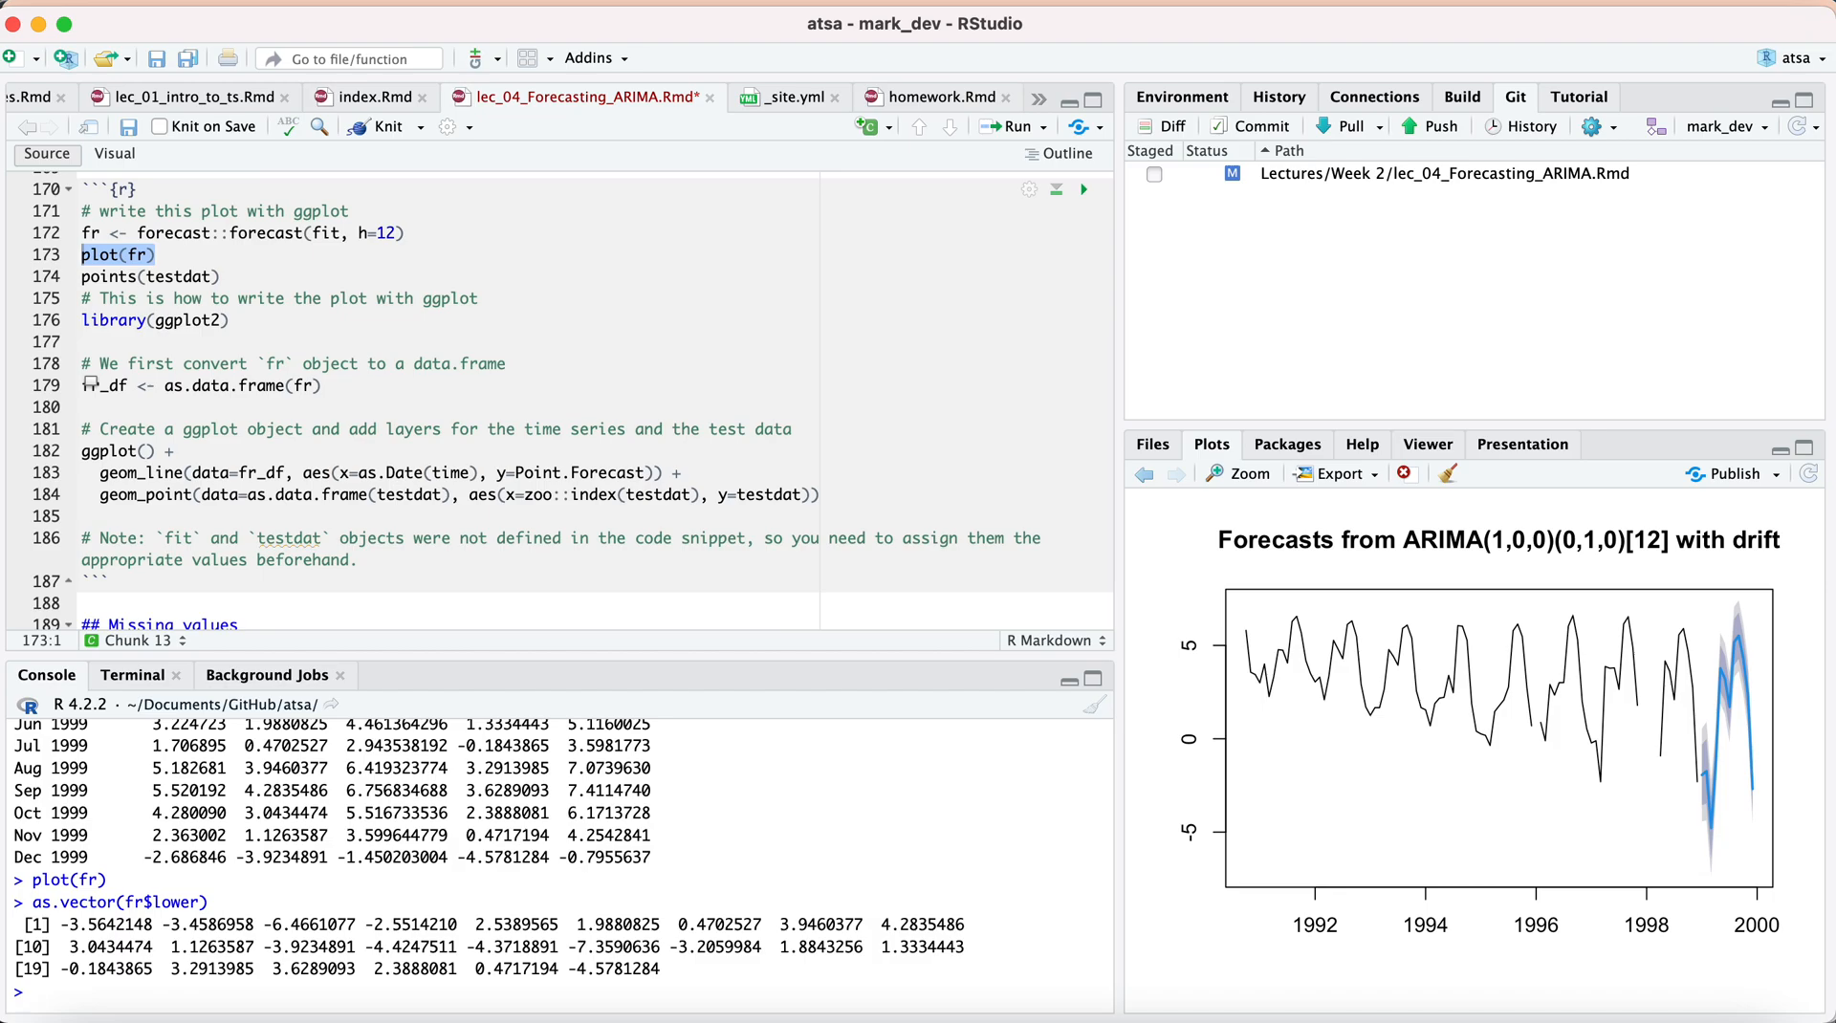
{"action": "mouse_move", "coordinate": [1722, 889]}
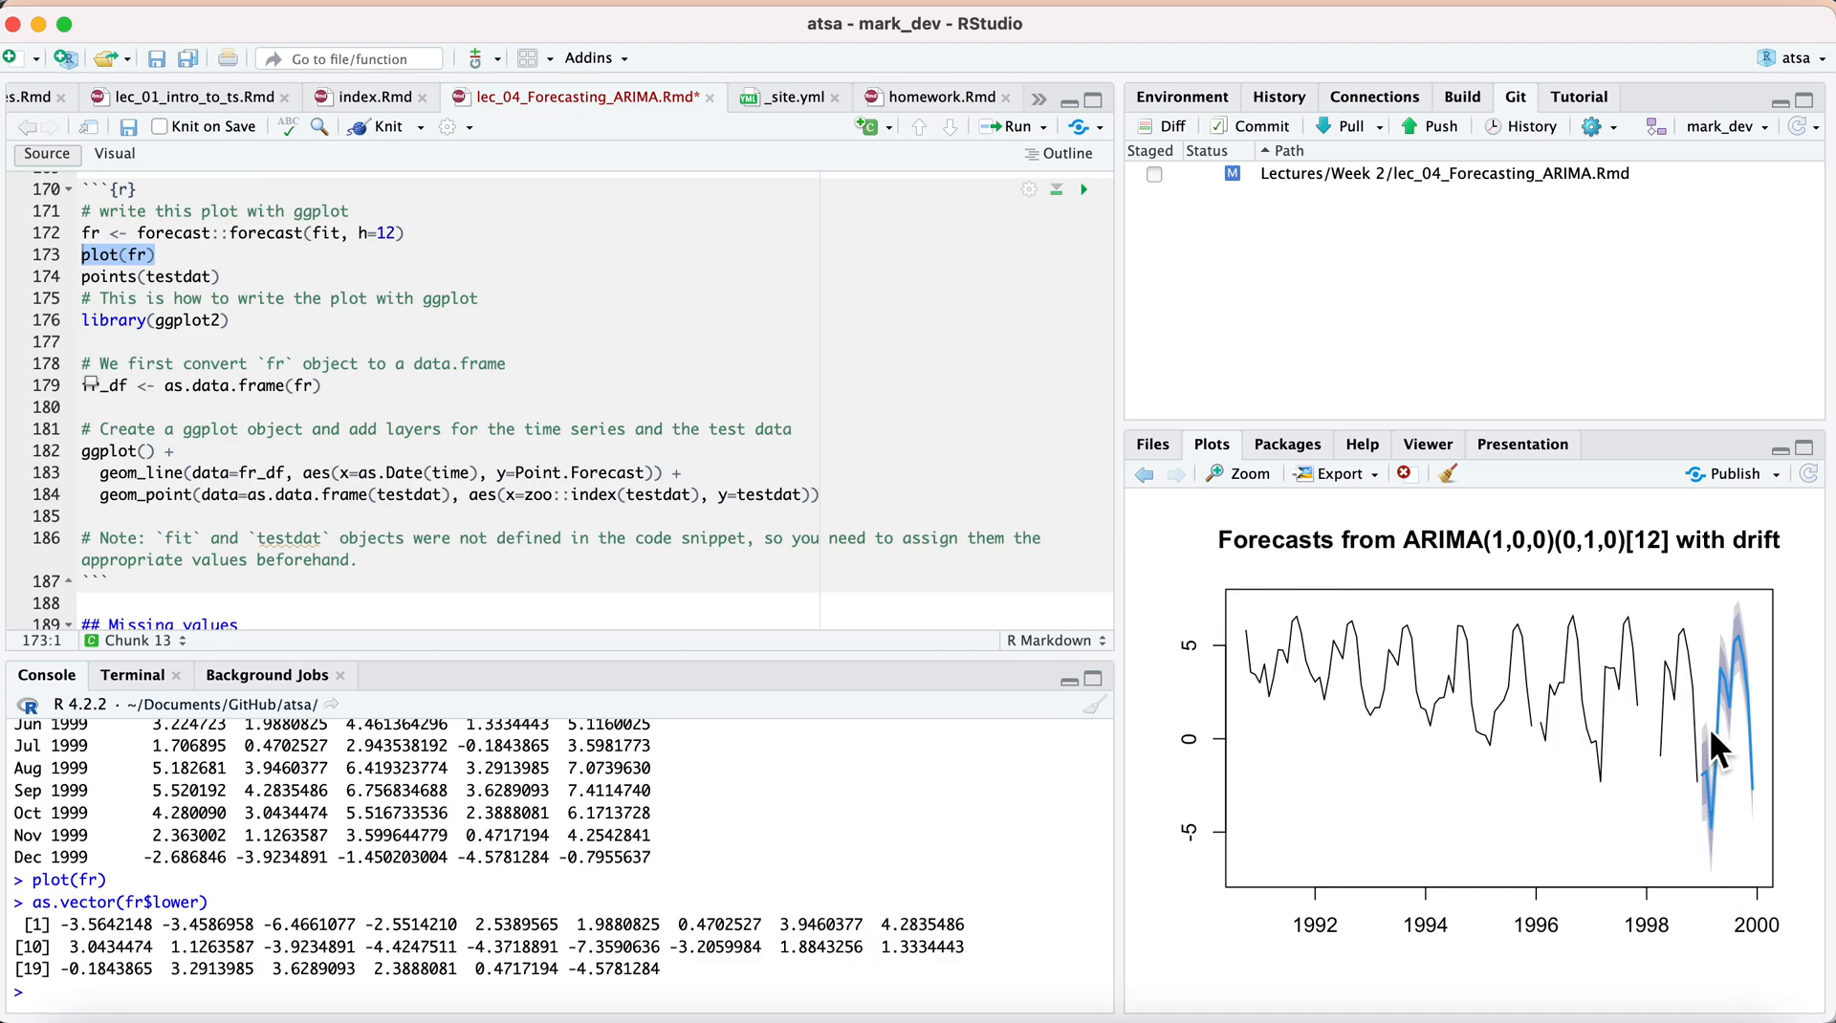
{"action": "mouse_move", "coordinate": [1580, 964]}
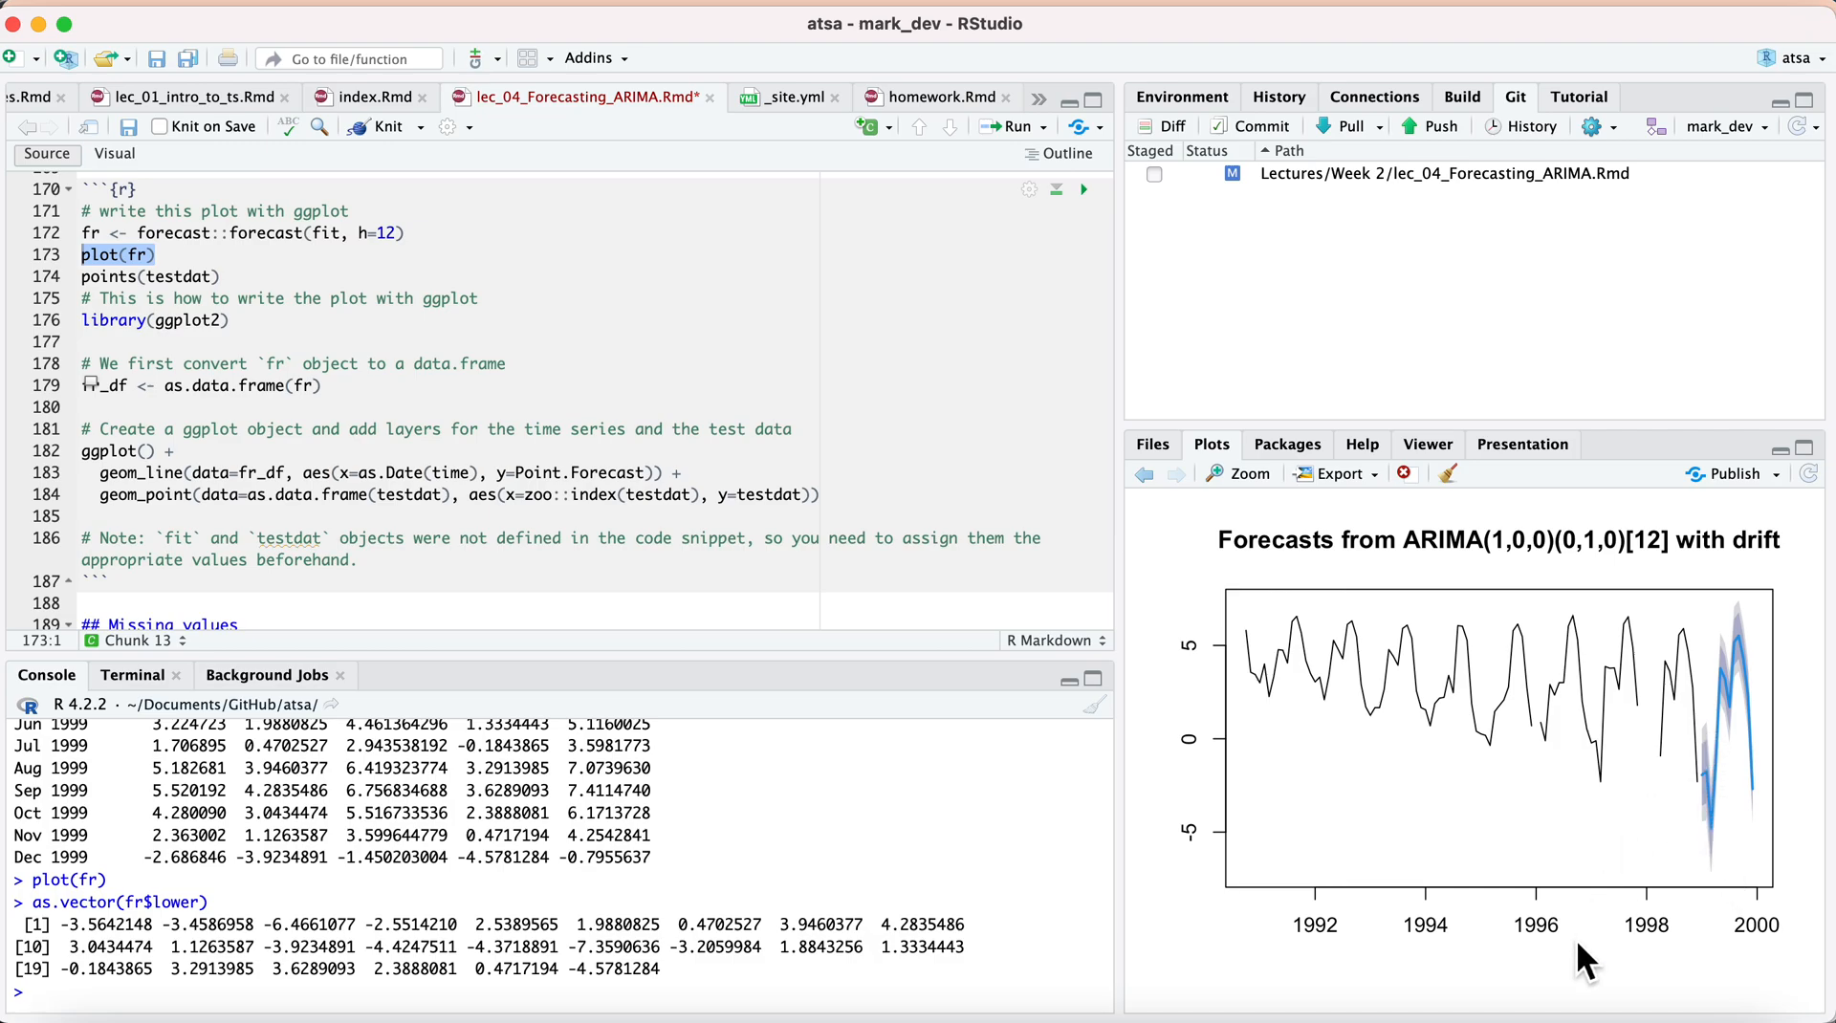
{"action": "mouse_move", "coordinate": [1705, 852]}
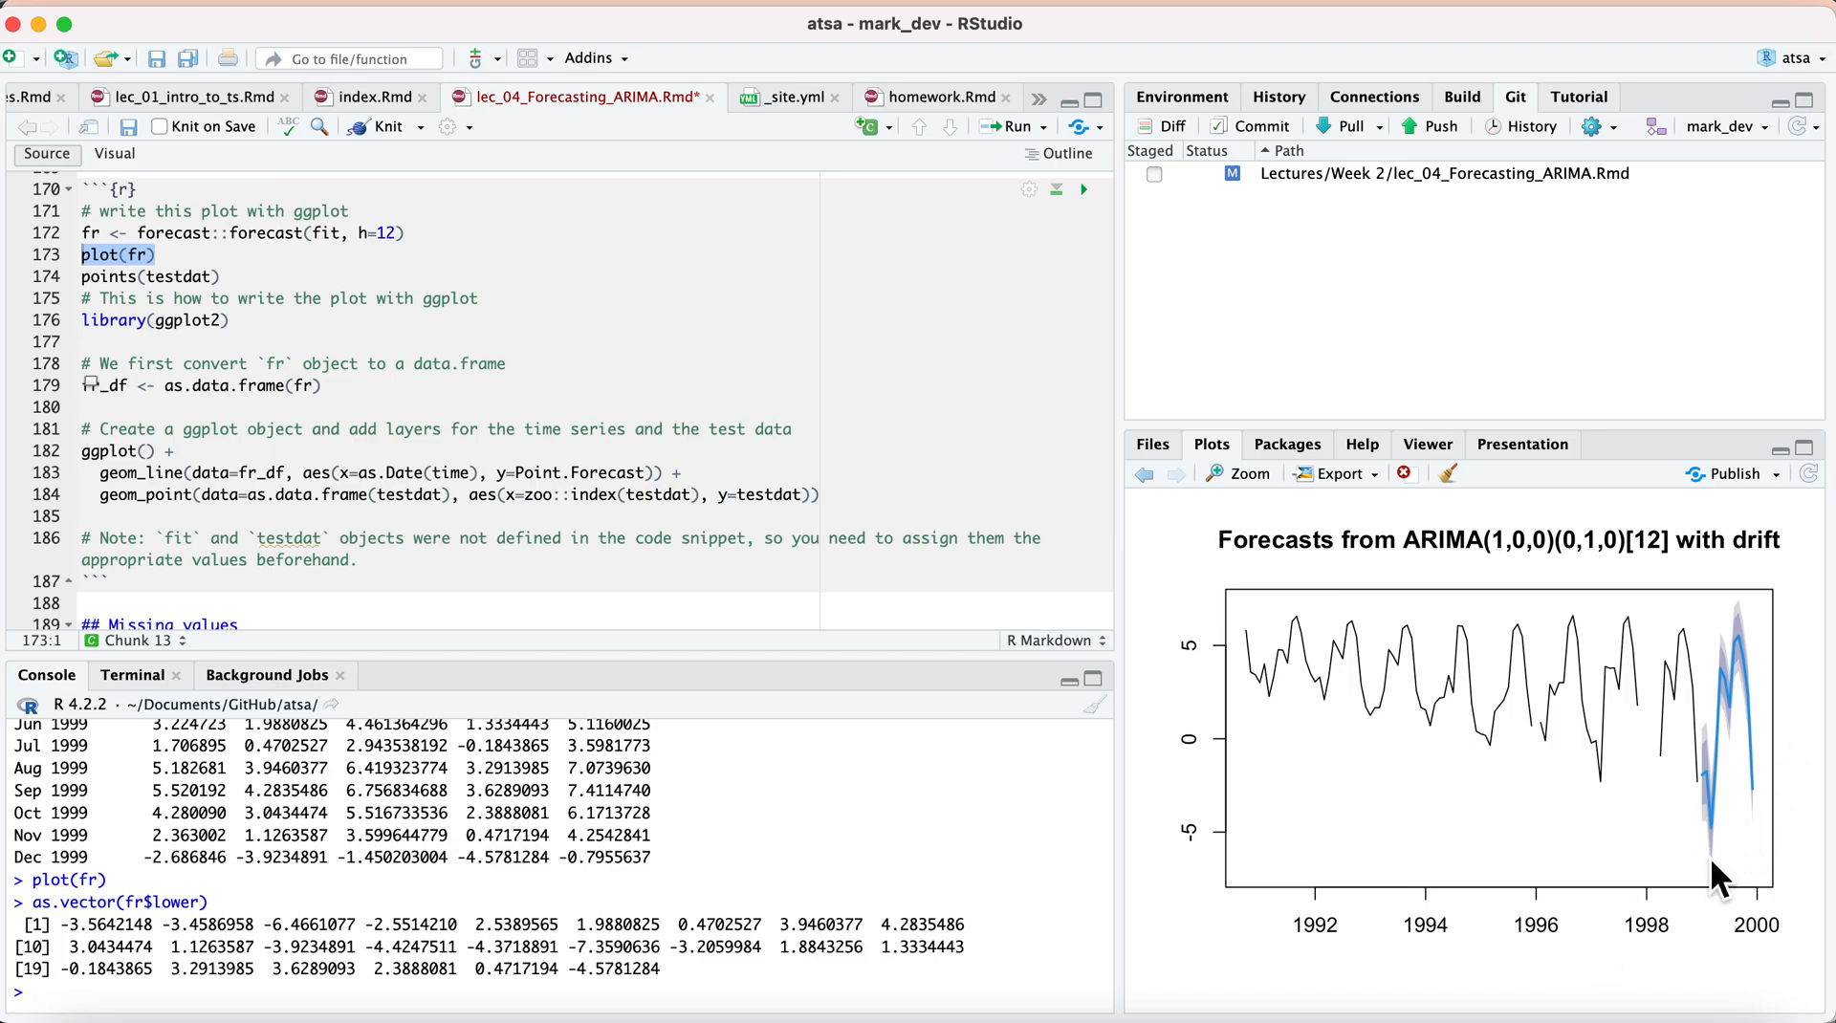
{"action": "mouse_move", "coordinate": [1763, 697]}
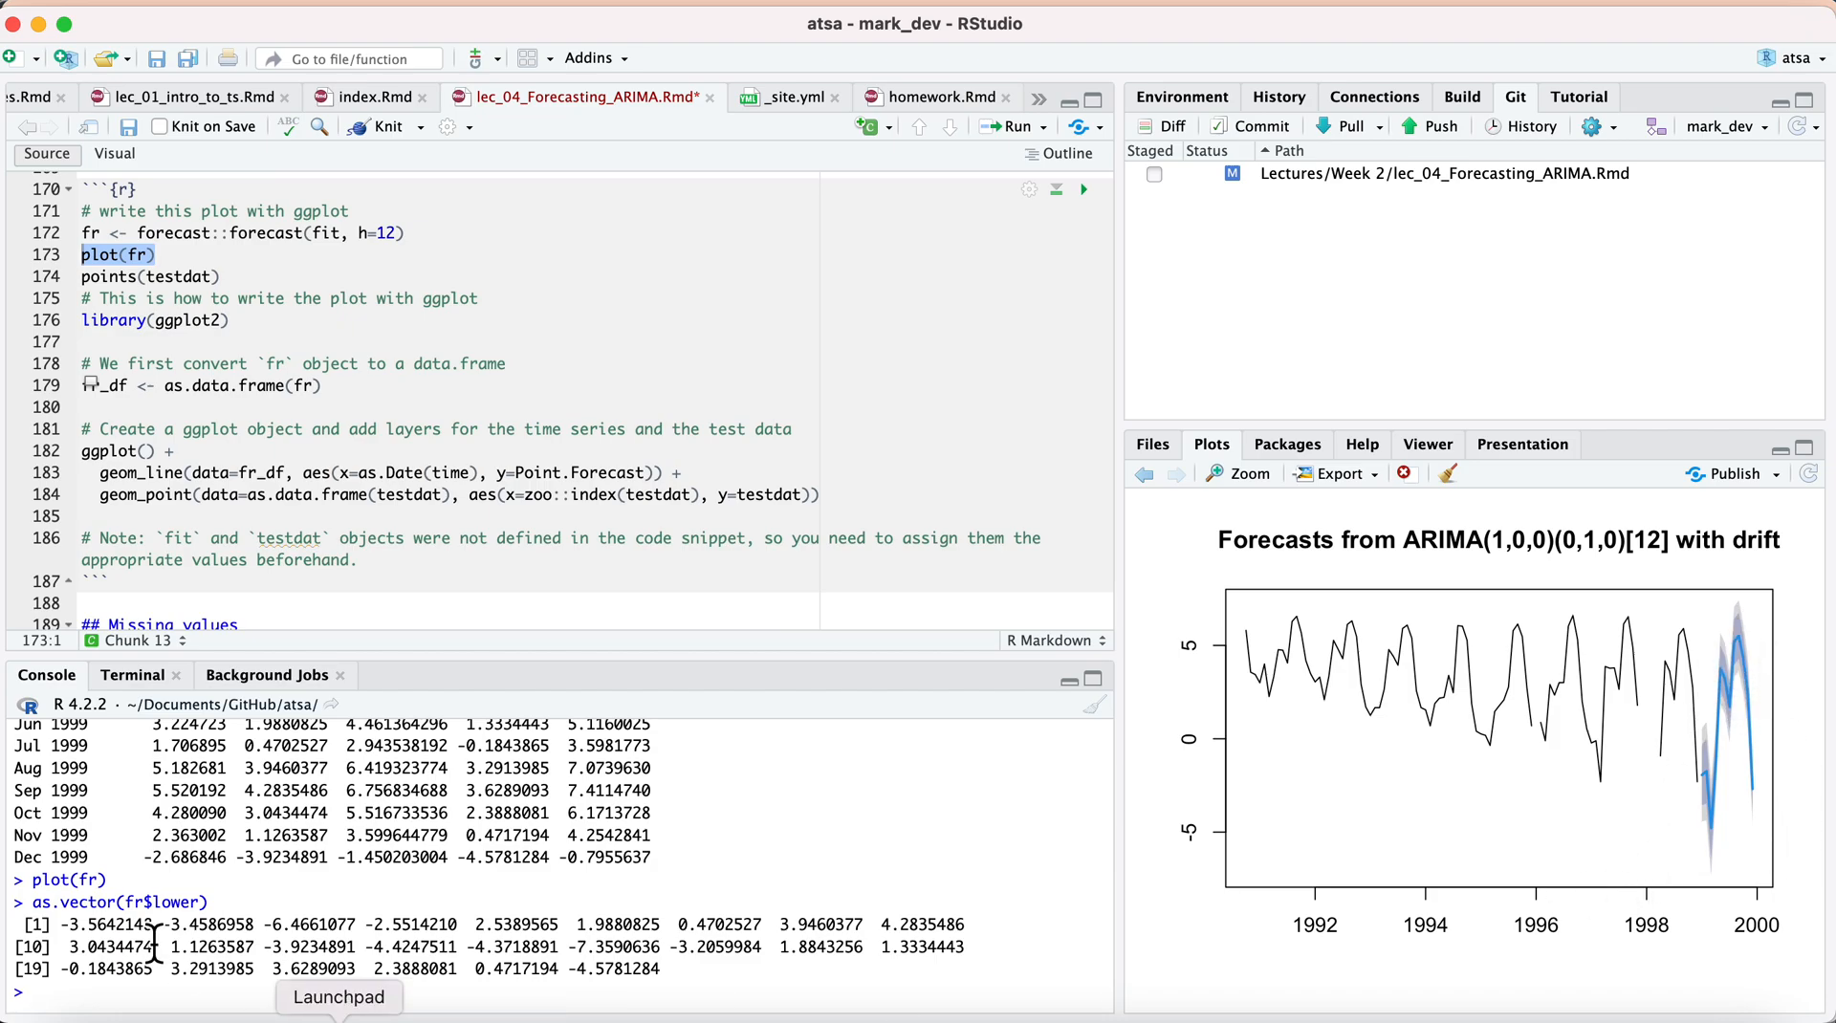
{"action": "mouse_move", "coordinate": [689, 996]}
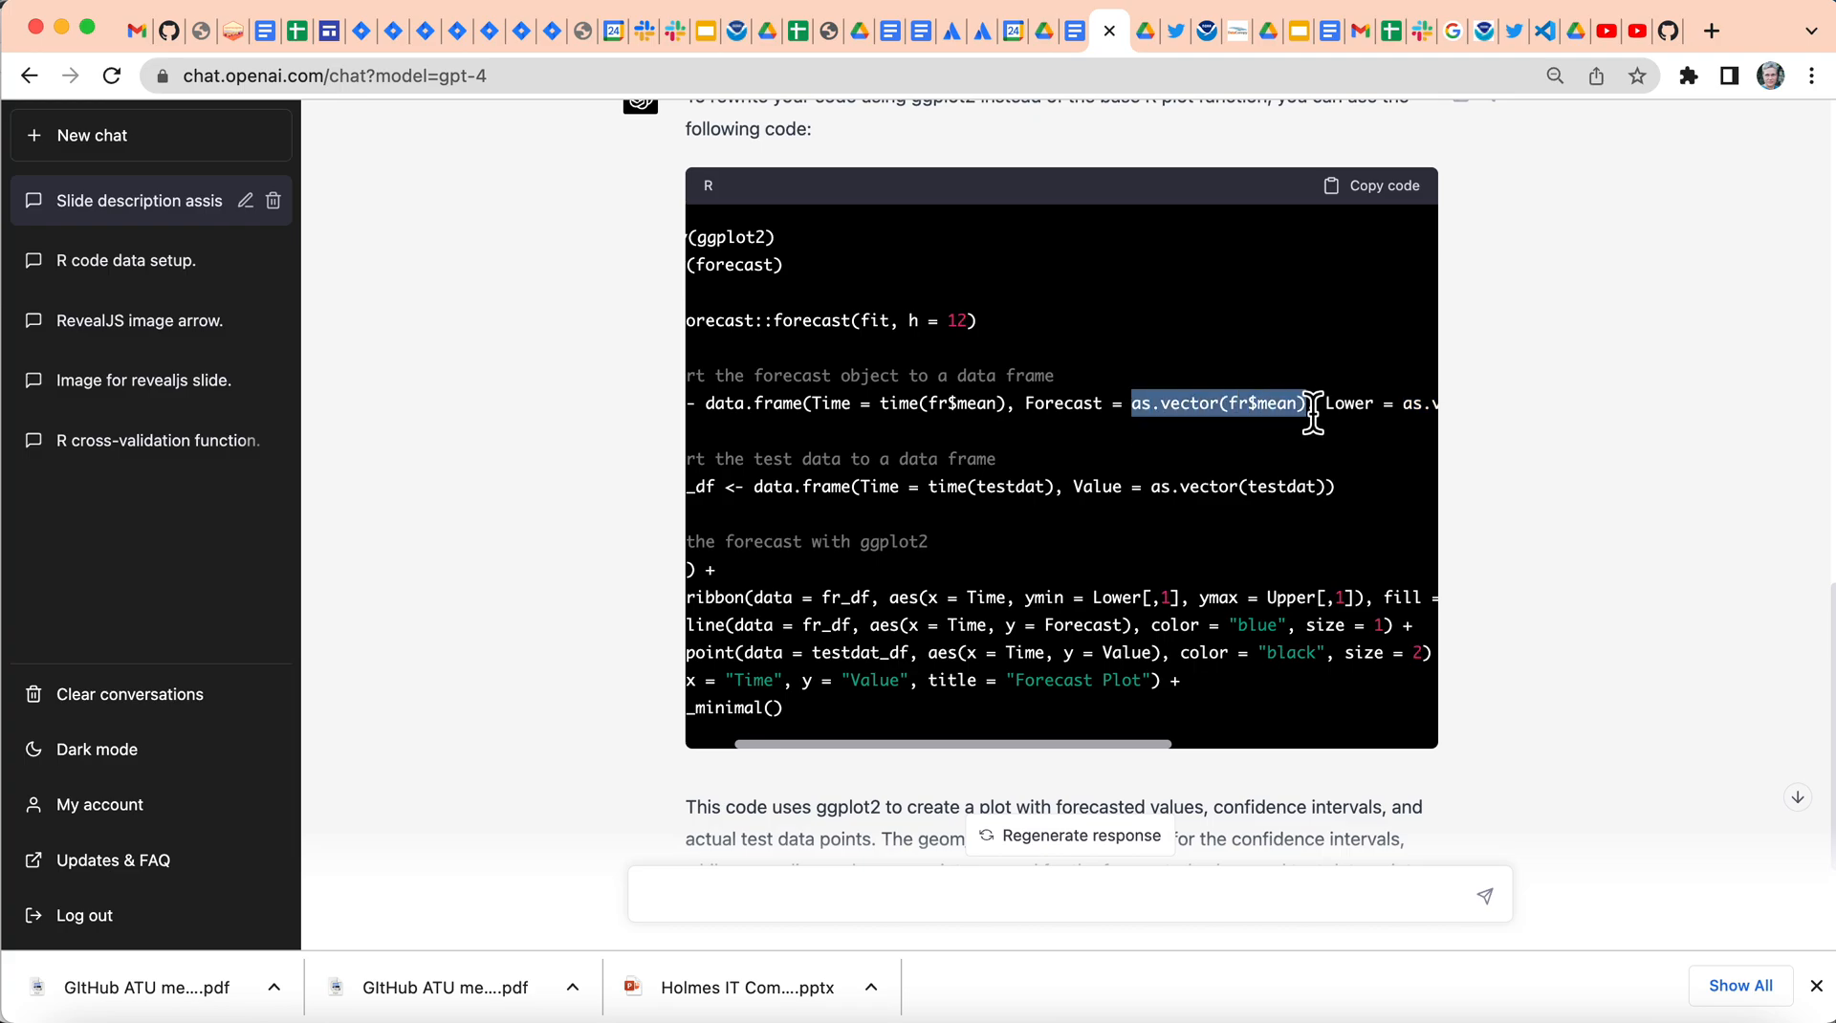
{"action": "mouse_move", "coordinate": [1561, 546]}
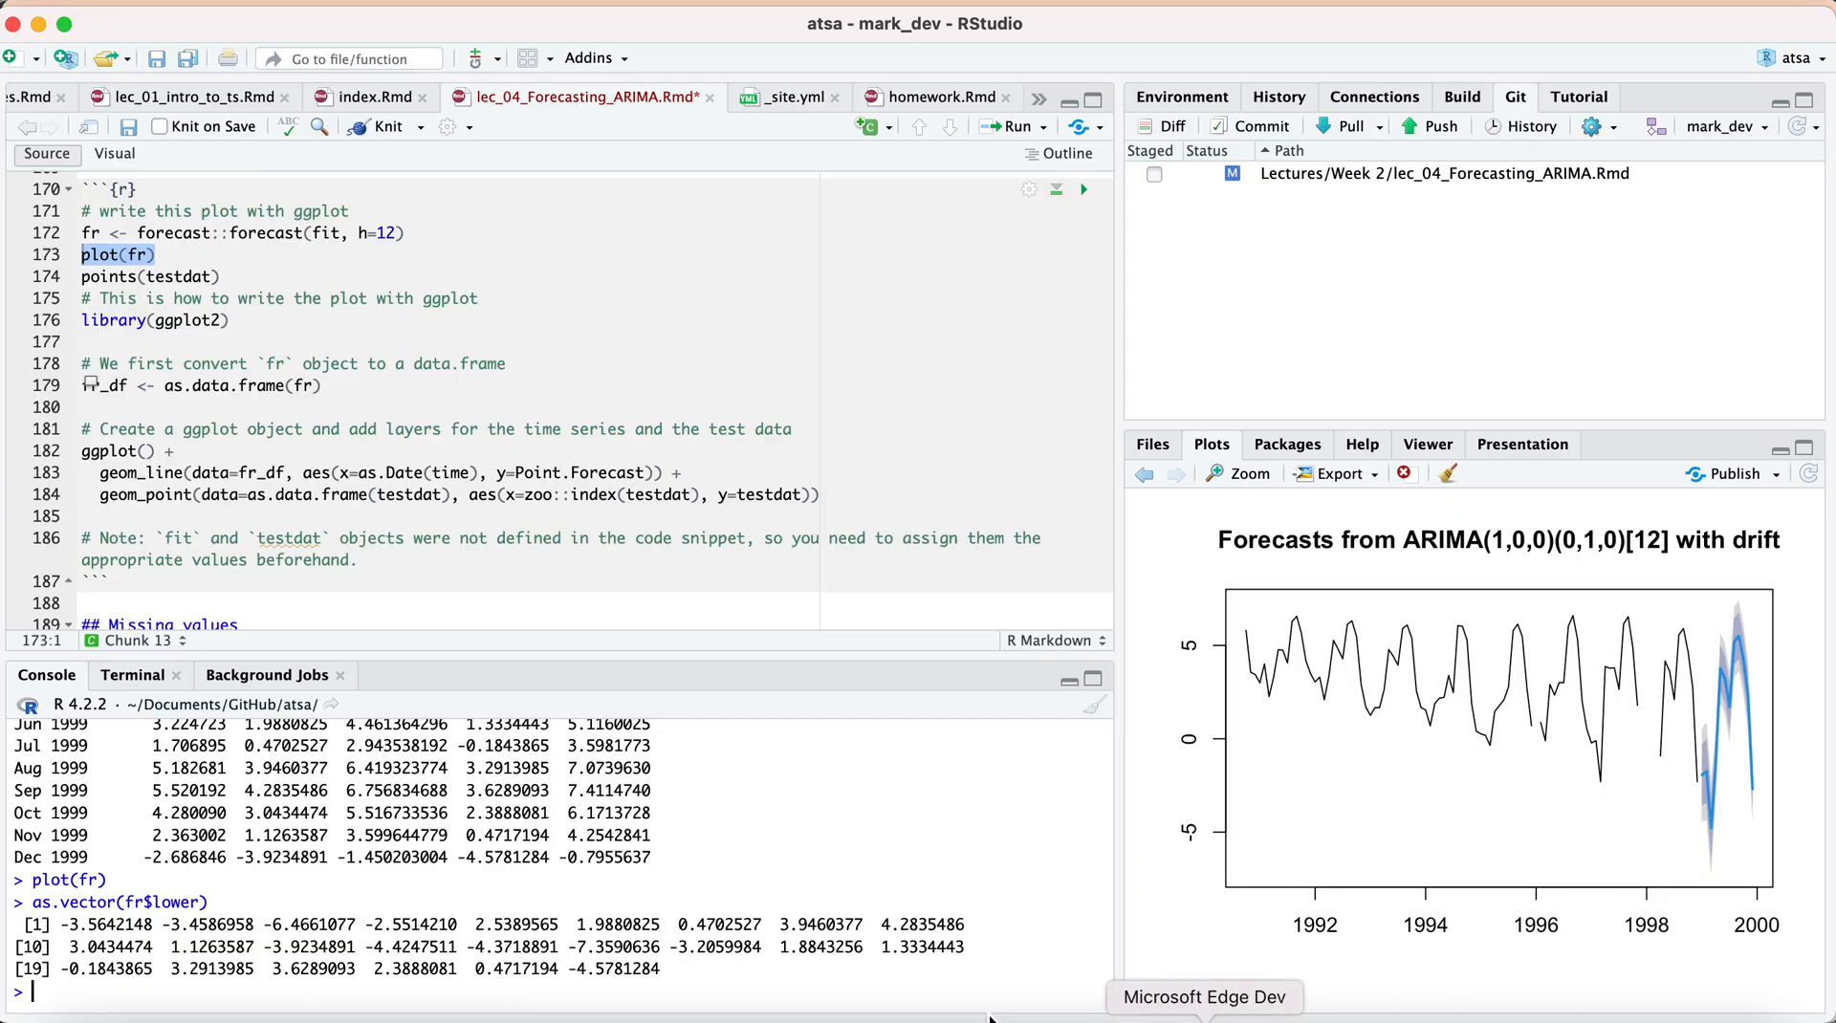
{"action": "type", "text": "as.vector(fr$mean)"}
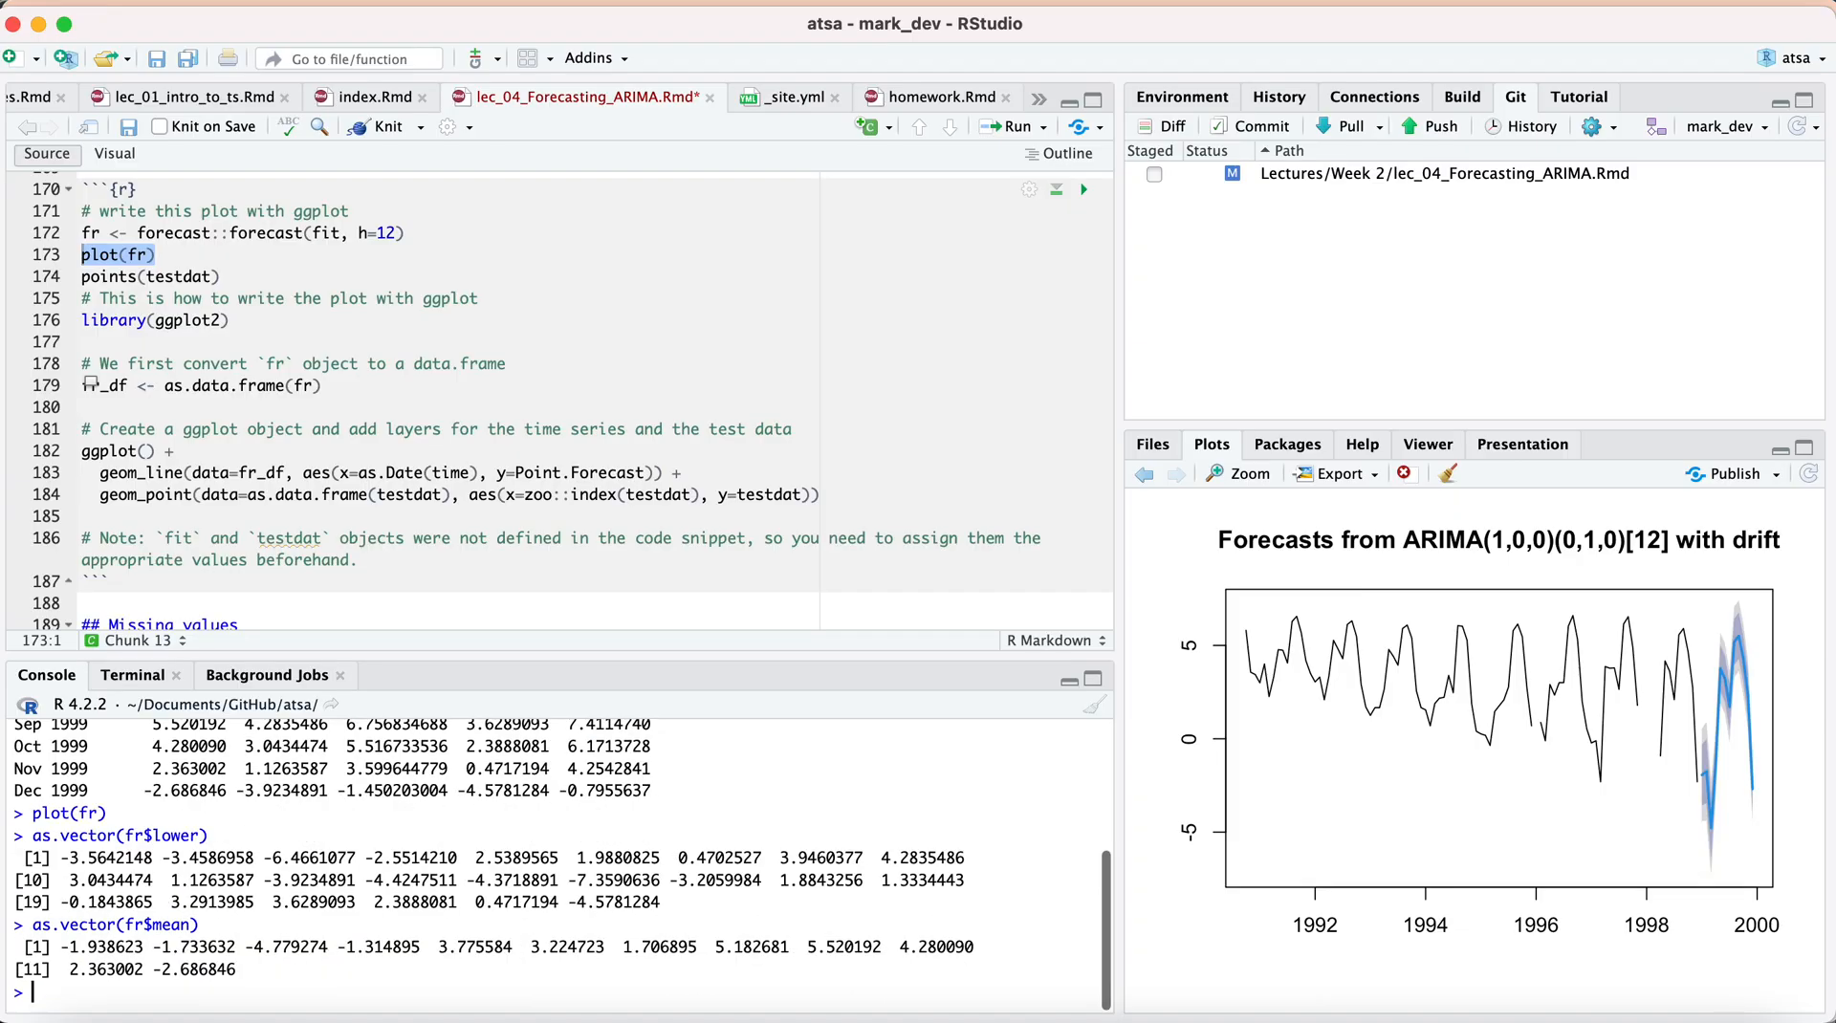